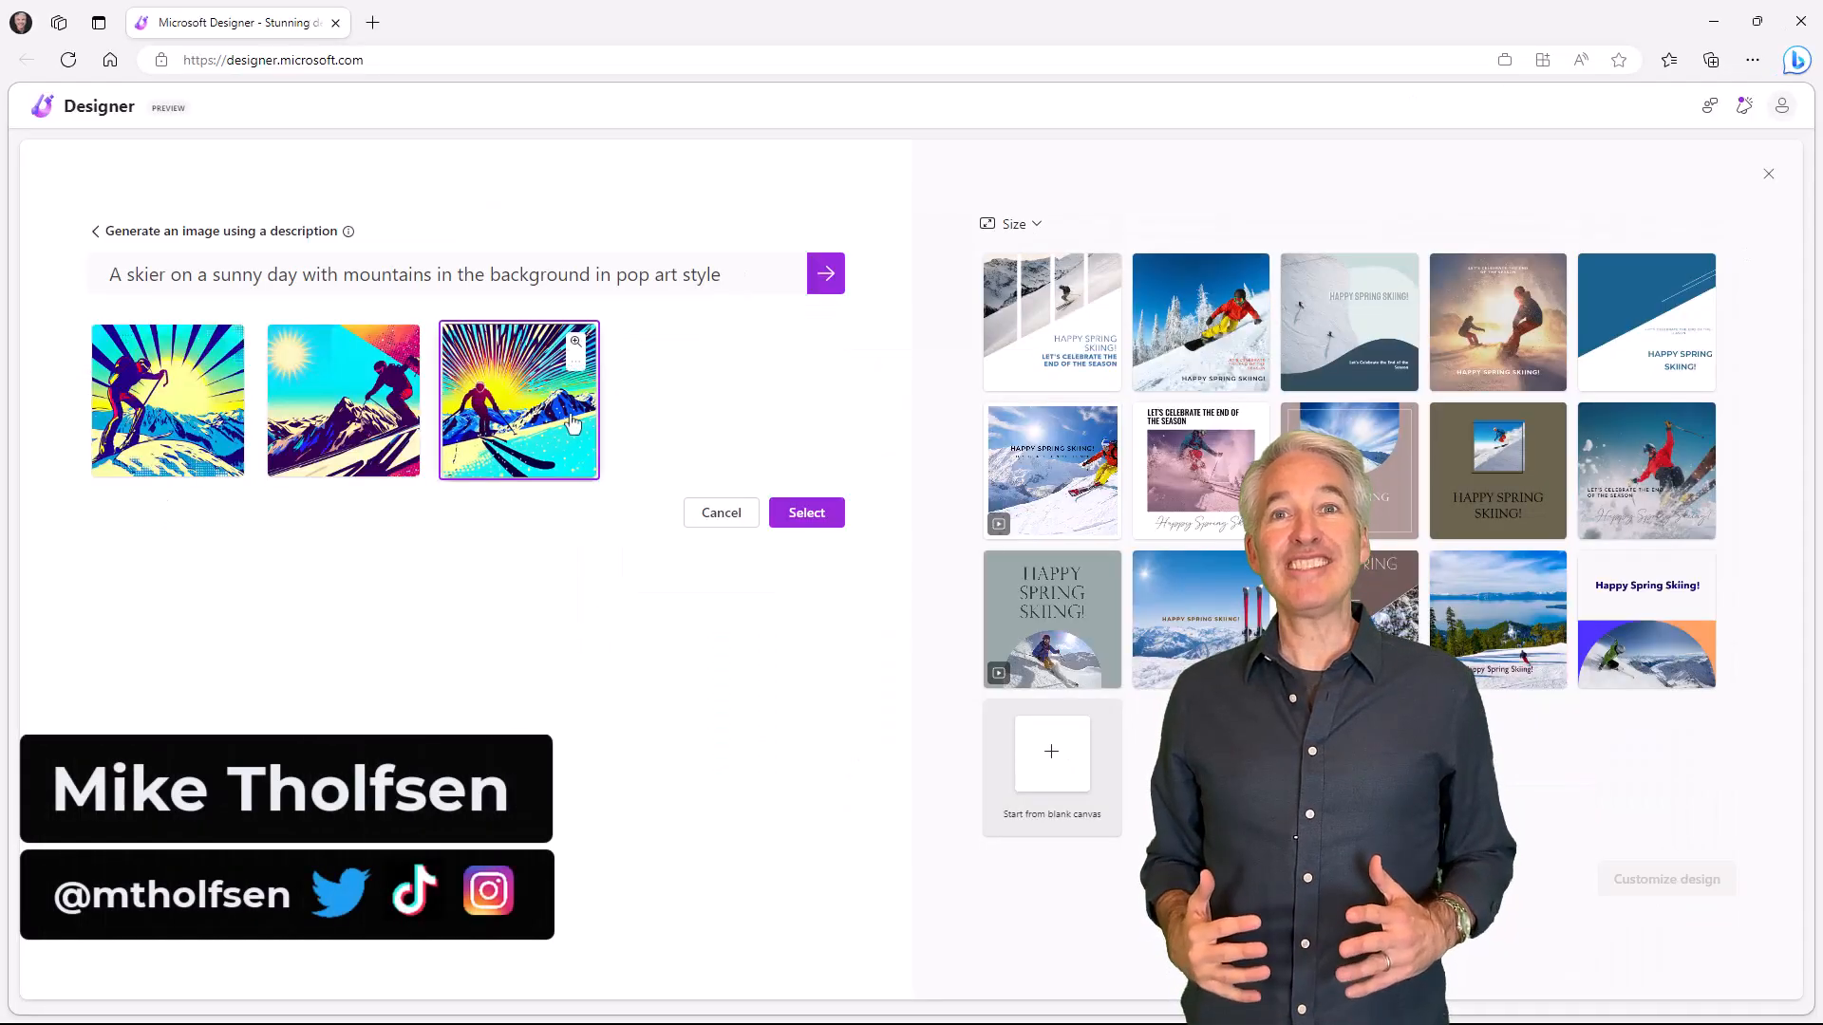
Choose the third pop-art skier image and return to Designer's welcome page.
left_click(805, 512)
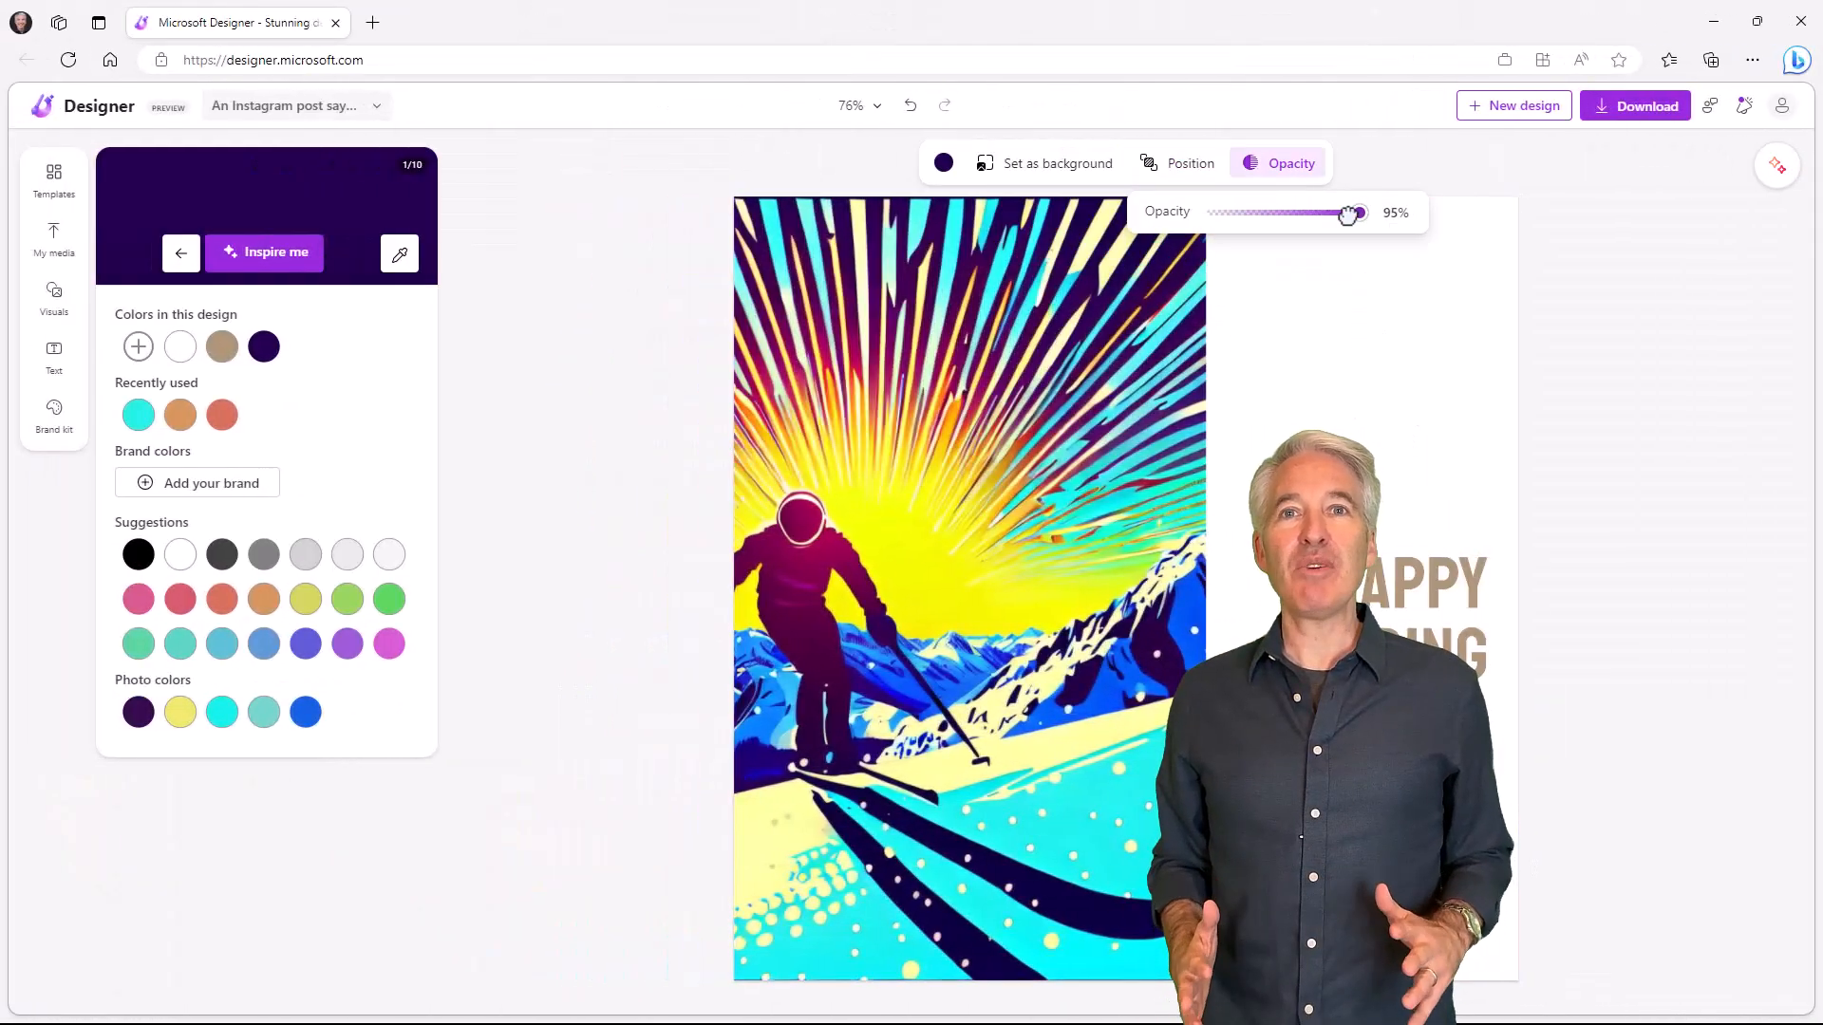
left_click(53, 357)
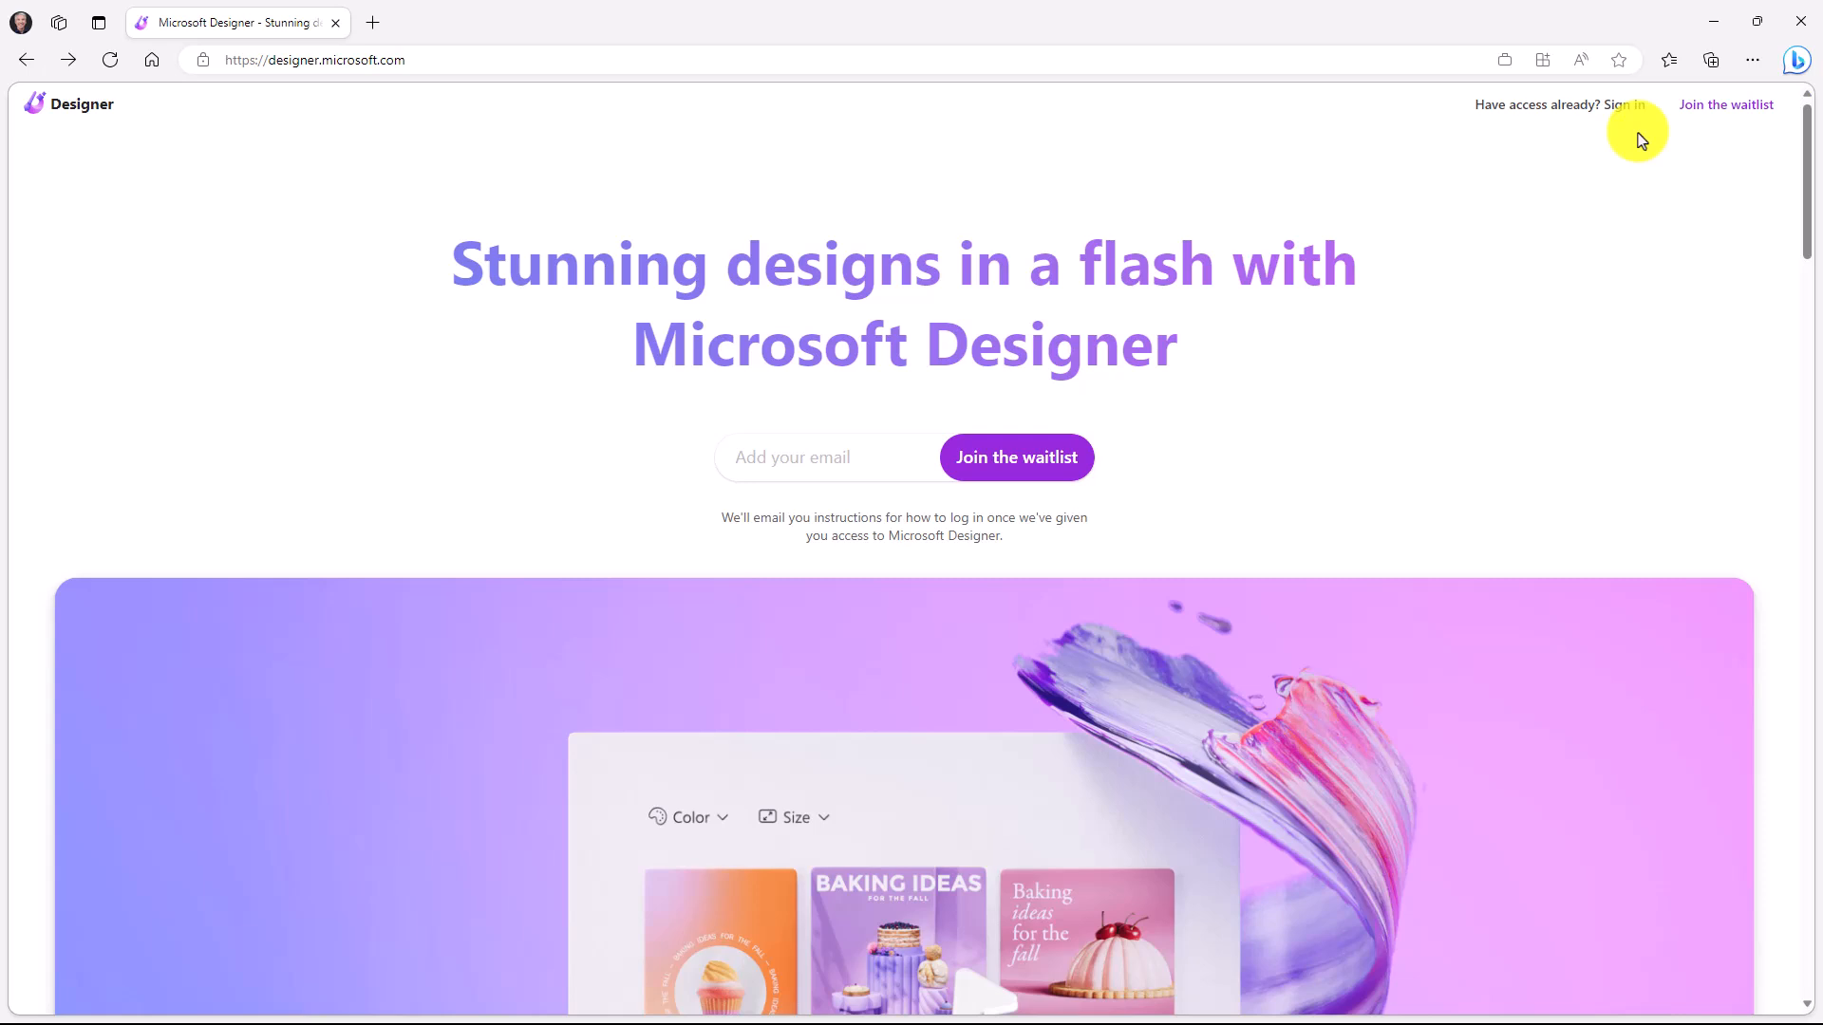
mouse_move(1627, 110)
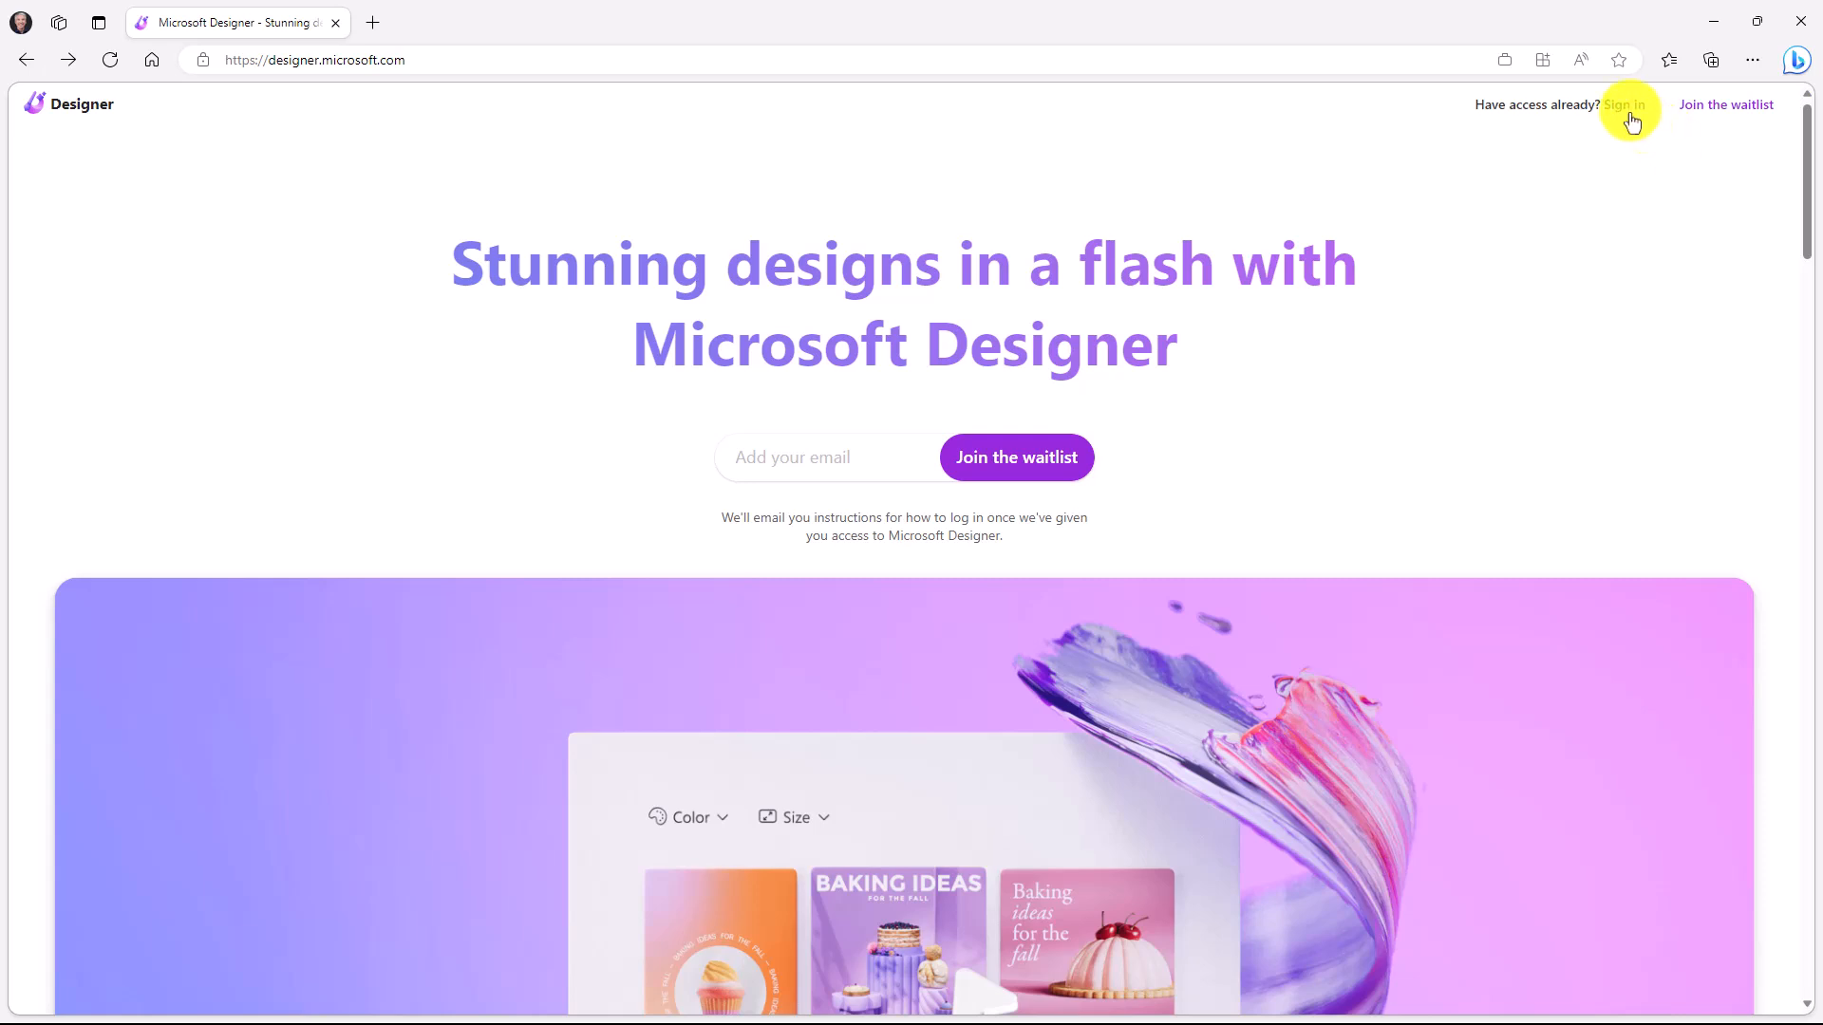
Sign in from the landing page to reach the design creation page.
left_click(1625, 105)
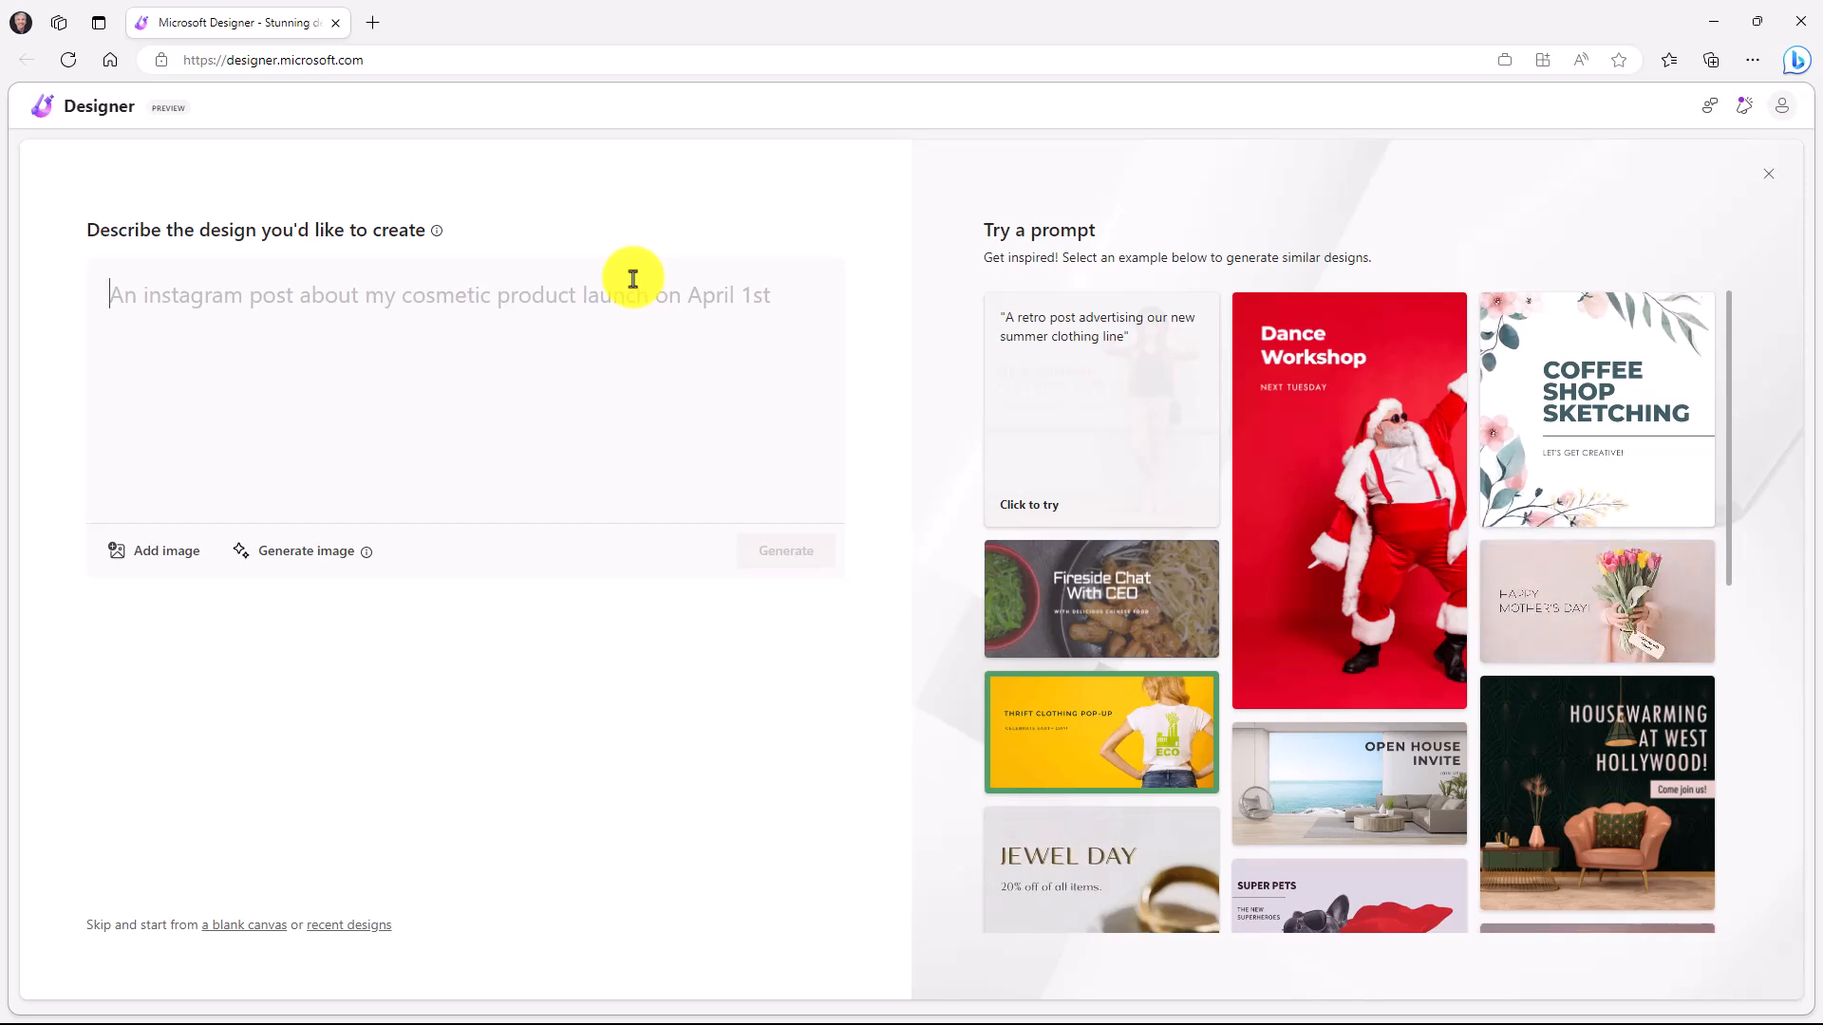
mouse_move(298, 841)
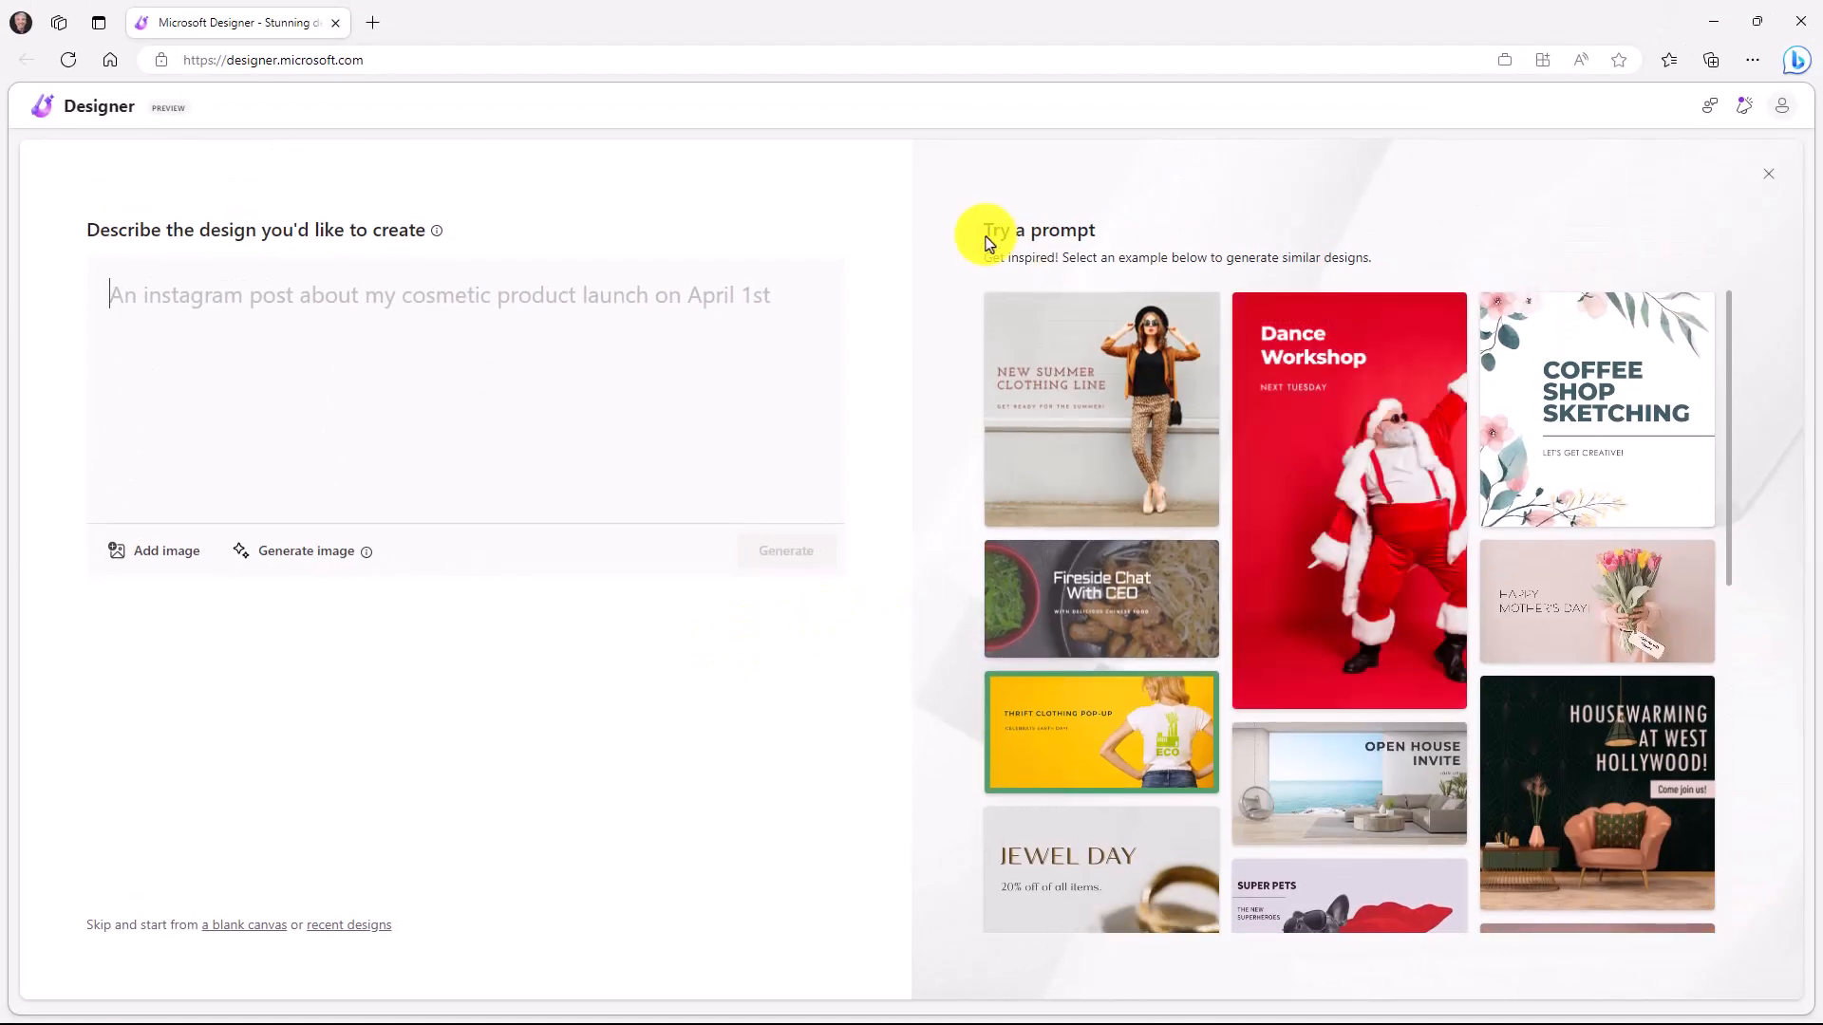
mouse_move(274, 226)
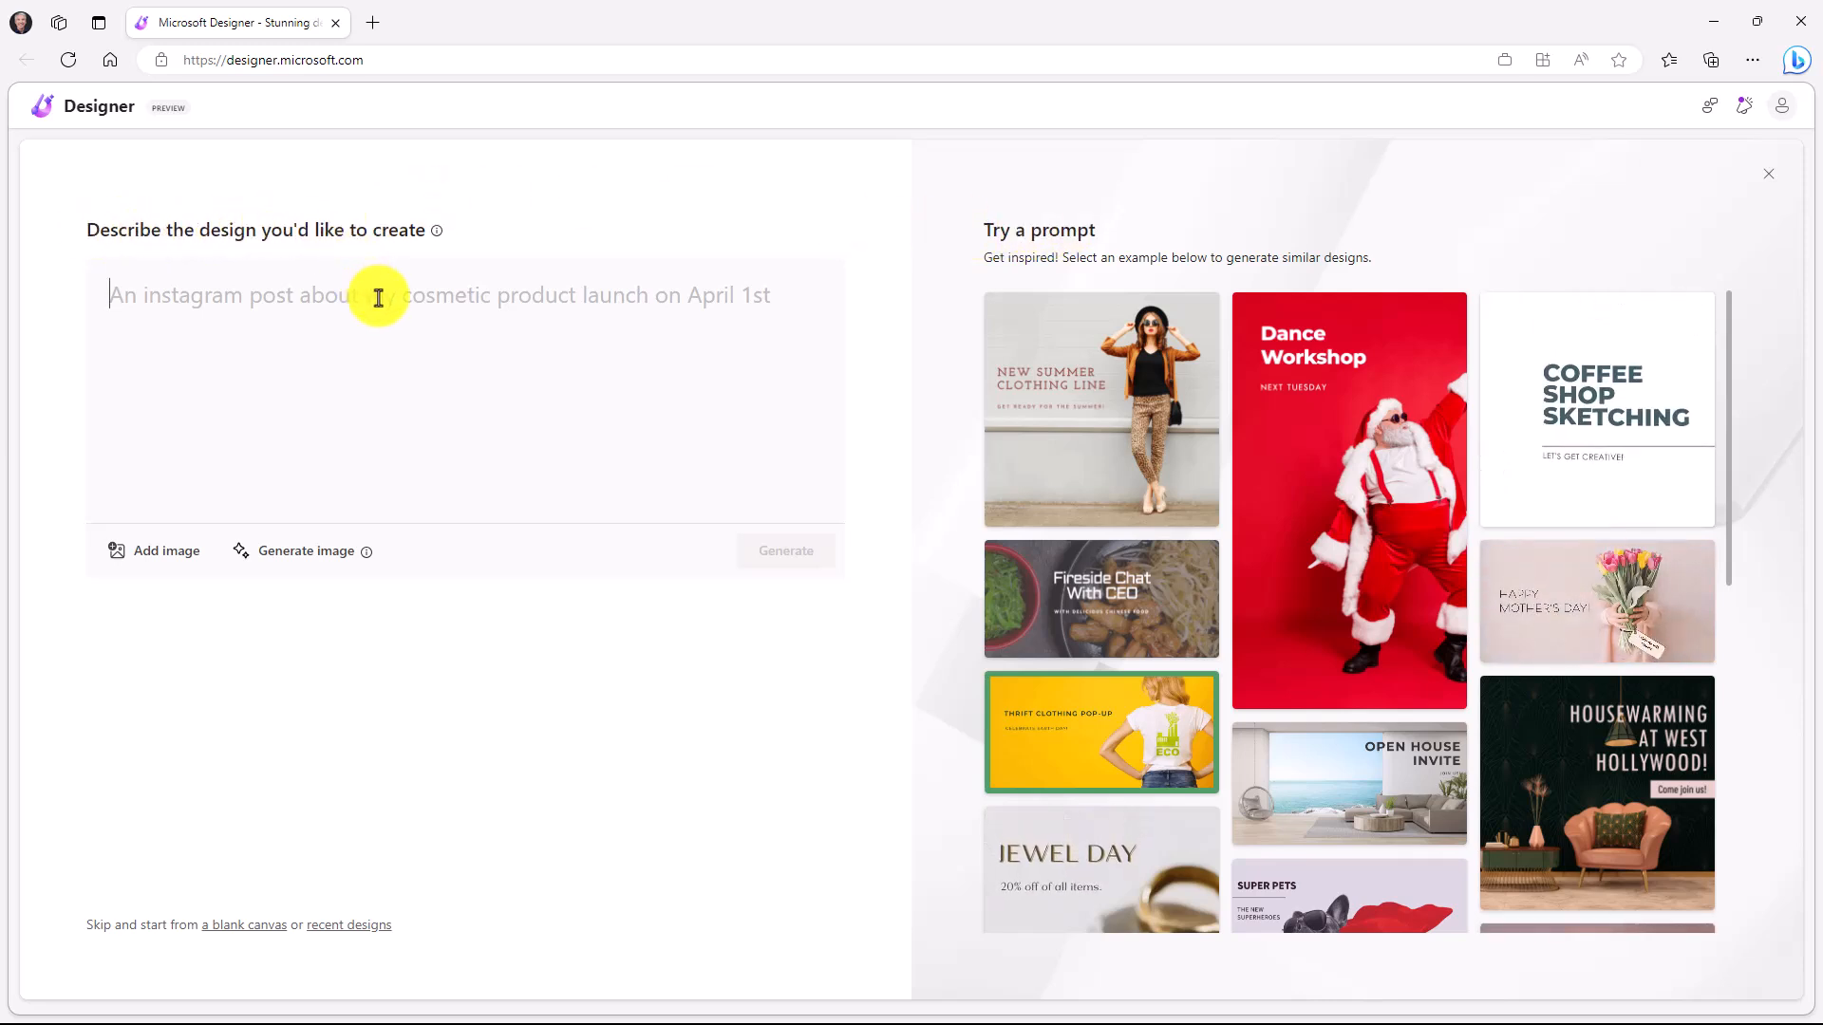
Describe the design as an Instagram post saying "Happy spring skiing! Let's celebrate the end of the season".
type("An Instagram post saying \"Happy spring skiing! Let's celebrate the end of the season\"")
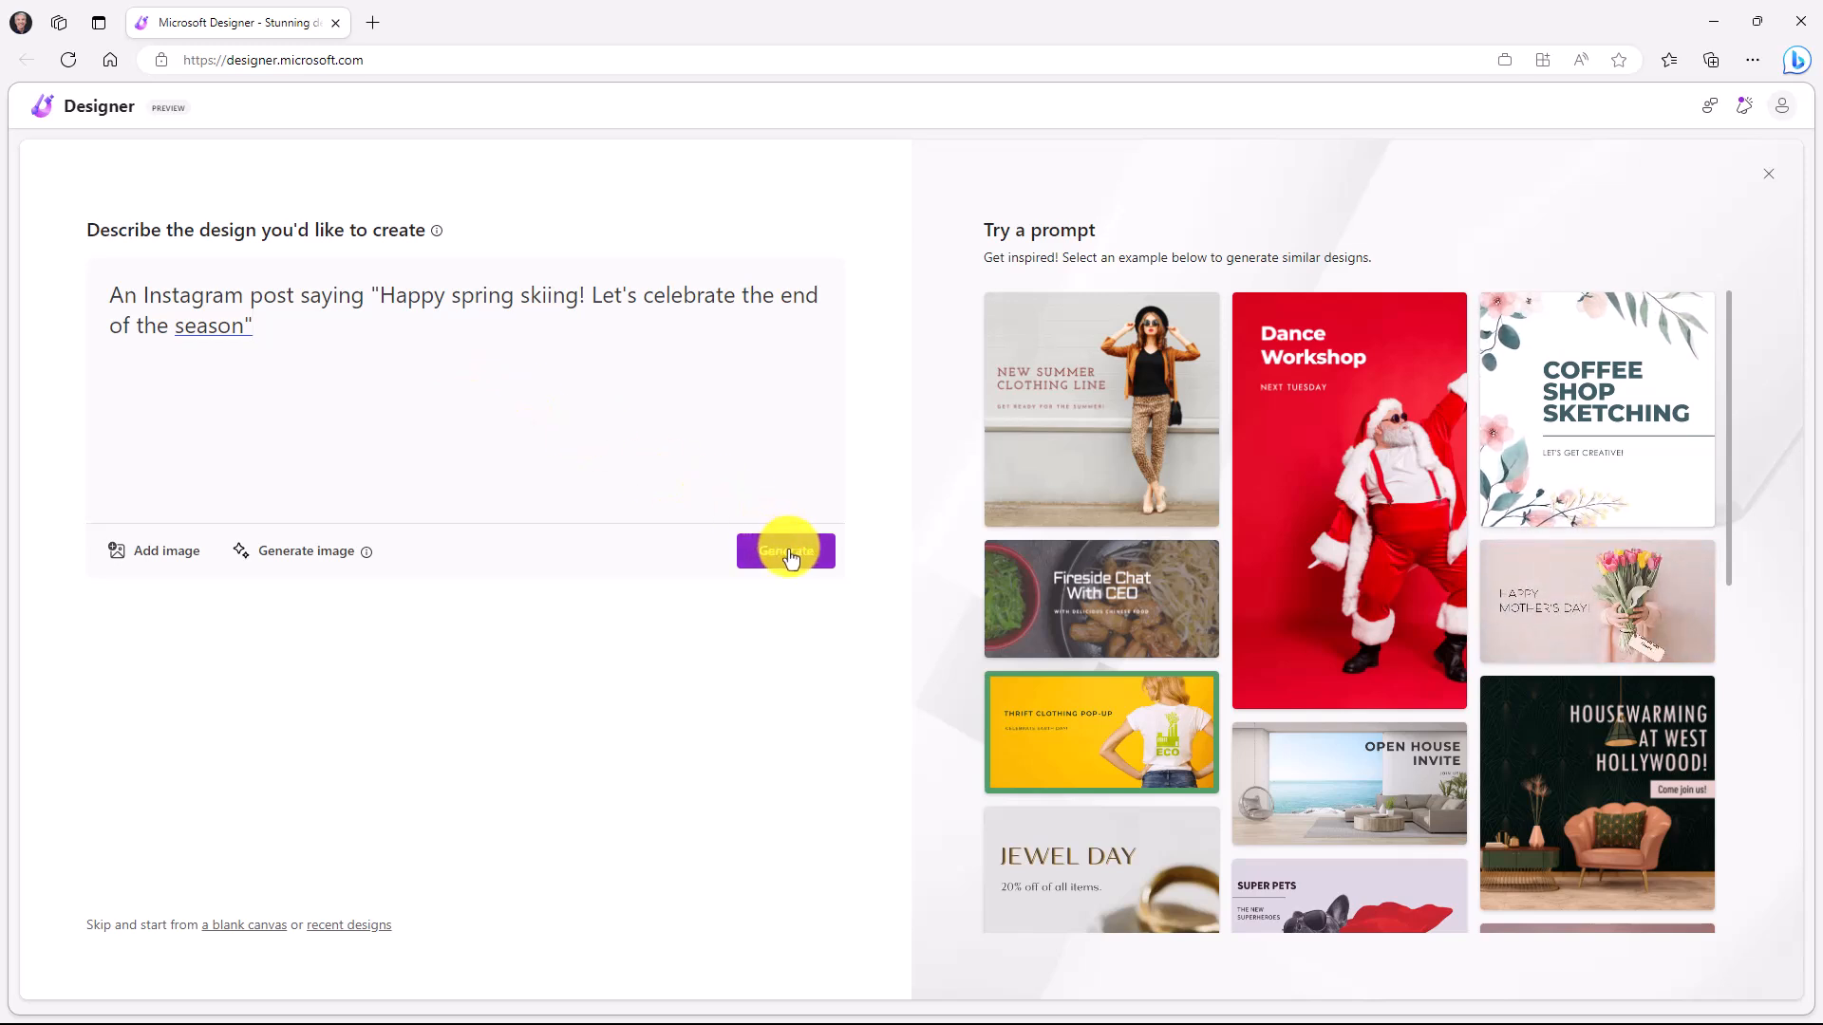
mouse_move(158, 562)
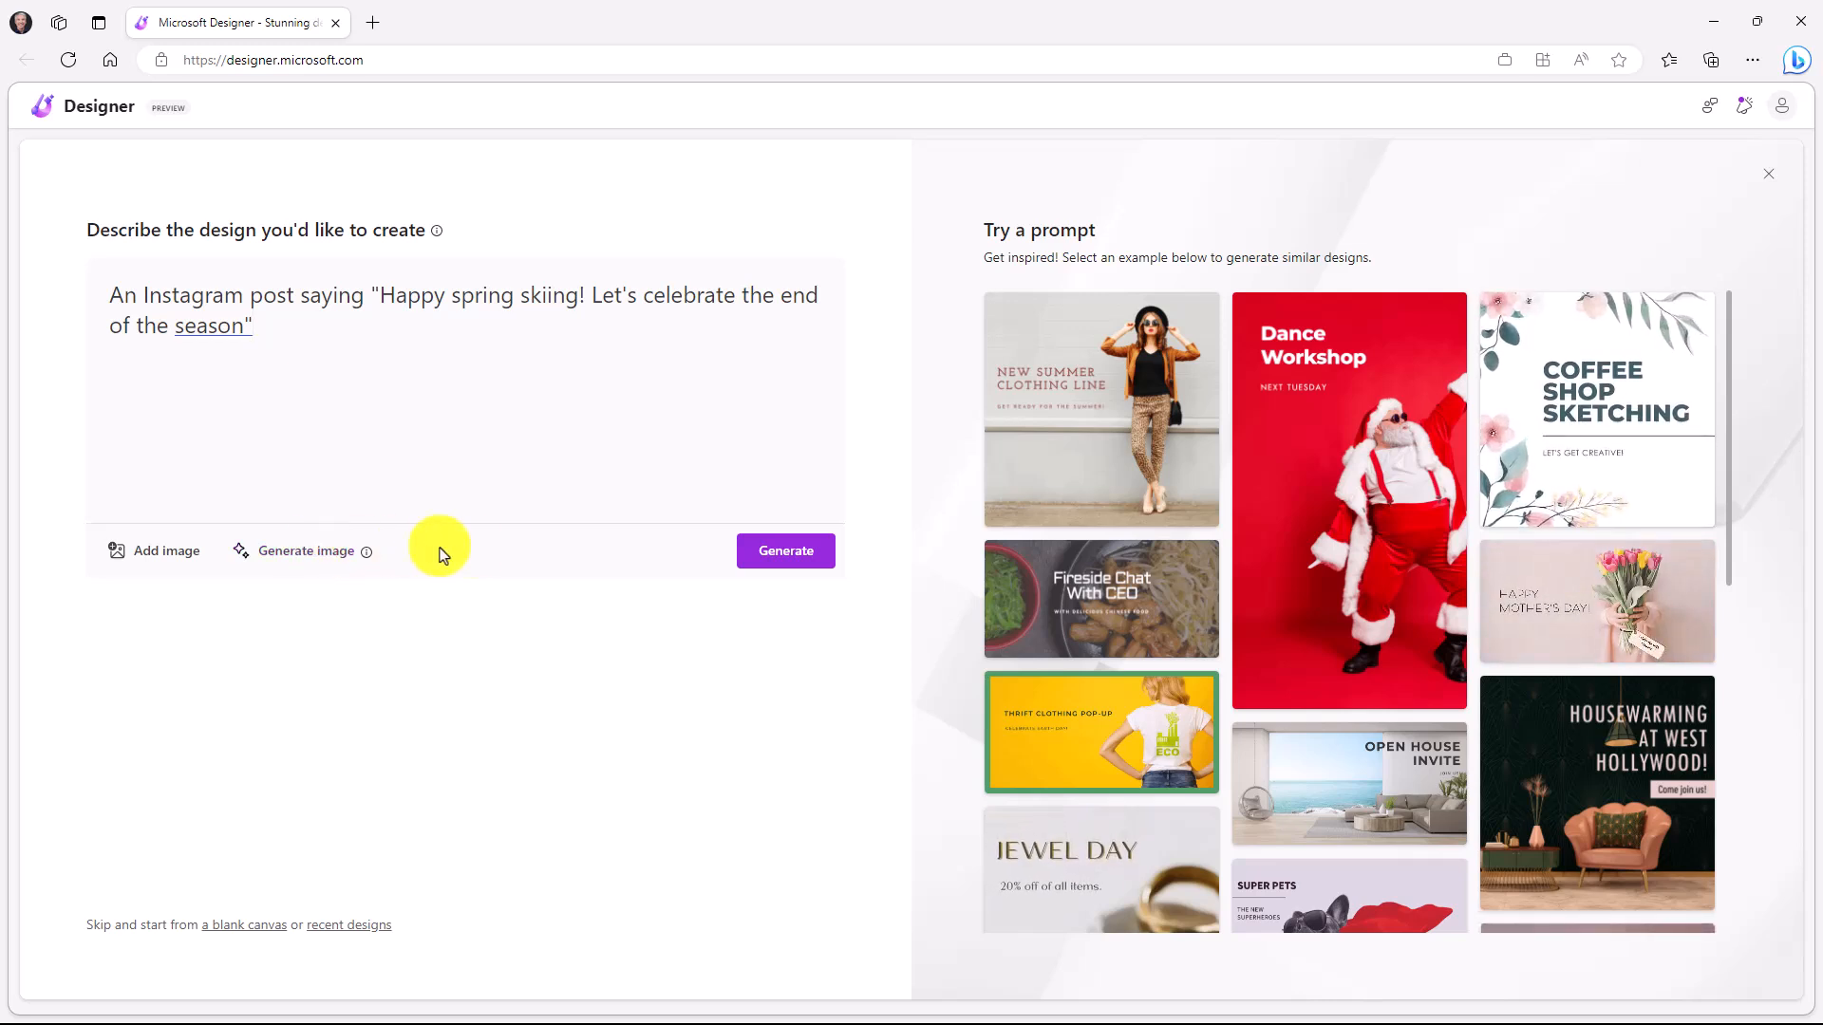
Generate the spring-skiing post designs, preview one enlarged, and list the square, landscape and portrait sizes.
left_click(784, 550)
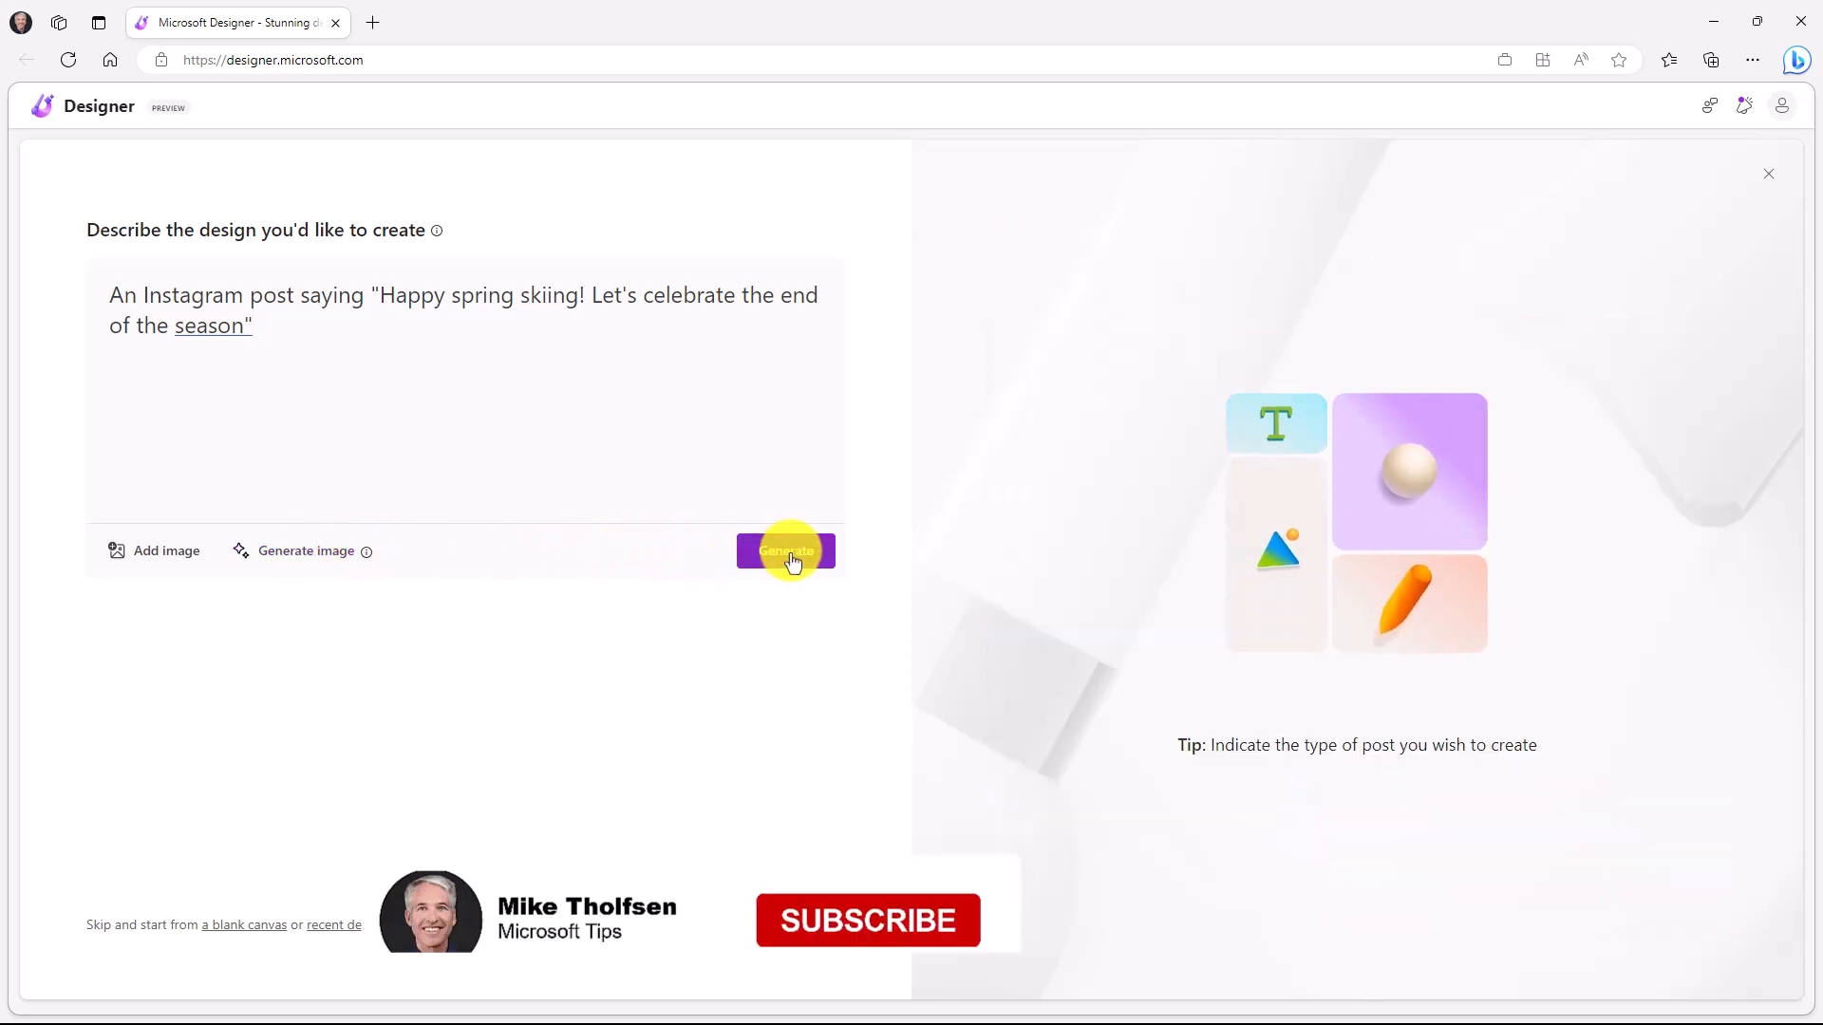
left_click(866, 919)
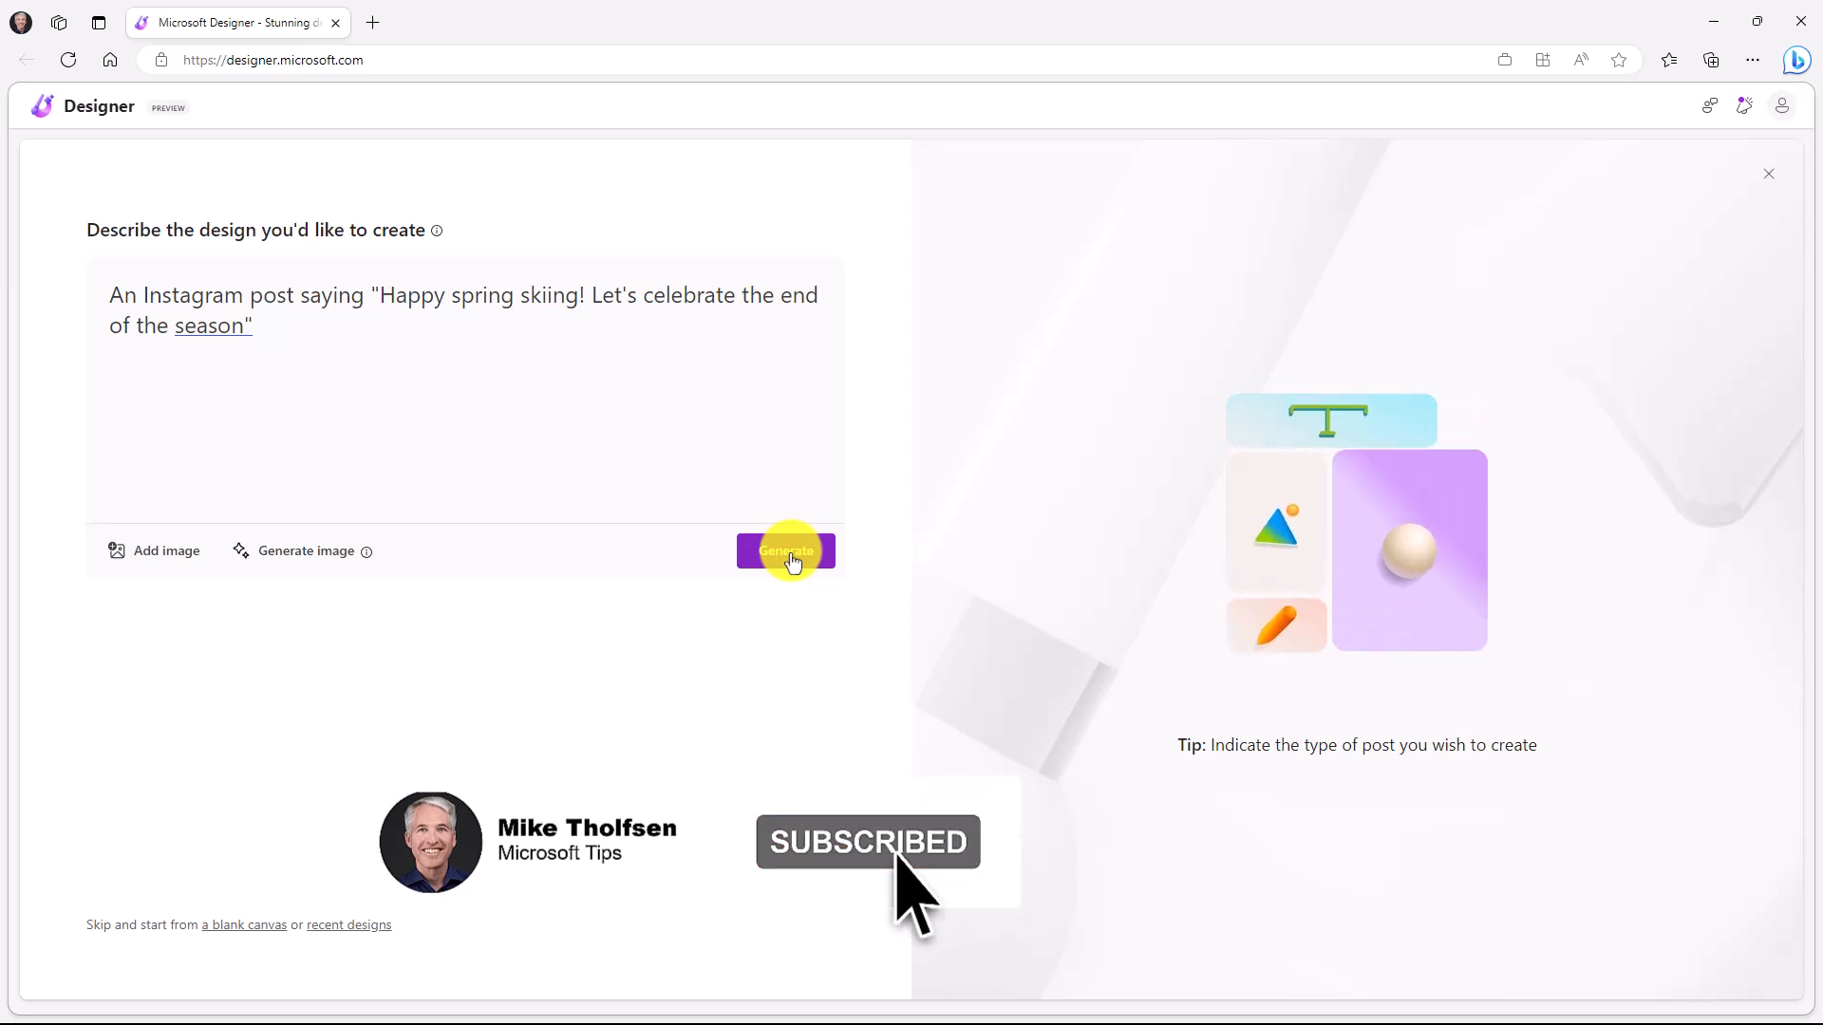
left_click(784, 551)
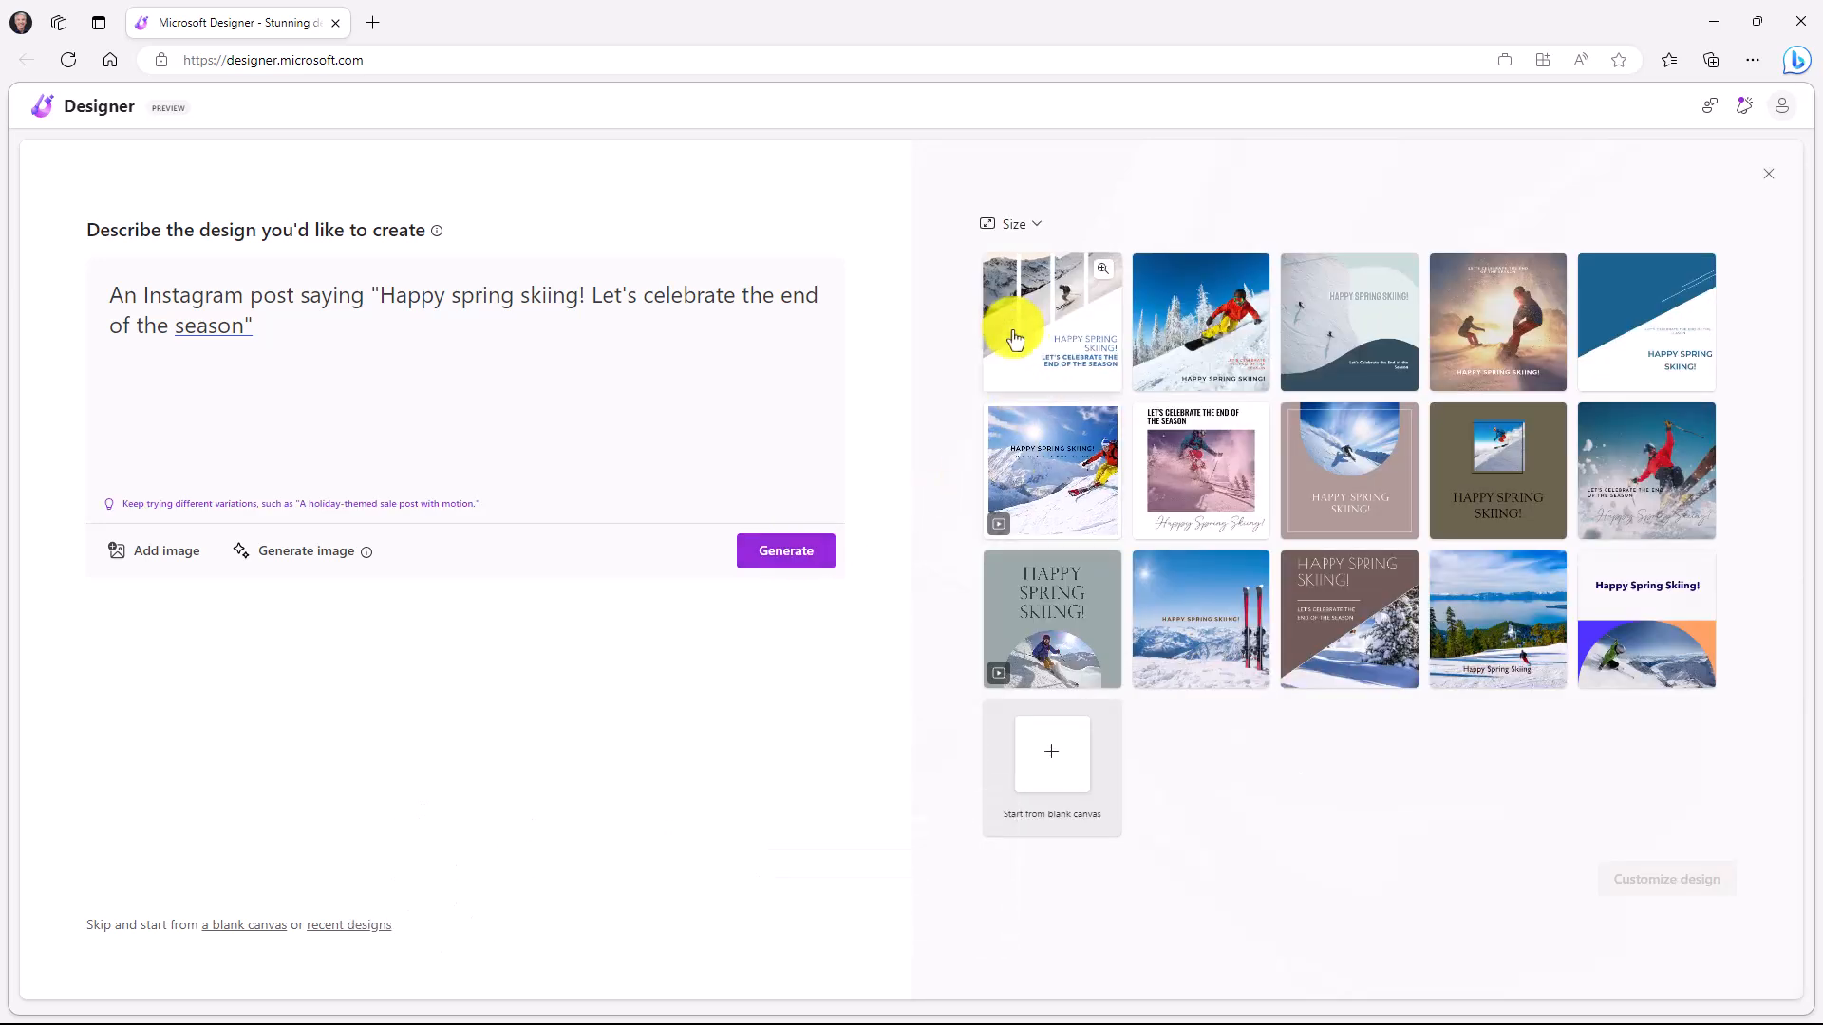
mouse_move(1576, 583)
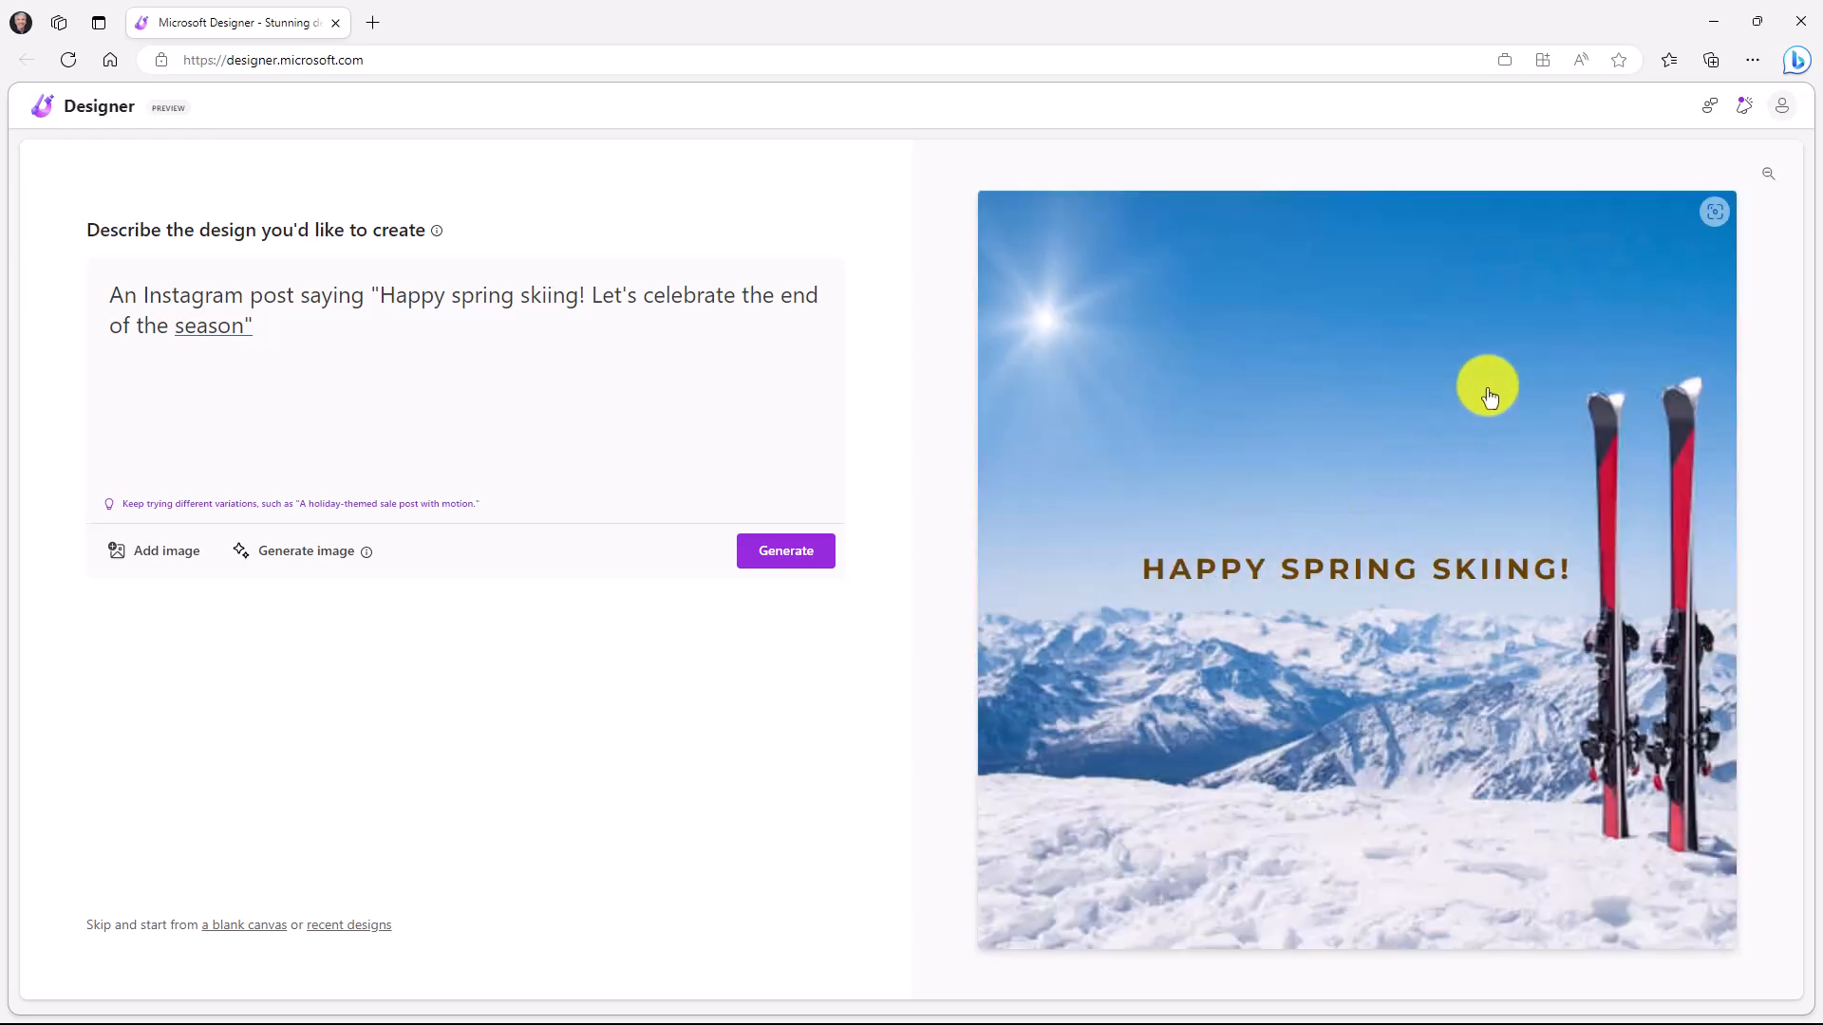
left_click(785, 550)
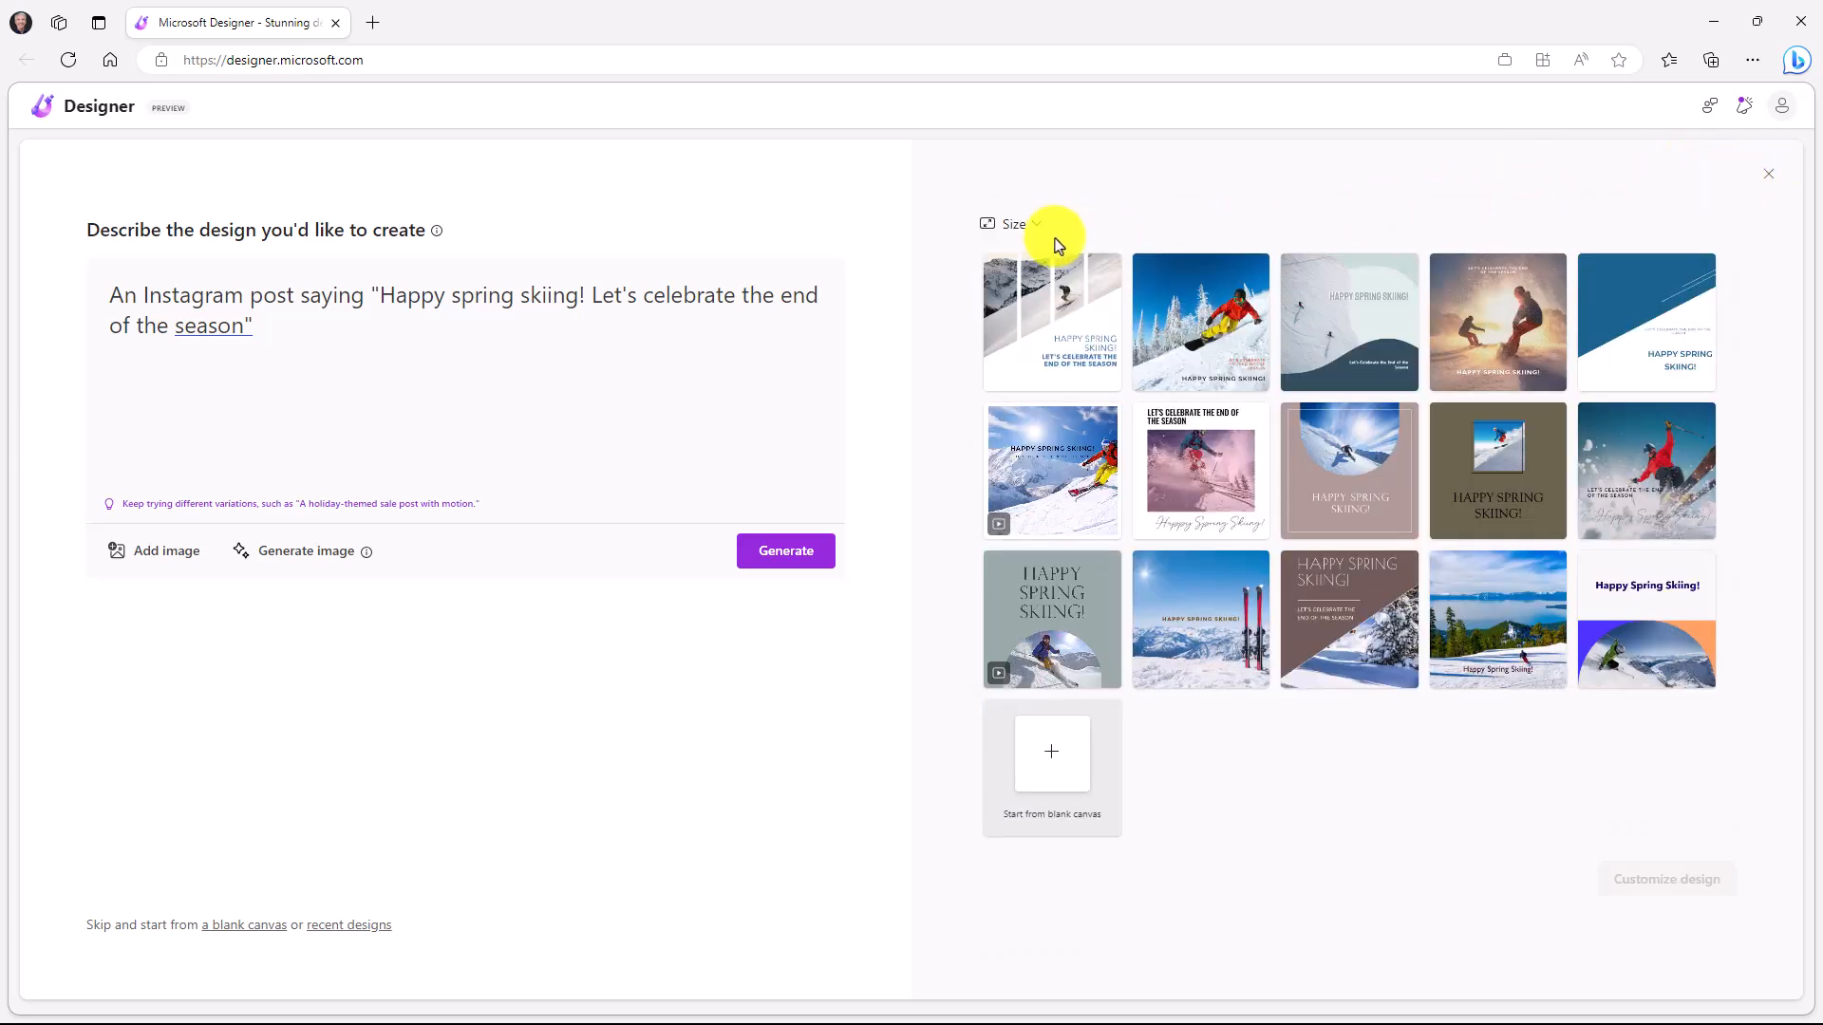
left_click(1007, 224)
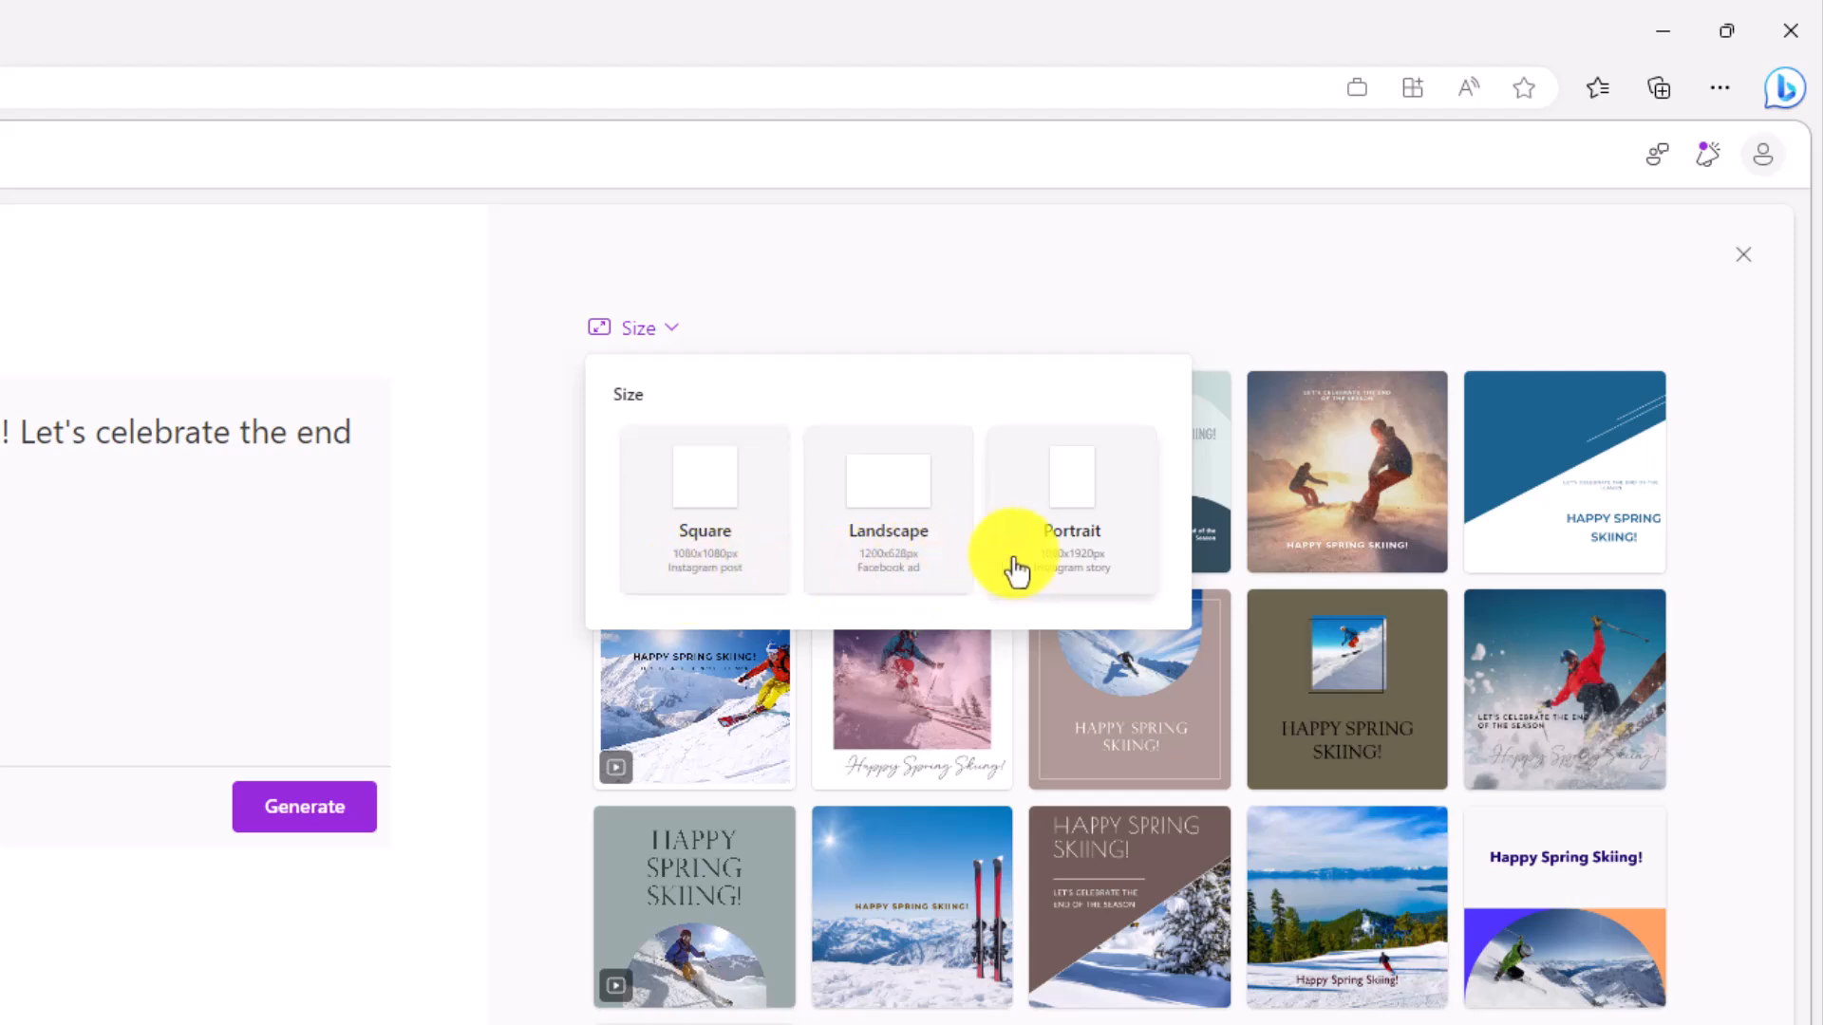
mouse_move(975, 281)
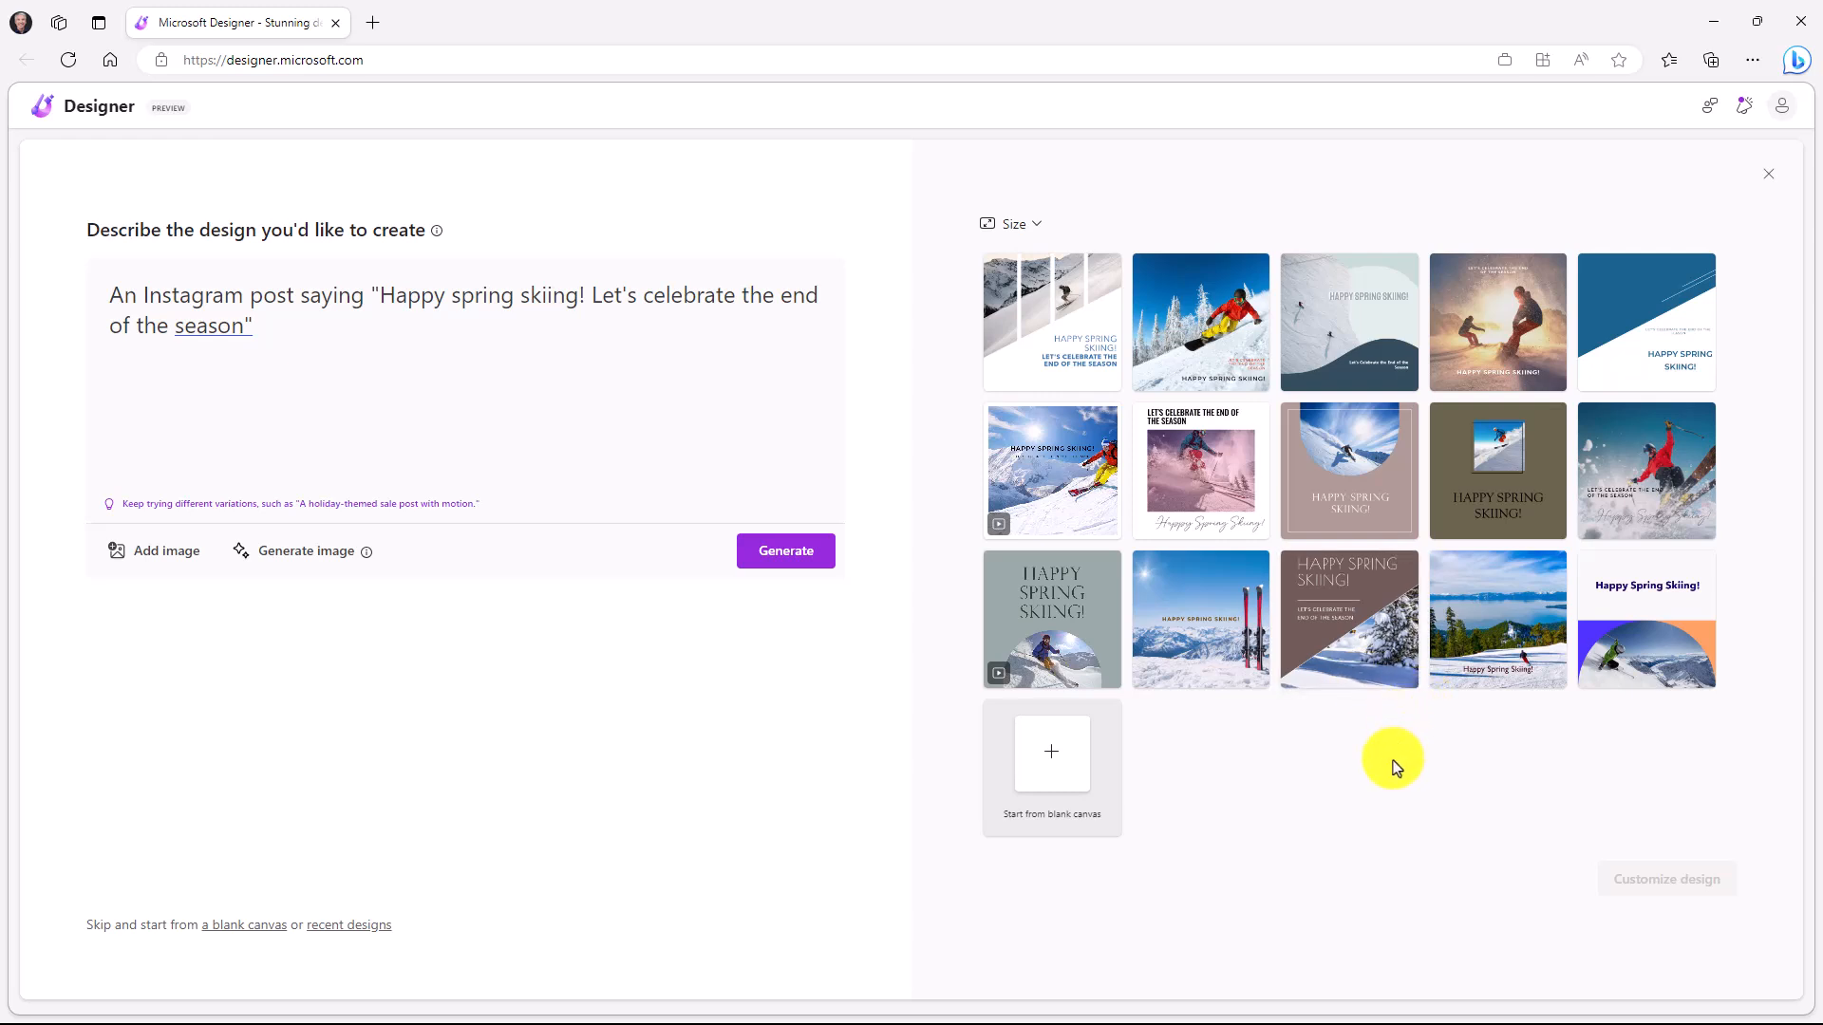
mouse_move(1105, 572)
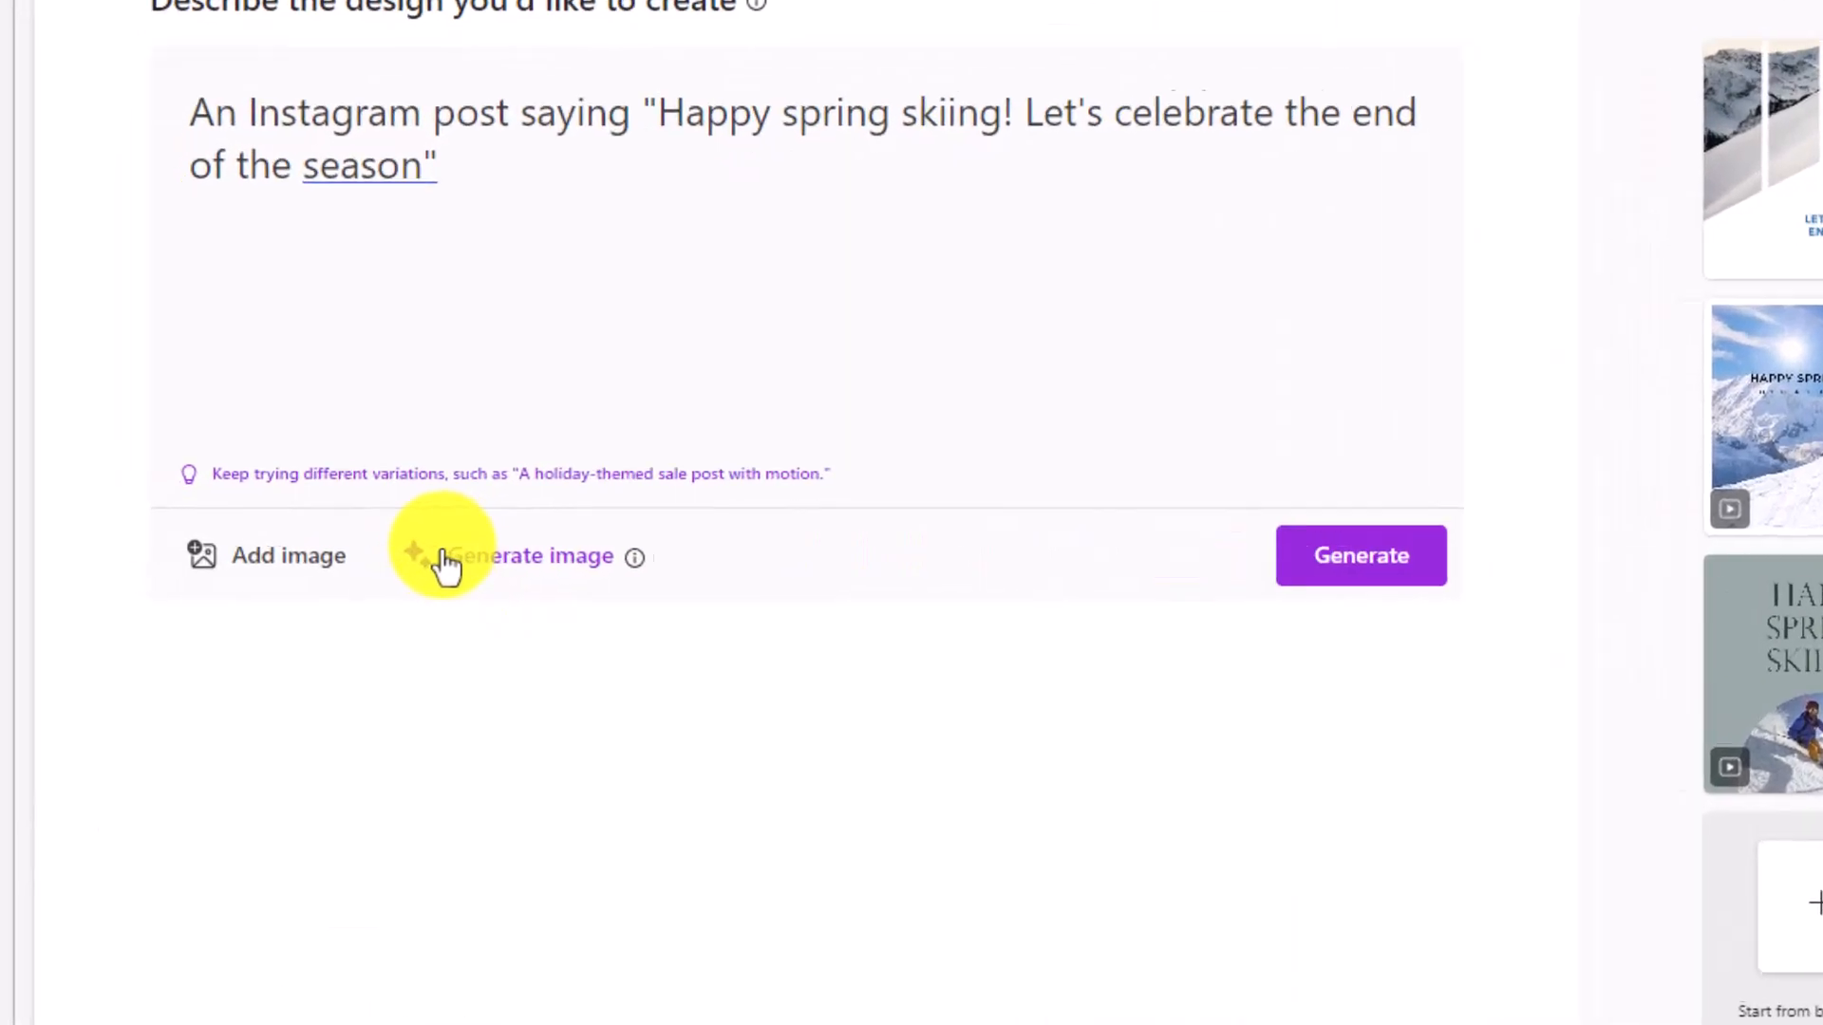
Generate images of a skier on a sunny day with mountains behind, kodachrome style.
left_click(286, 556)
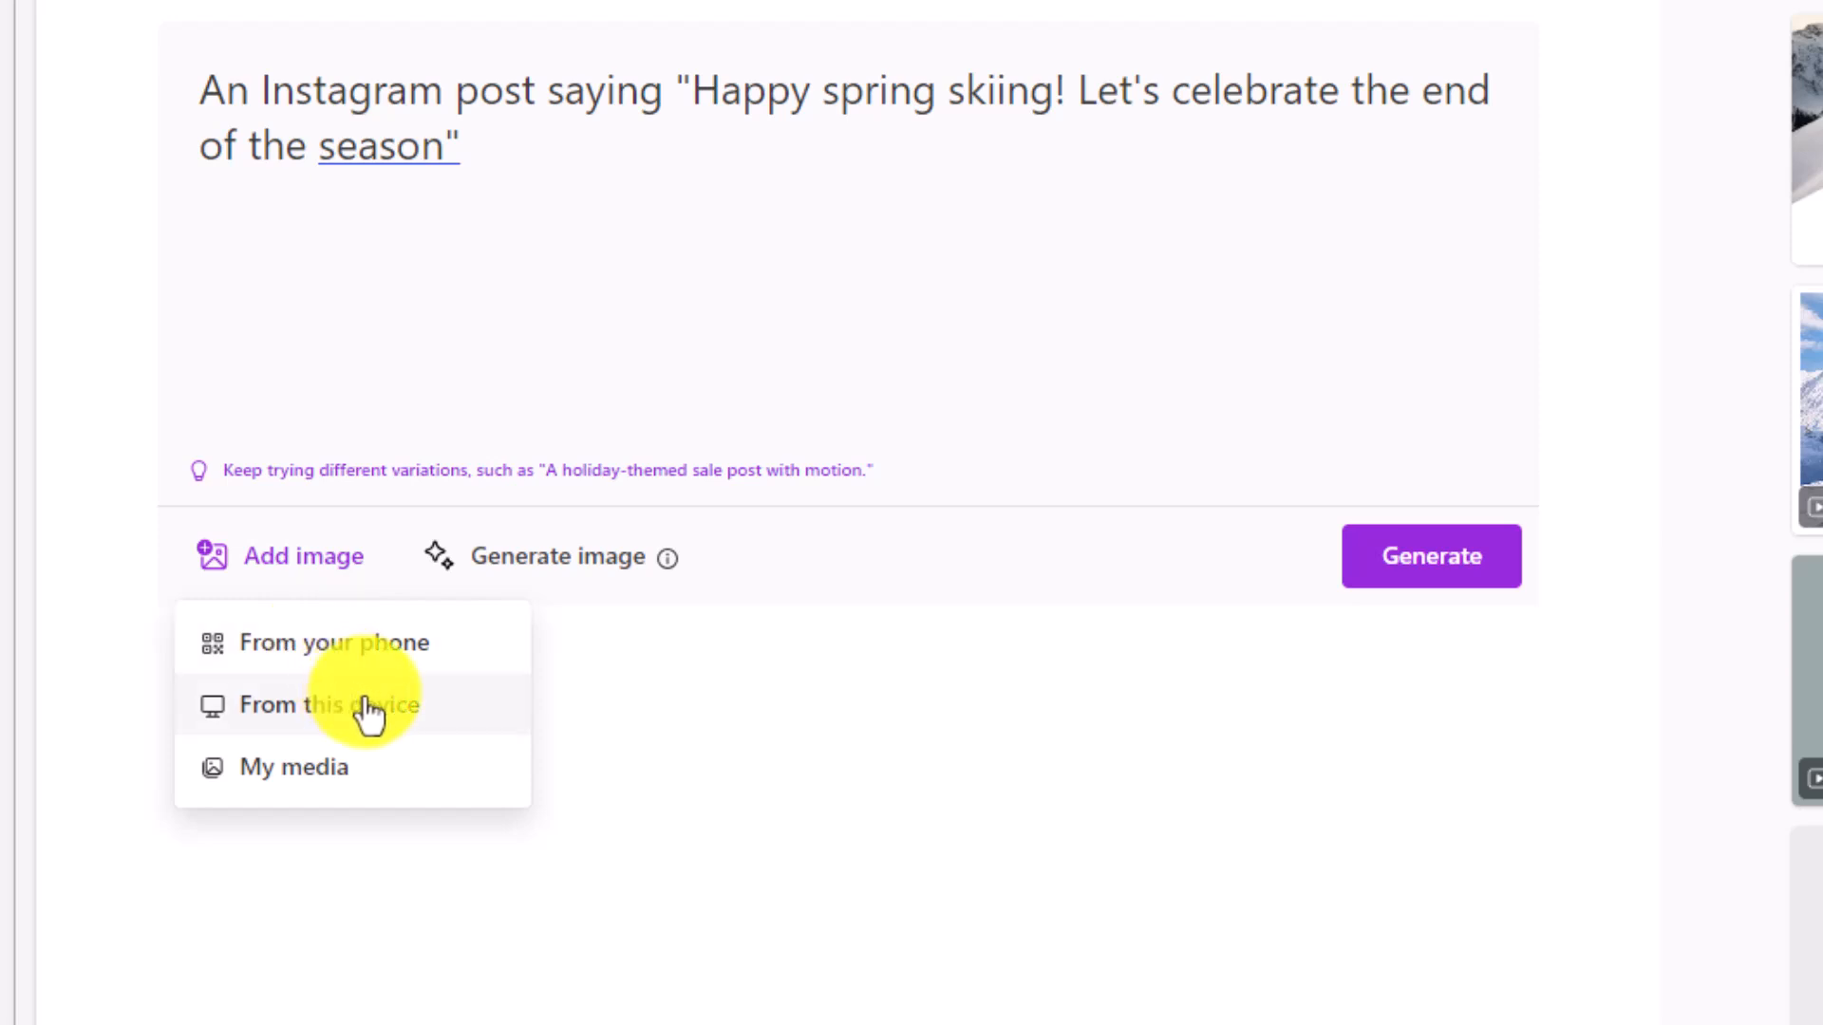
mouse_move(581, 593)
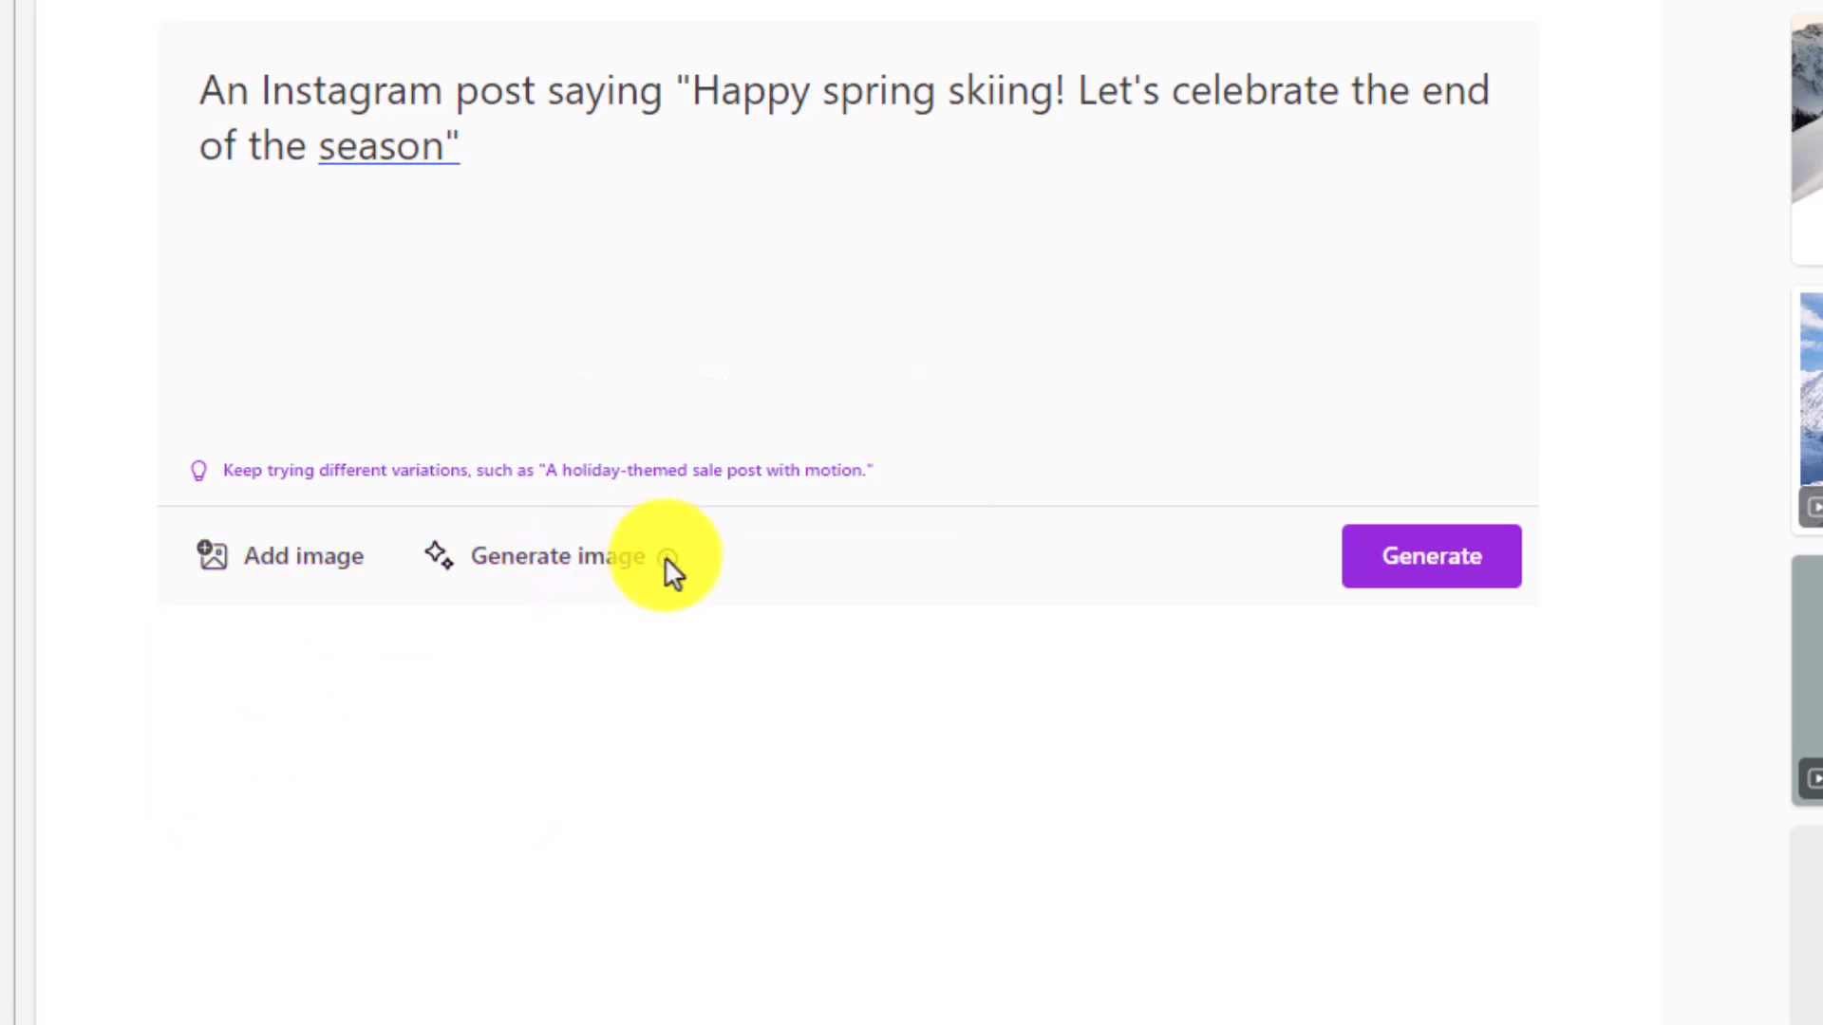
mouse_move(667, 557)
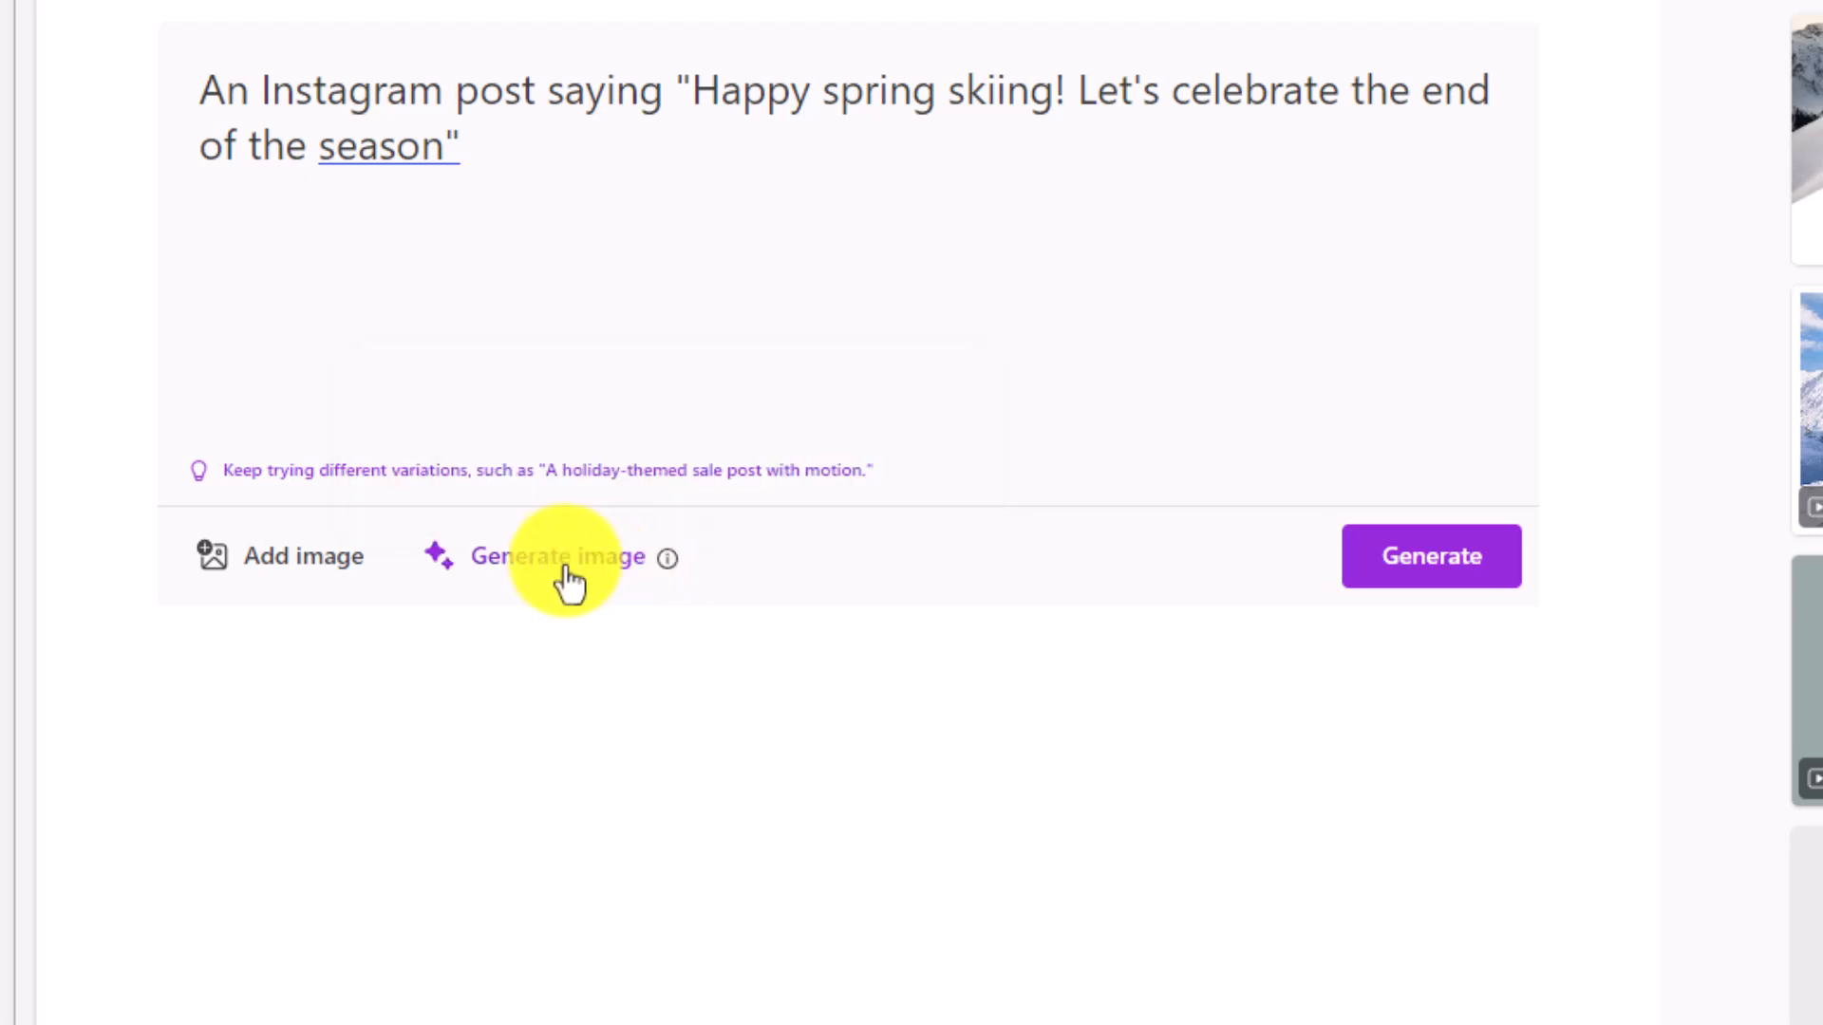
left_click(558, 557)
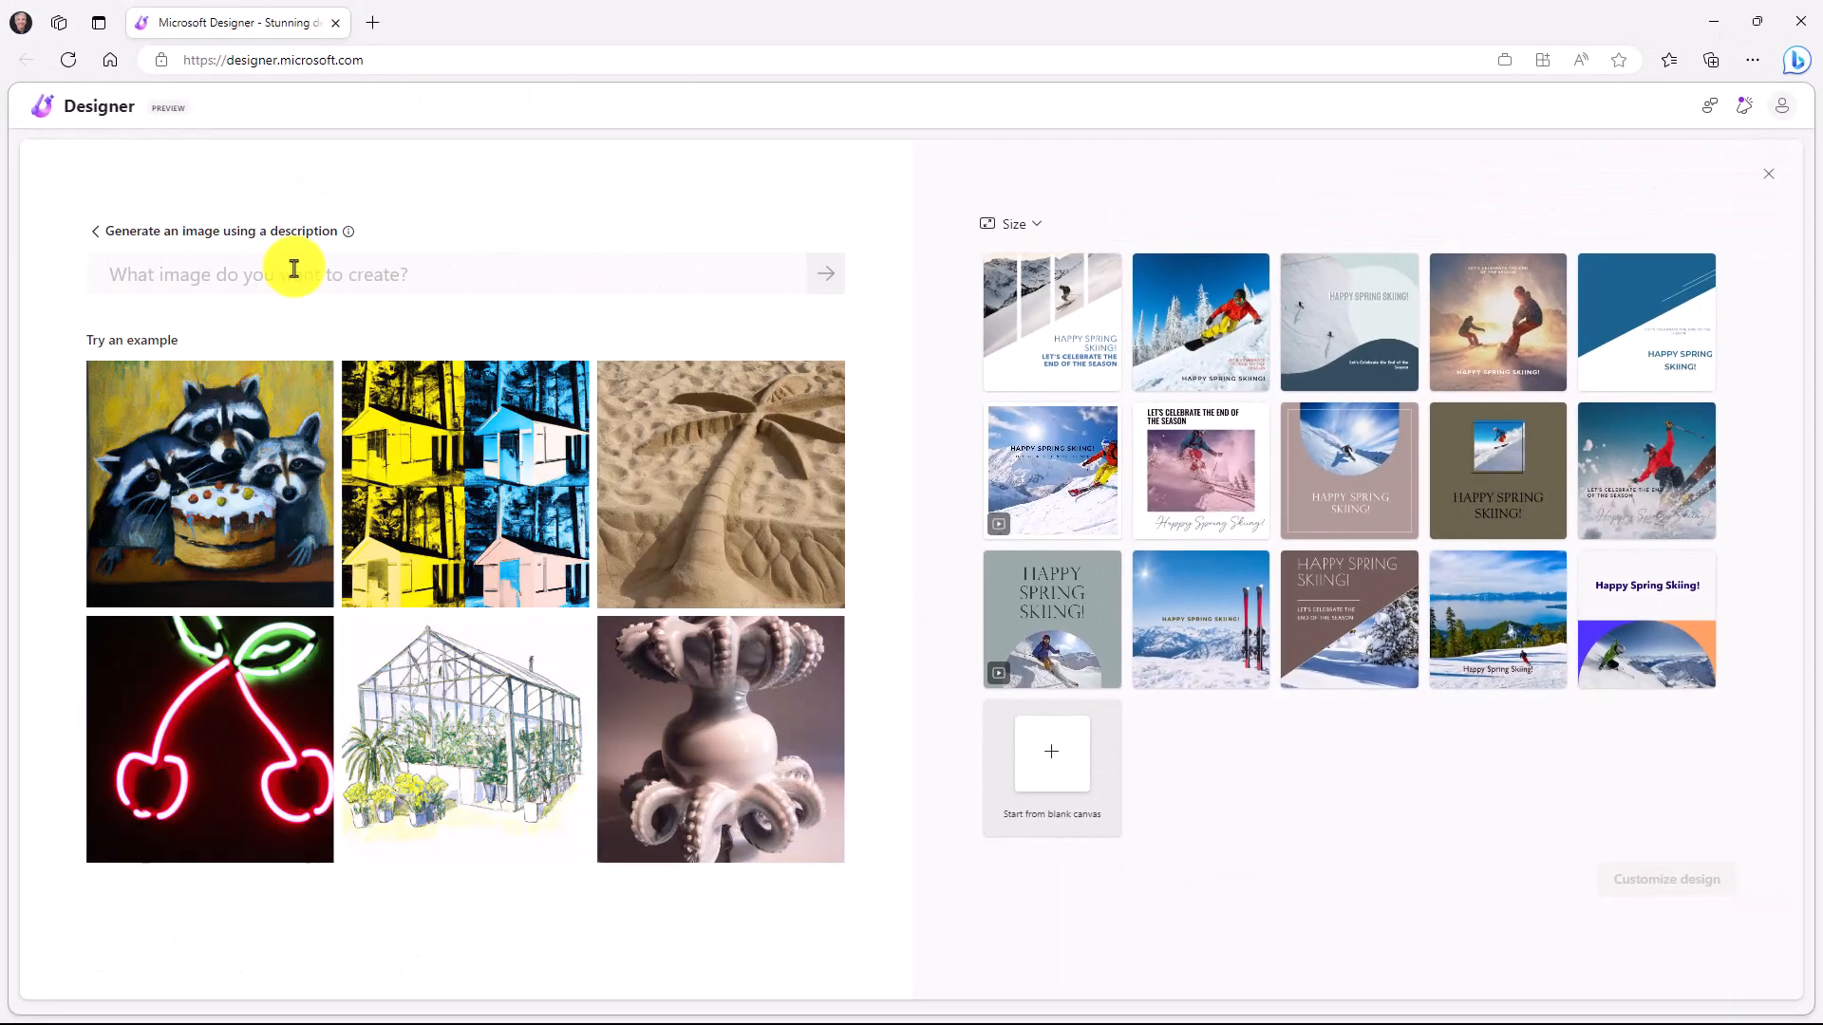
type("A skier on a sunny day with mountains in the background, kodachrome style")
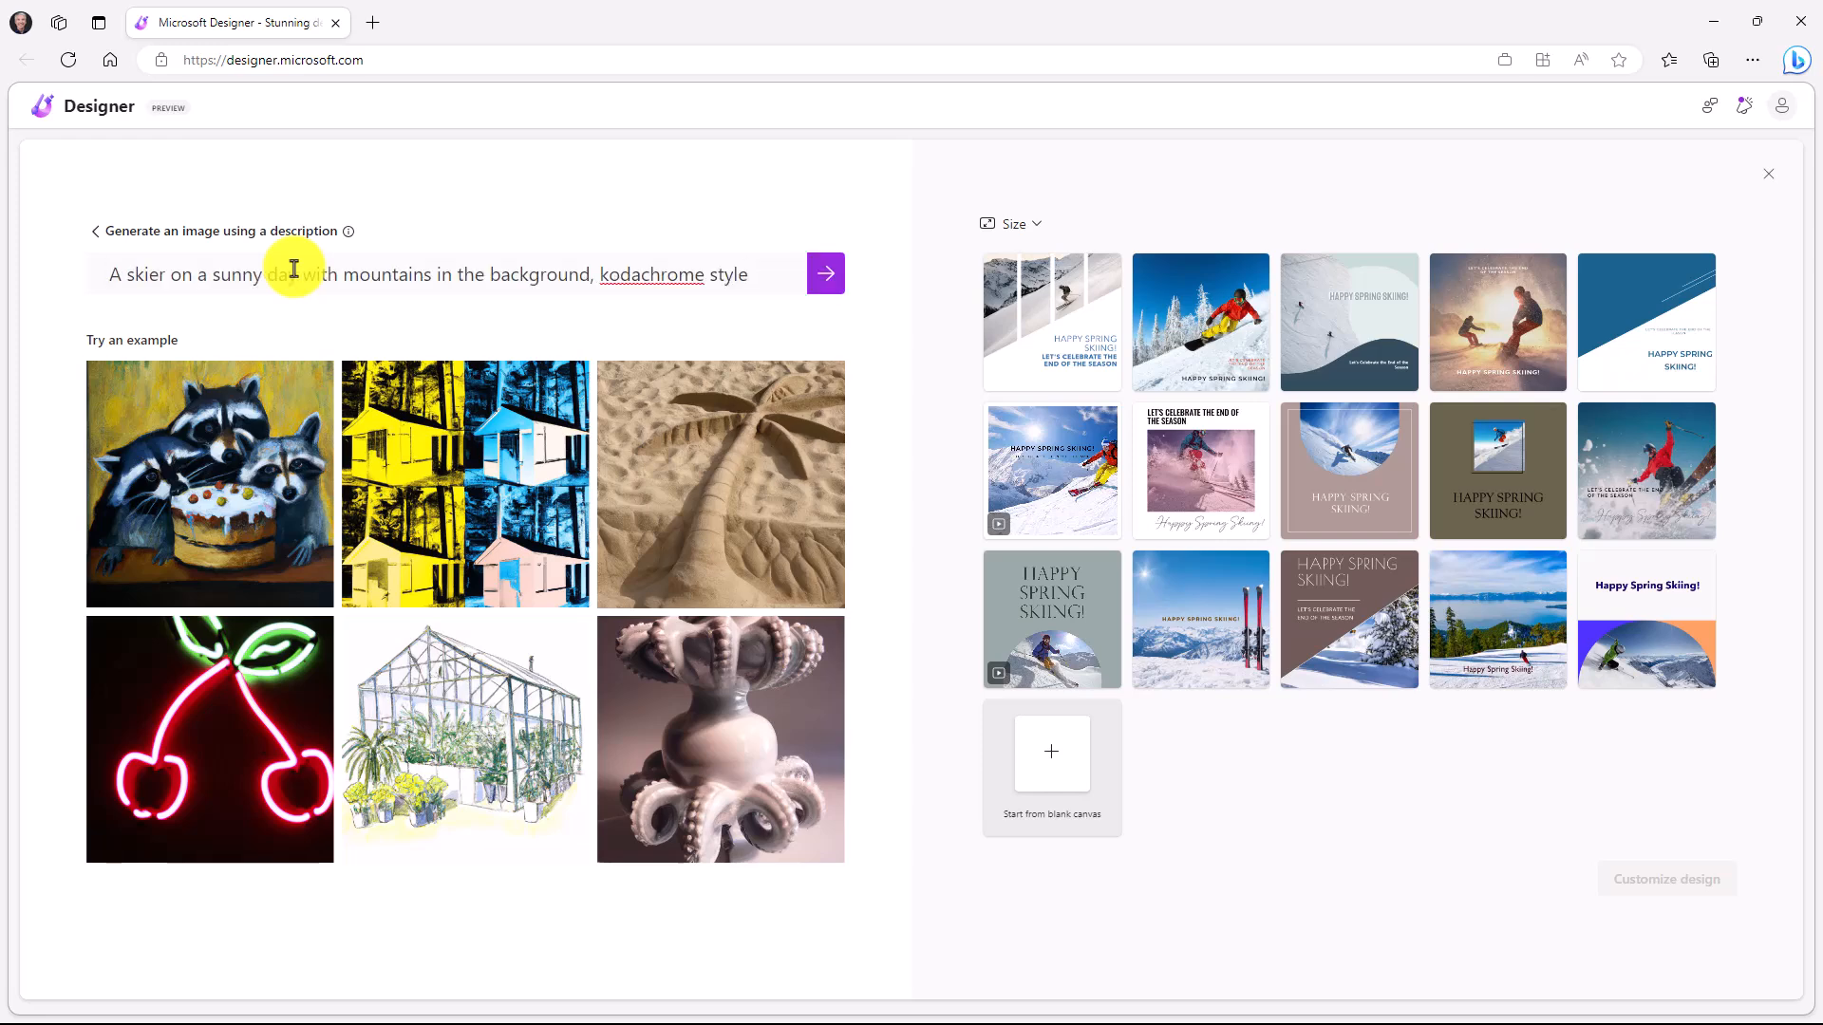
mouse_move(459, 210)
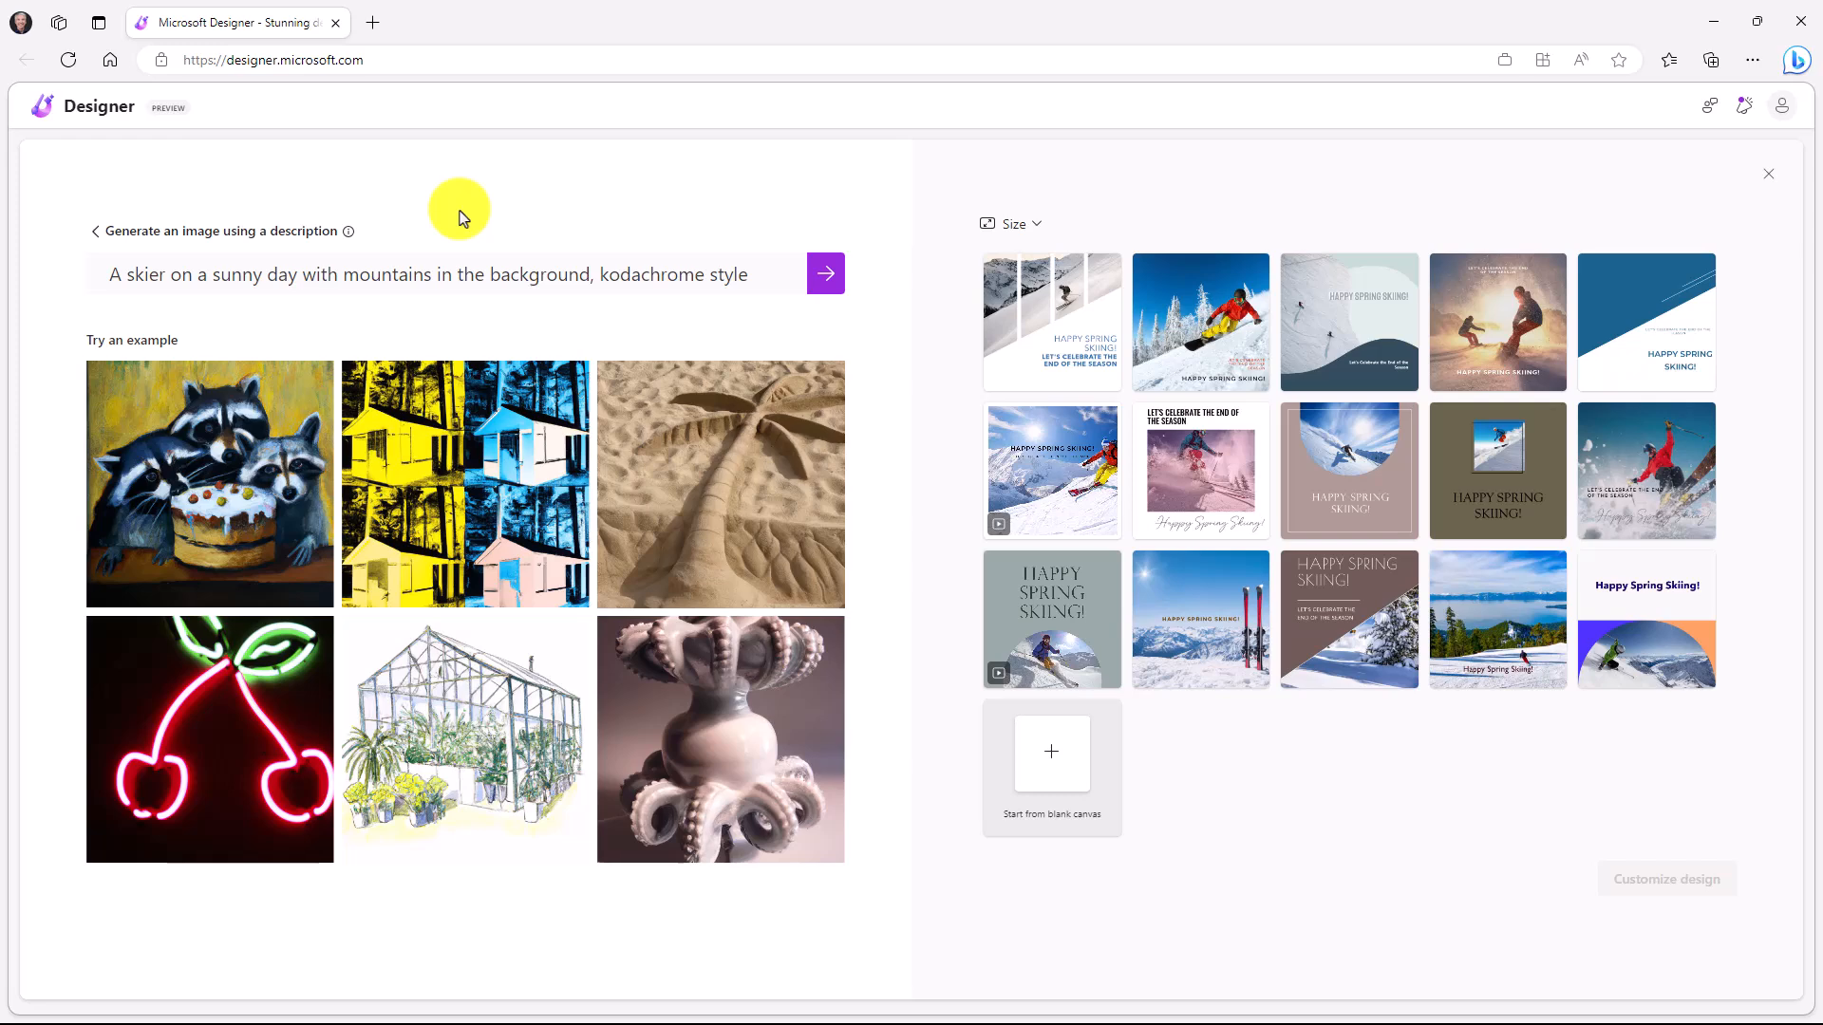
left_click(824, 274)
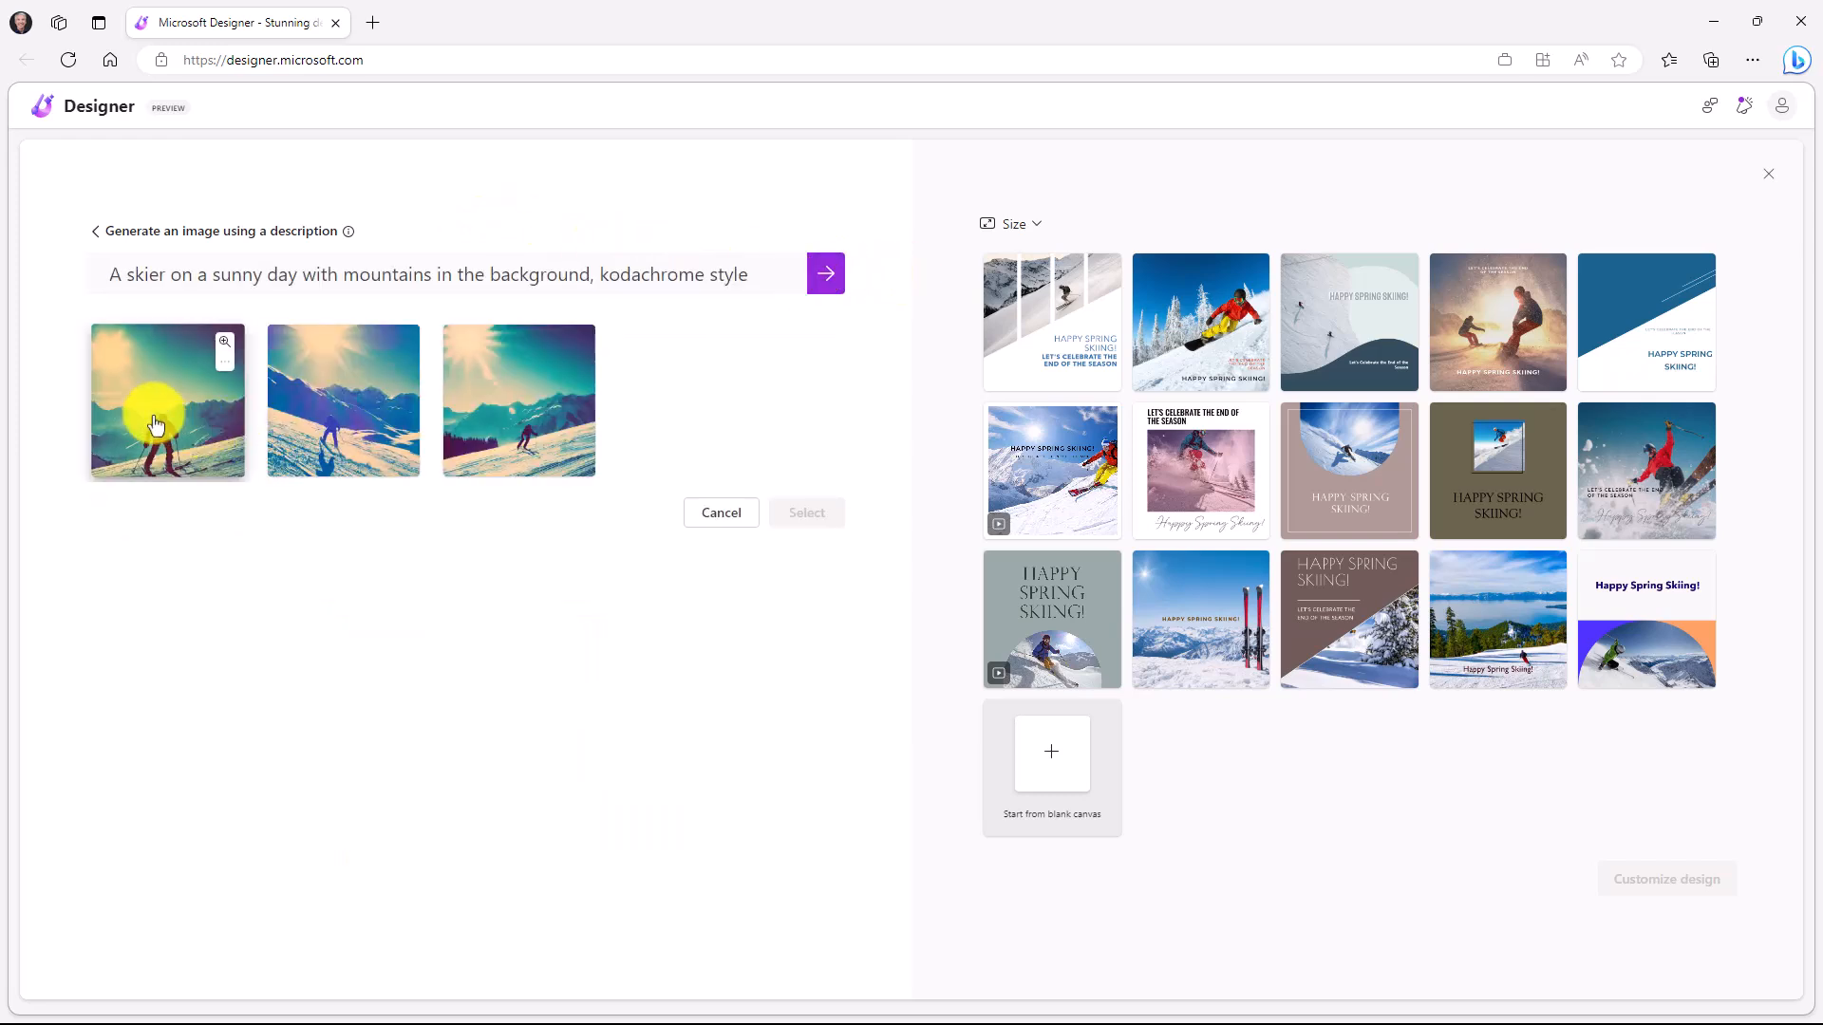
mouse_move(530, 433)
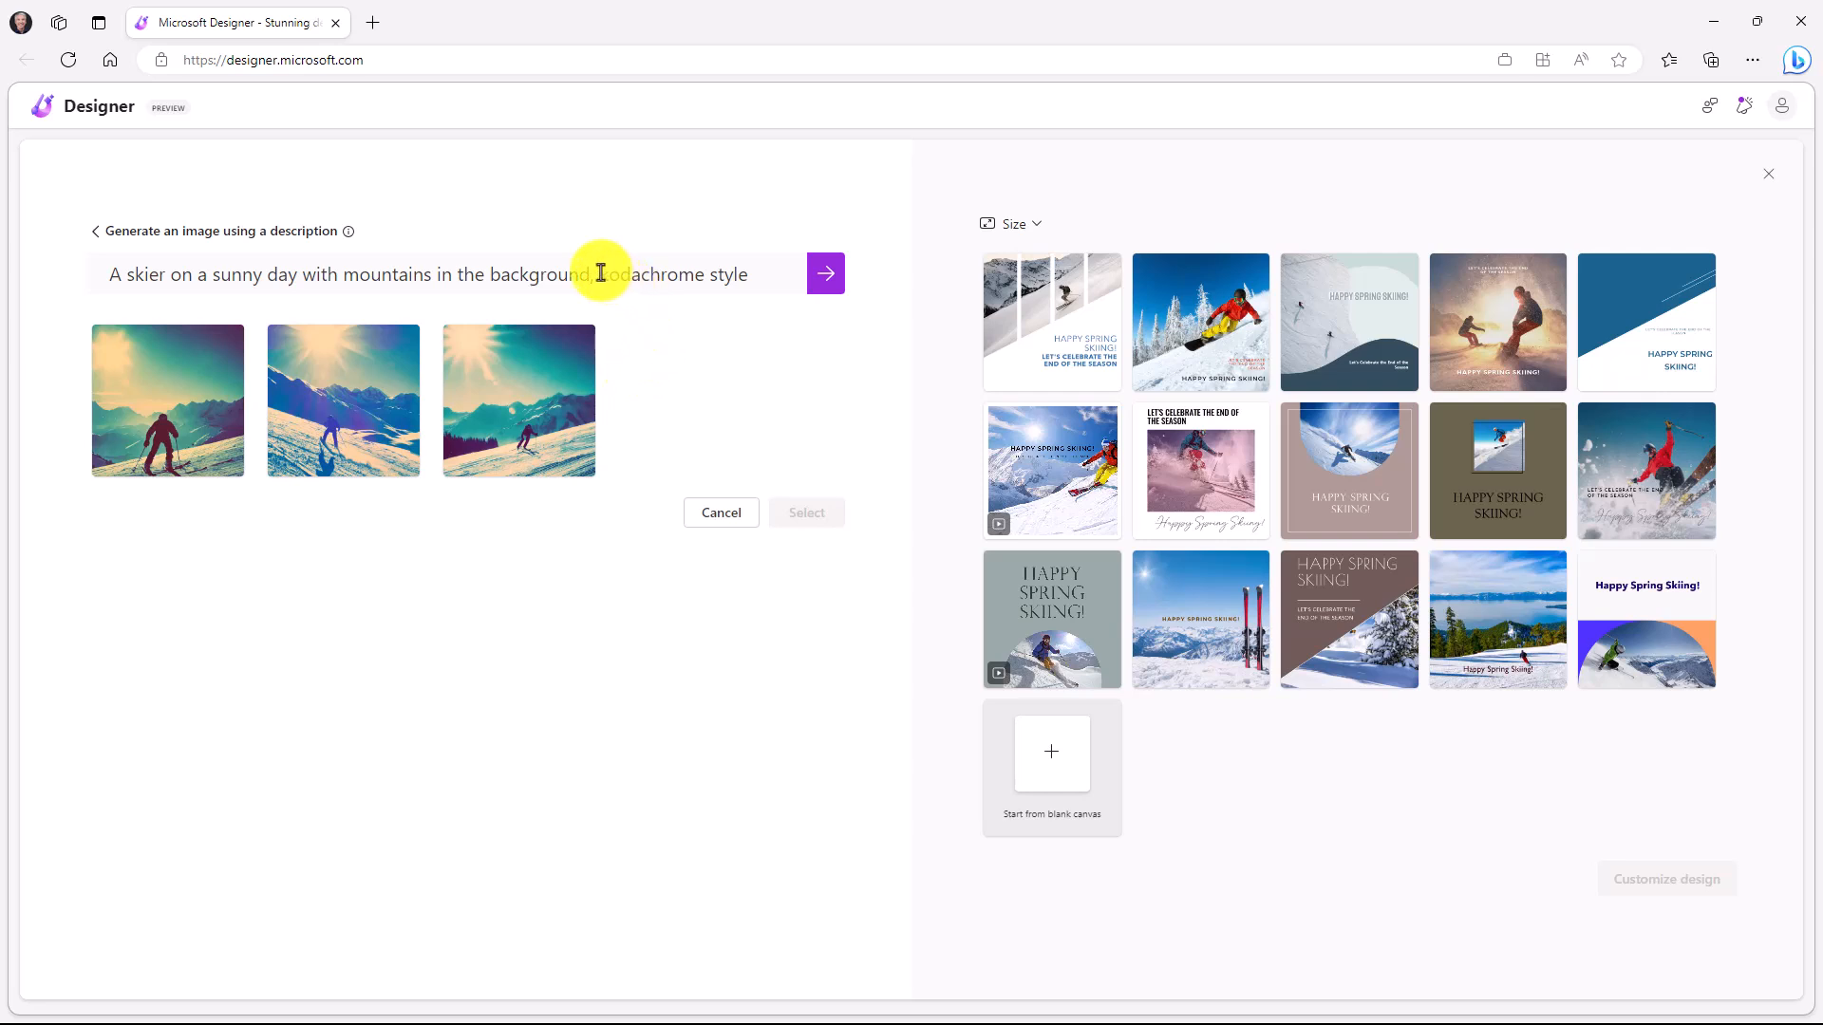
Regenerate the skier images in pop art style and choose the third one.
type("in pop art style")
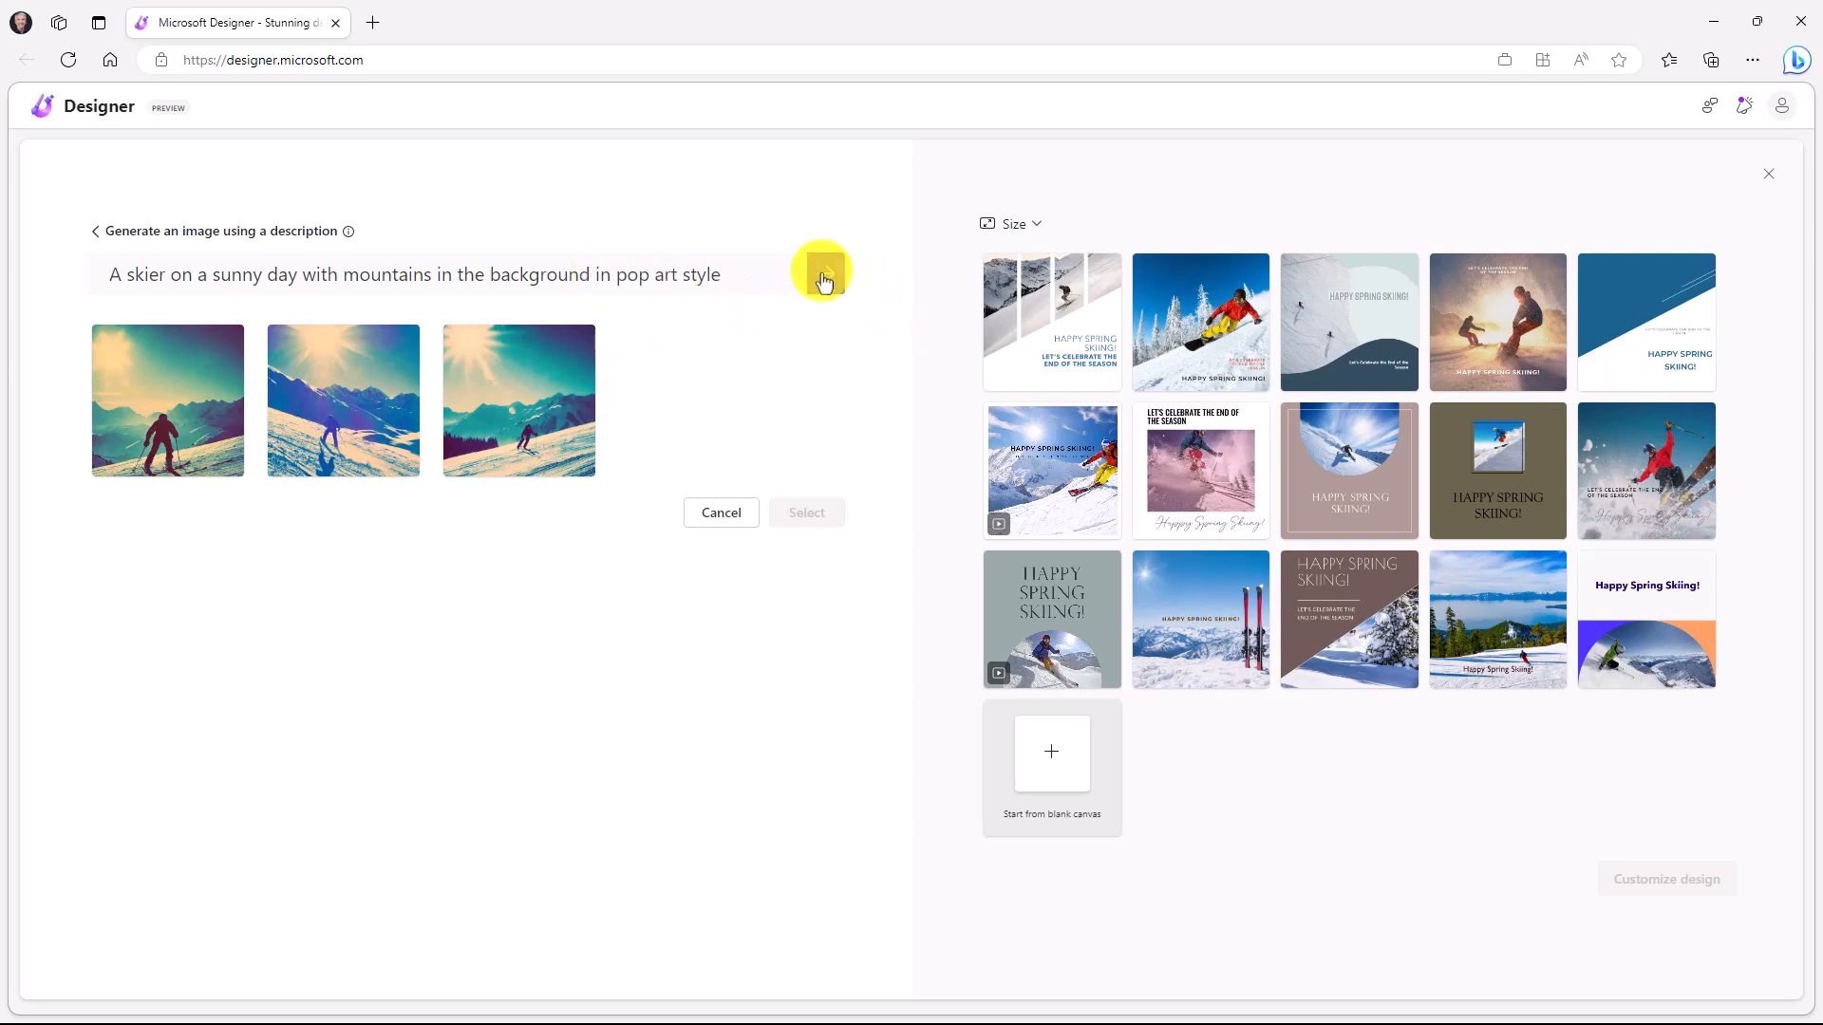
left_click(822, 274)
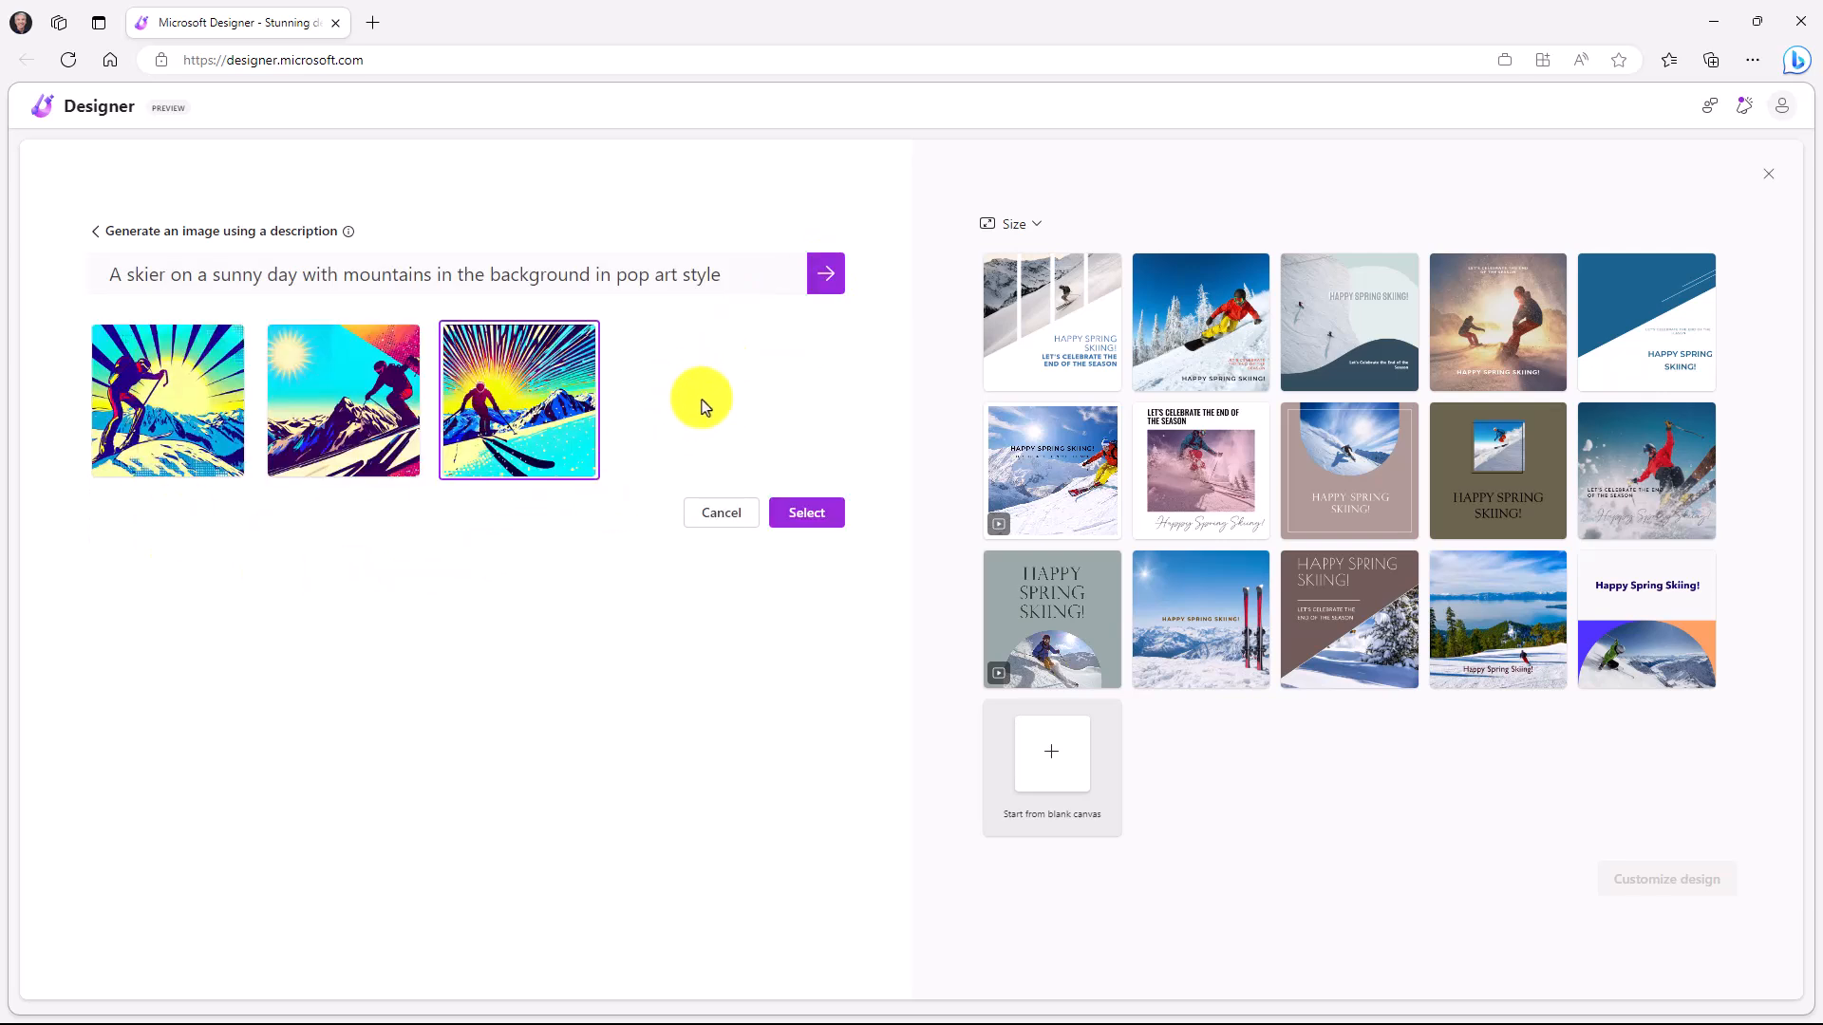
left_click(805, 513)
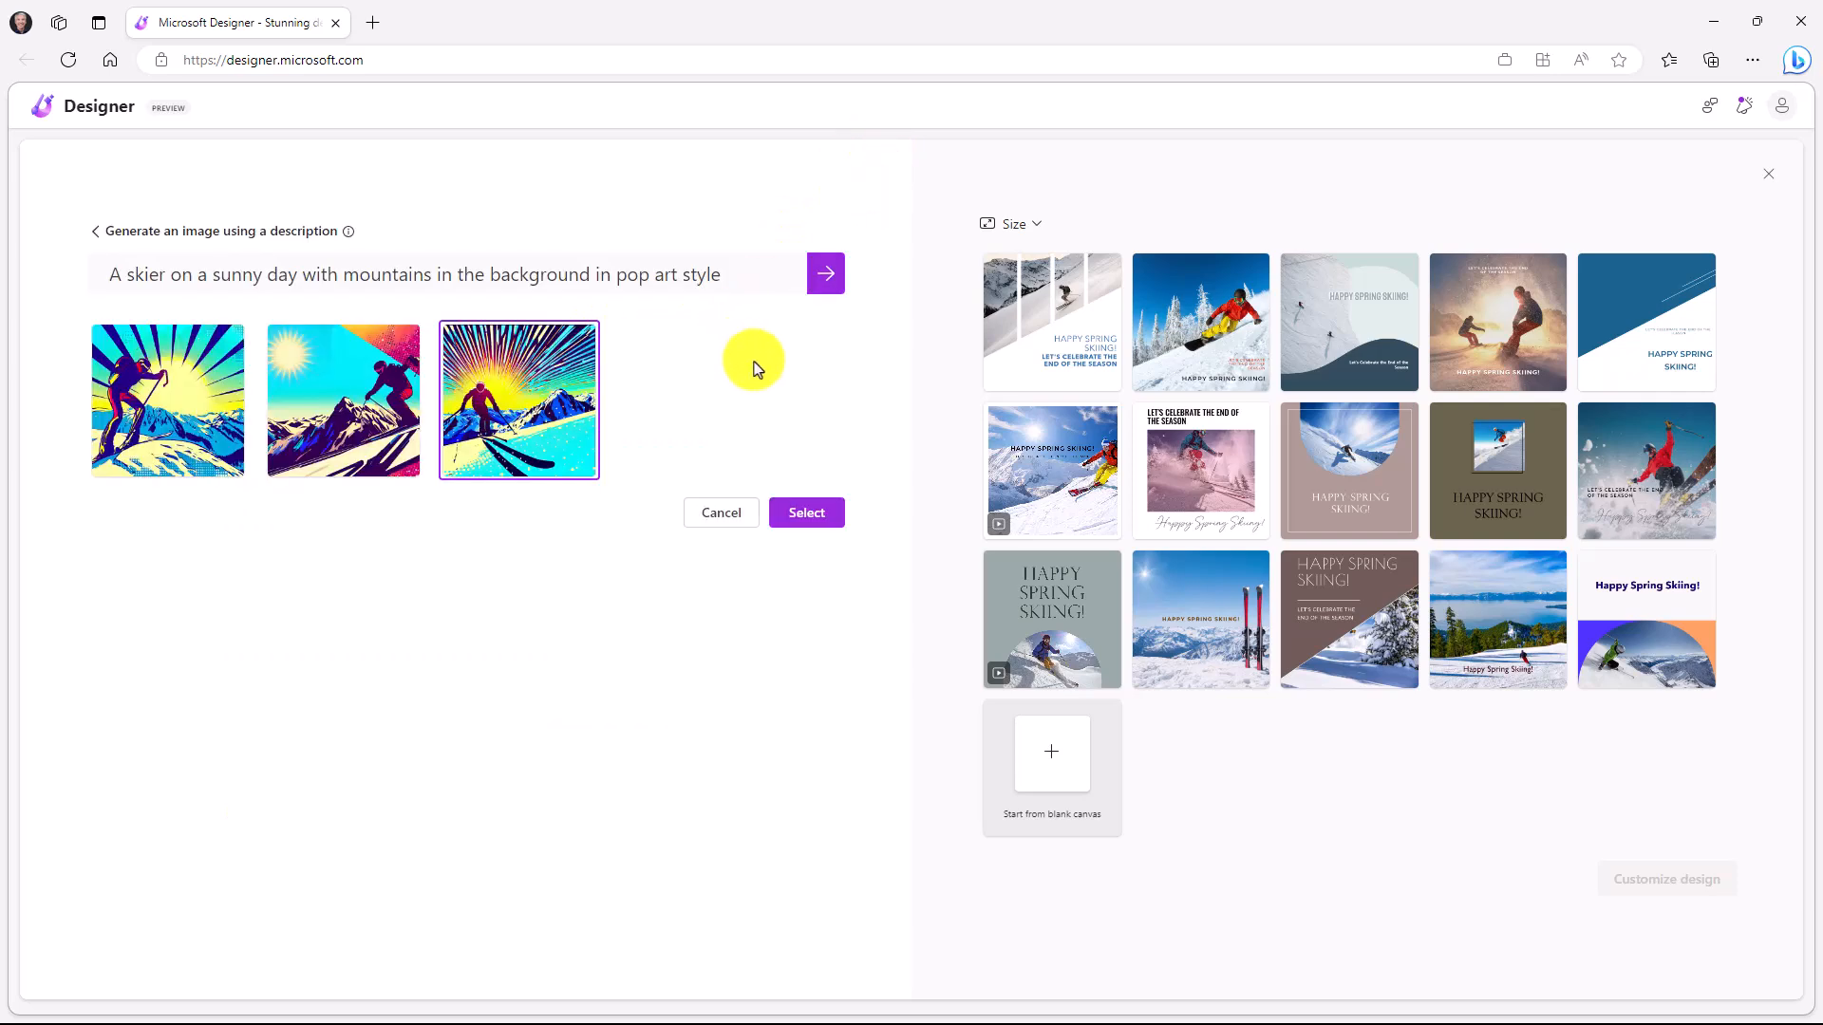
mouse_move(494, 378)
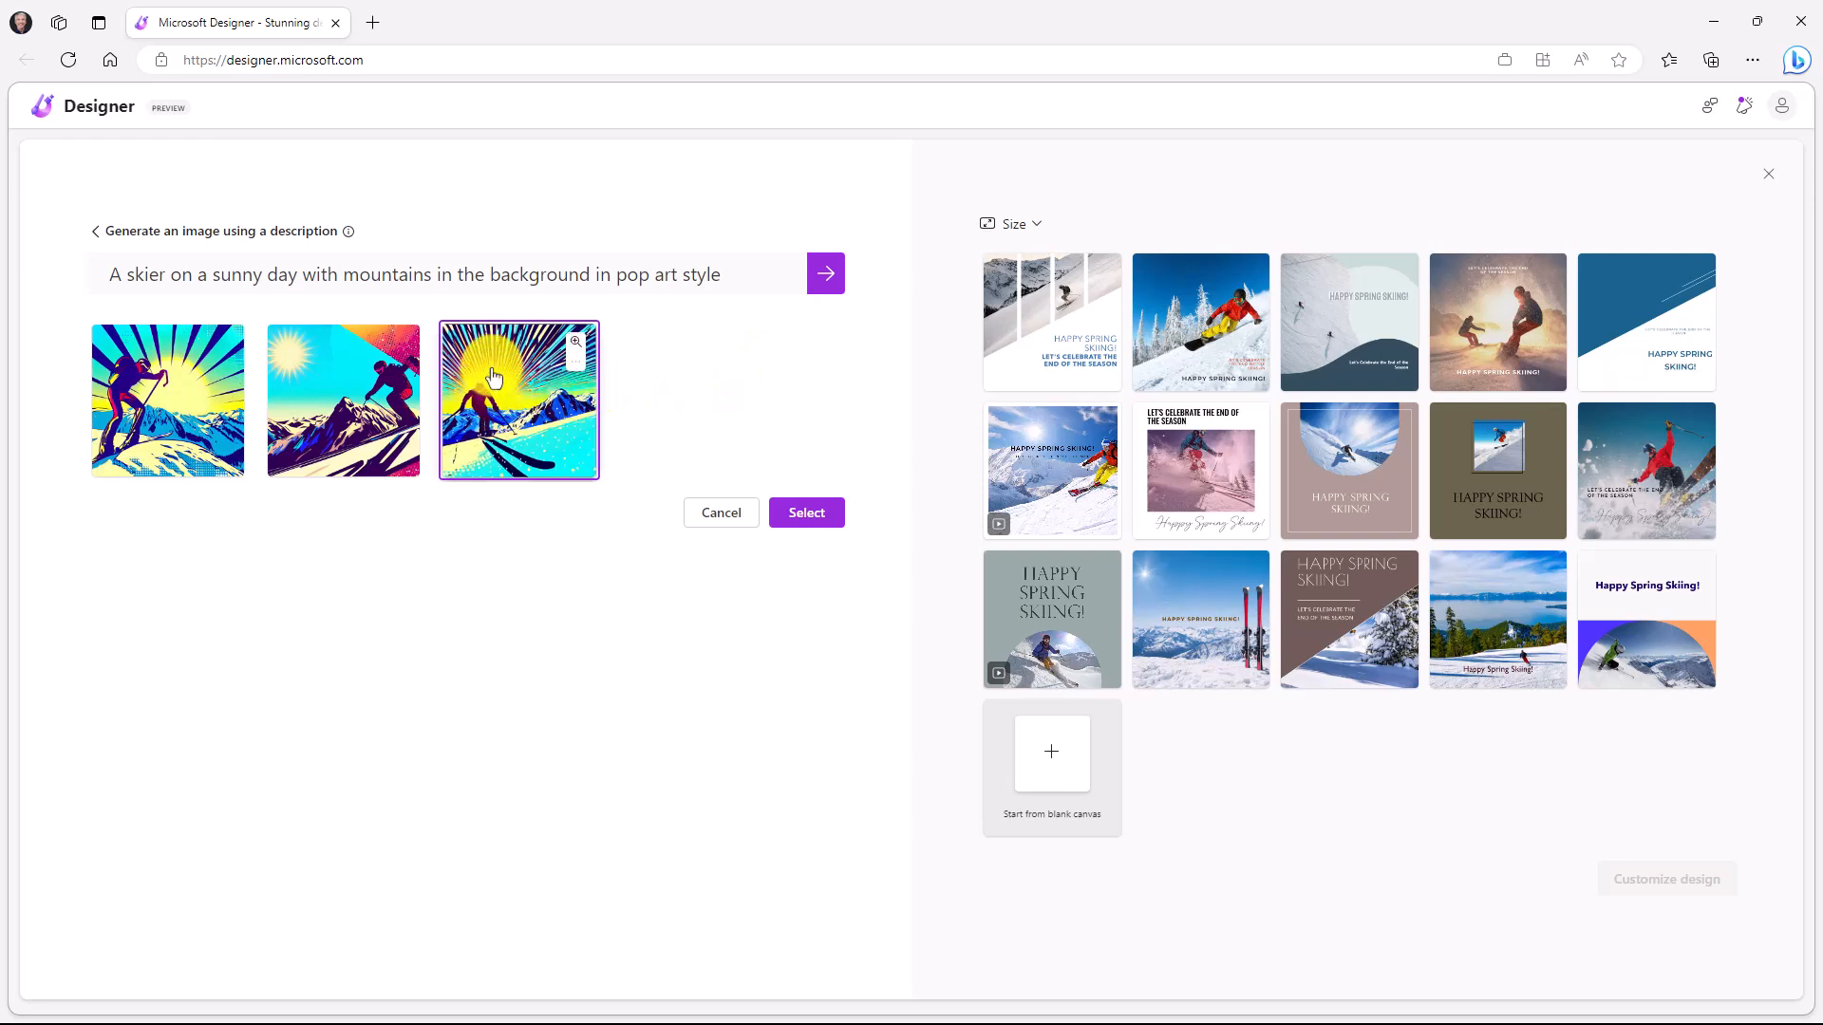
left_click(805, 512)
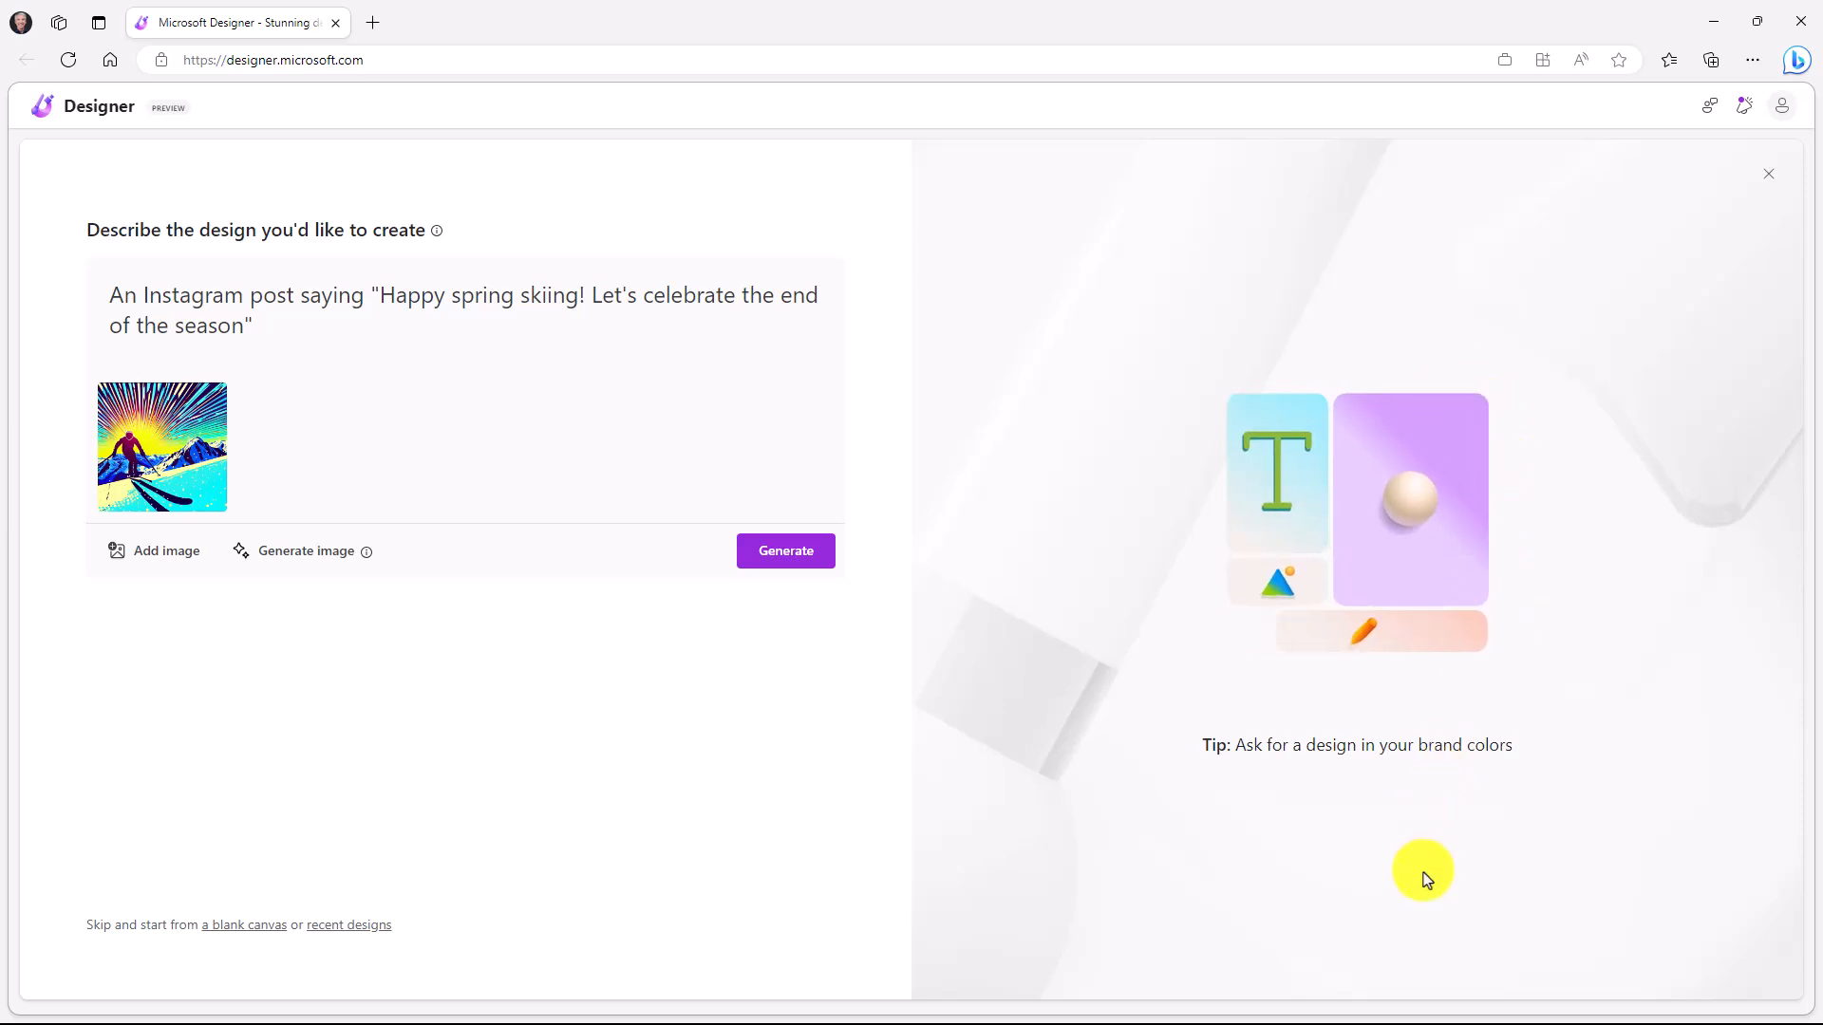
Replace the end-of-season sentence with 'Add motion', regenerate, and choose the filmstrip design.
left_click(784, 551)
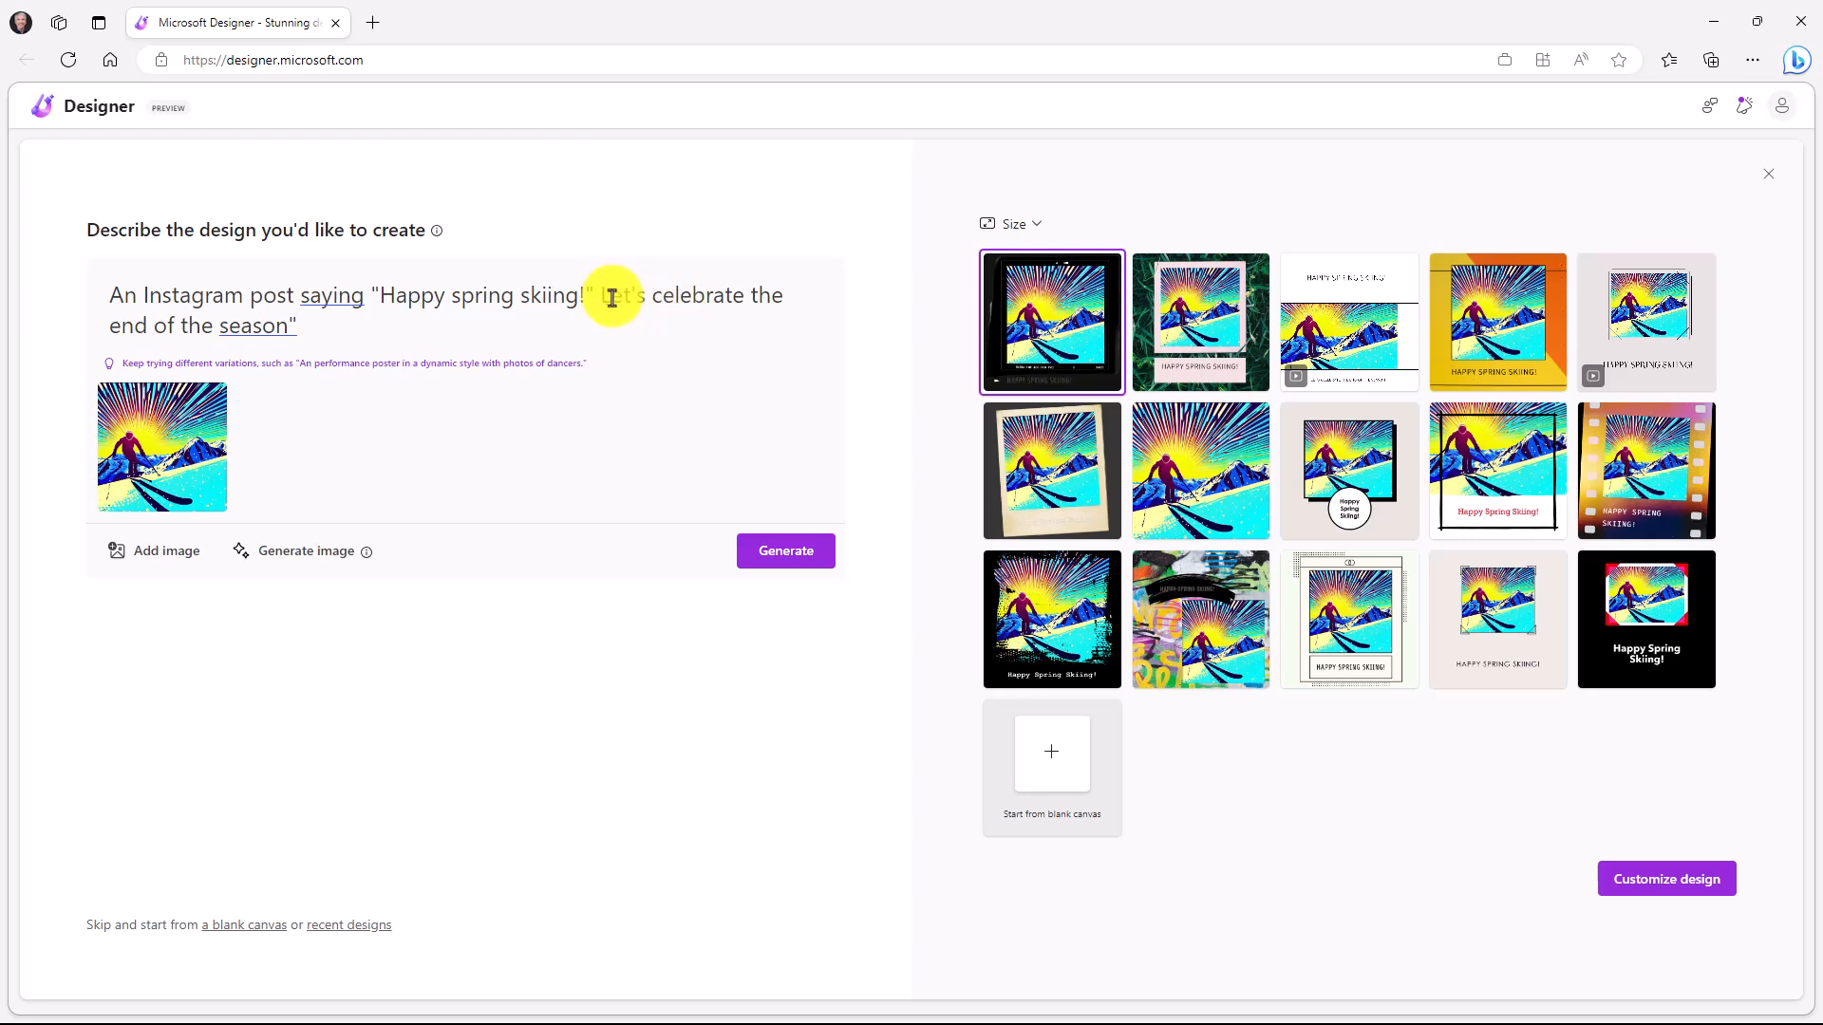
left_click_drag(600, 295, 297, 325)
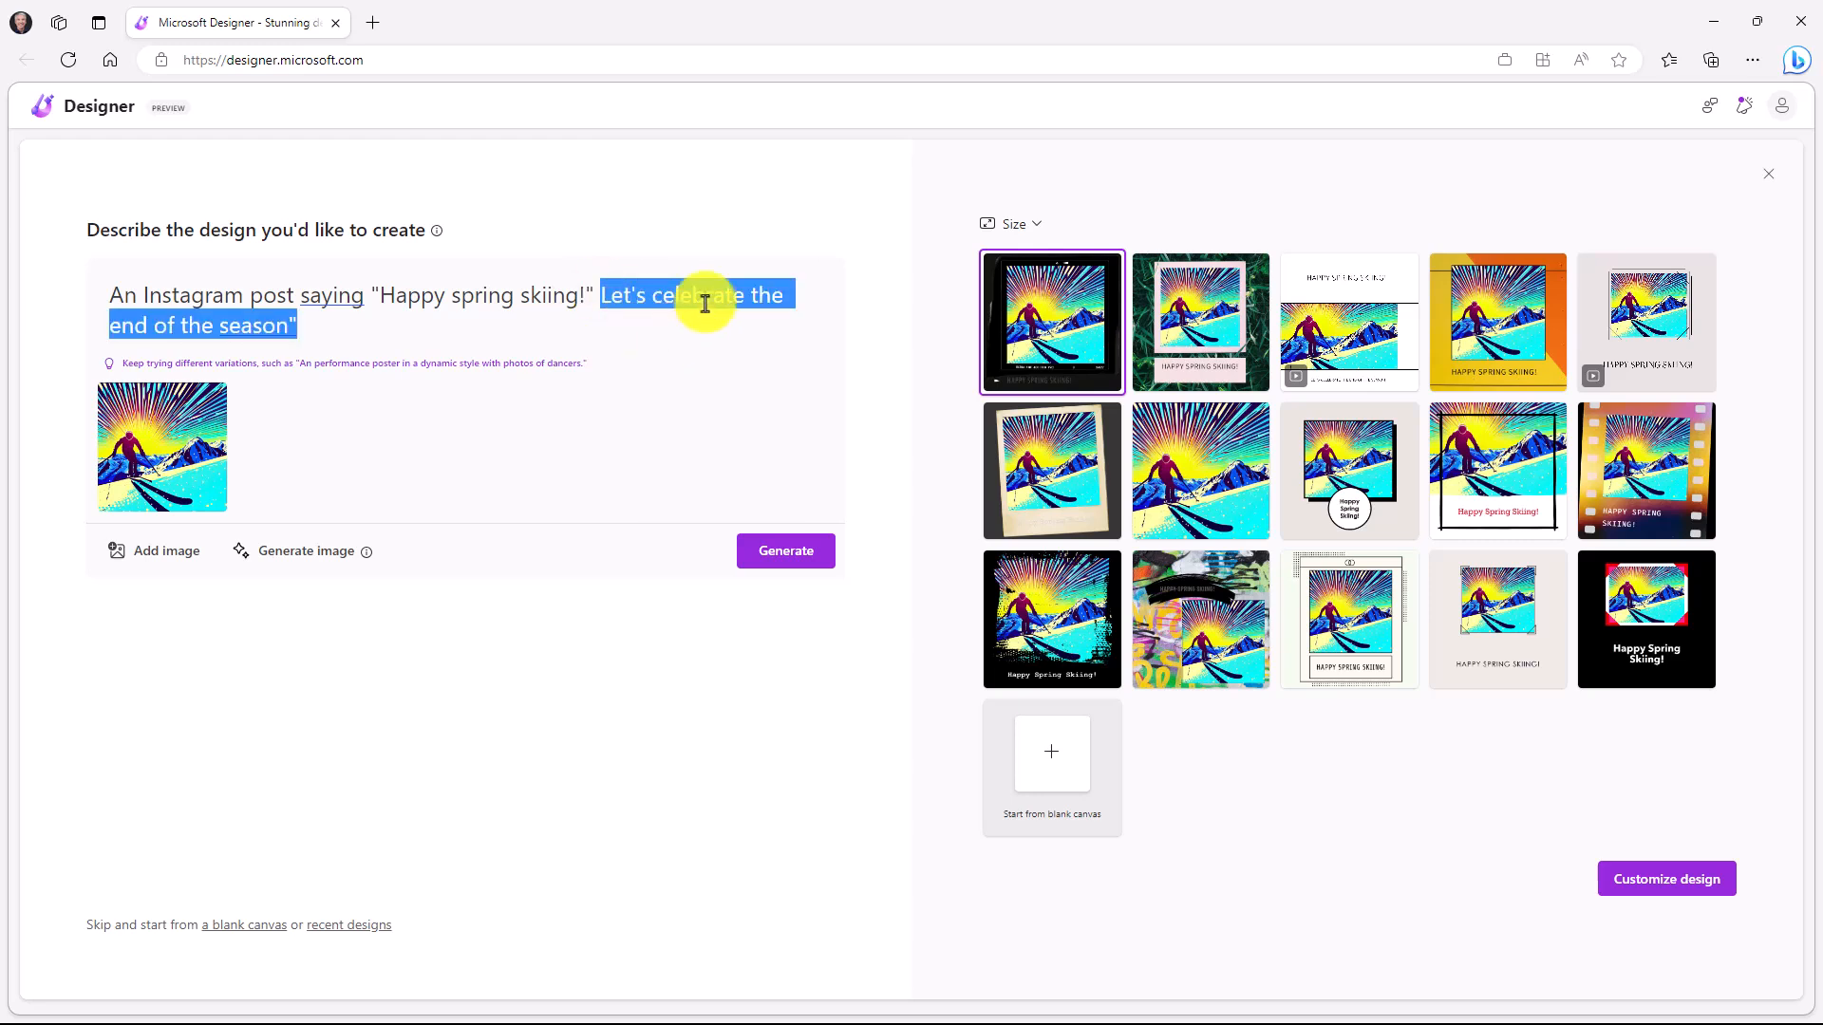
type("Ad")
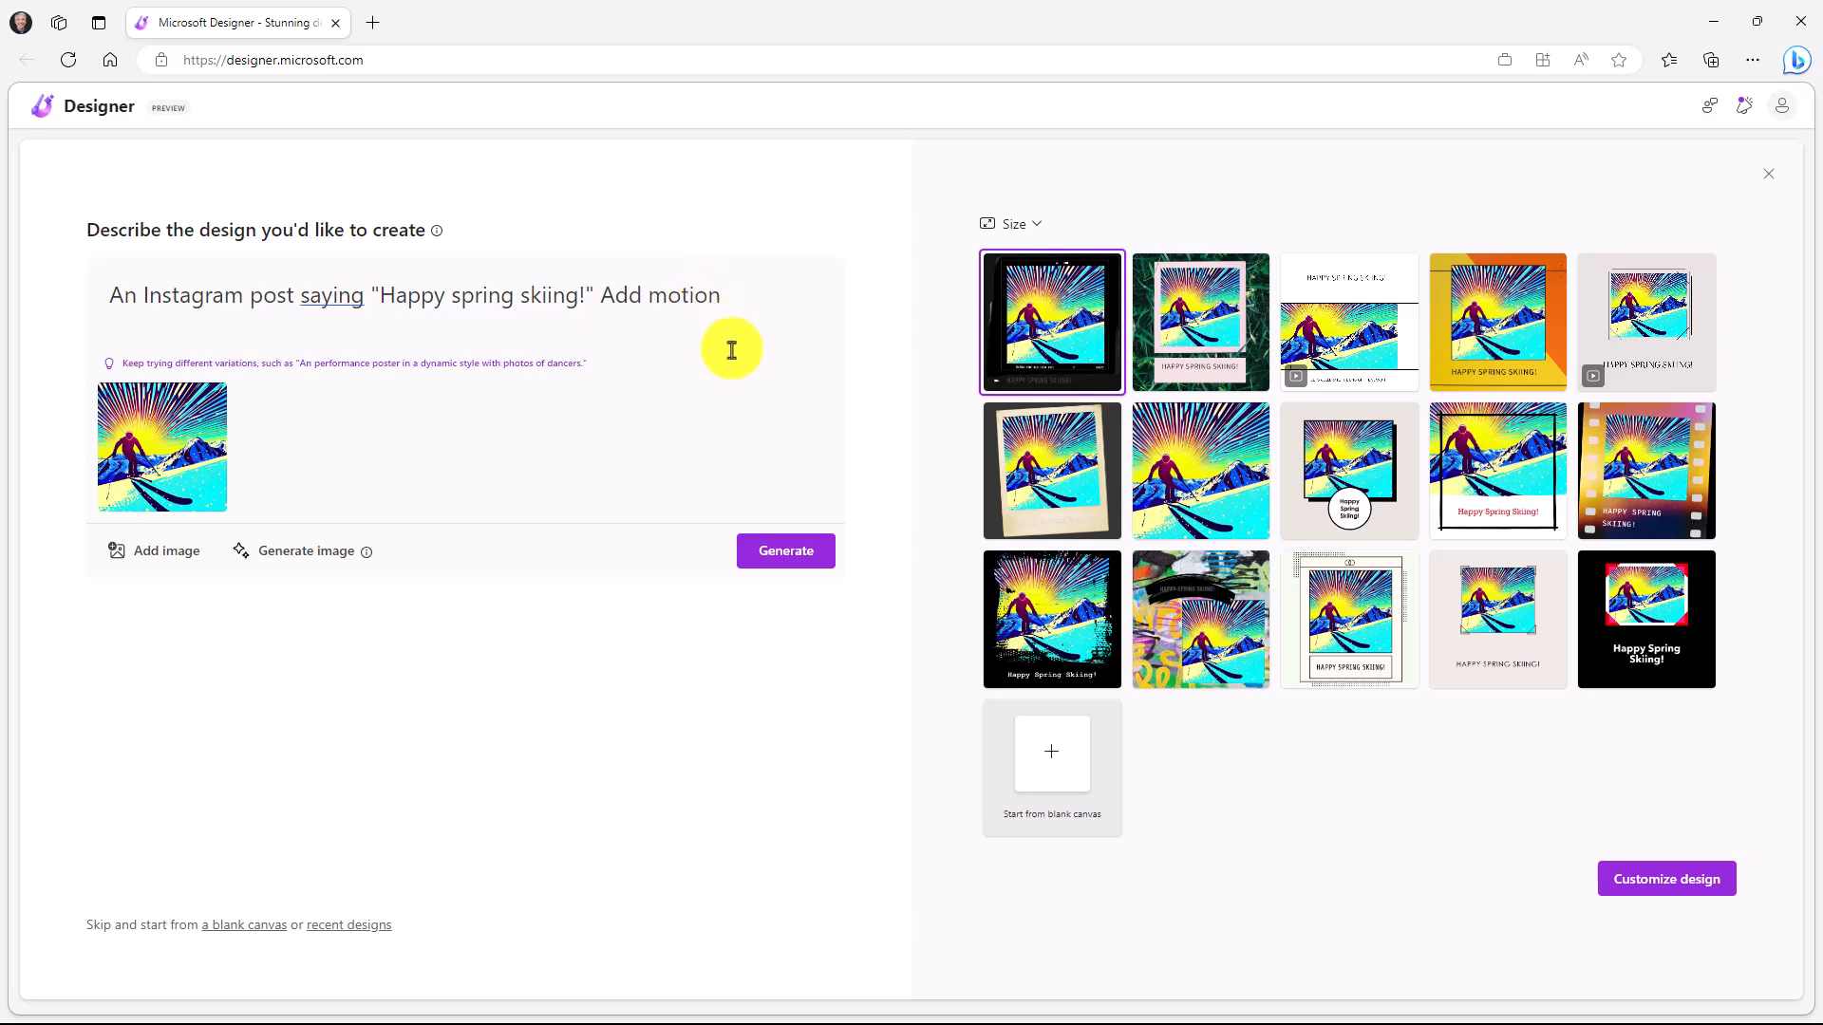
left_click(784, 551)
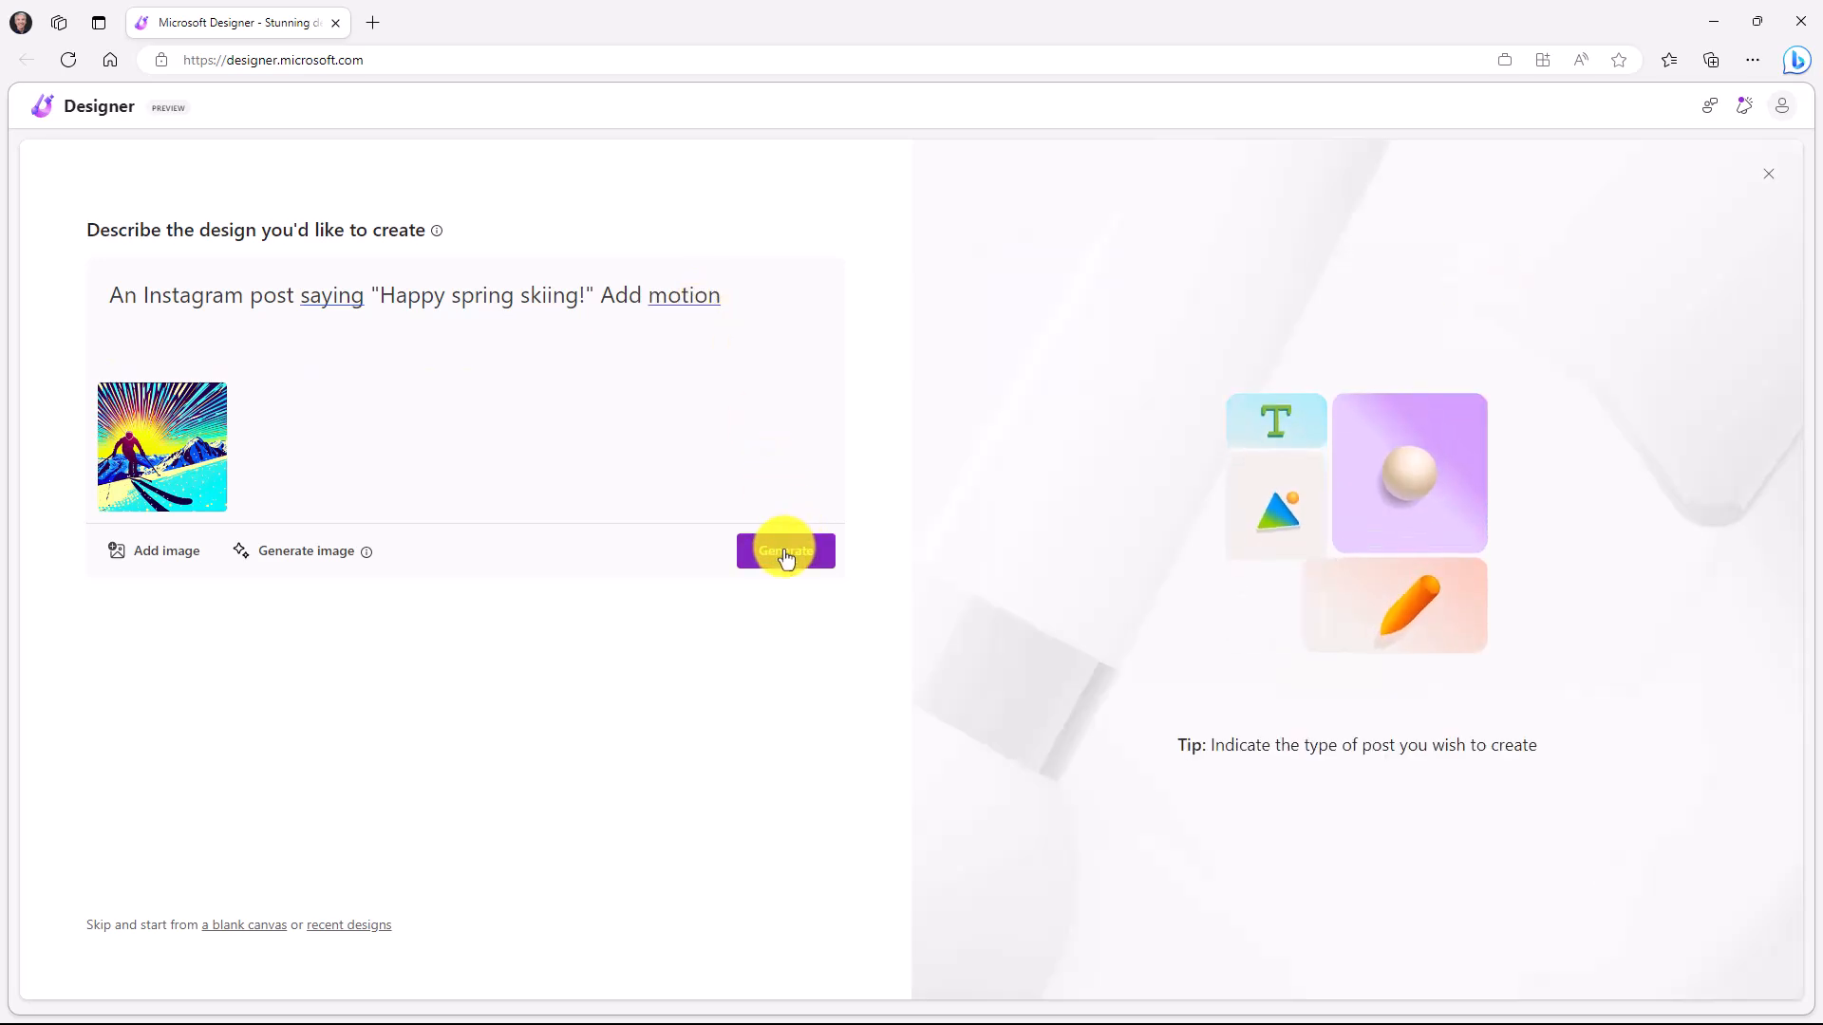
left_click(784, 551)
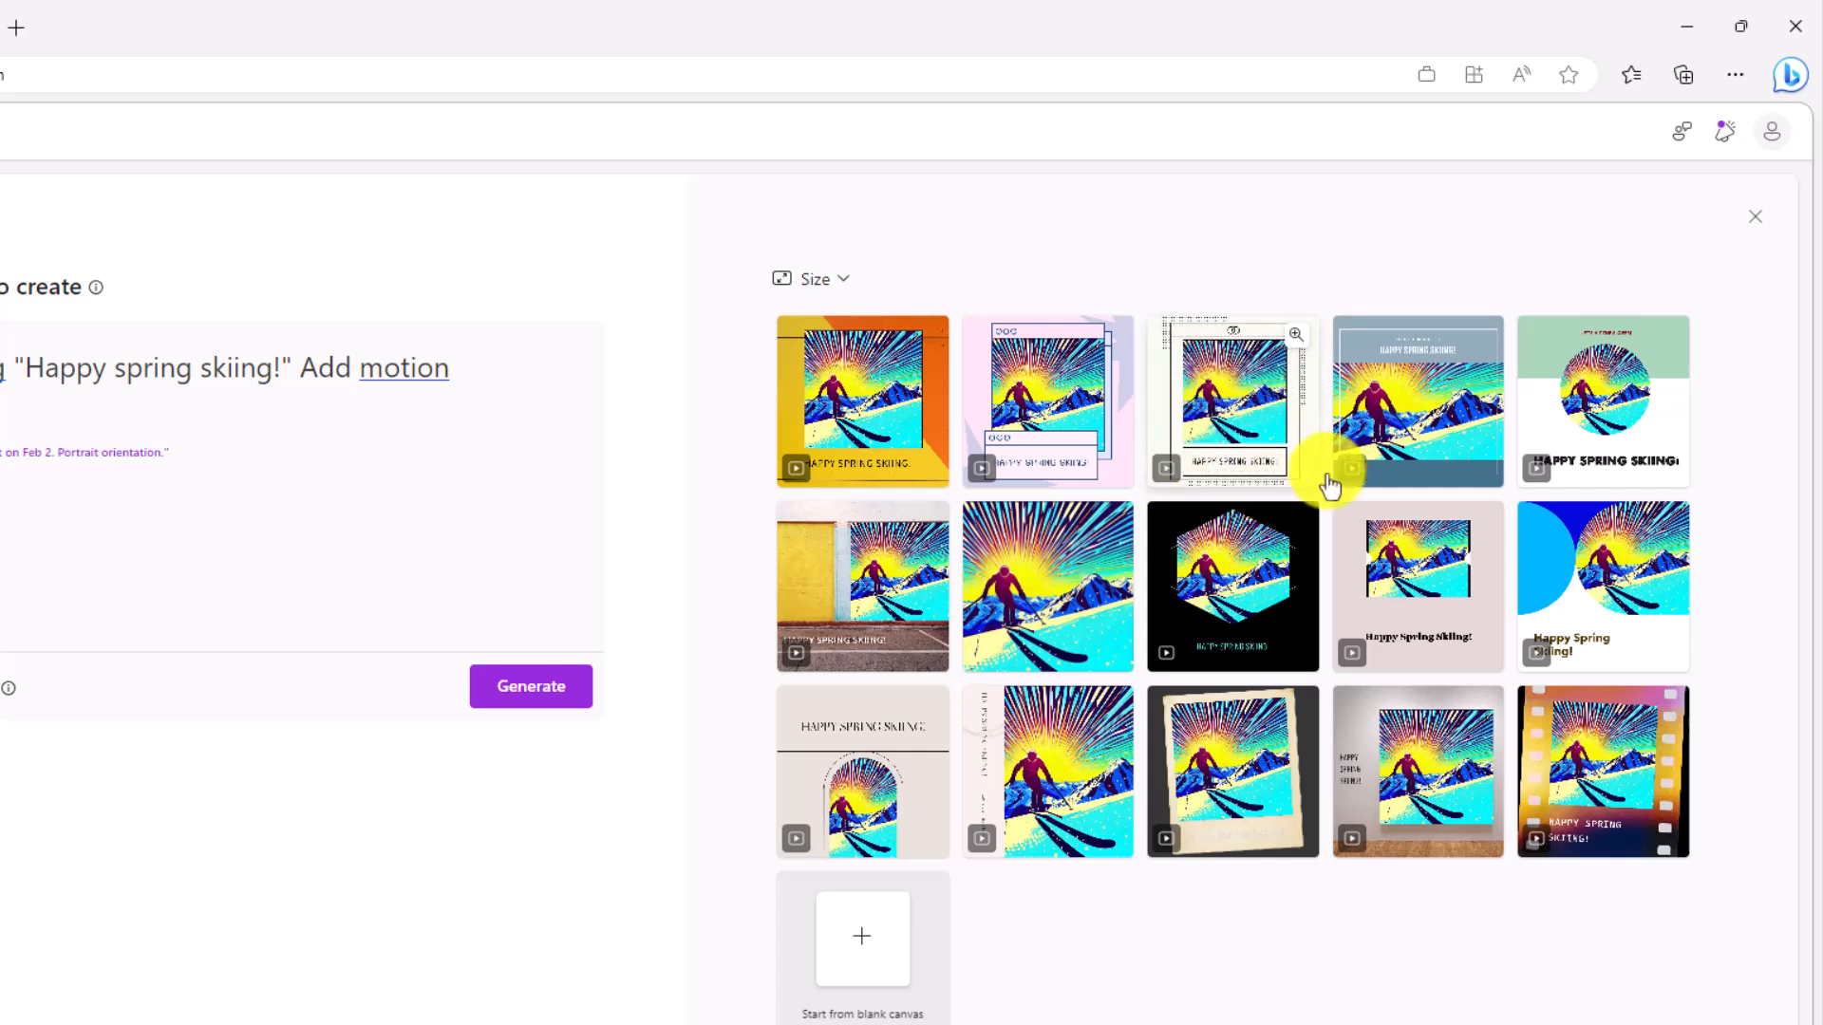
mouse_move(1086, 703)
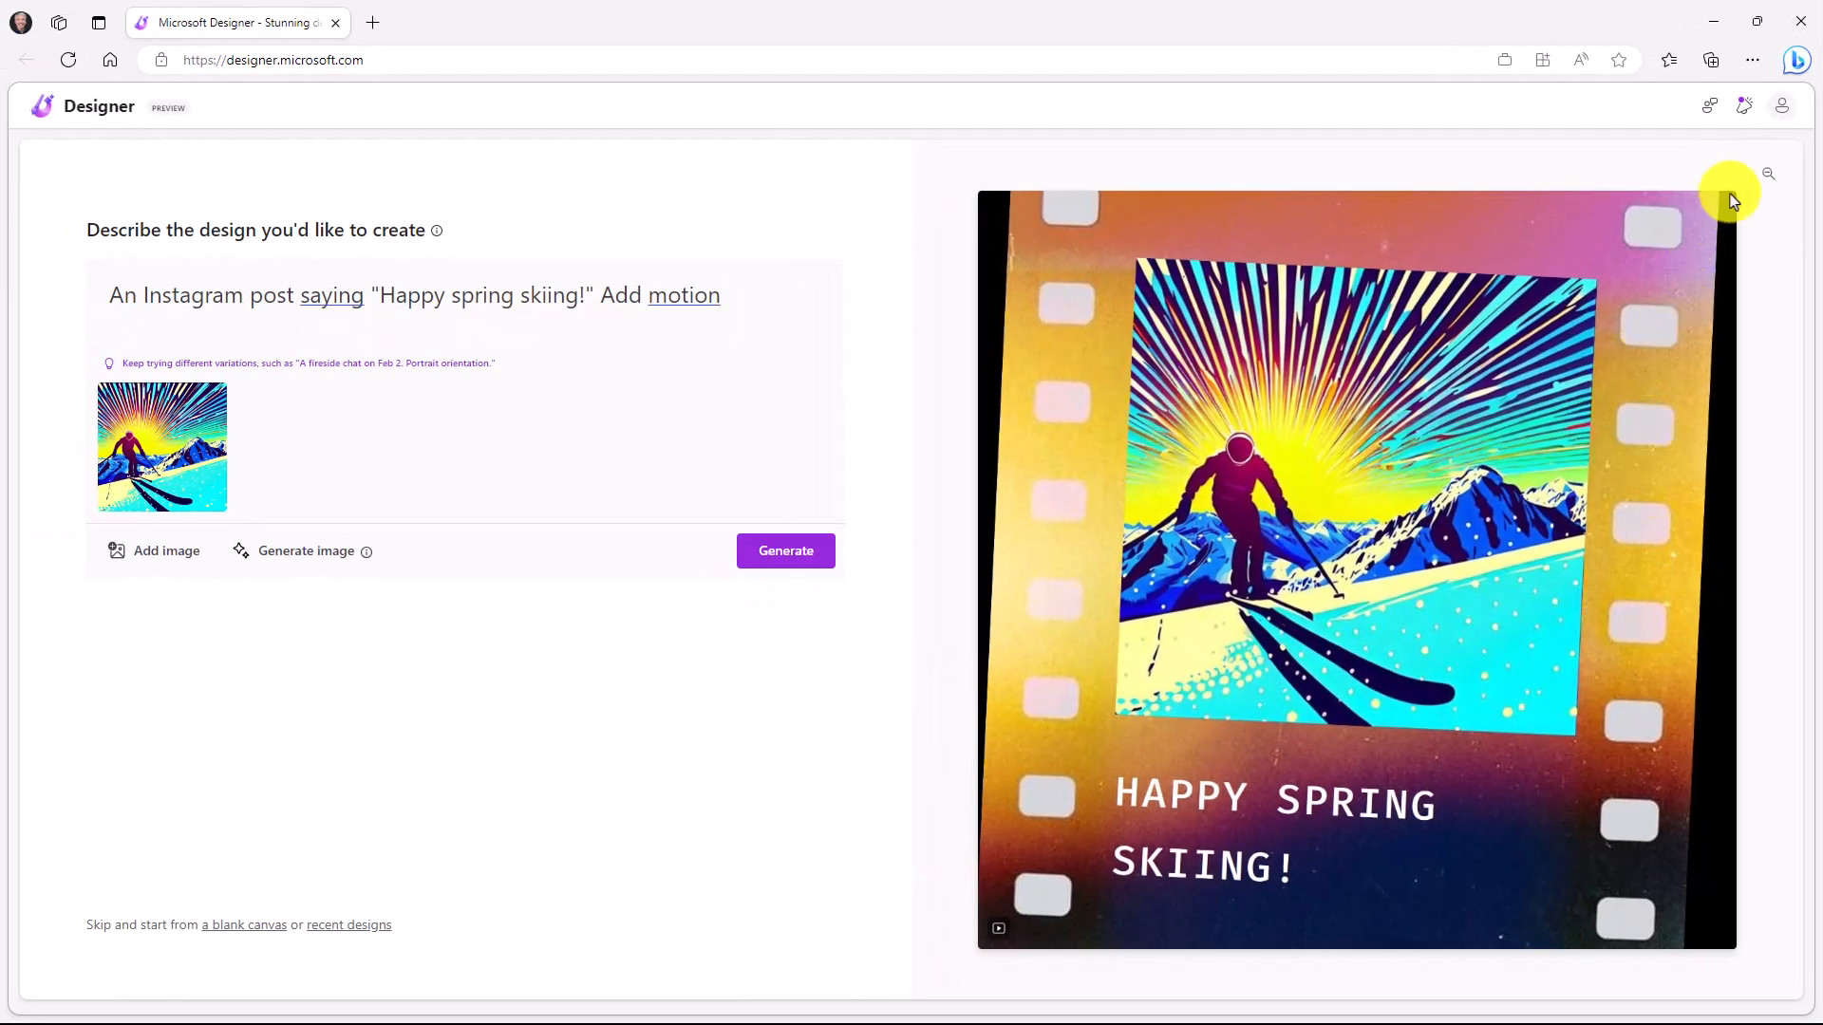
left_click(1766, 173)
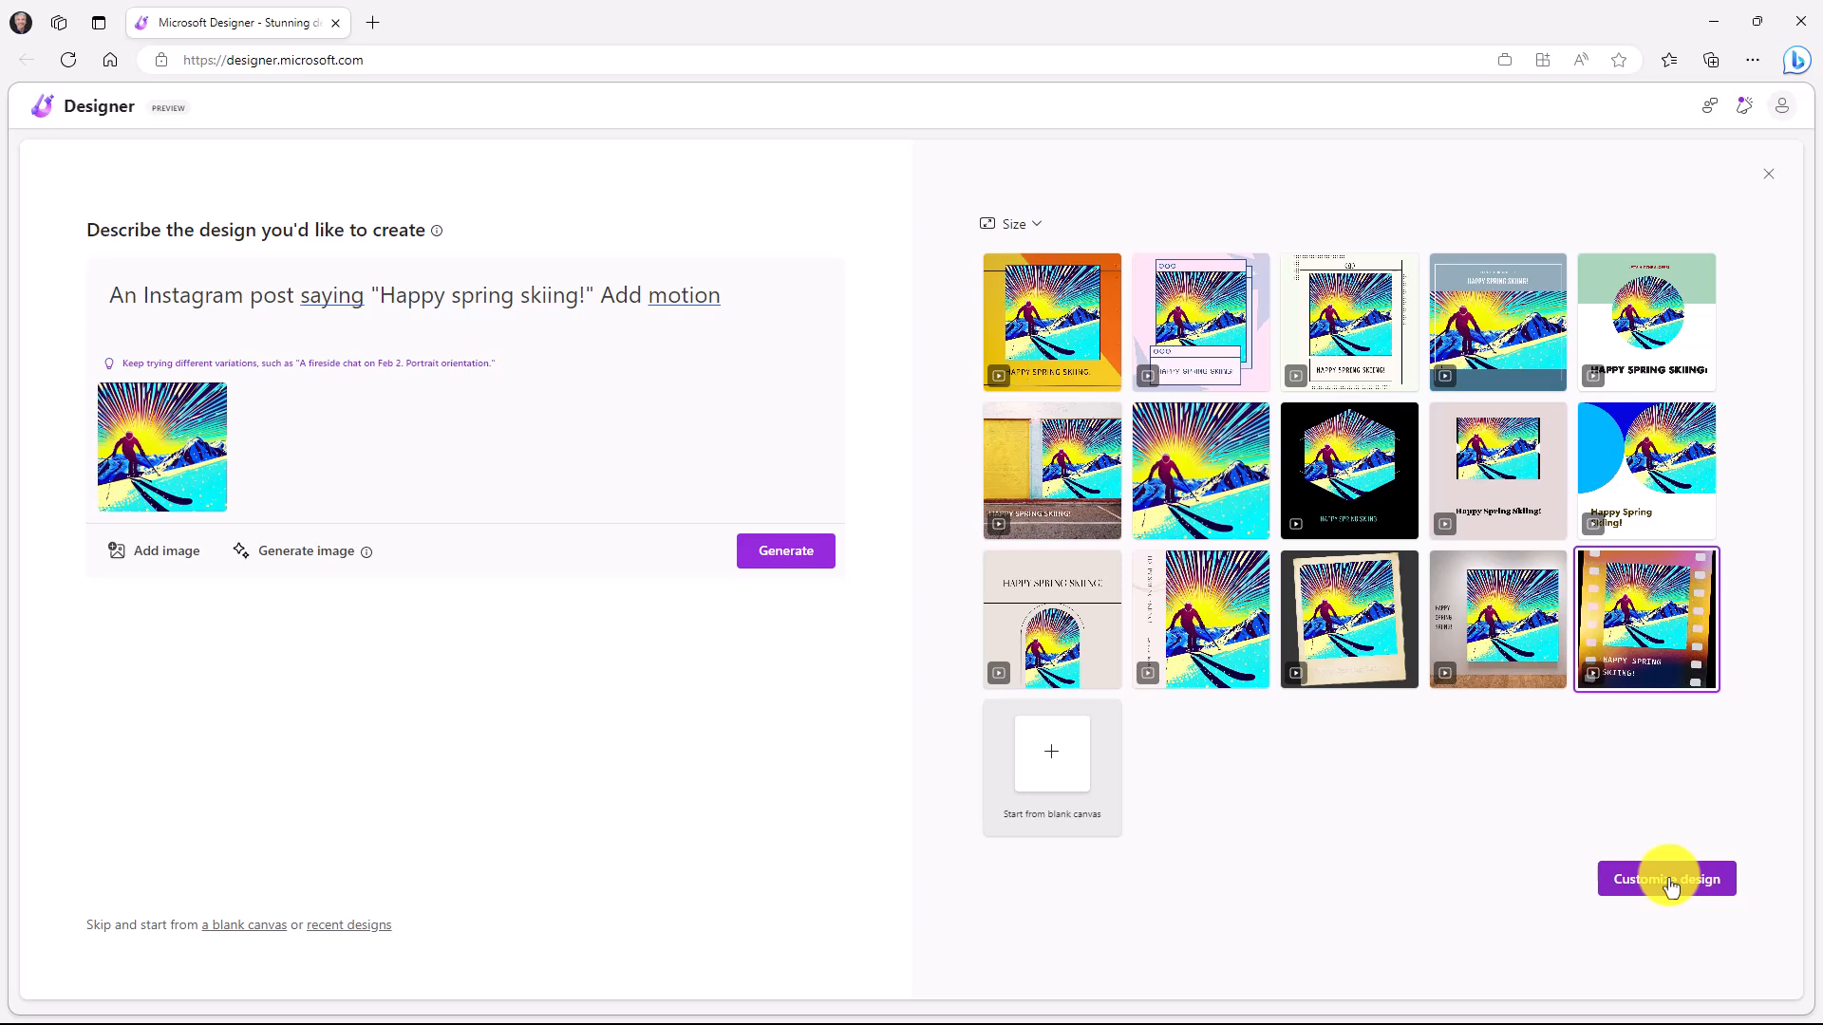
Customize the filmstrip design and try the three-panel layout idea.
left_click(1665, 877)
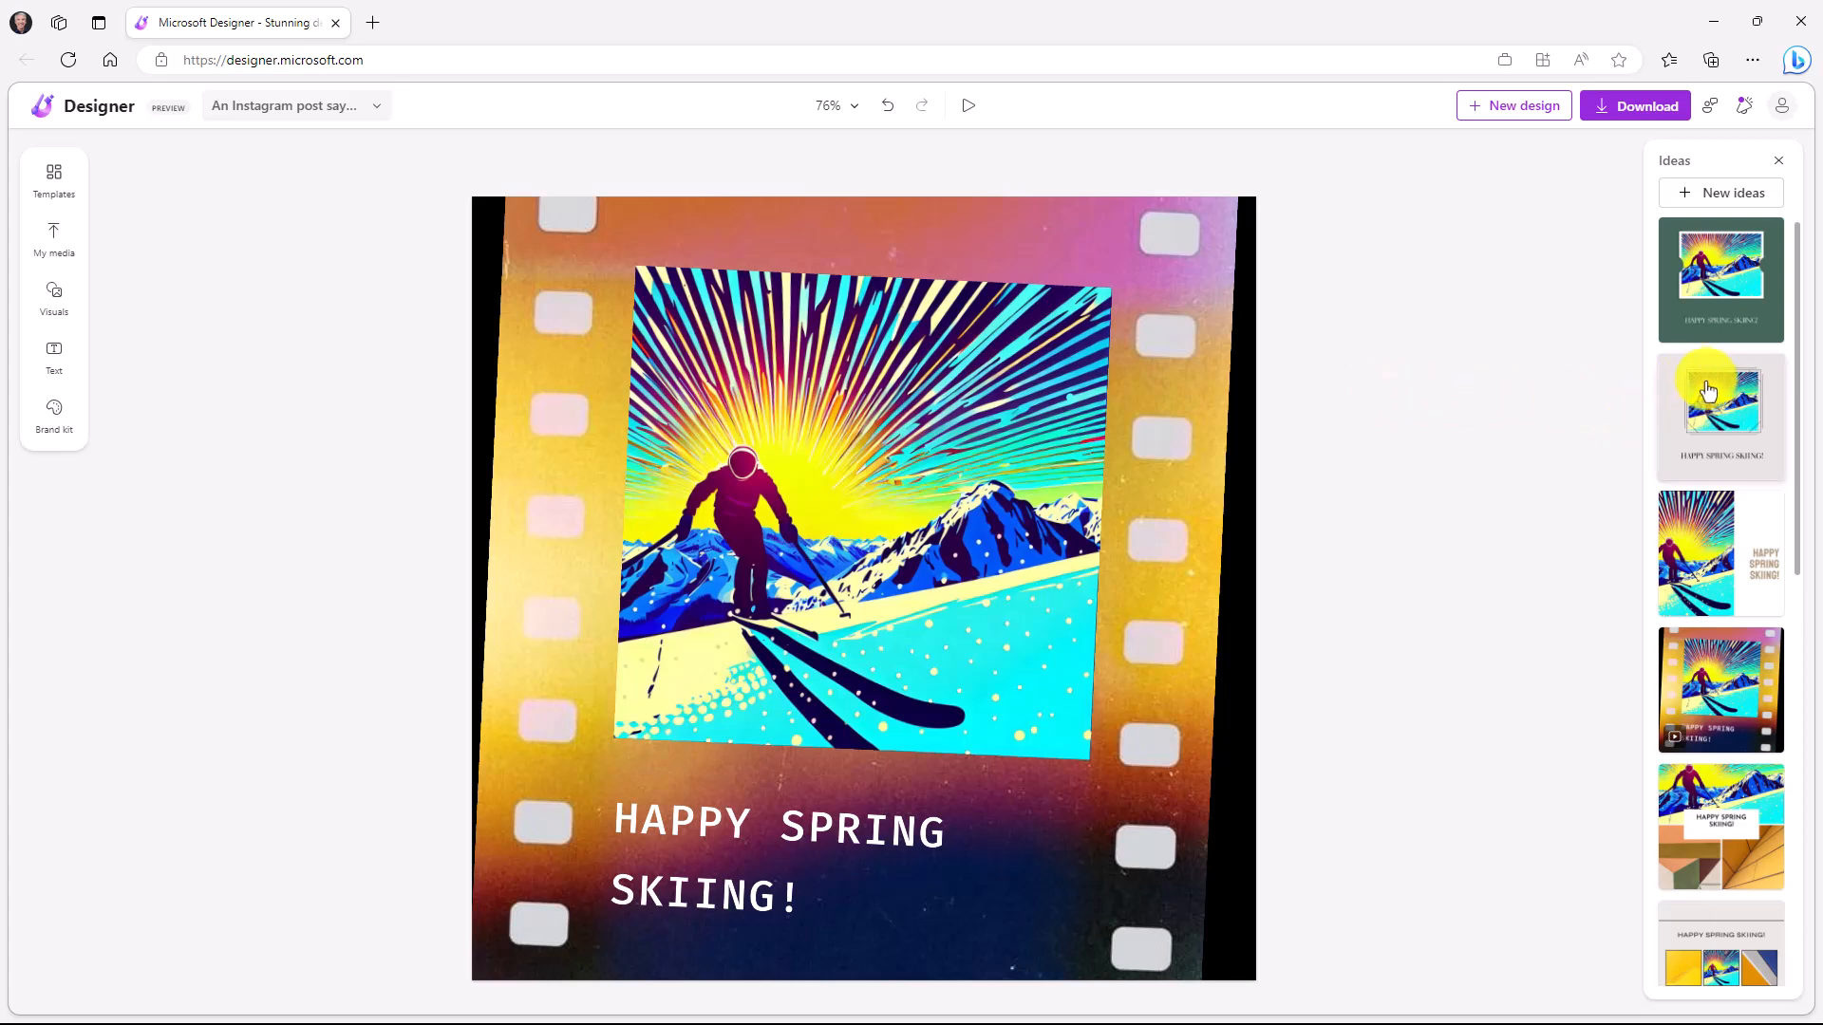
scroll("down", 3)
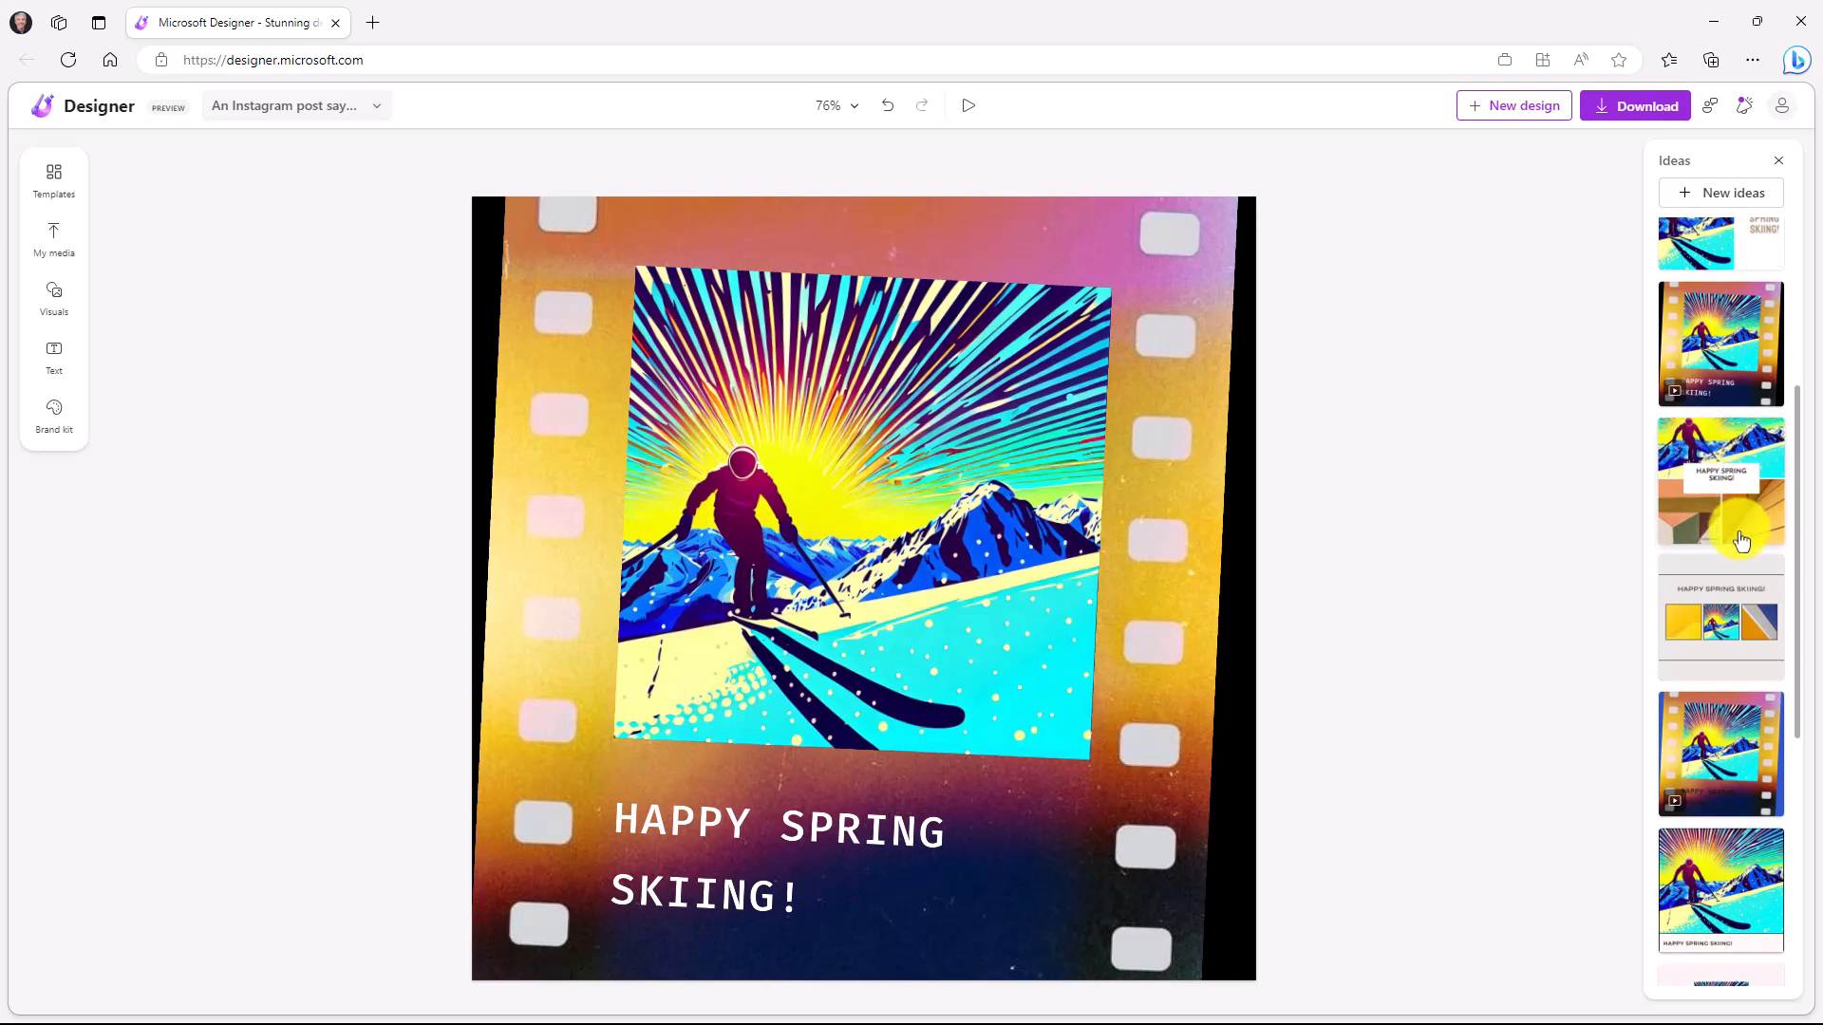
scroll("down", 3)
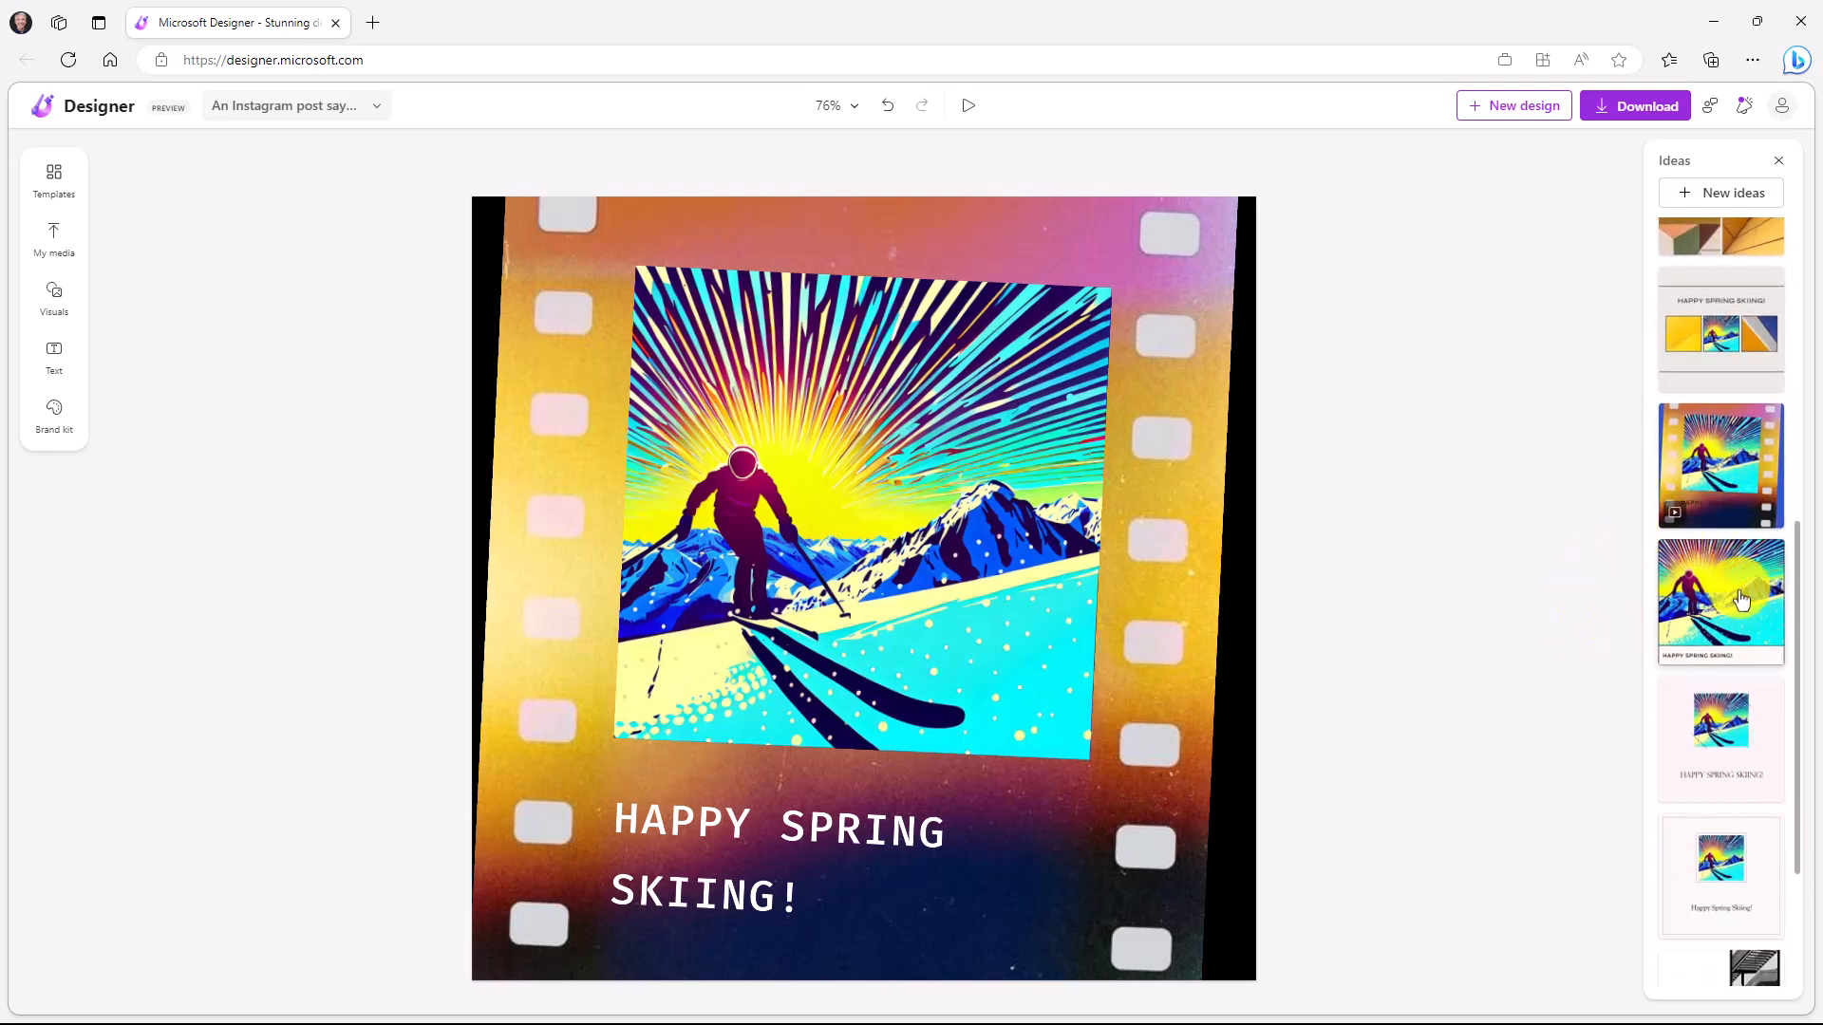
left_click(1720, 600)
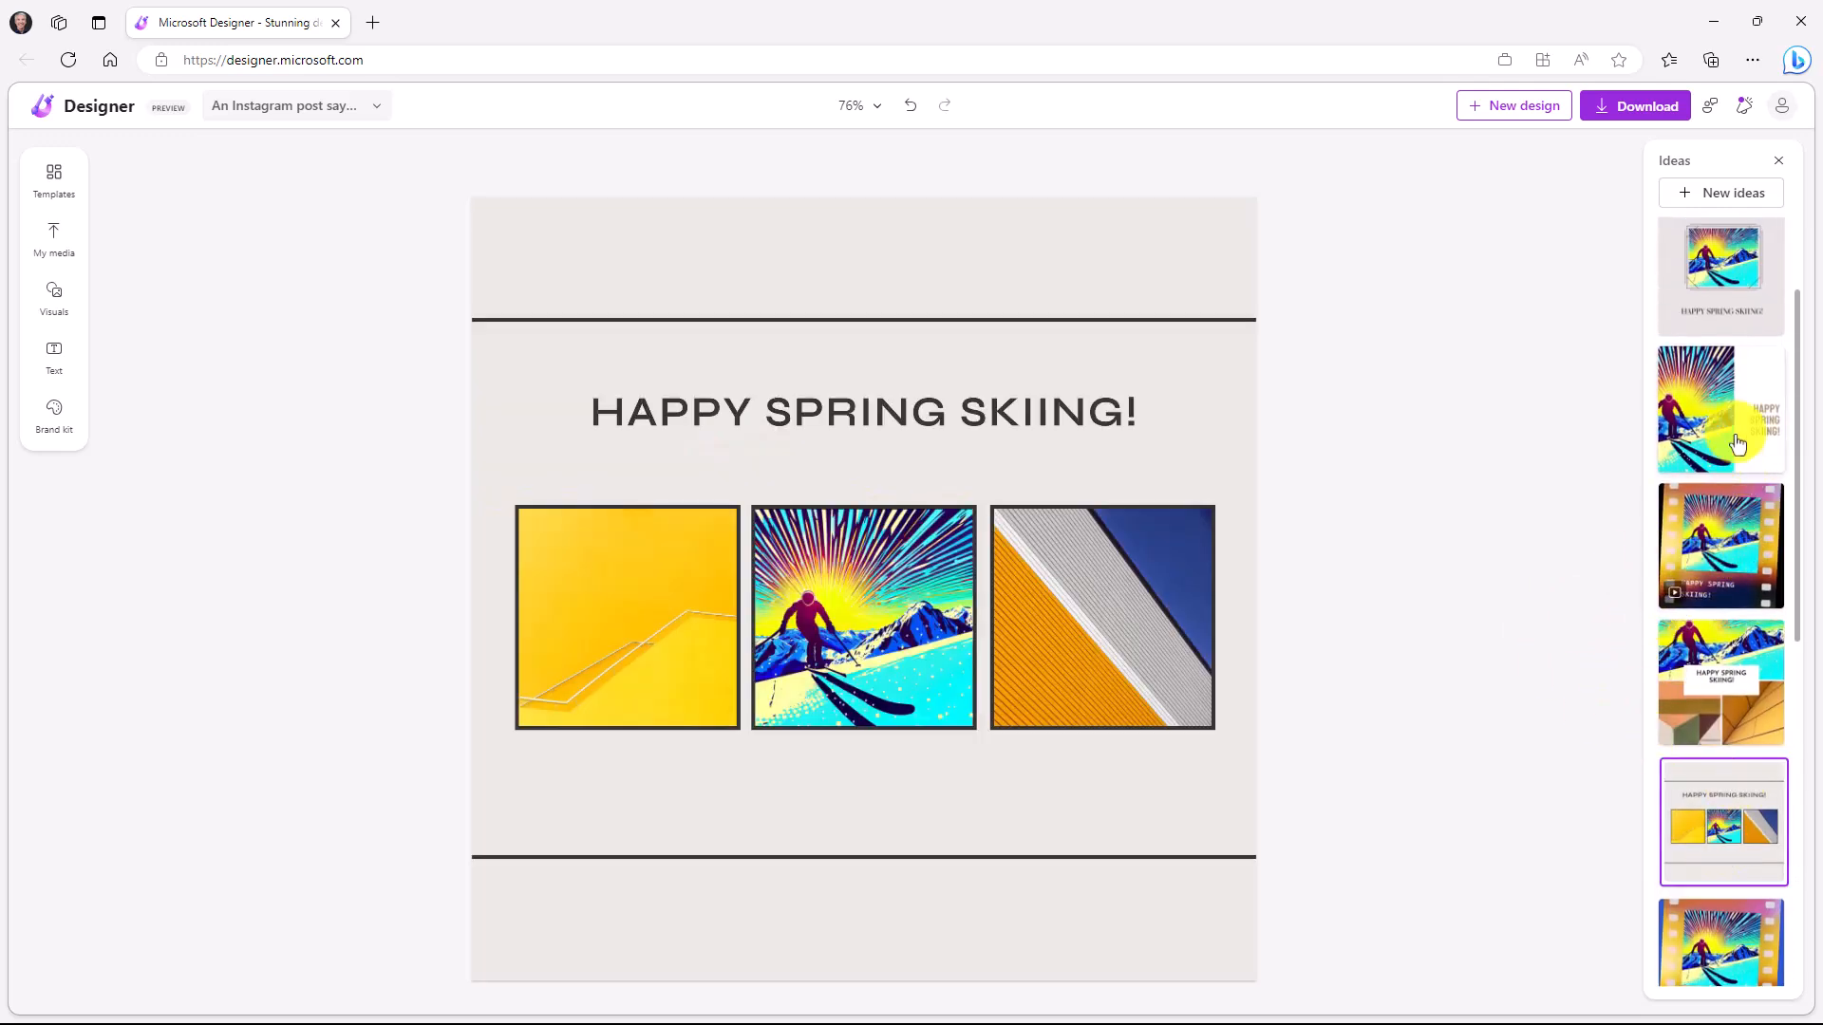
Apply the split layout with the skier left and heading right, undo it, then reapply it.
left_click(1722, 410)
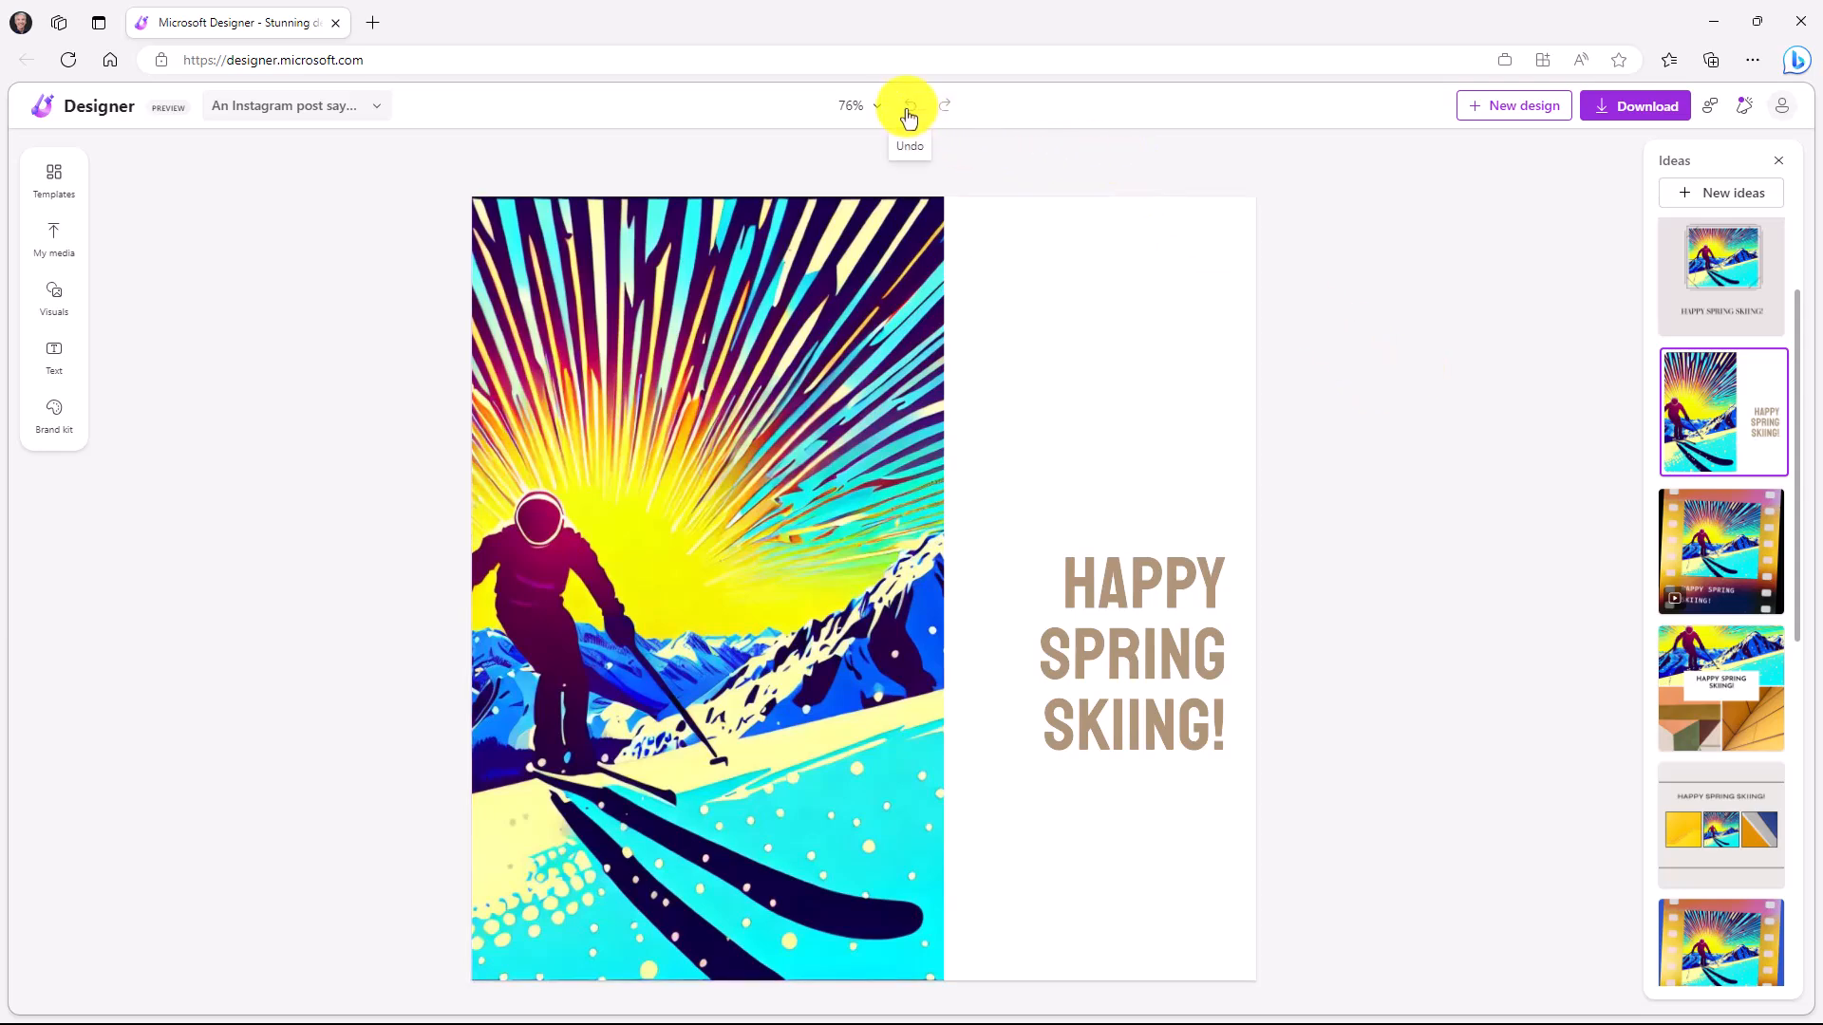
left_click(1723, 822)
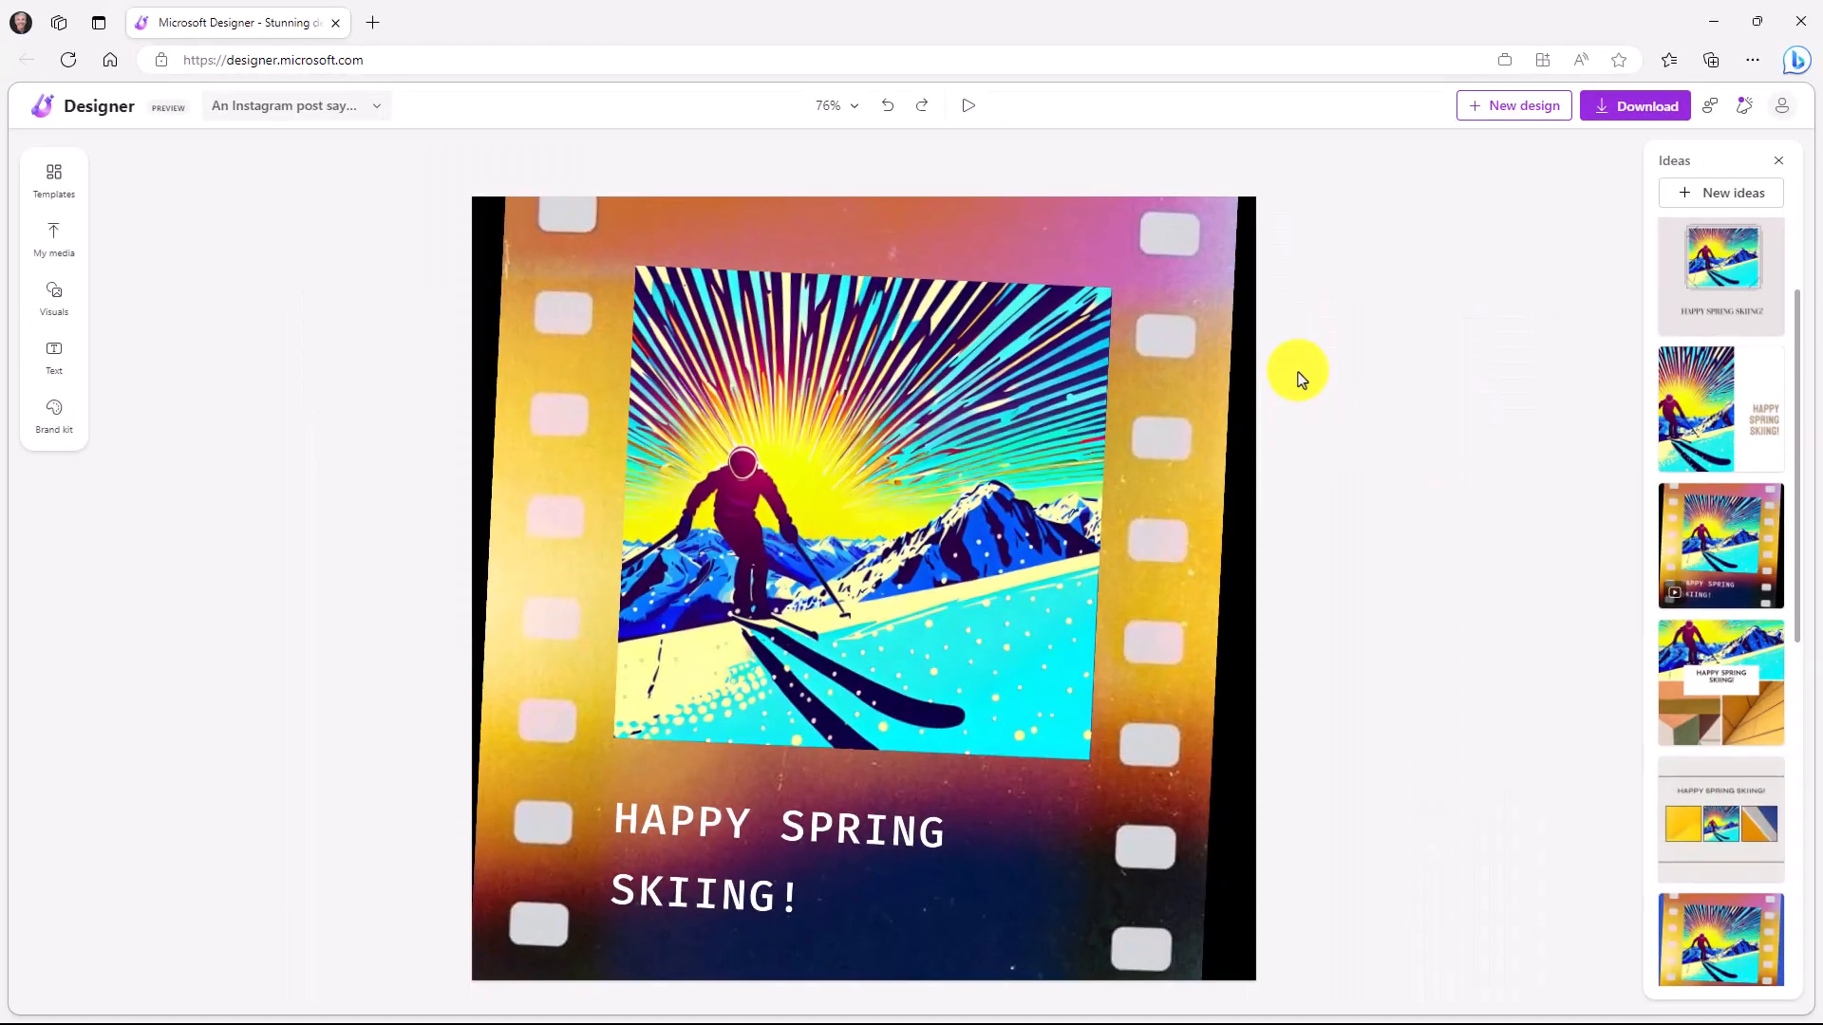
mouse_move(1712, 437)
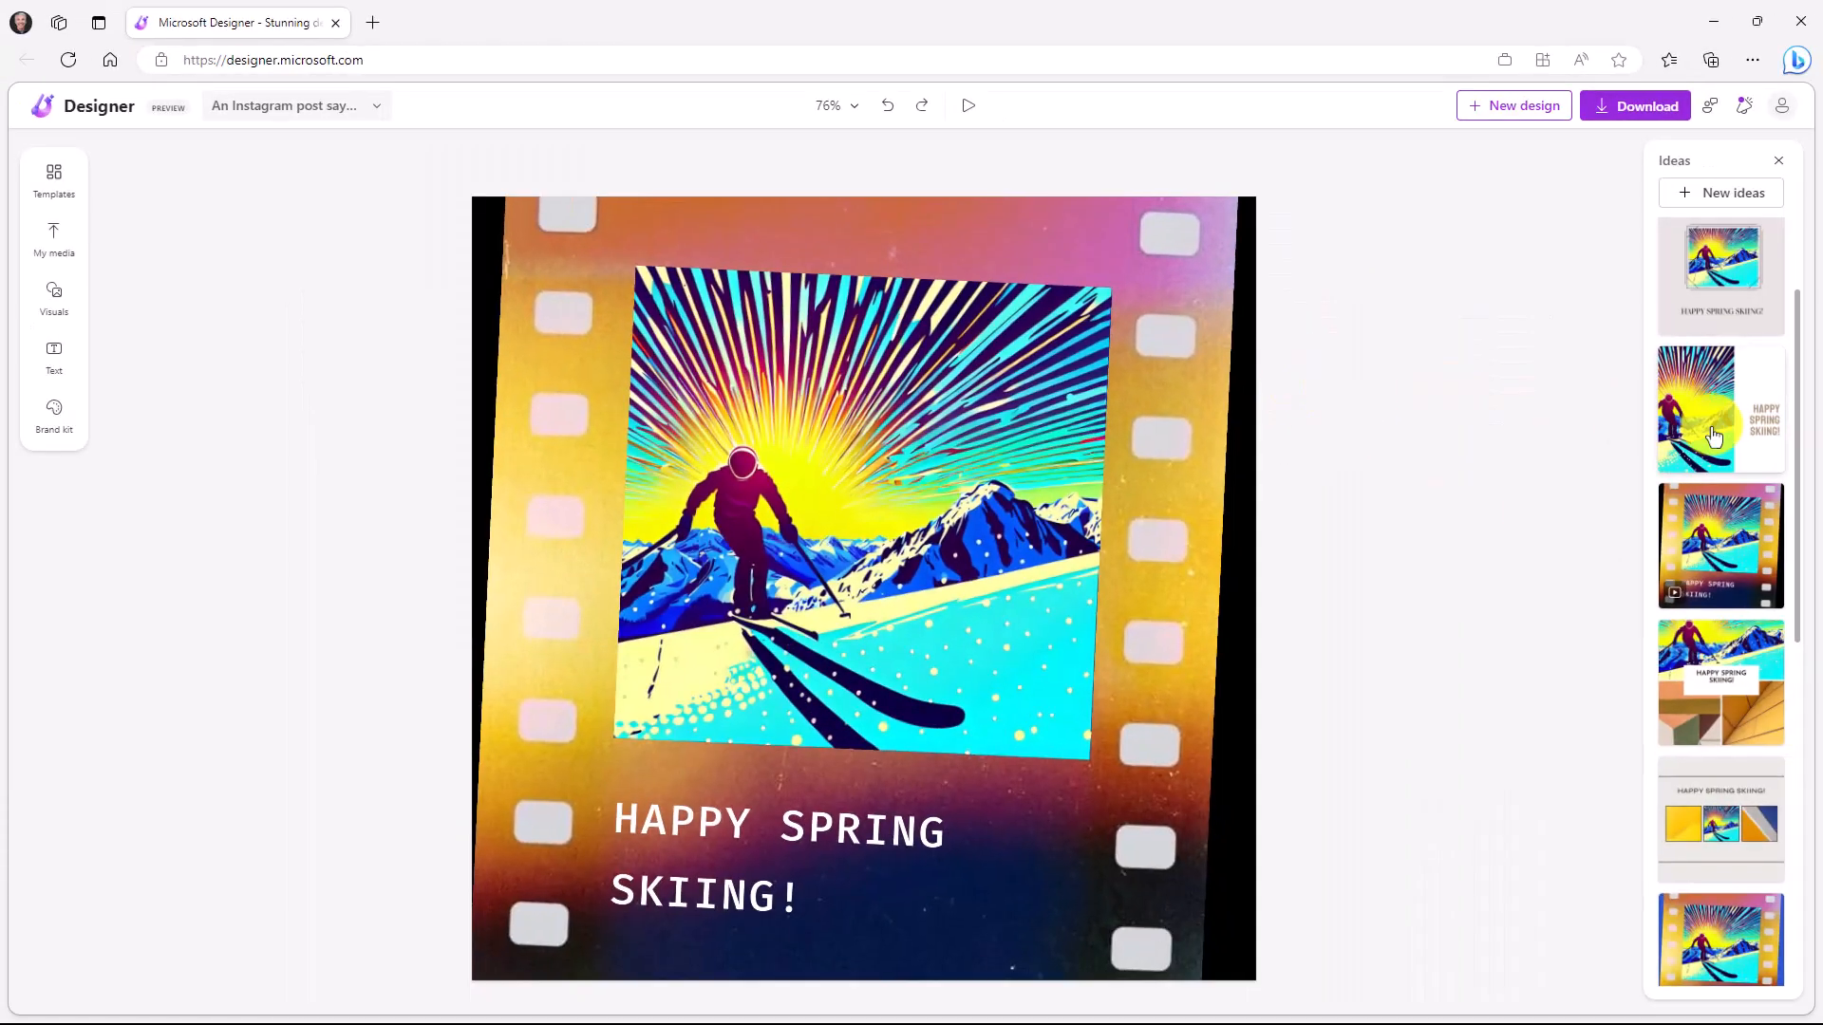
left_click(1720, 411)
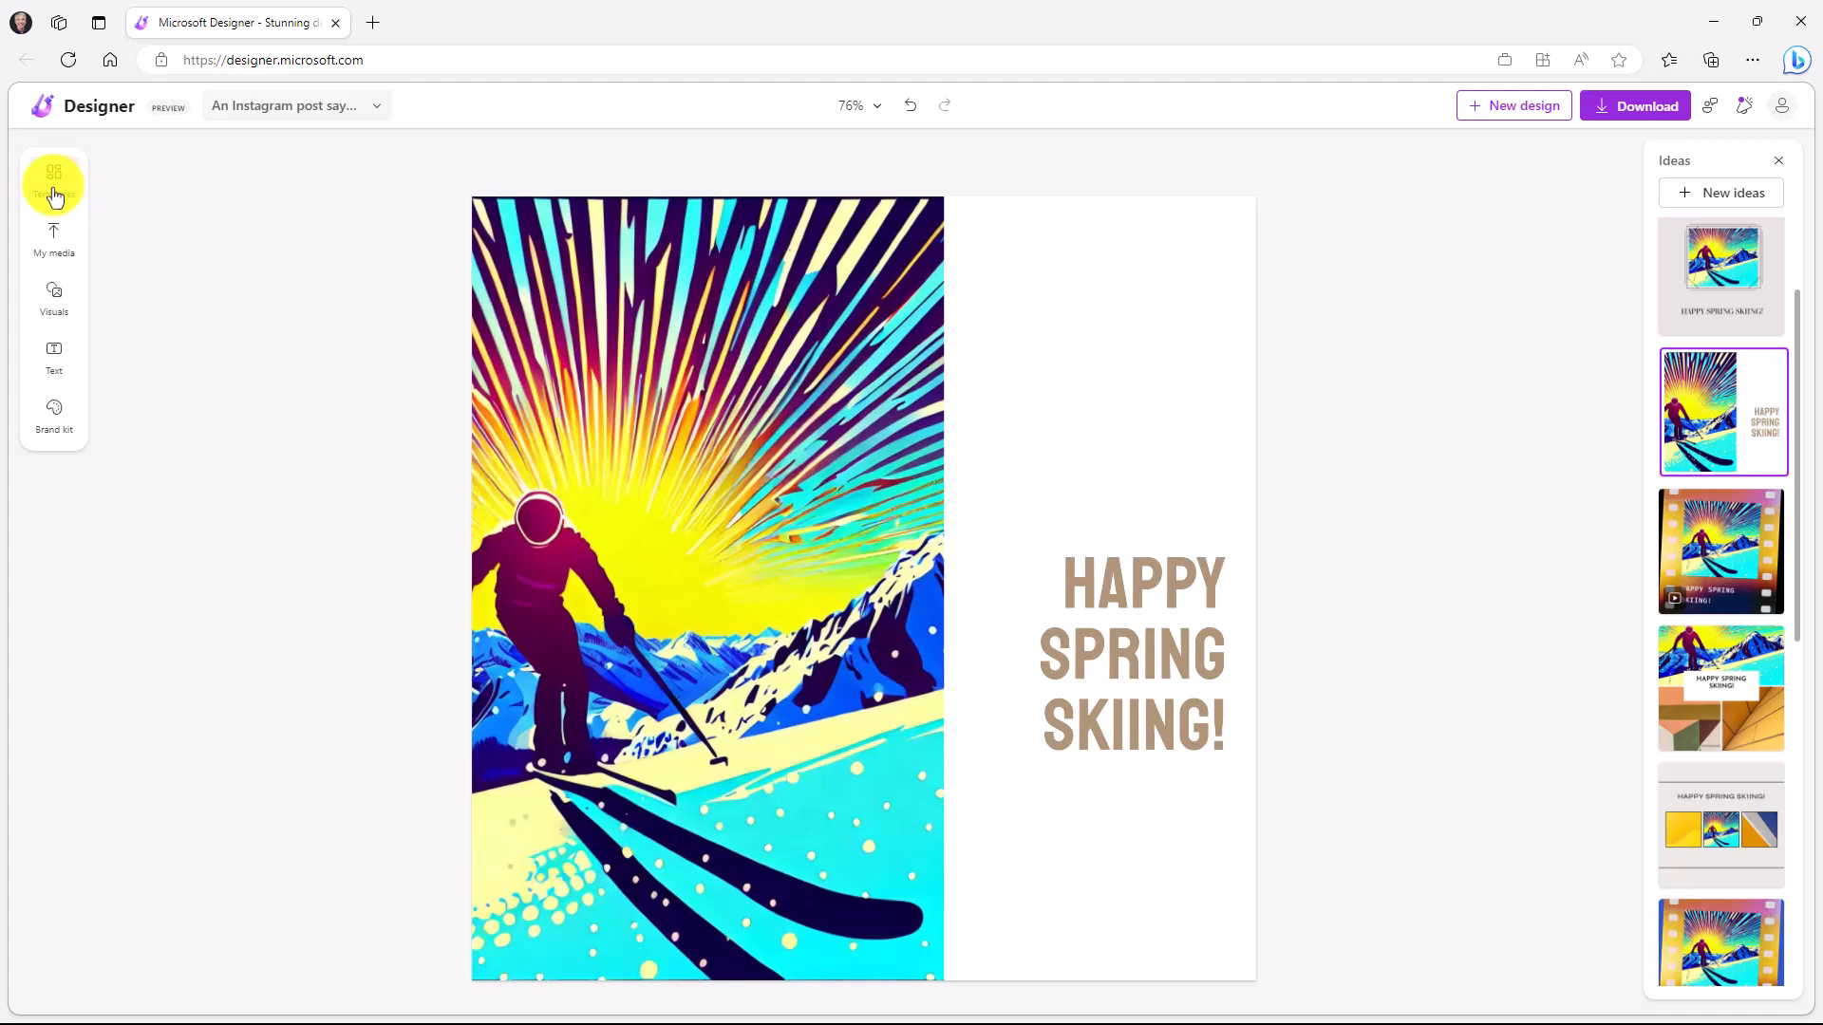
mouse_move(120, 207)
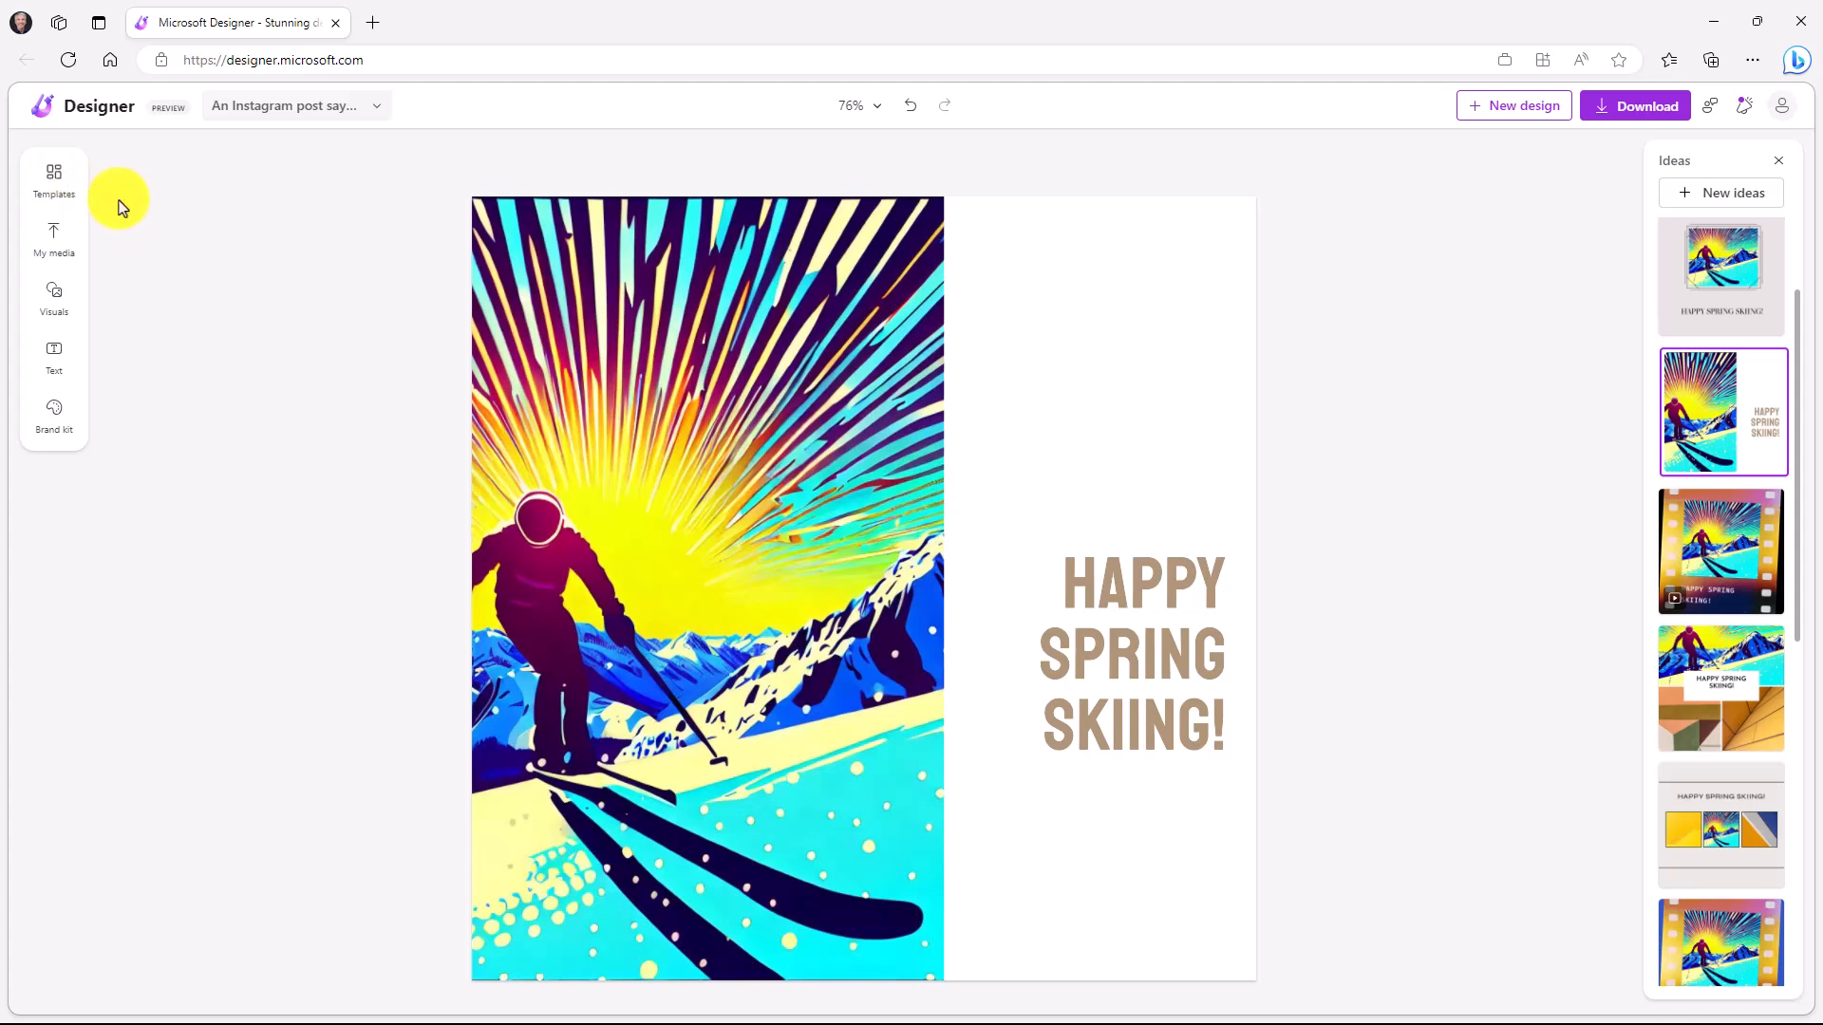
mouse_move(182, 365)
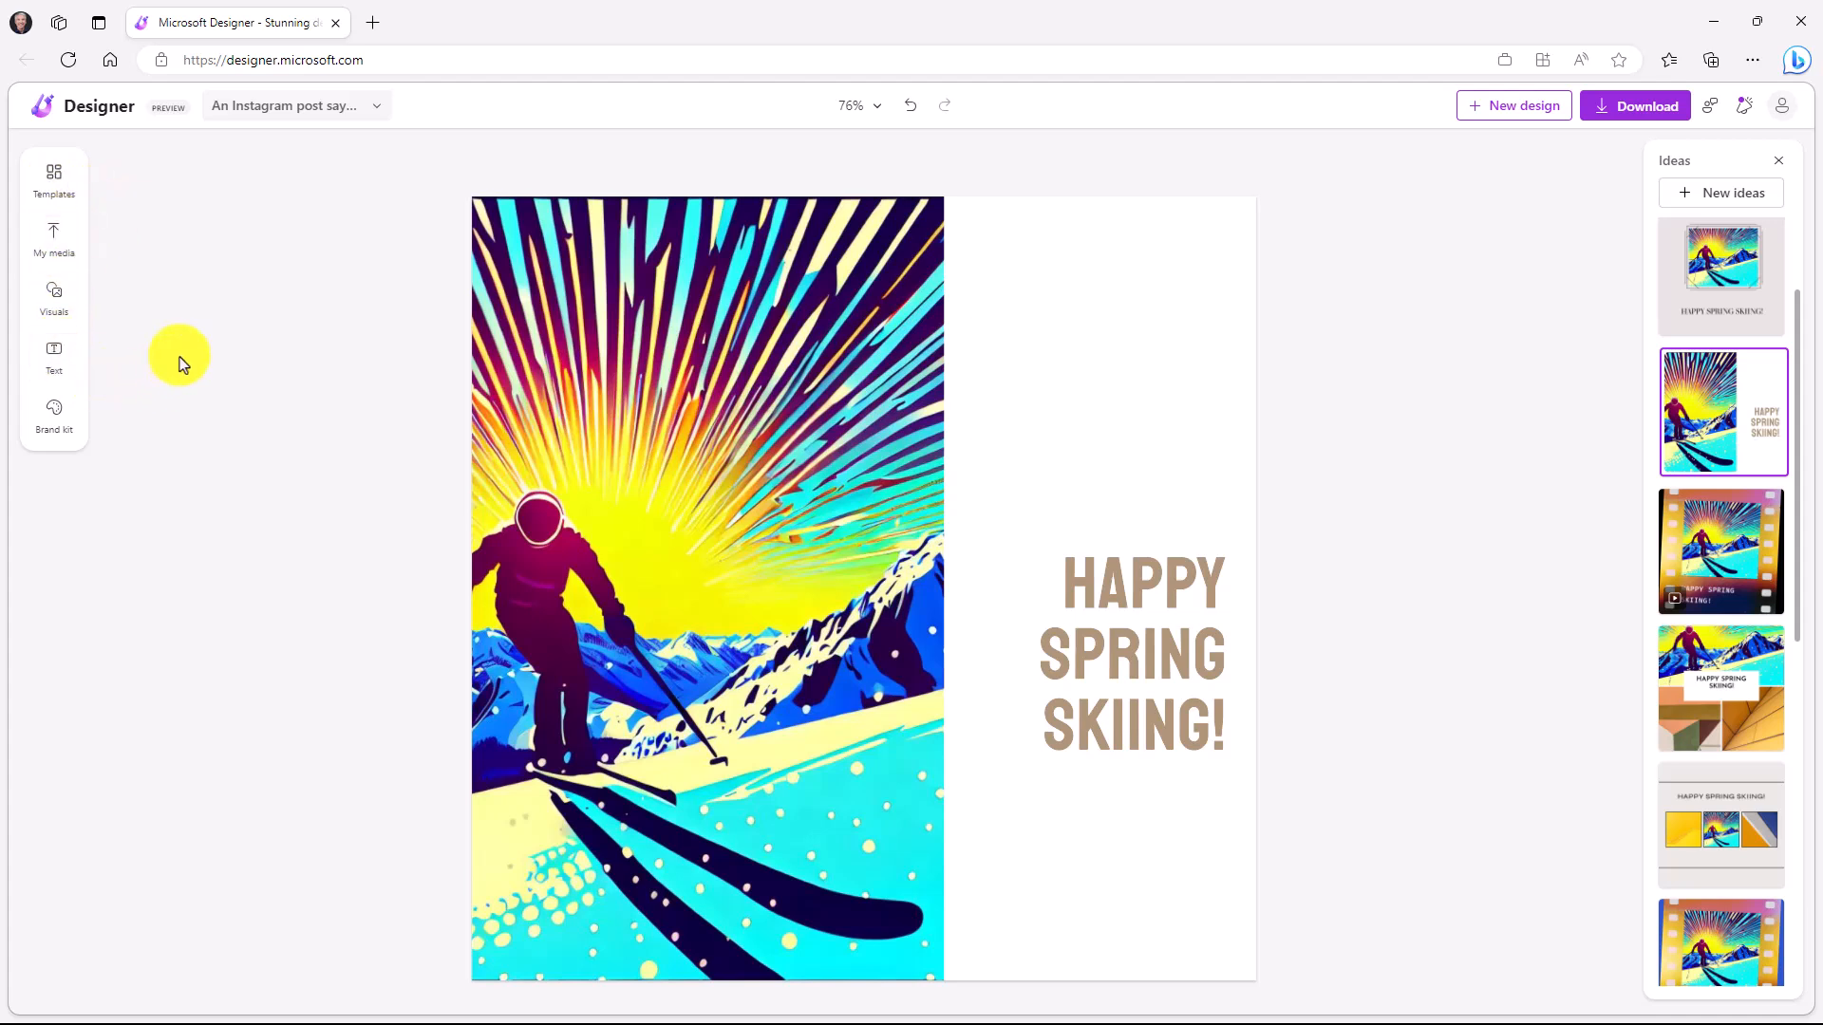
mouse_move(53, 180)
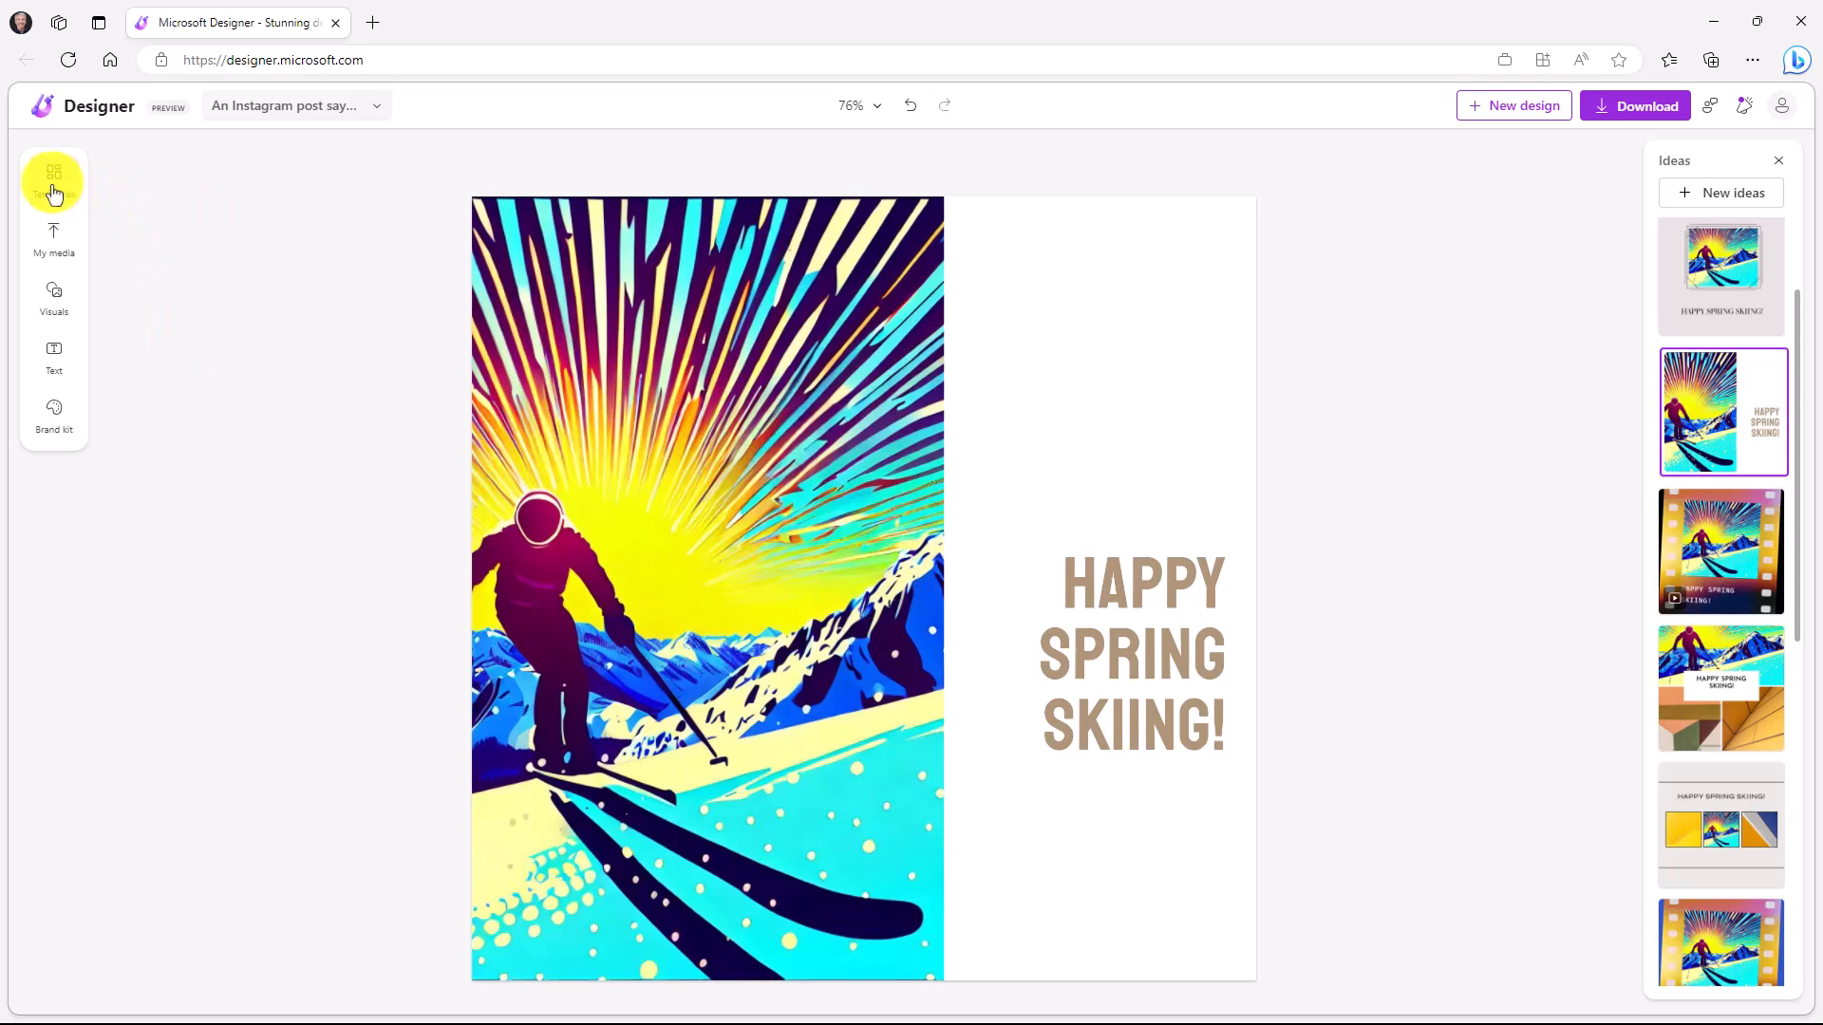
Search the template gallery for 'Skiing' and browse the matching templates.
left_click(53, 174)
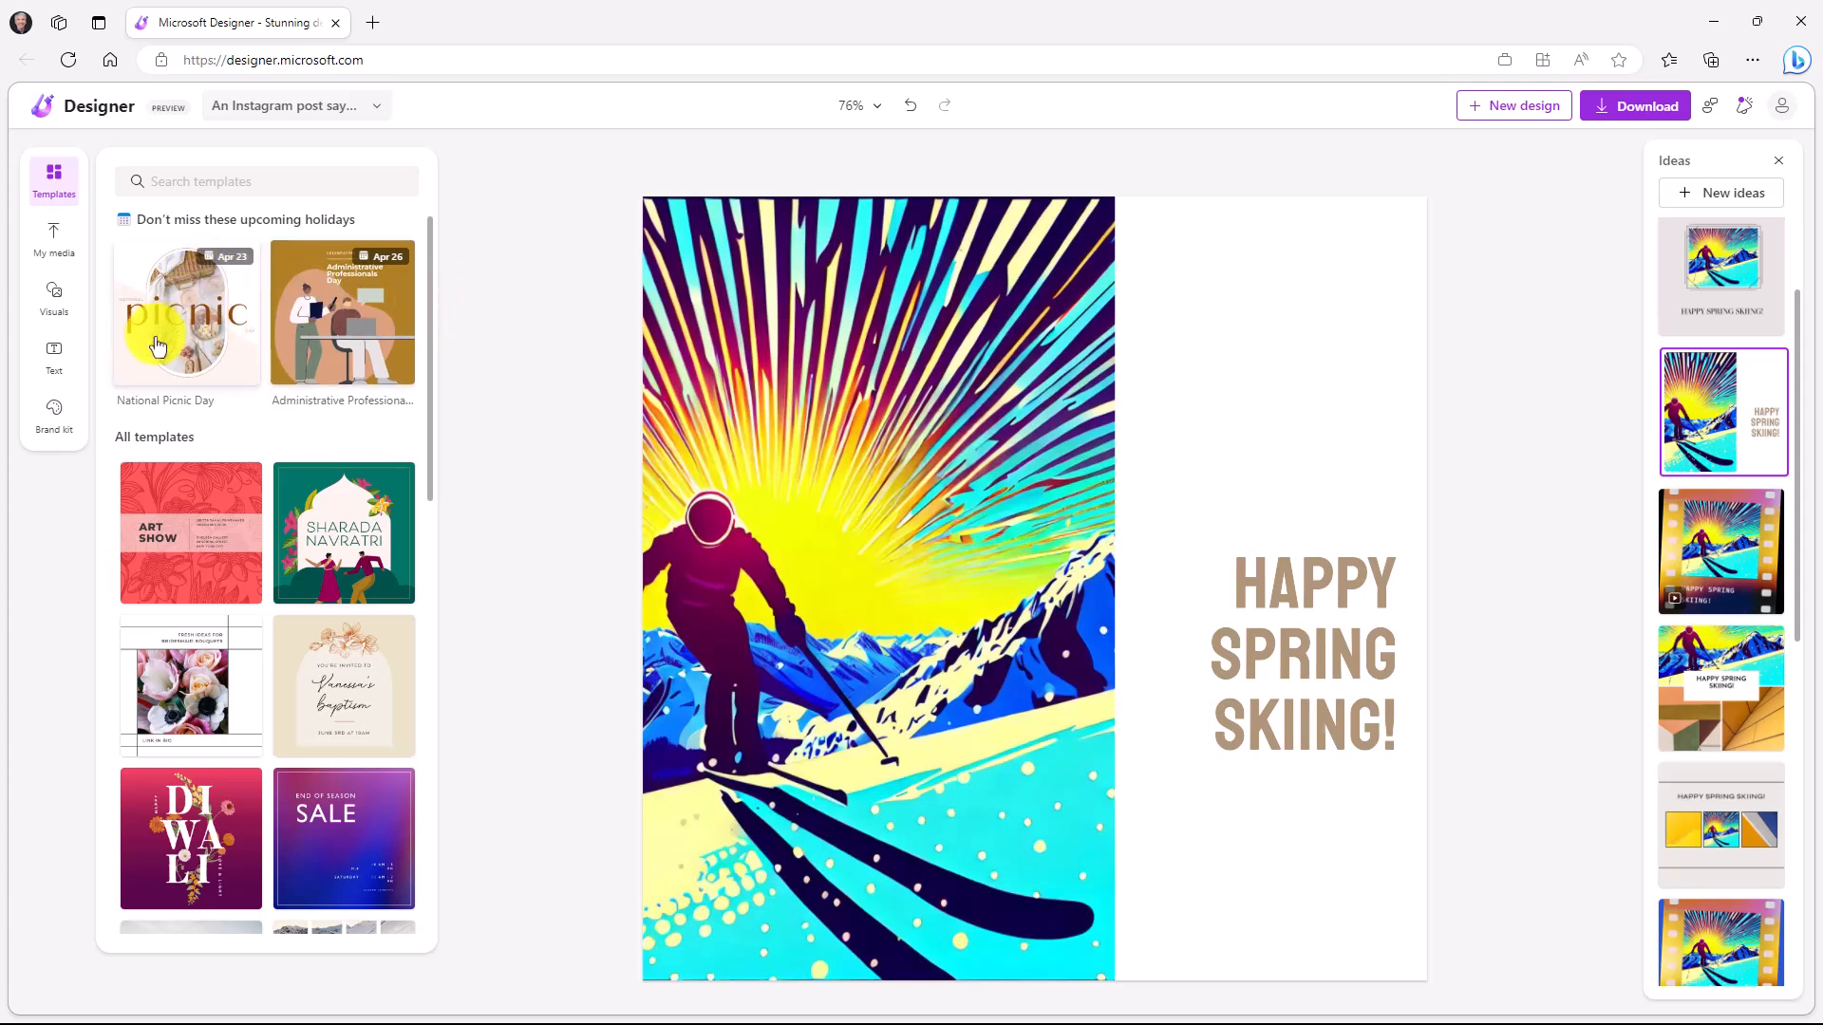
scroll("down", 3)
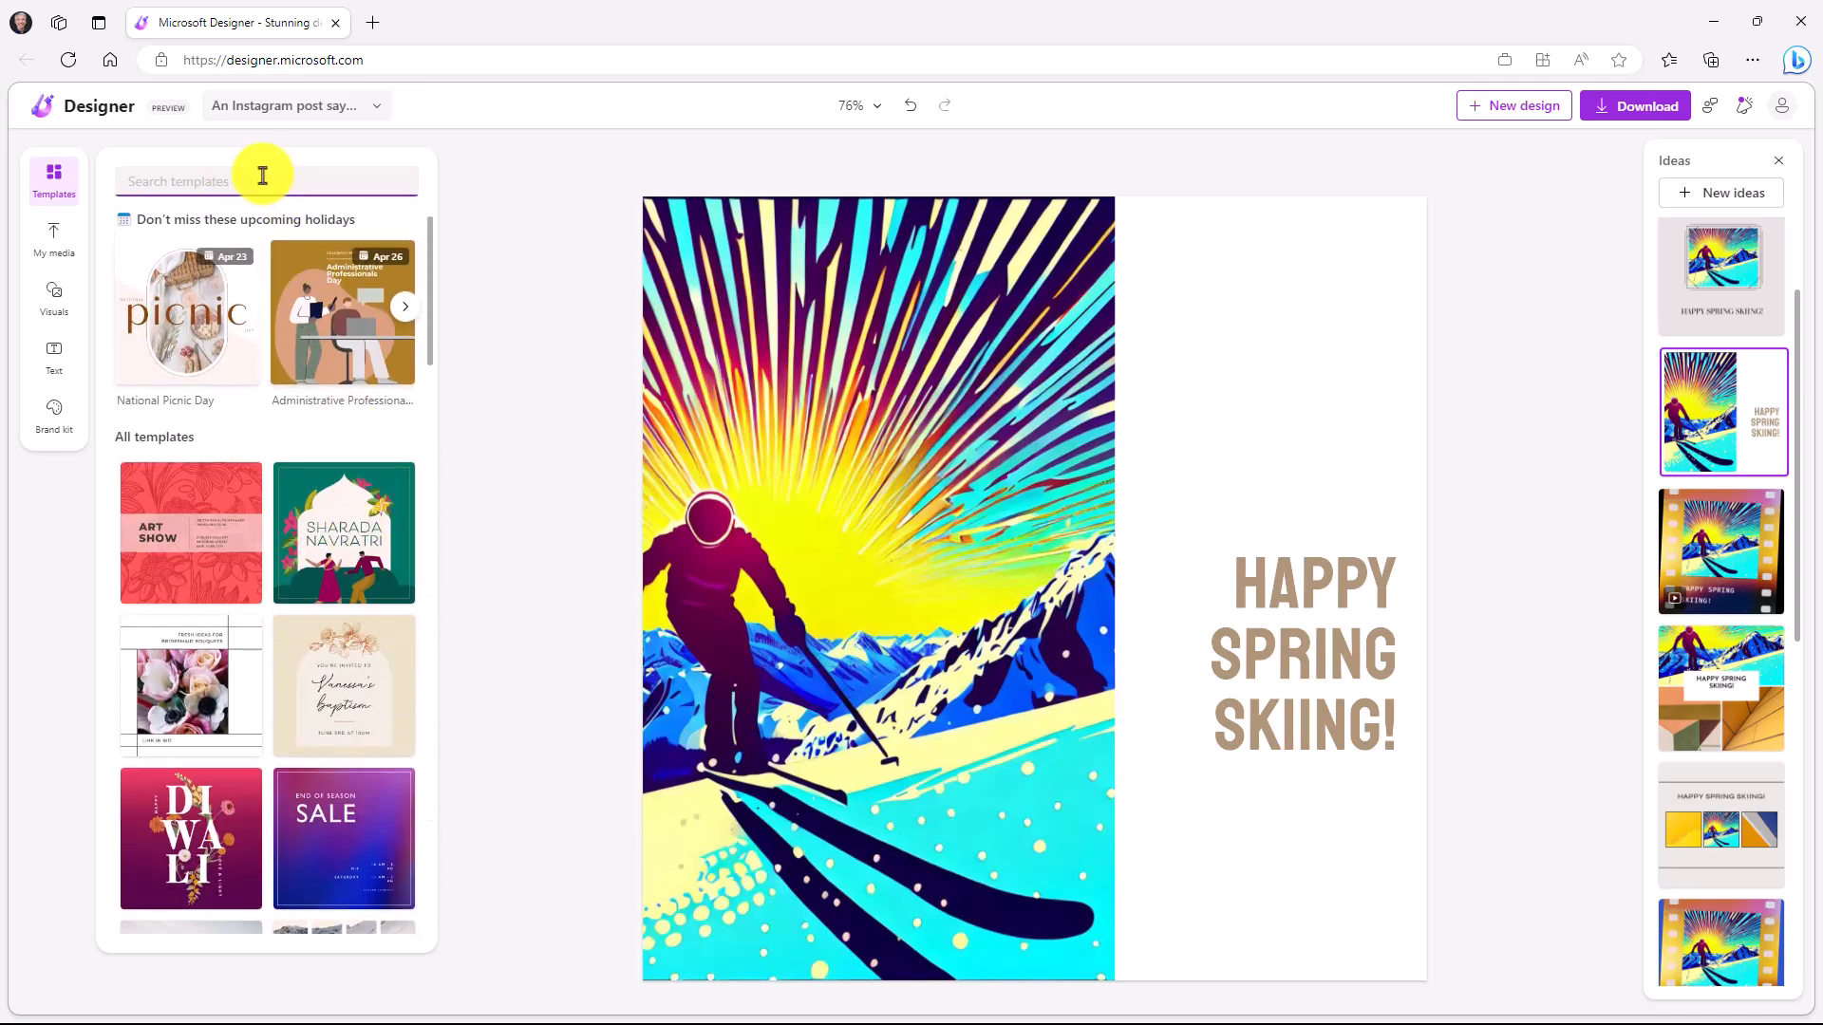
type("Skiing")
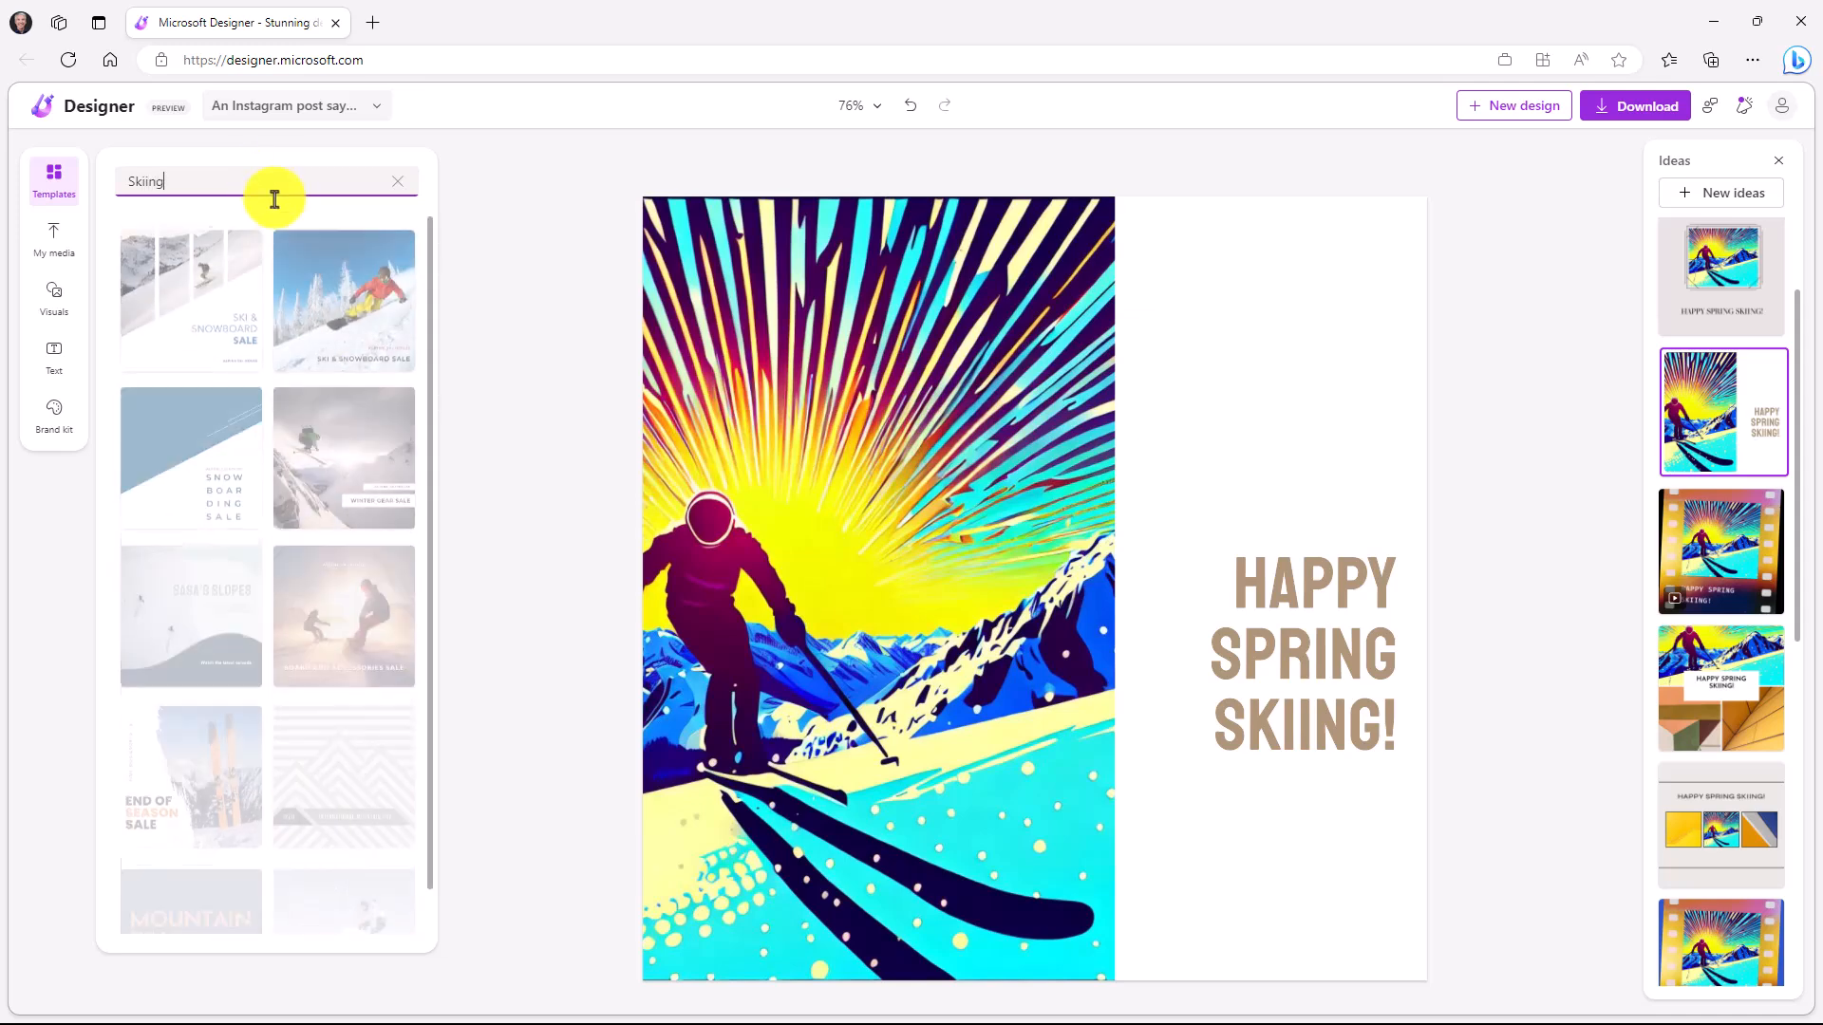
scroll("down", 3)
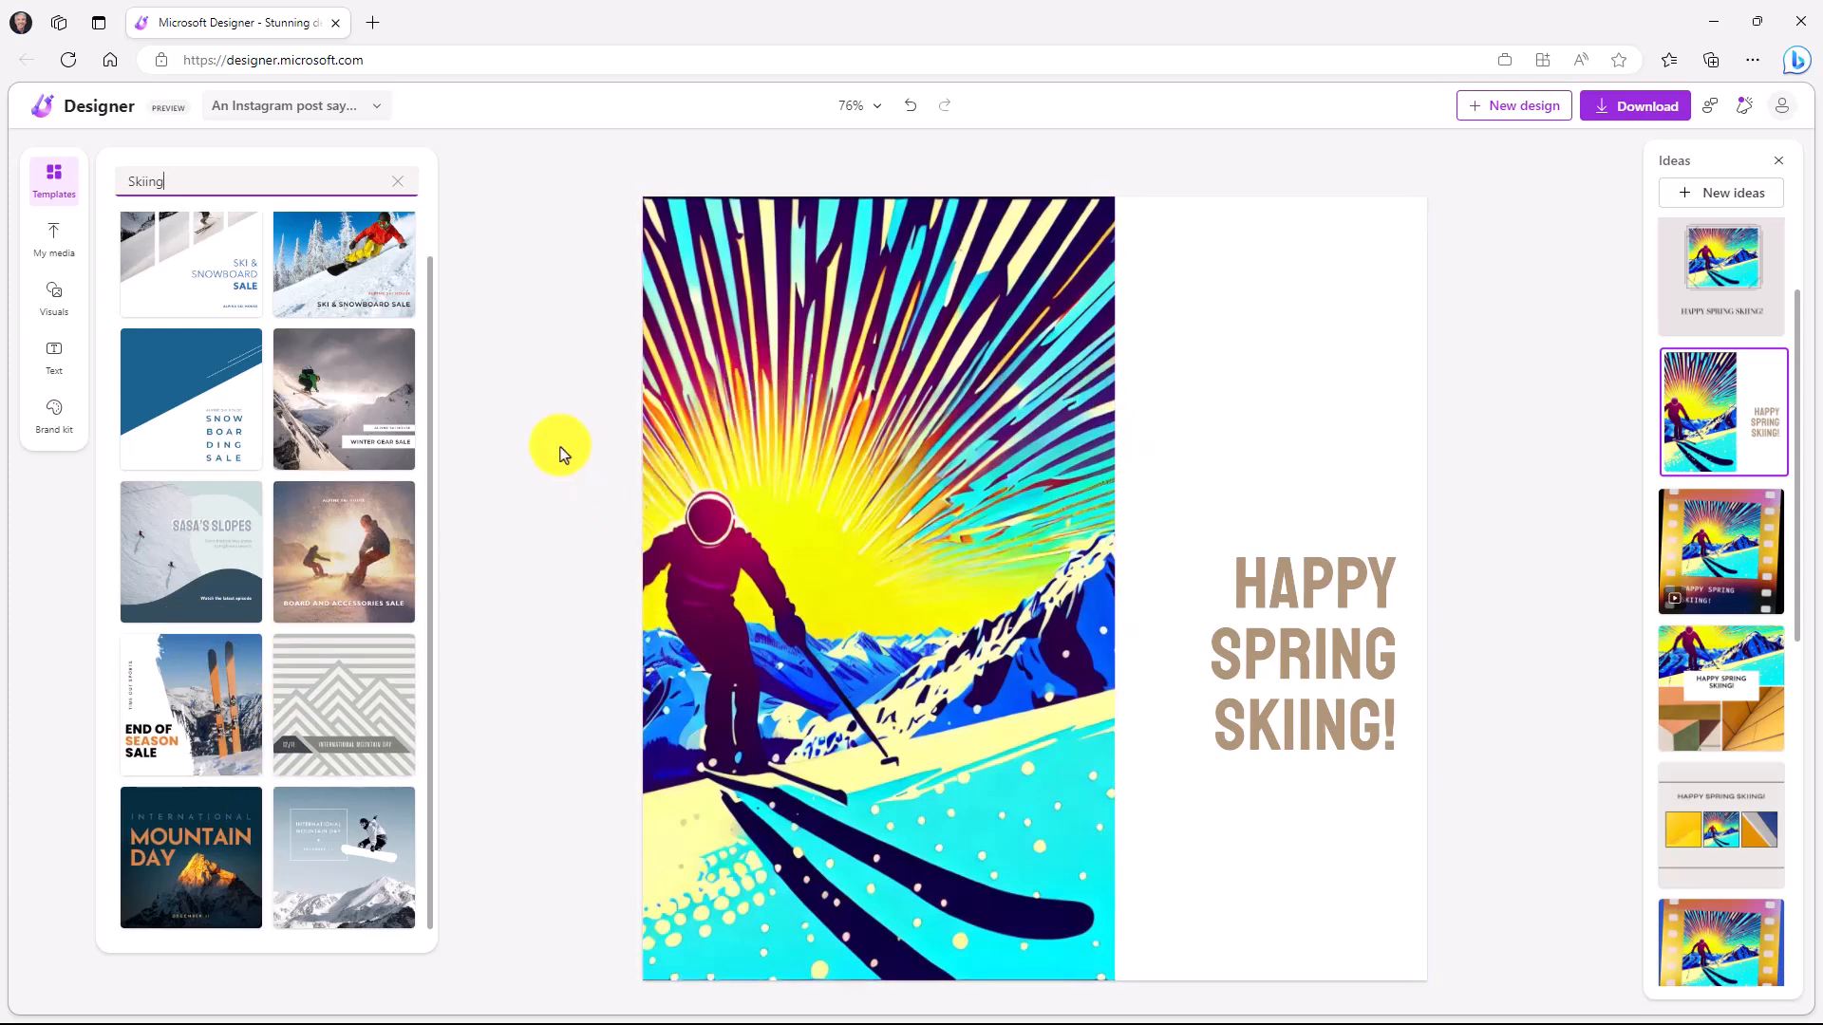
mouse_move(53, 239)
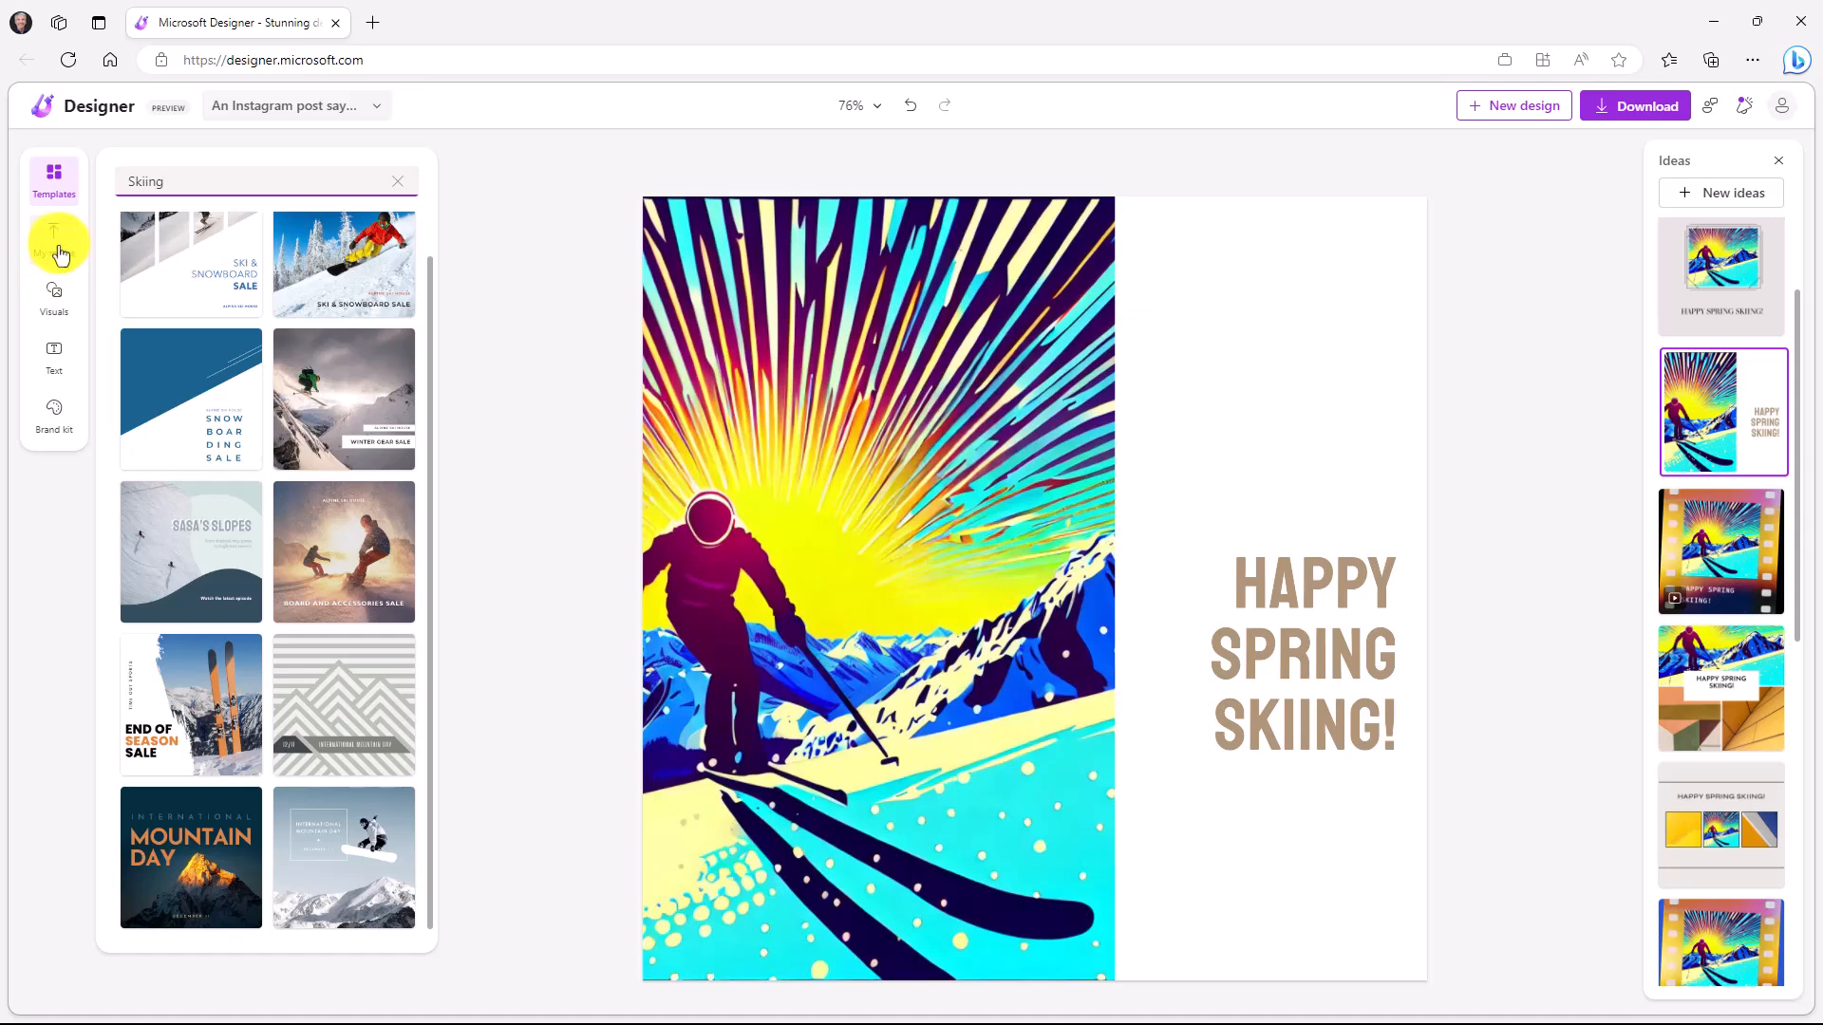
View the My media upload sources, showing then dismissing the phone-upload QR code.
left_click(54, 239)
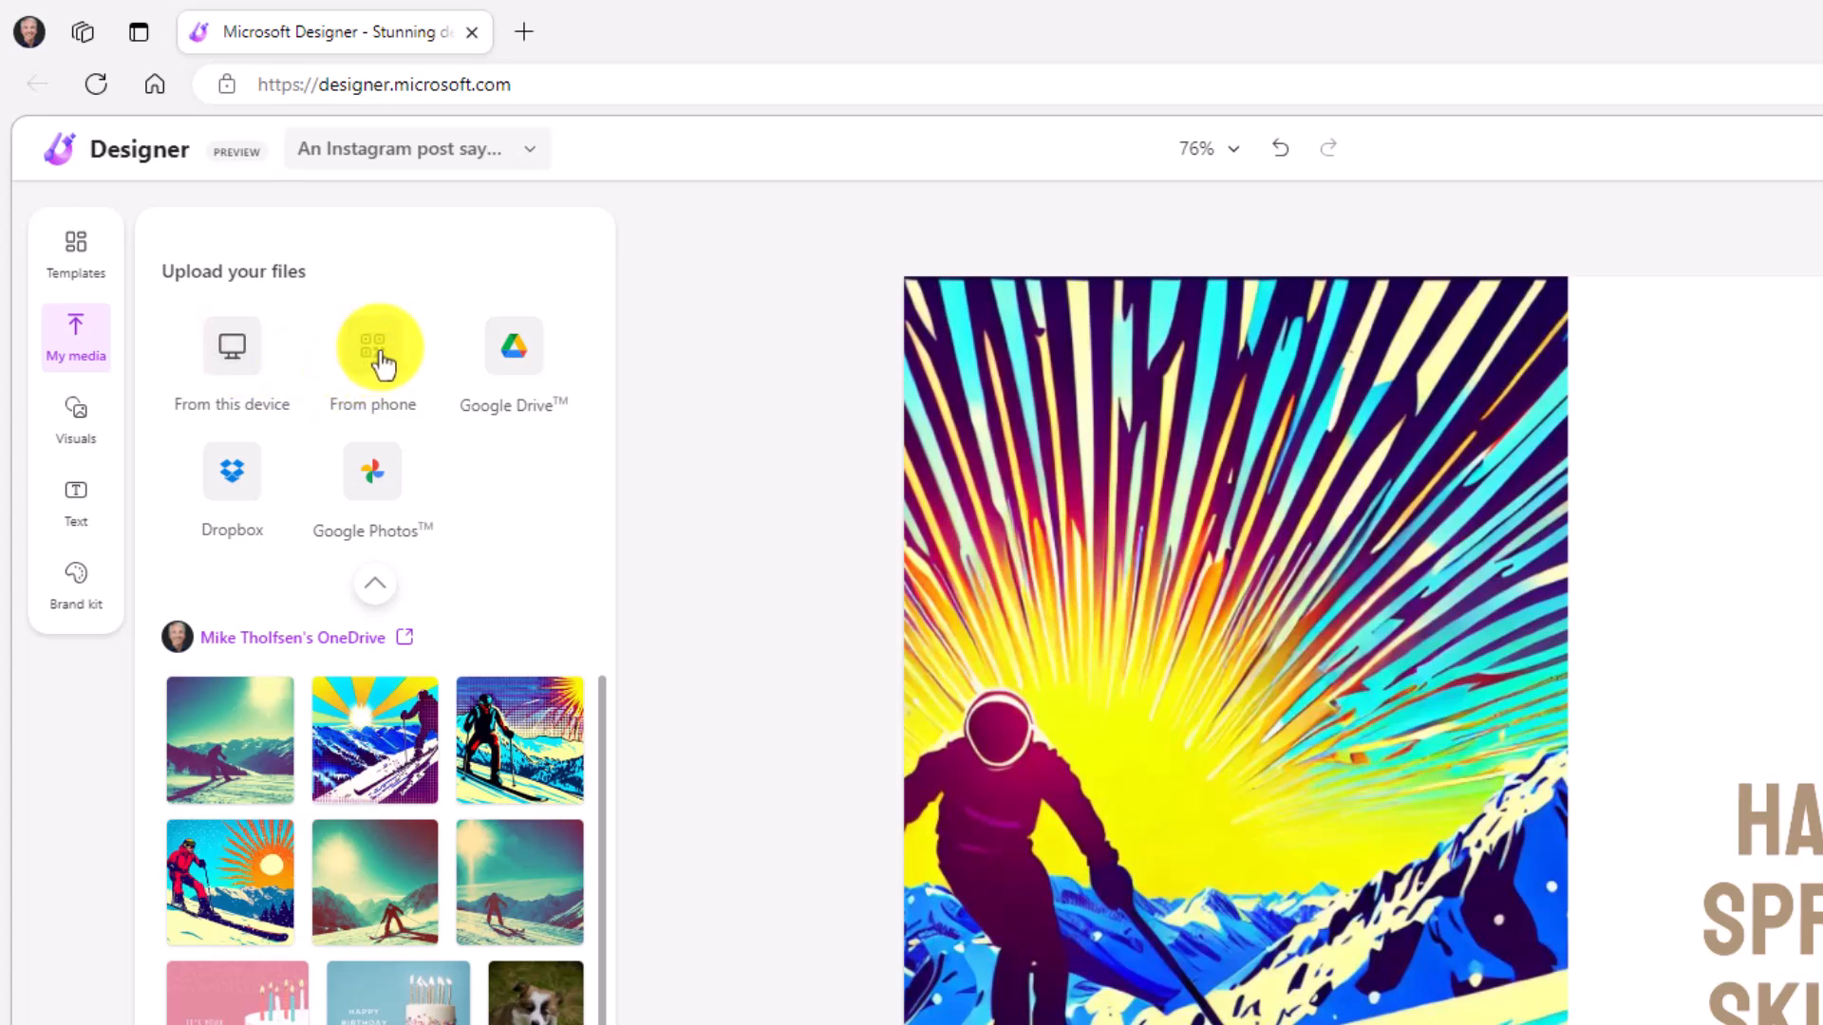
left_click(374, 347)
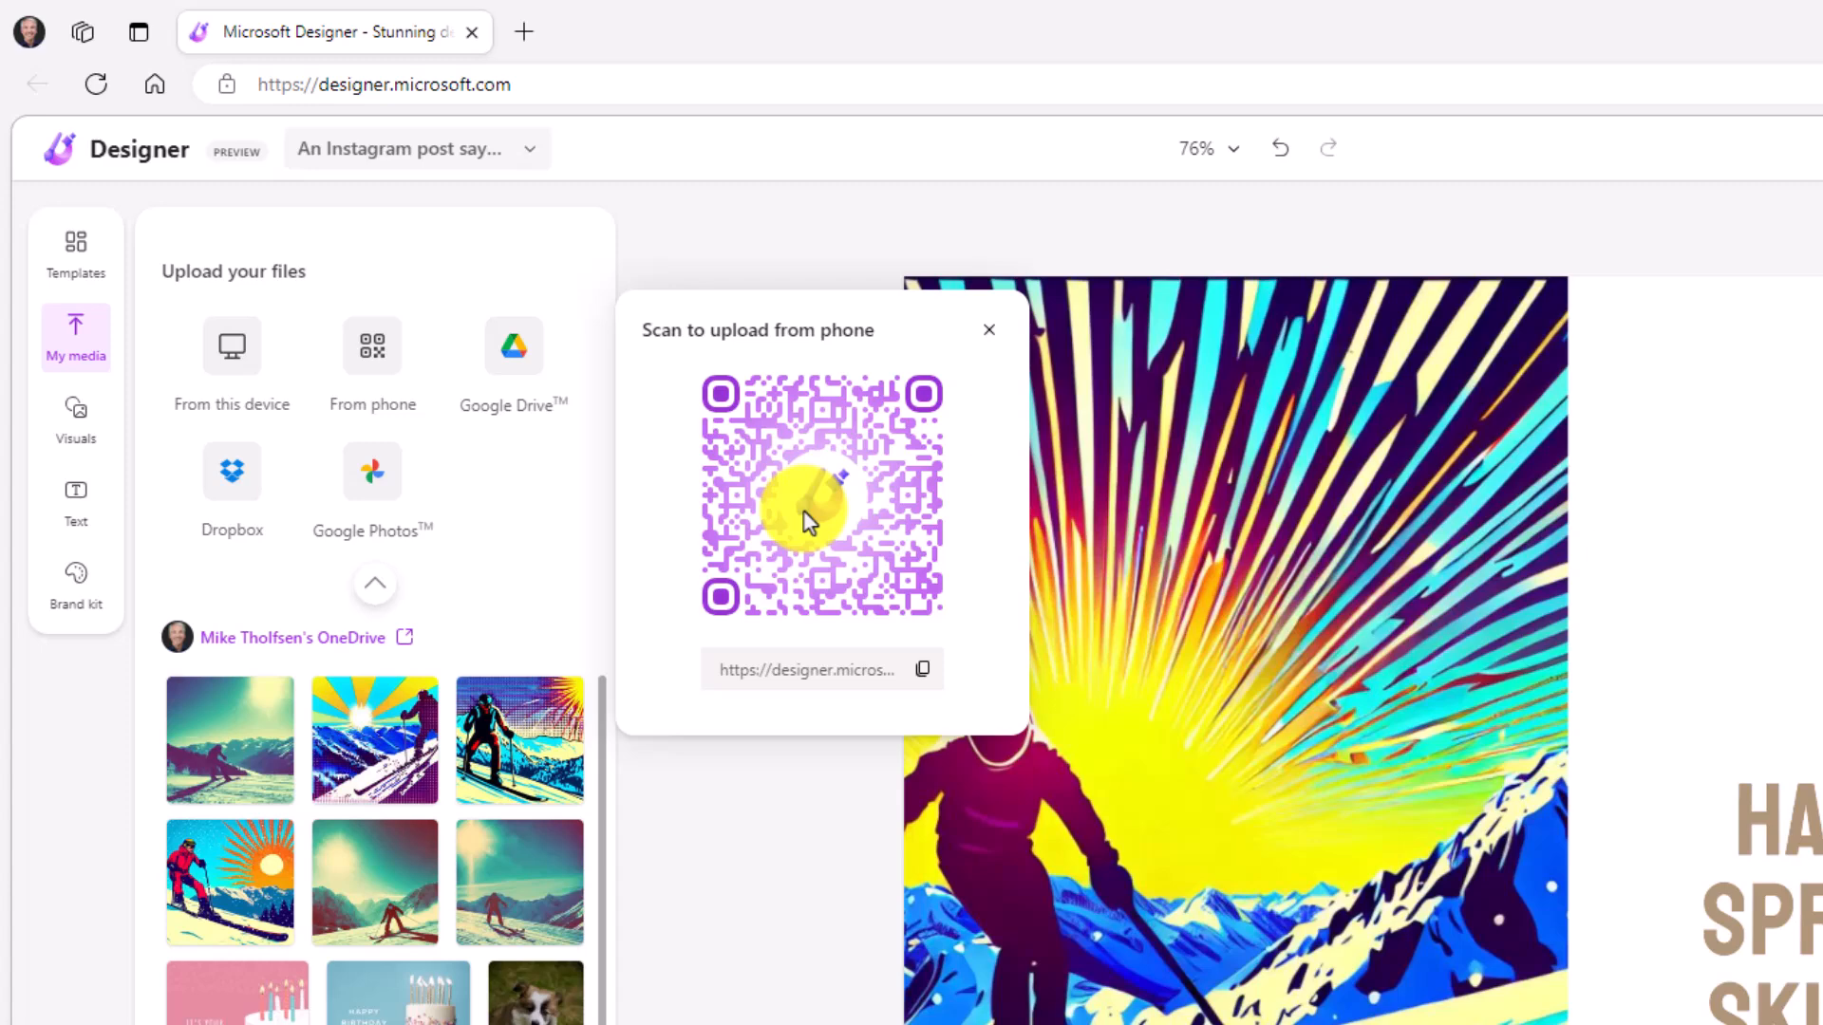
mouse_move(944, 346)
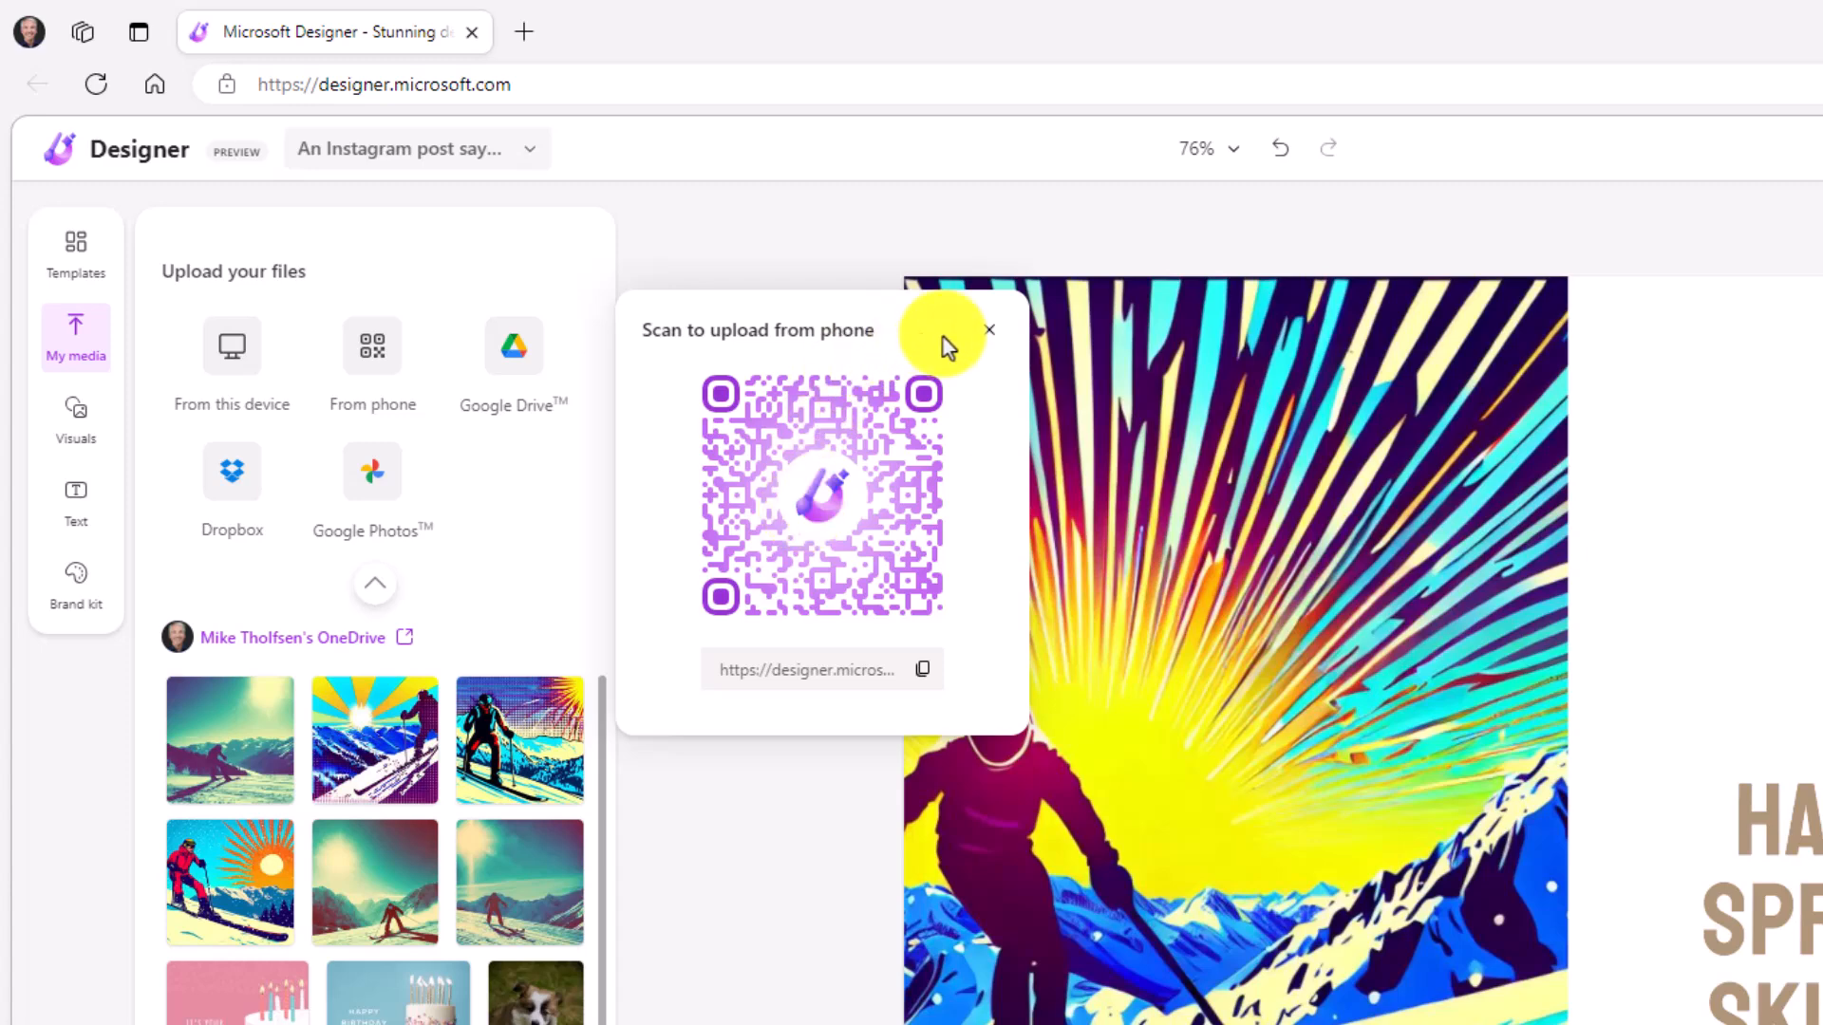
left_click(989, 329)
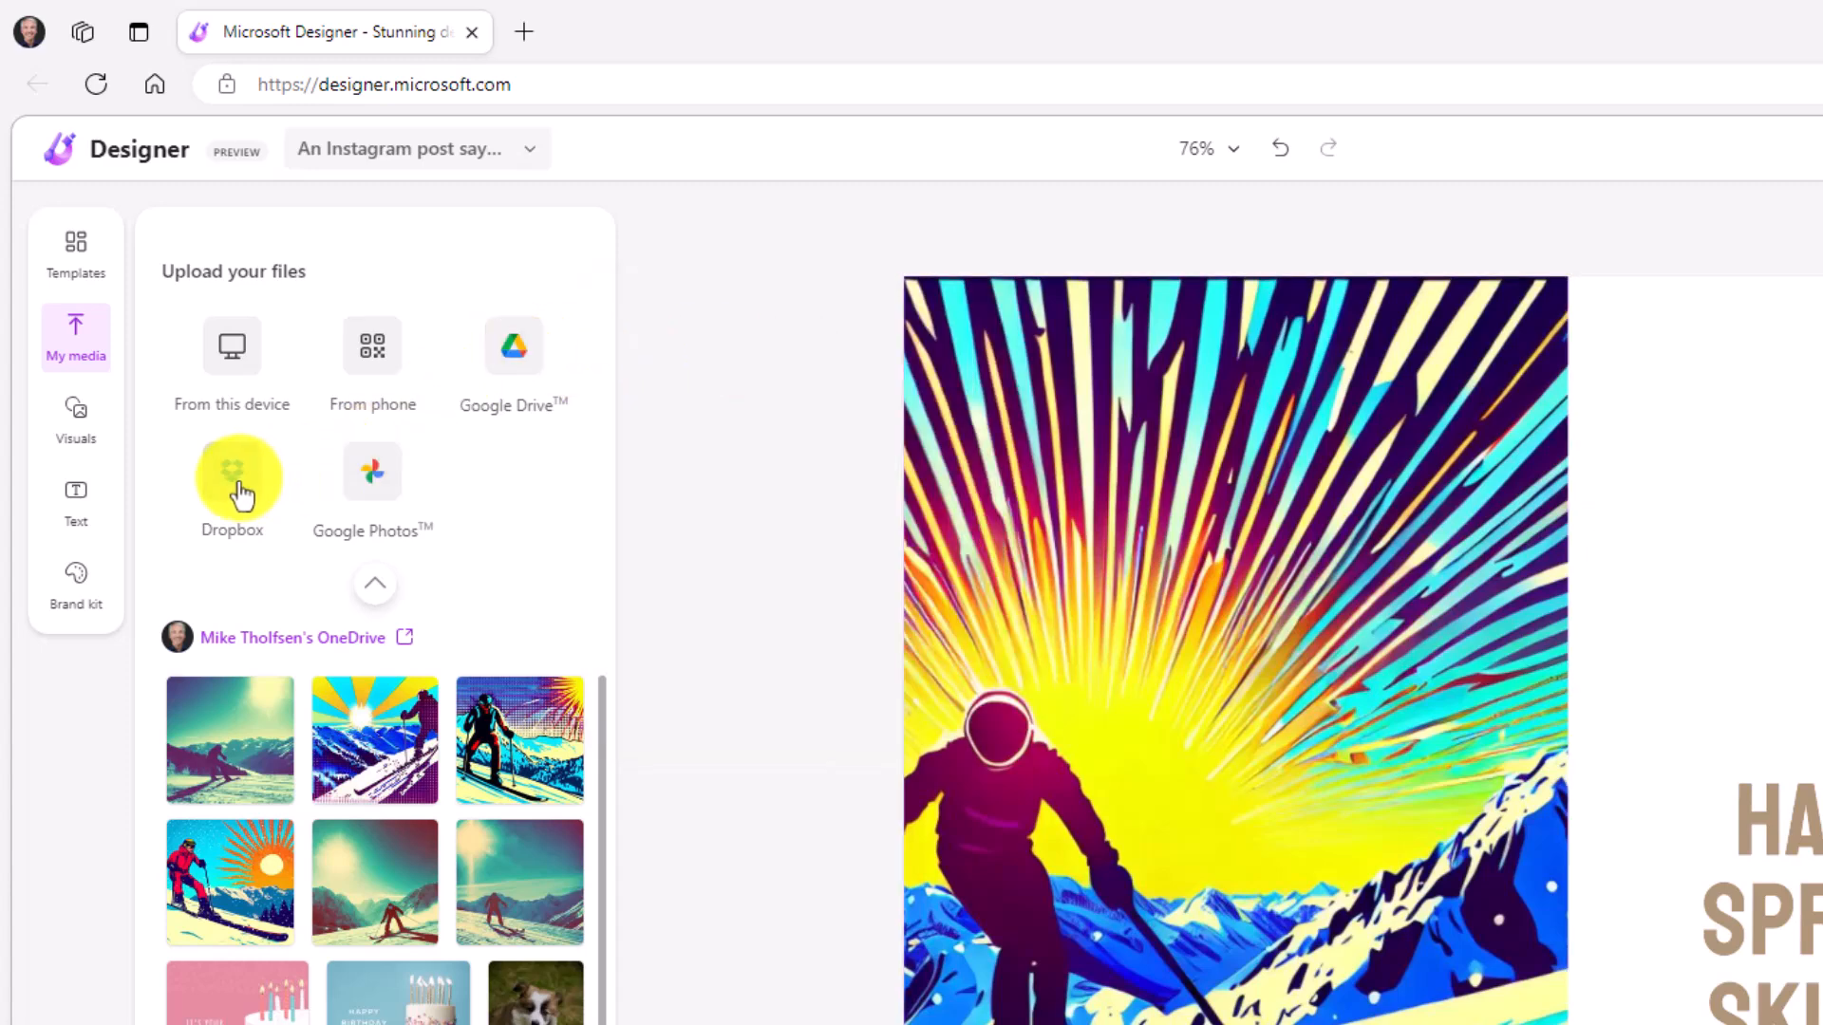
mouse_move(479, 479)
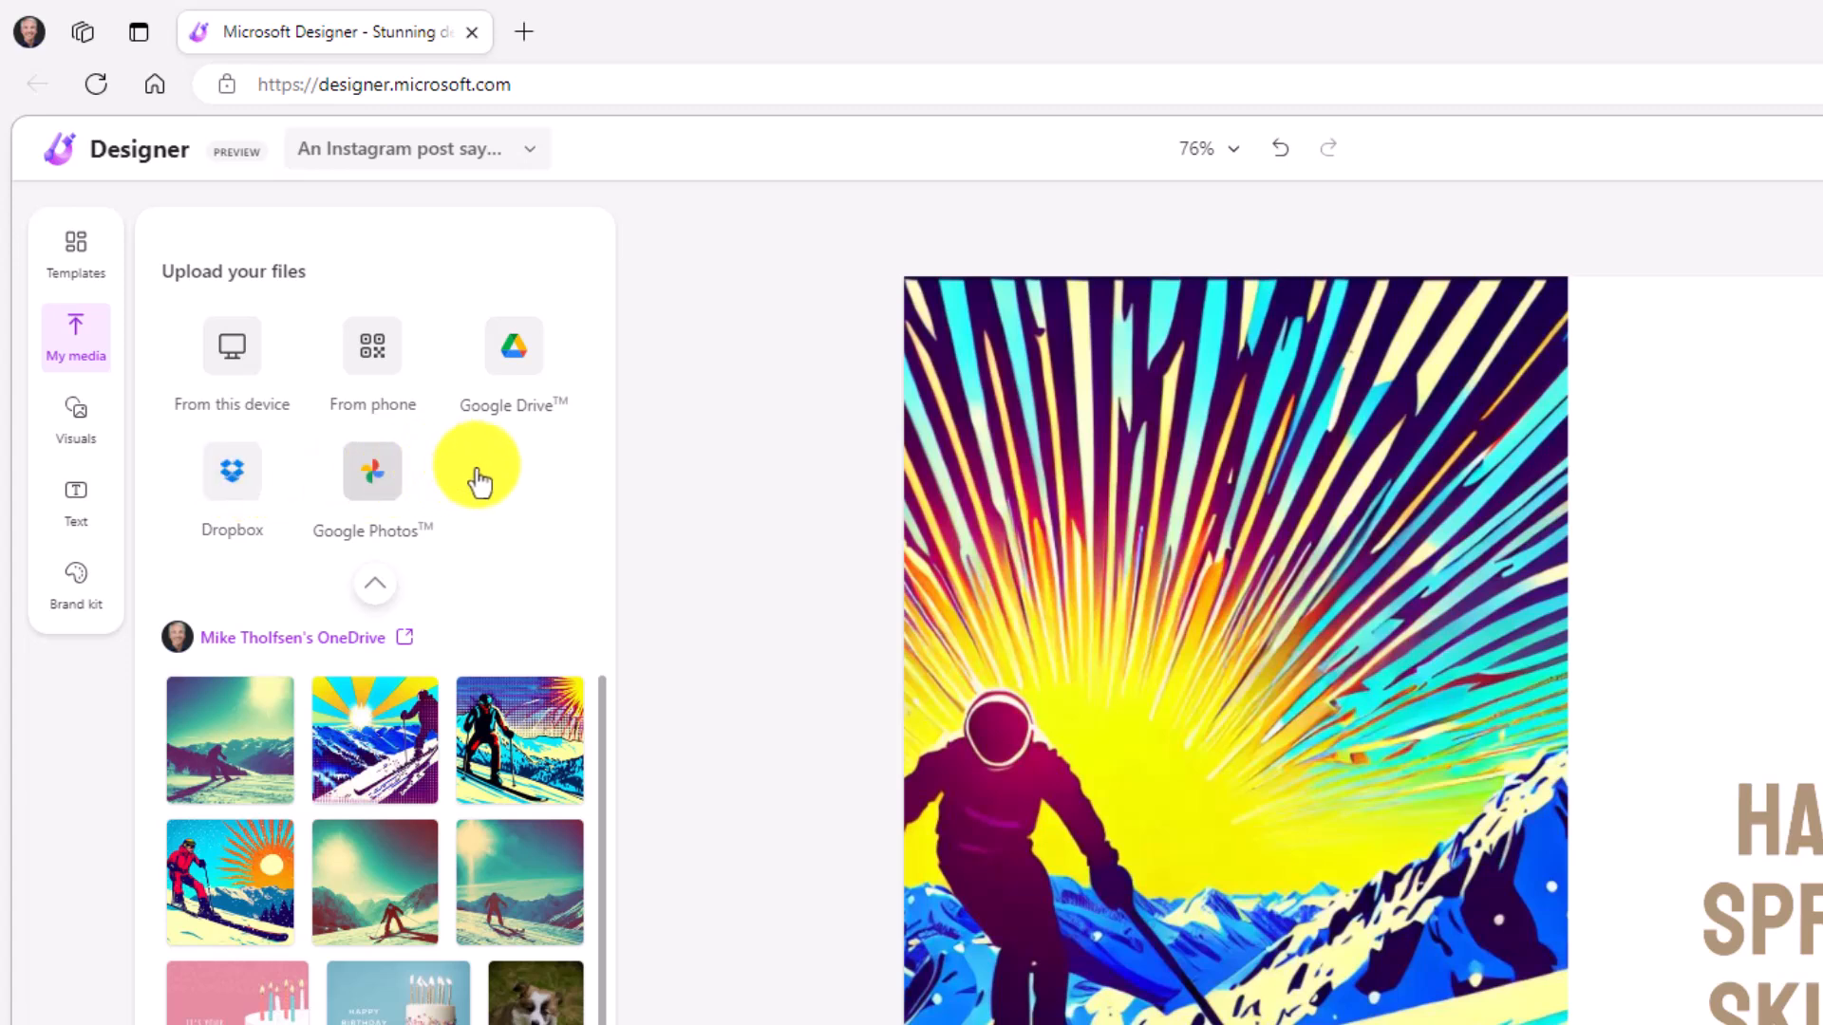
mouse_move(517, 520)
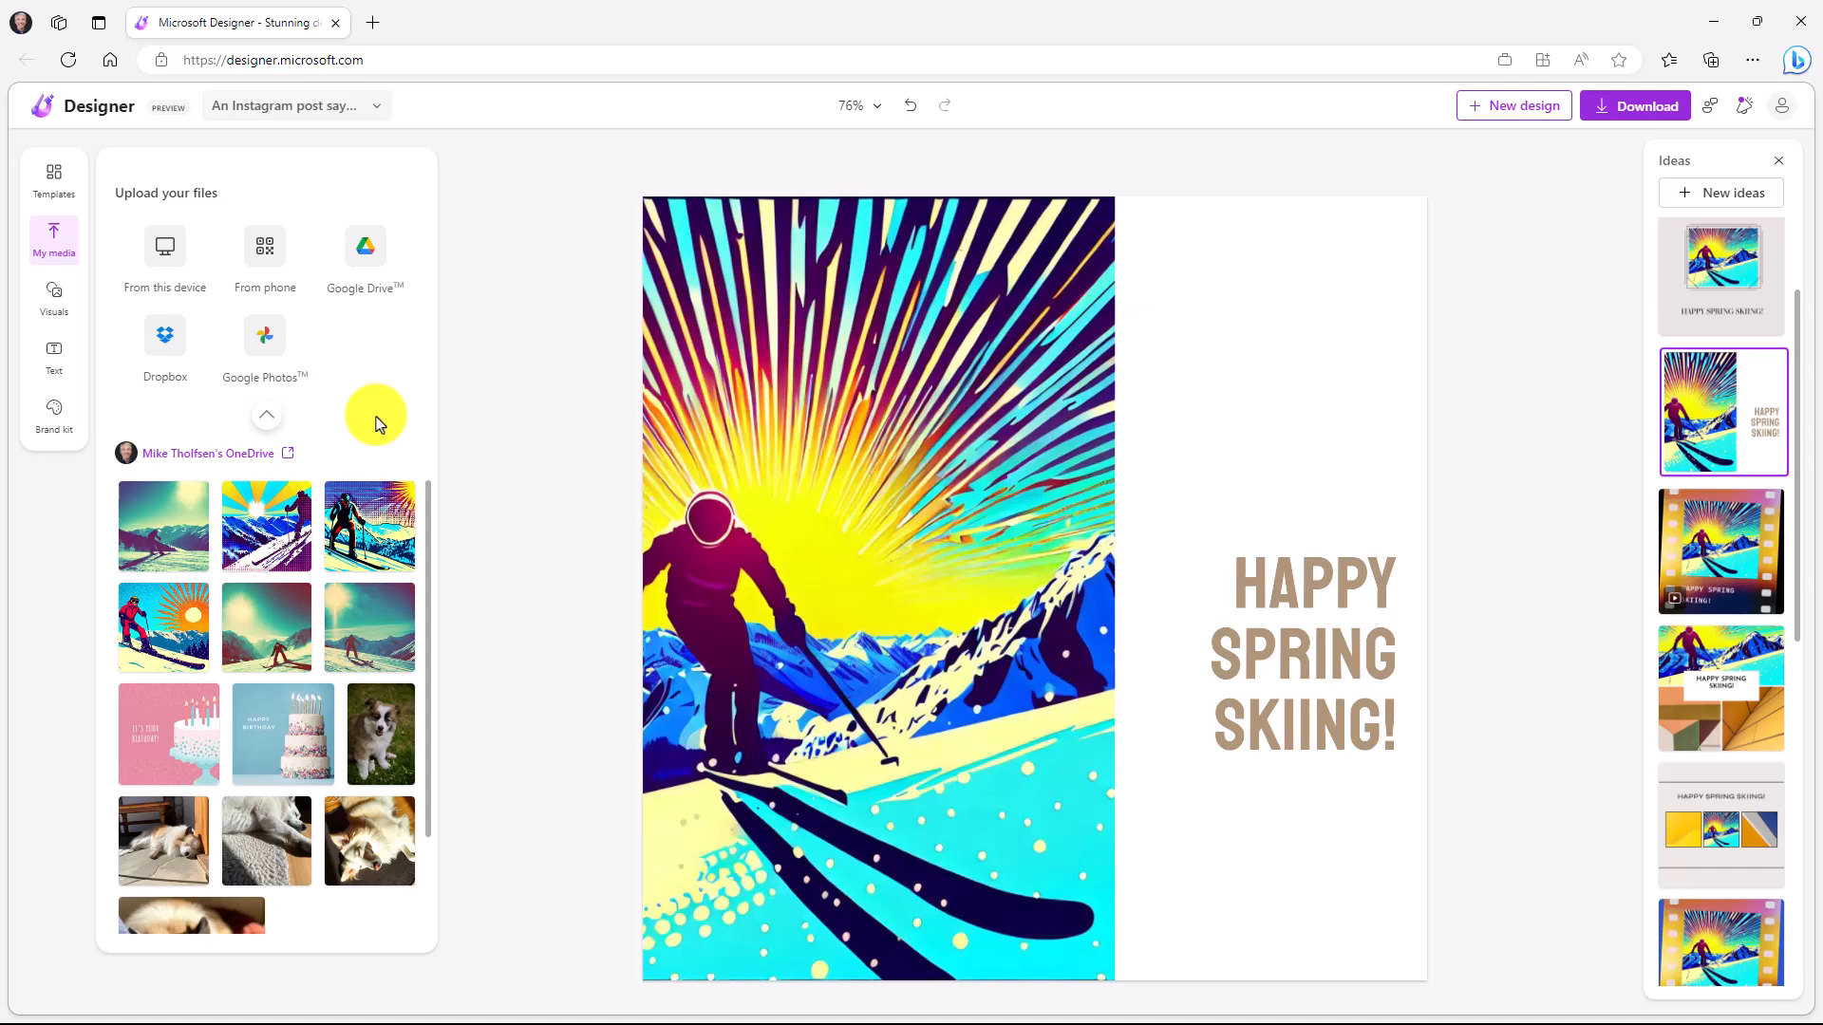
mouse_move(53, 298)
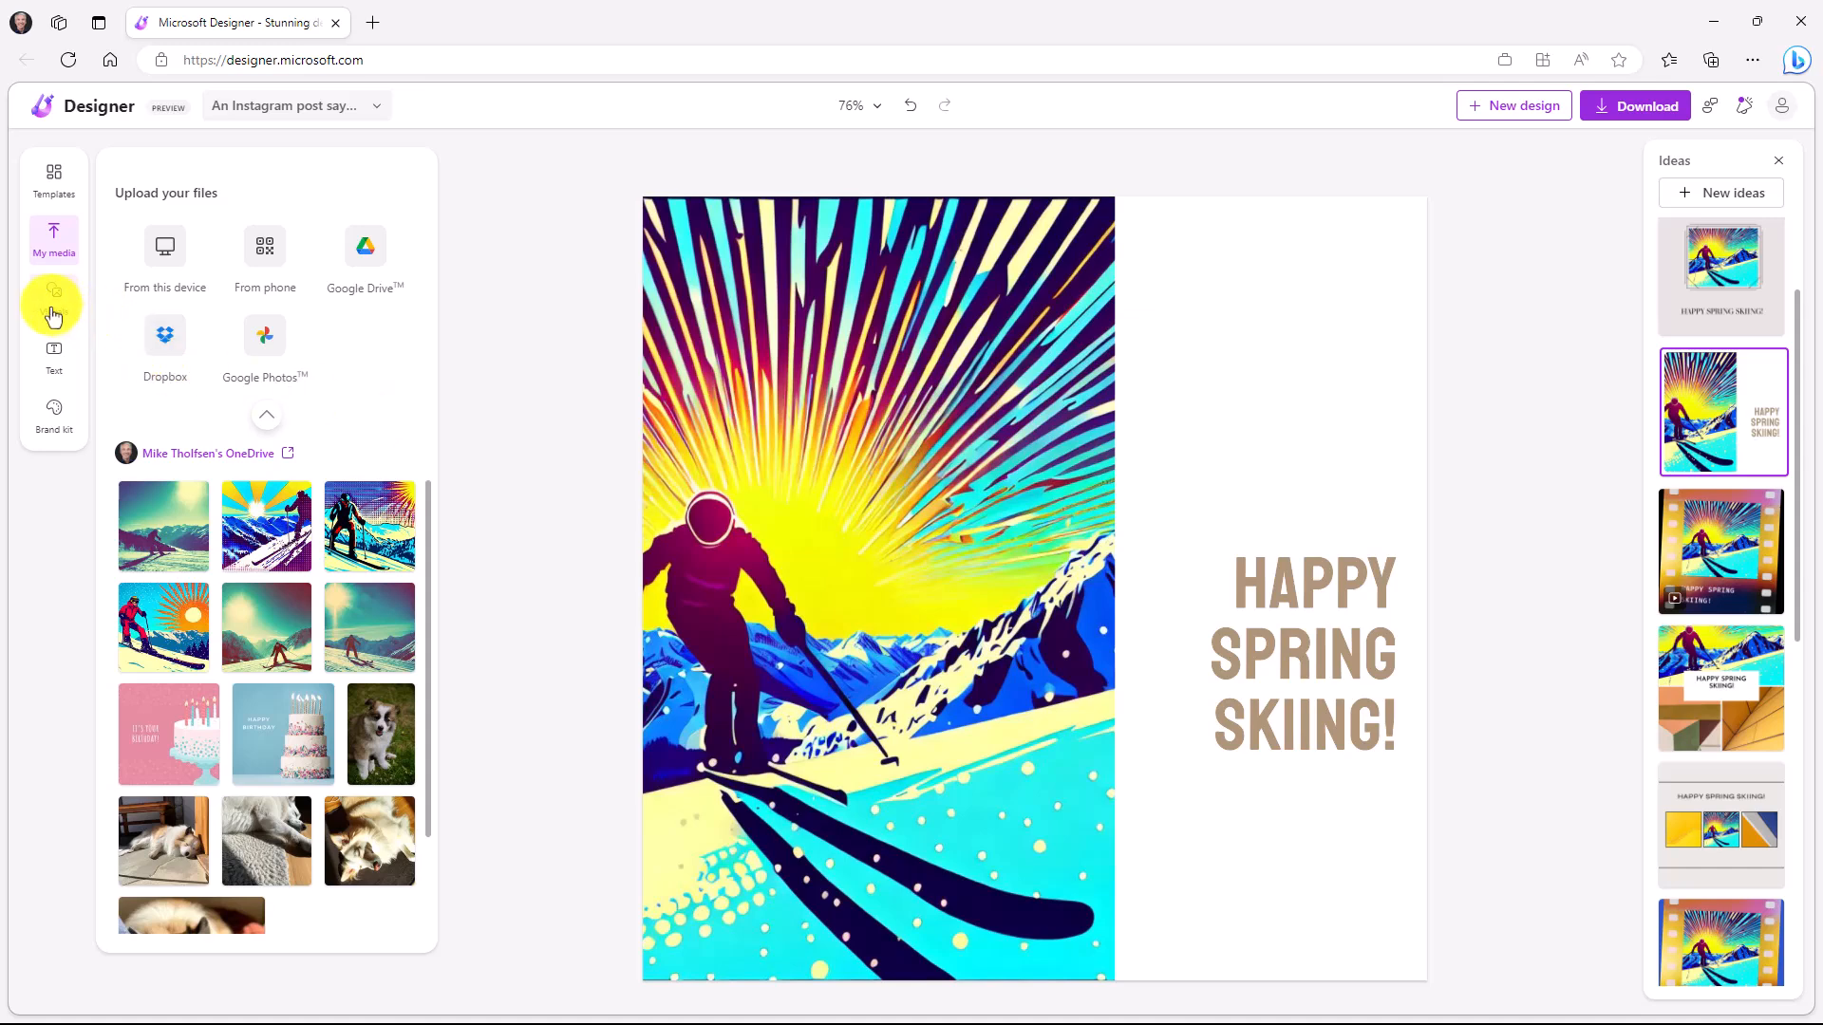
Browse the Visuals library through its All, Generate and Photos tabs.
left_click(53, 298)
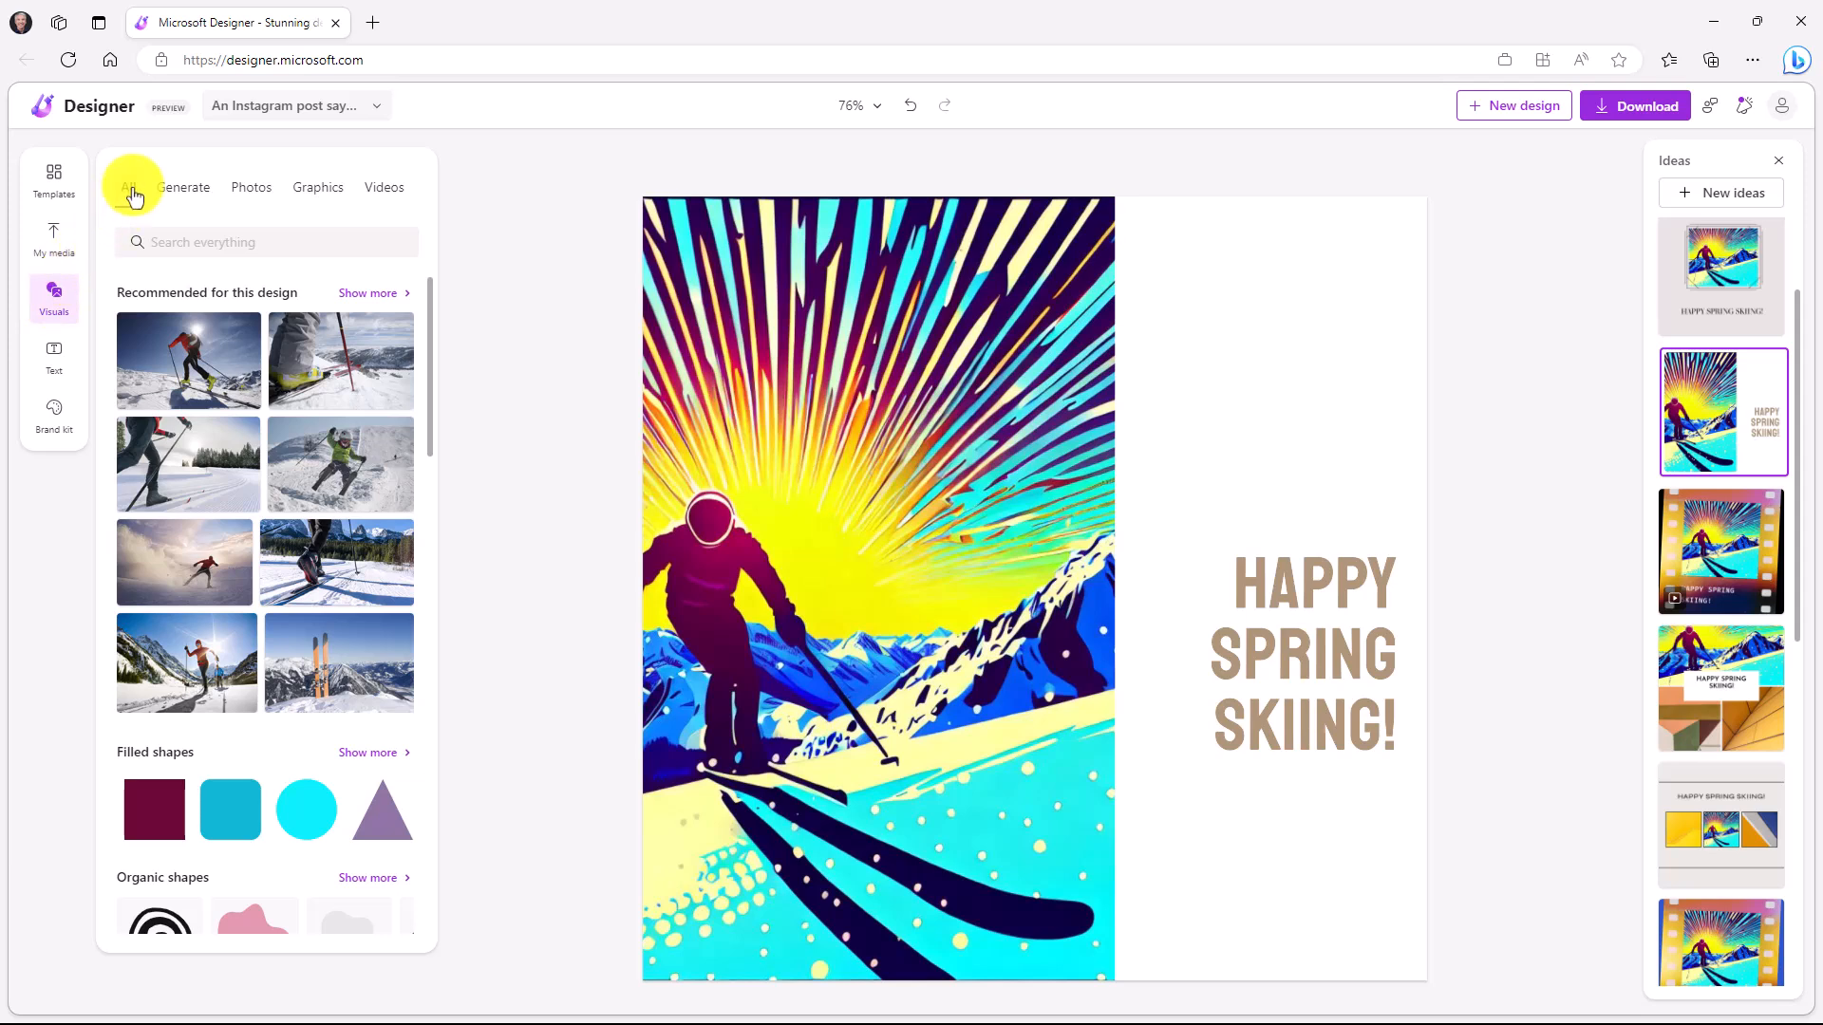
left_click(127, 188)
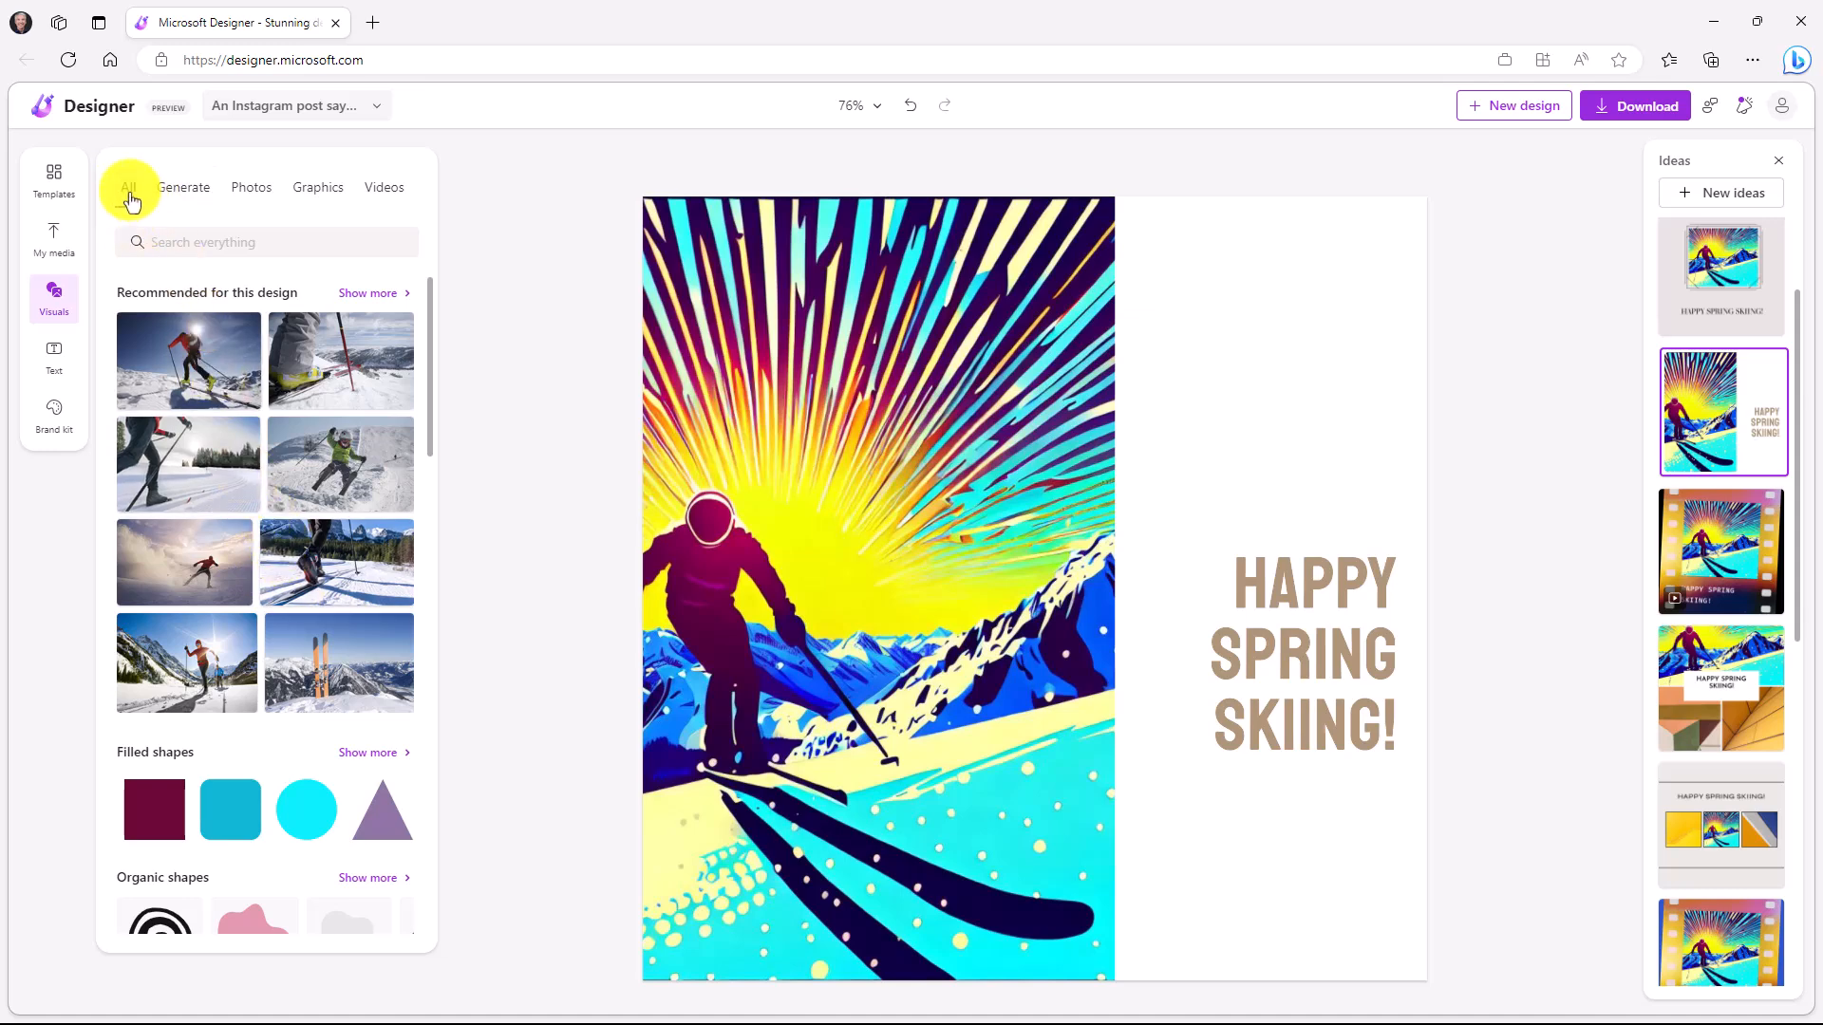
scroll("down", 3)
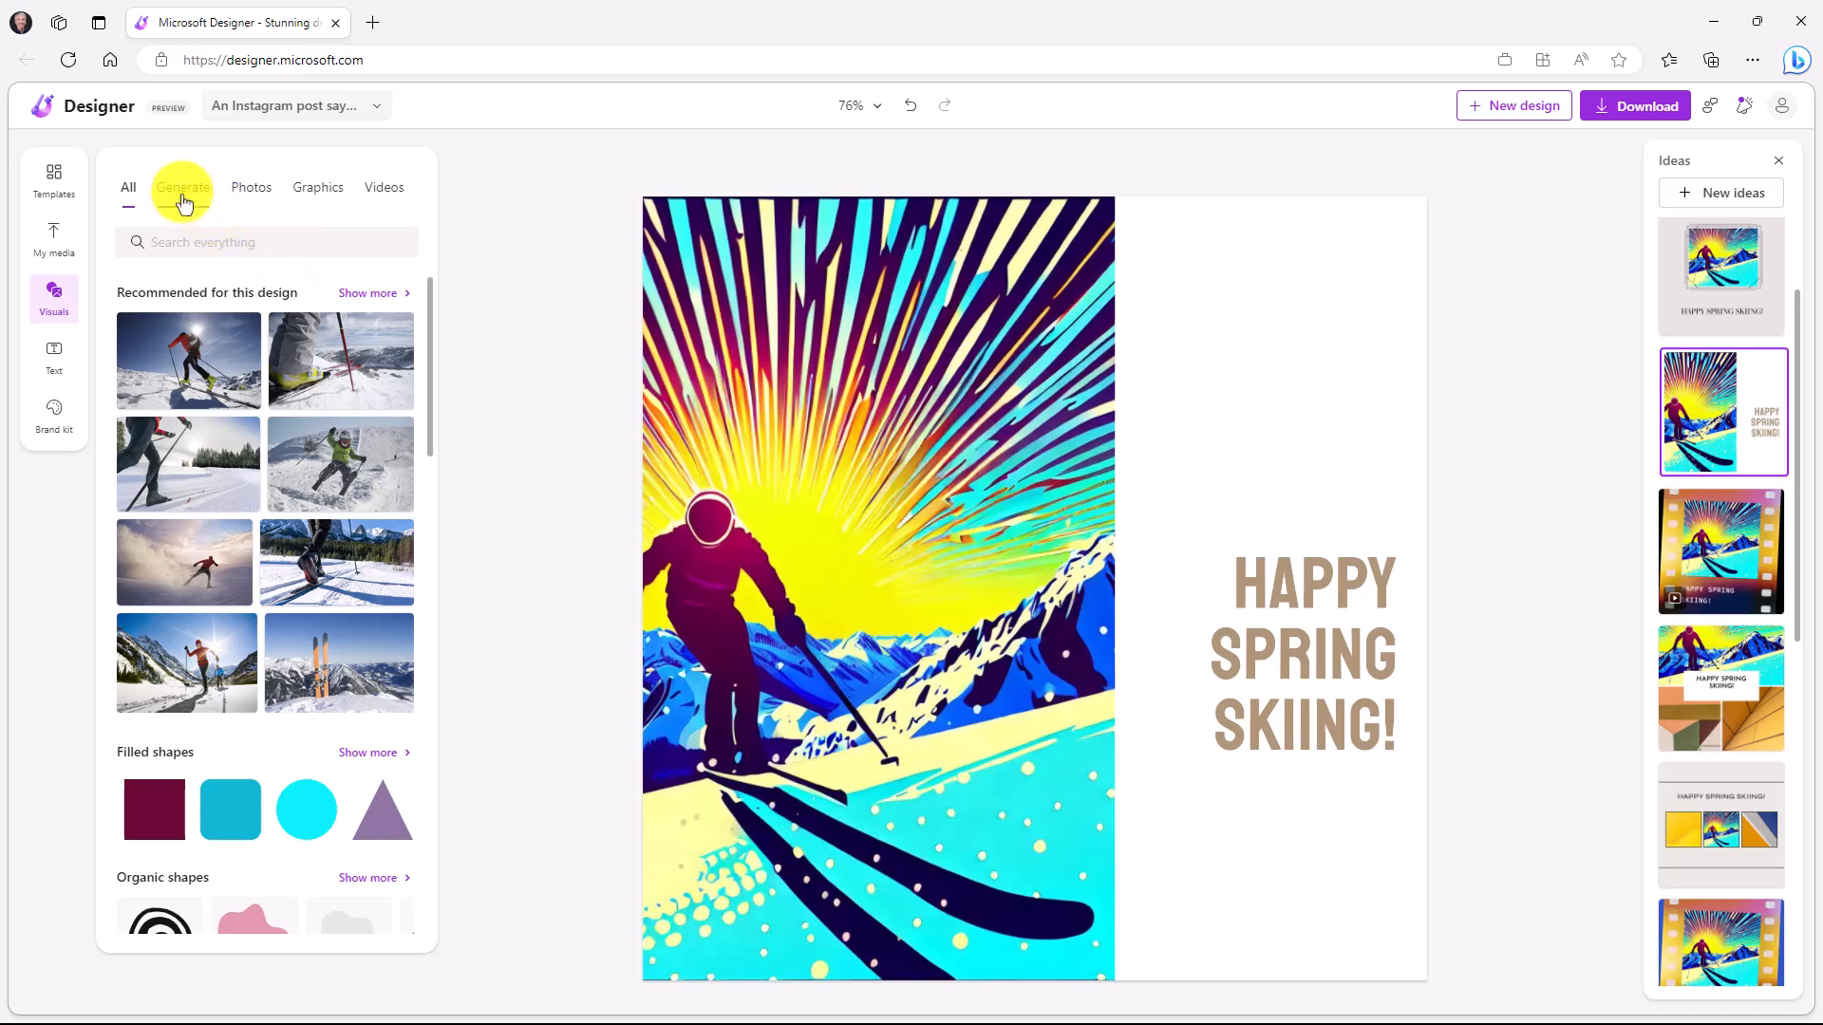
left_click(183, 188)
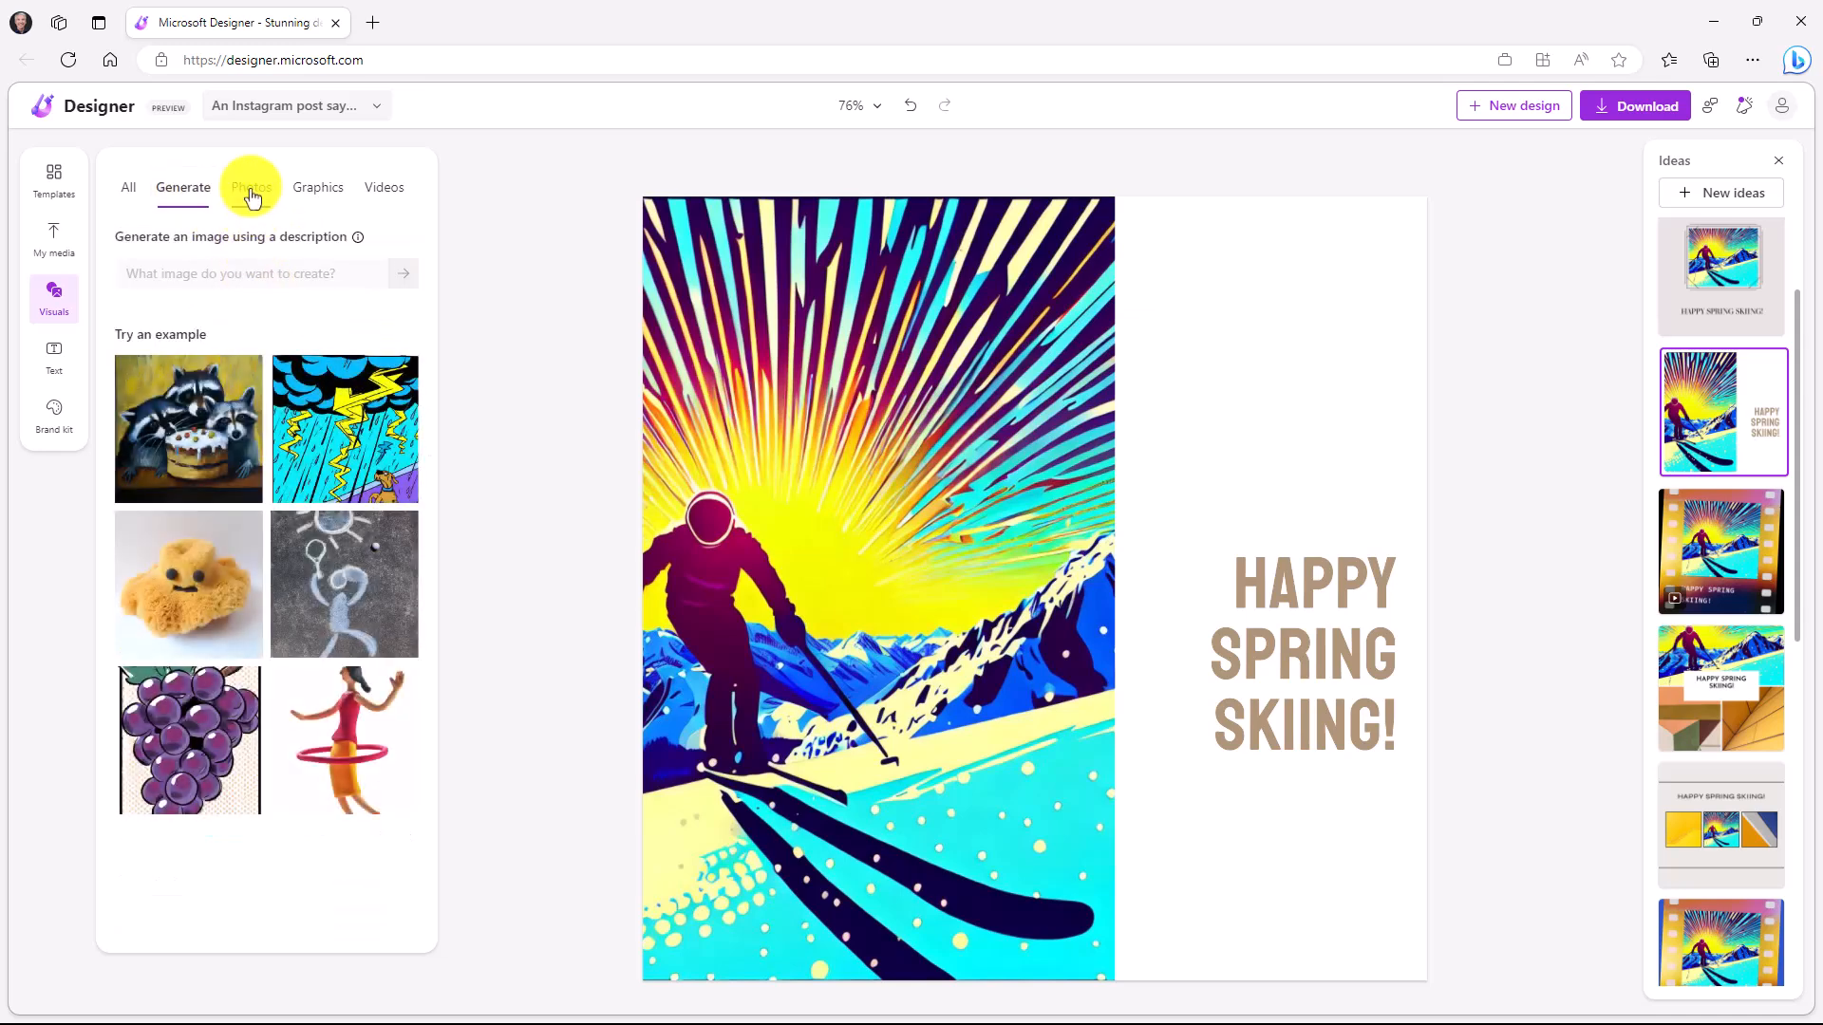
left_click(251, 188)
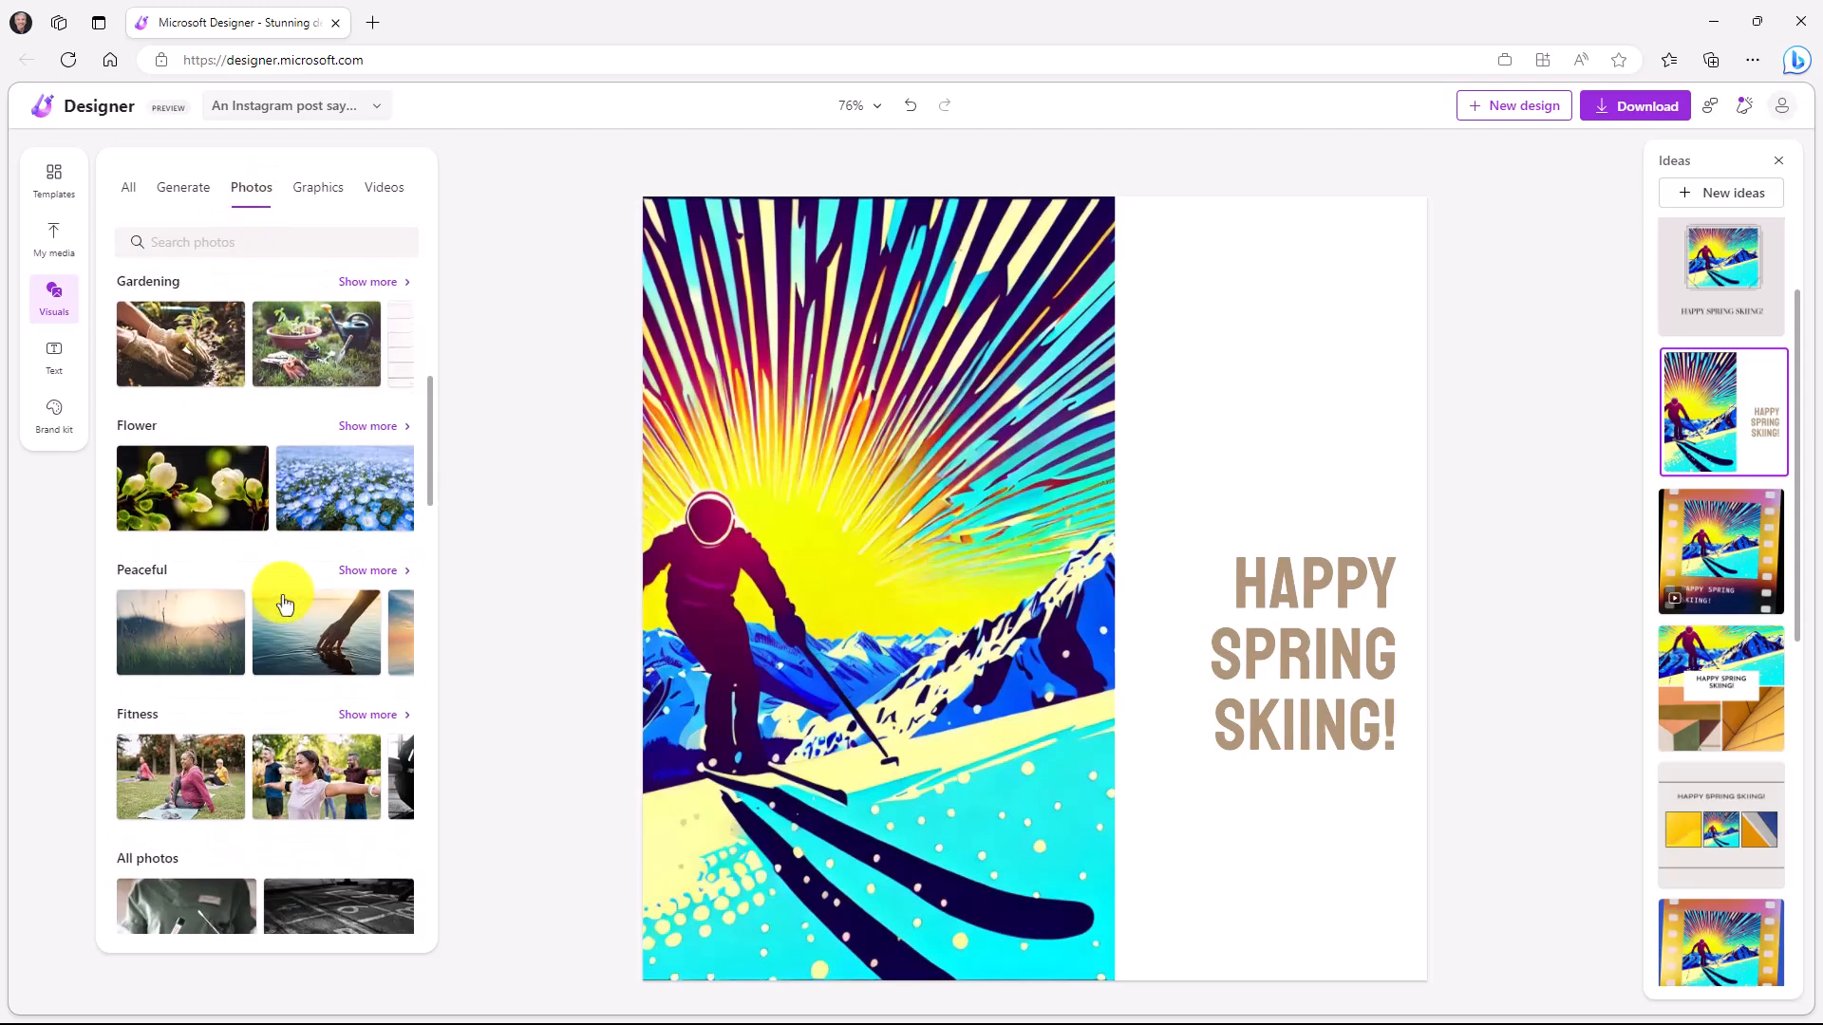
scroll("down", 3)
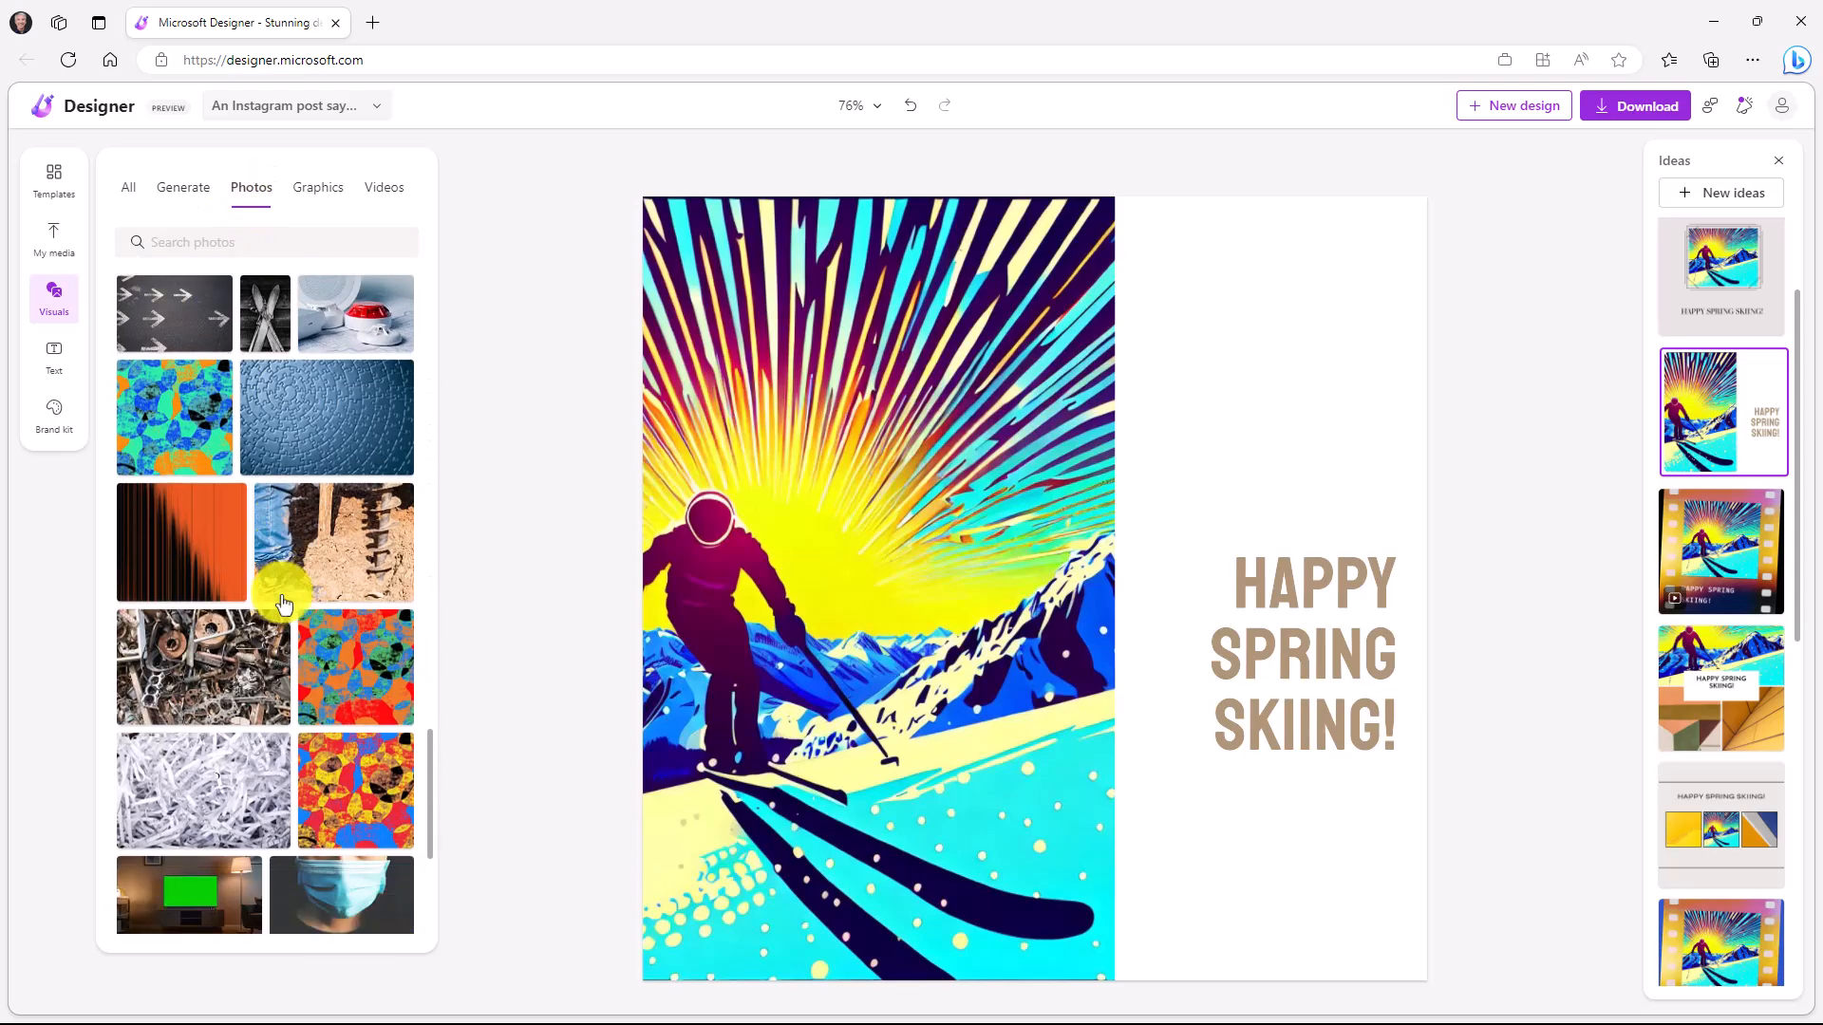
scroll("down", 3)
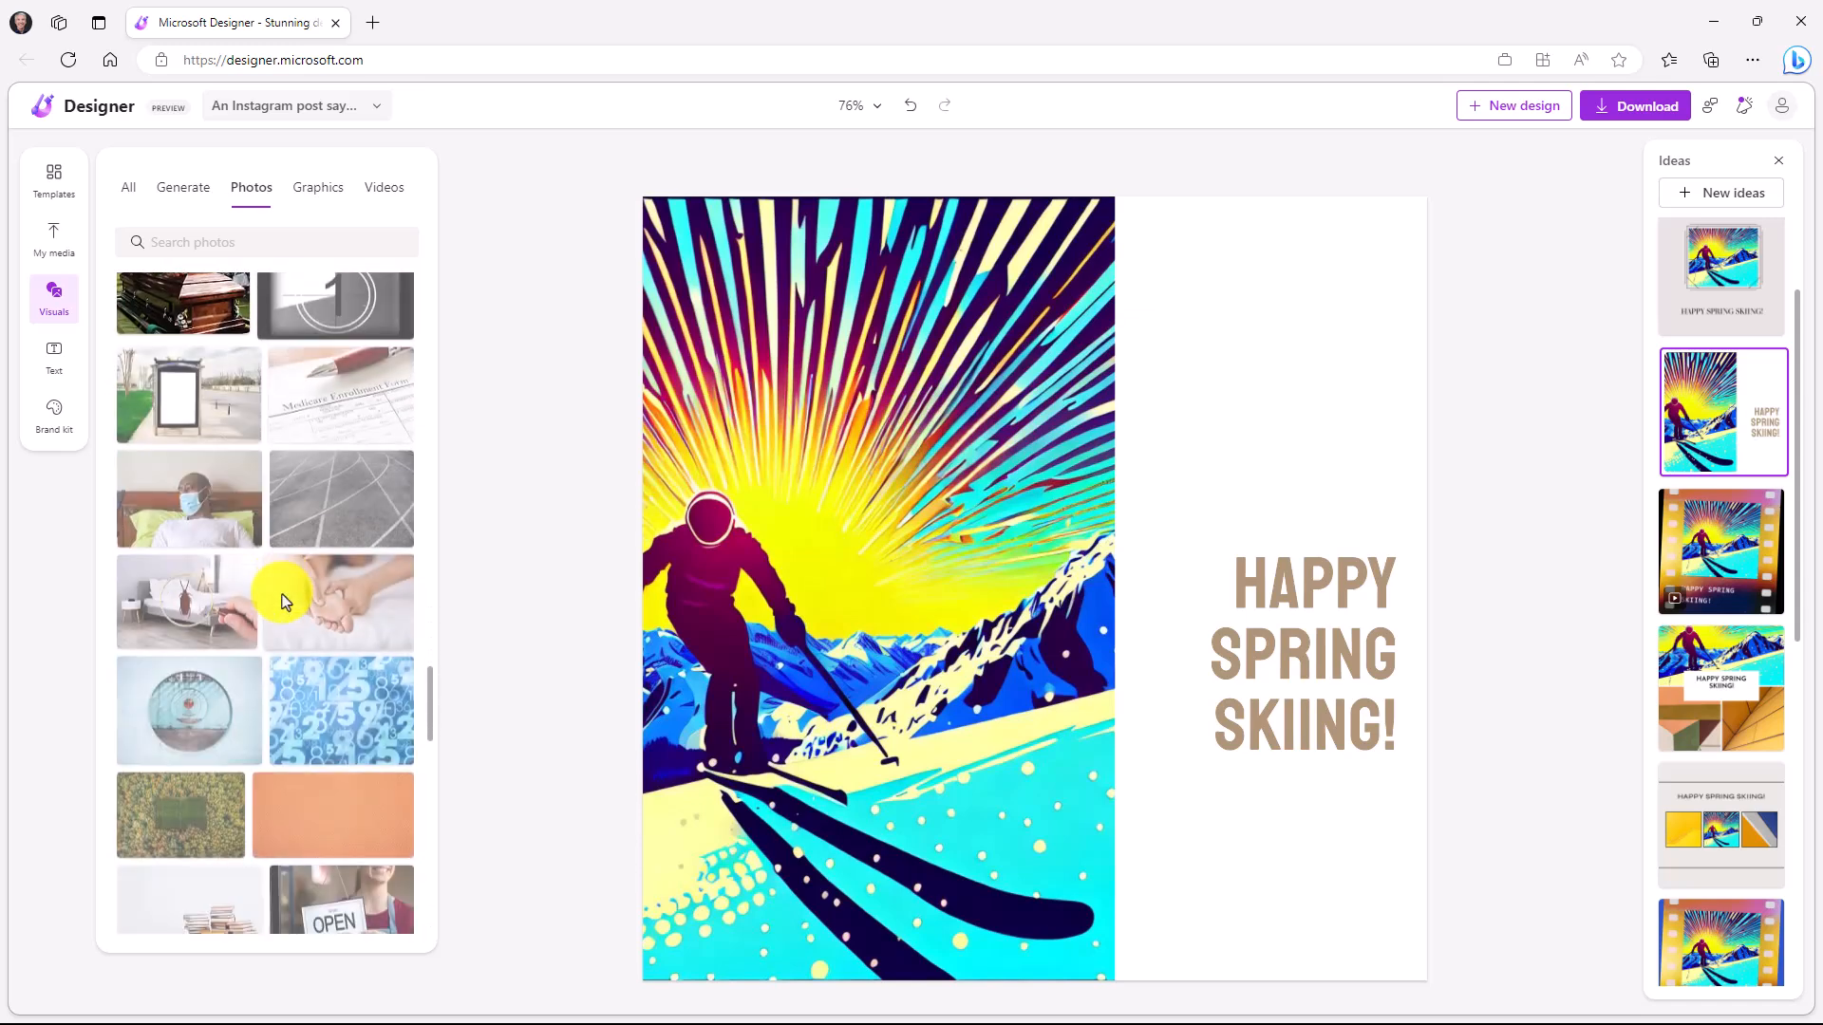
Check the Graphics and Videos tabs, settling on the recommended skiing graphics.
left_click(317, 188)
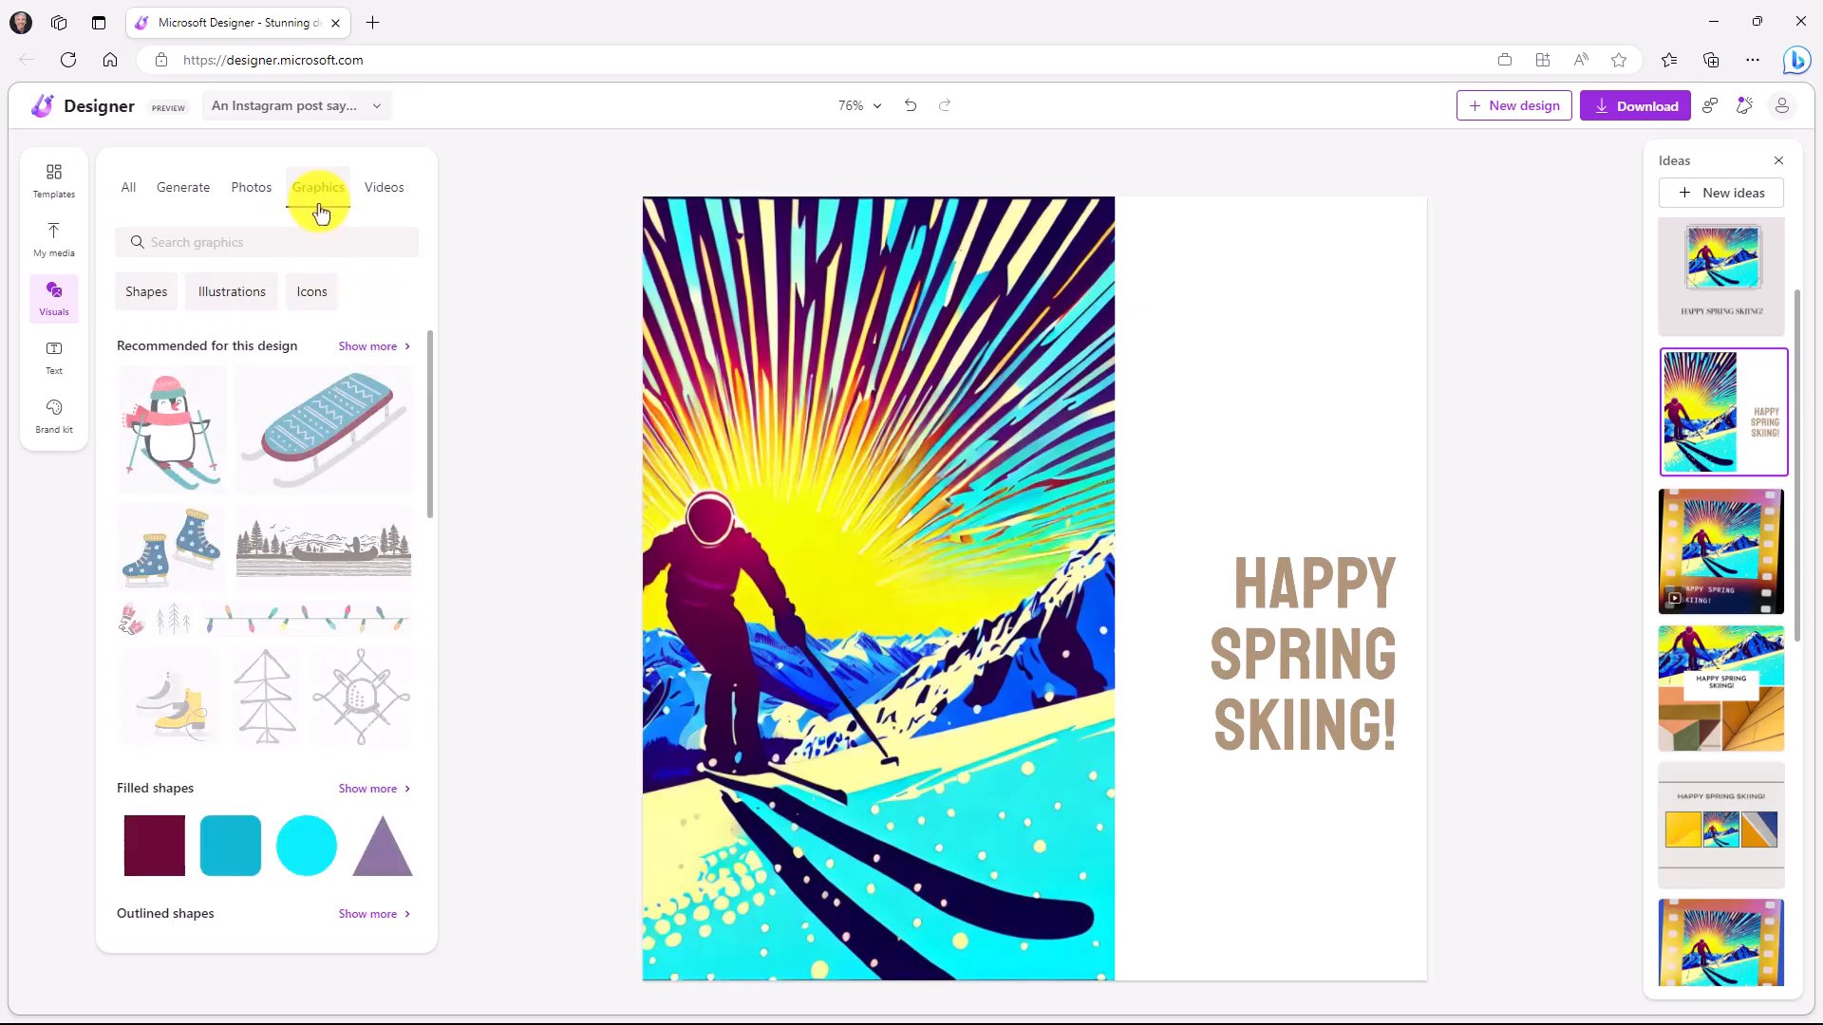
left_click(384, 188)
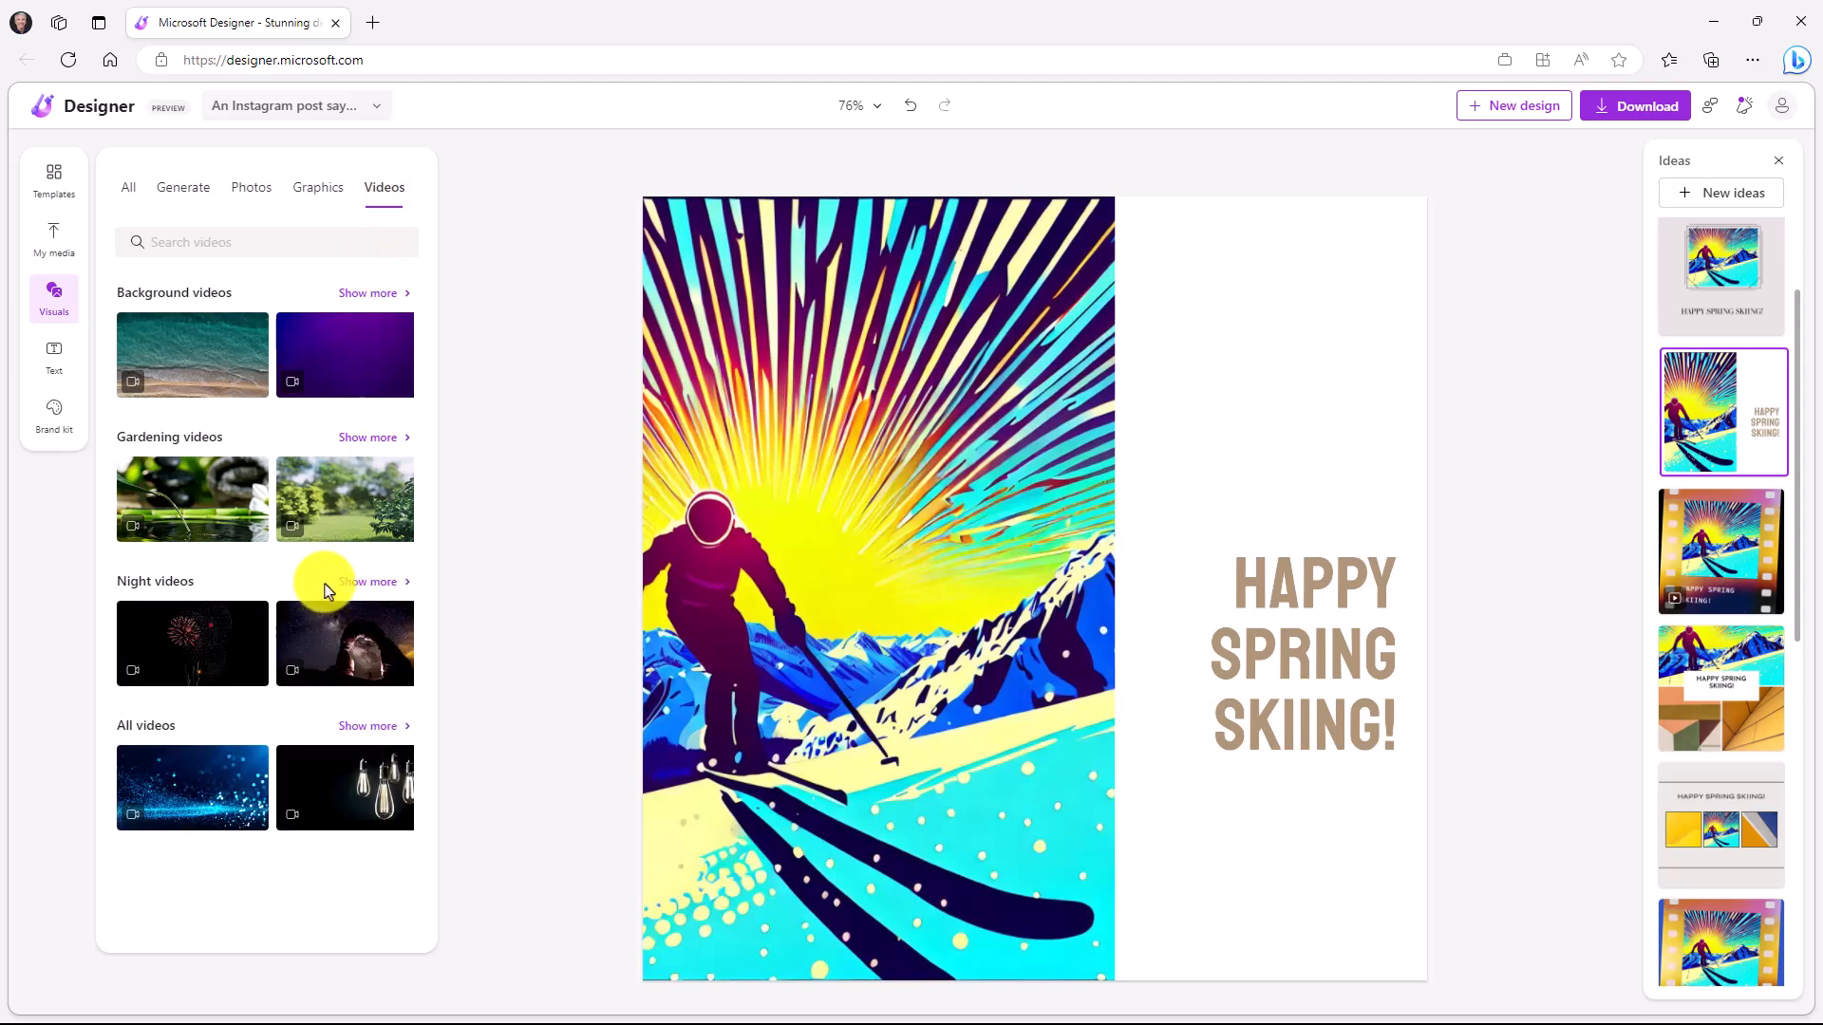
mouse_move(262, 591)
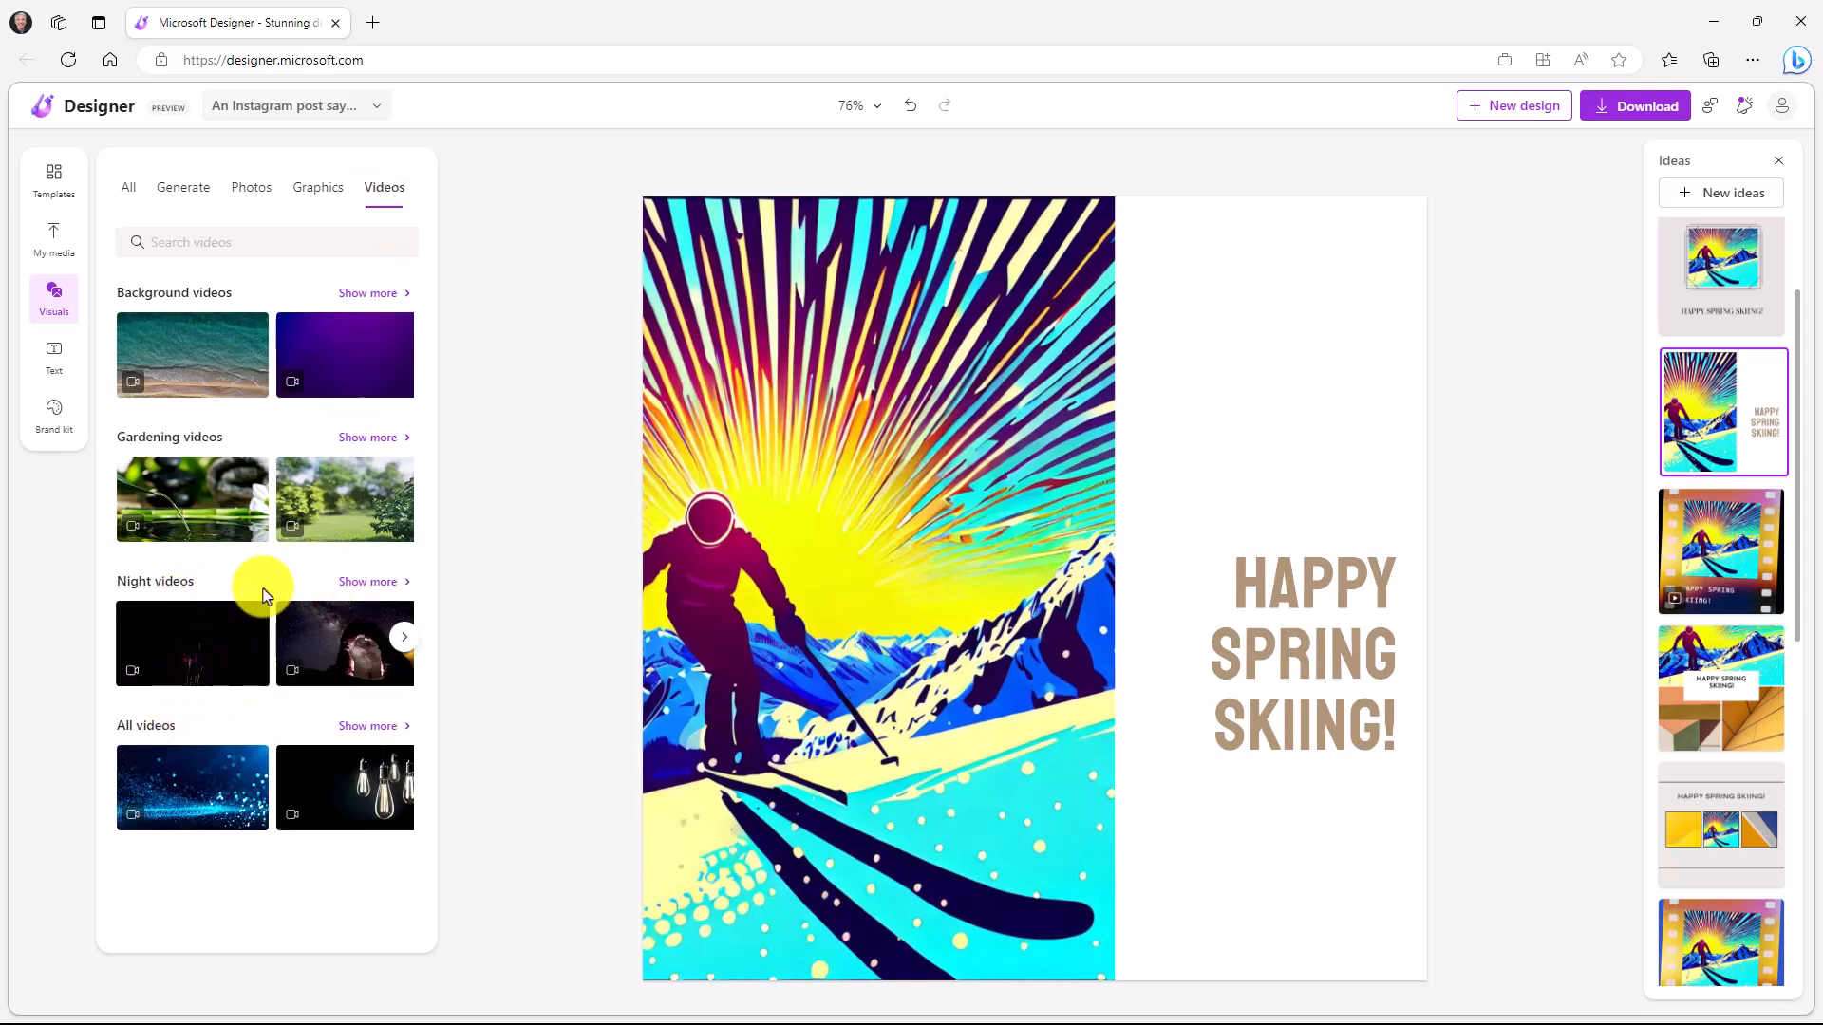
left_click(317, 188)
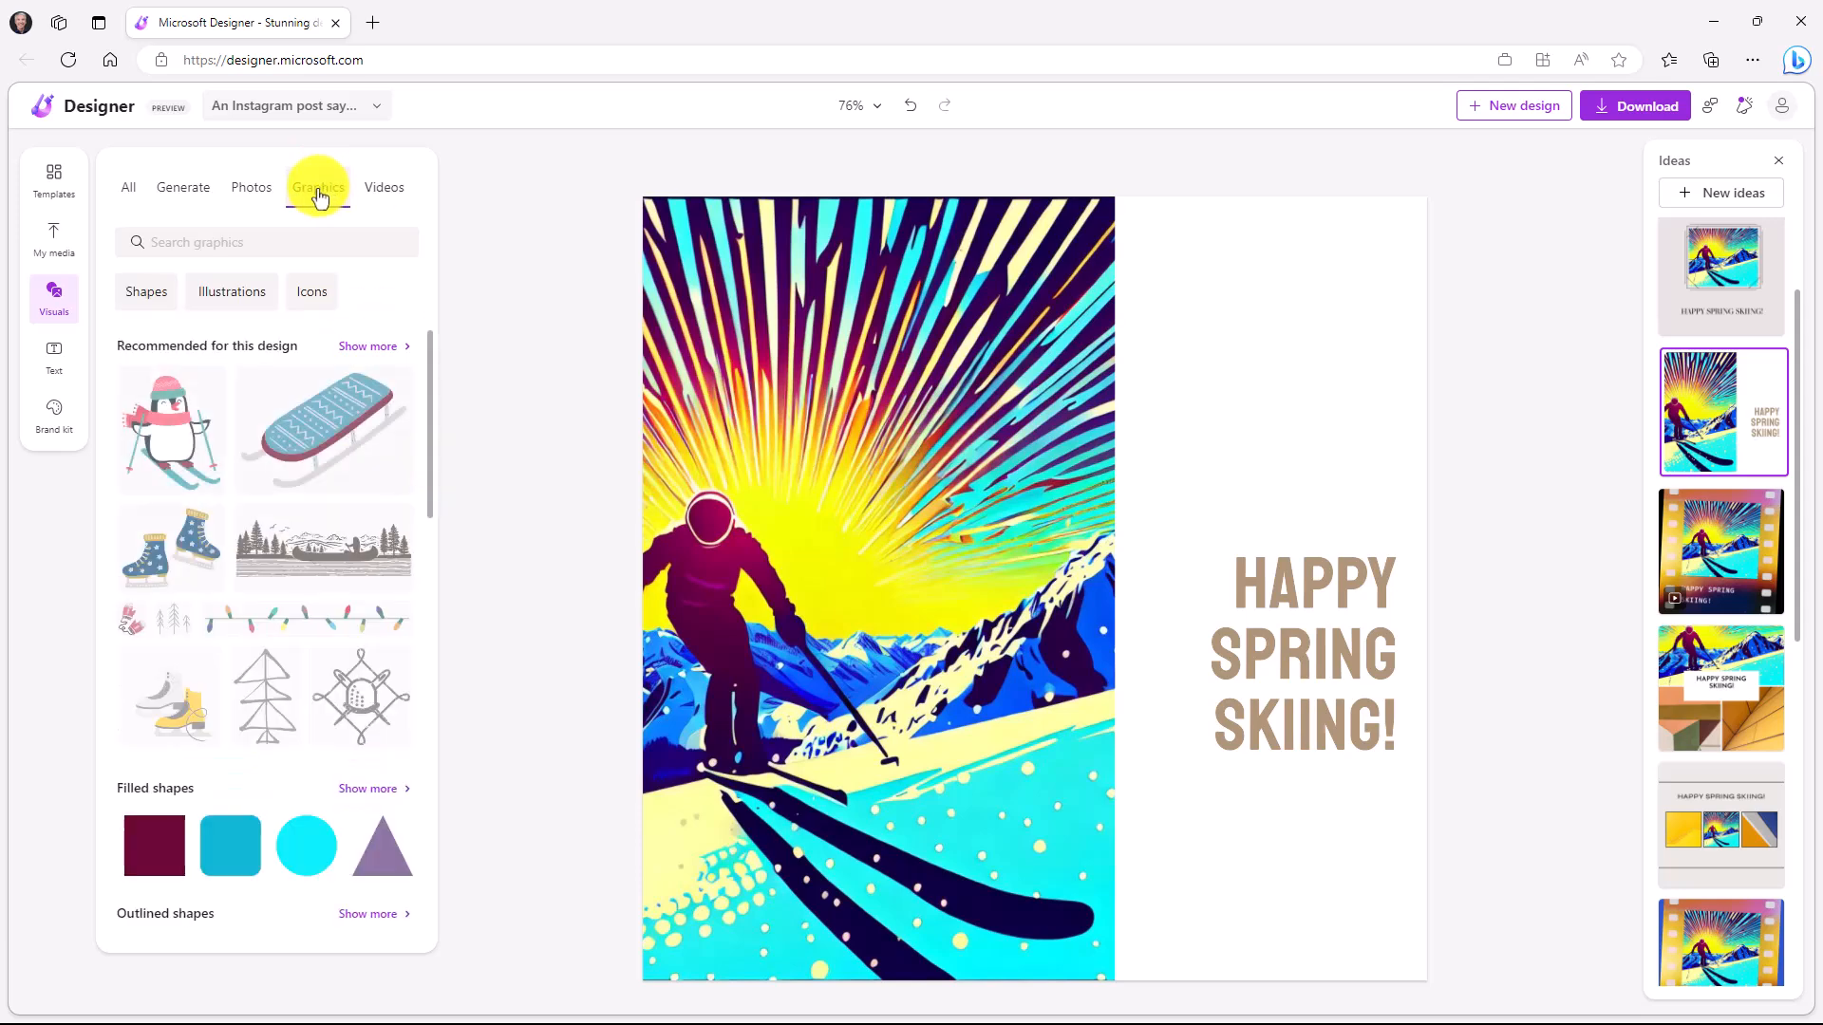
Search Graphics for 'Skiing' and add the gondola cabin graphic to the post.
left_click(266, 241)
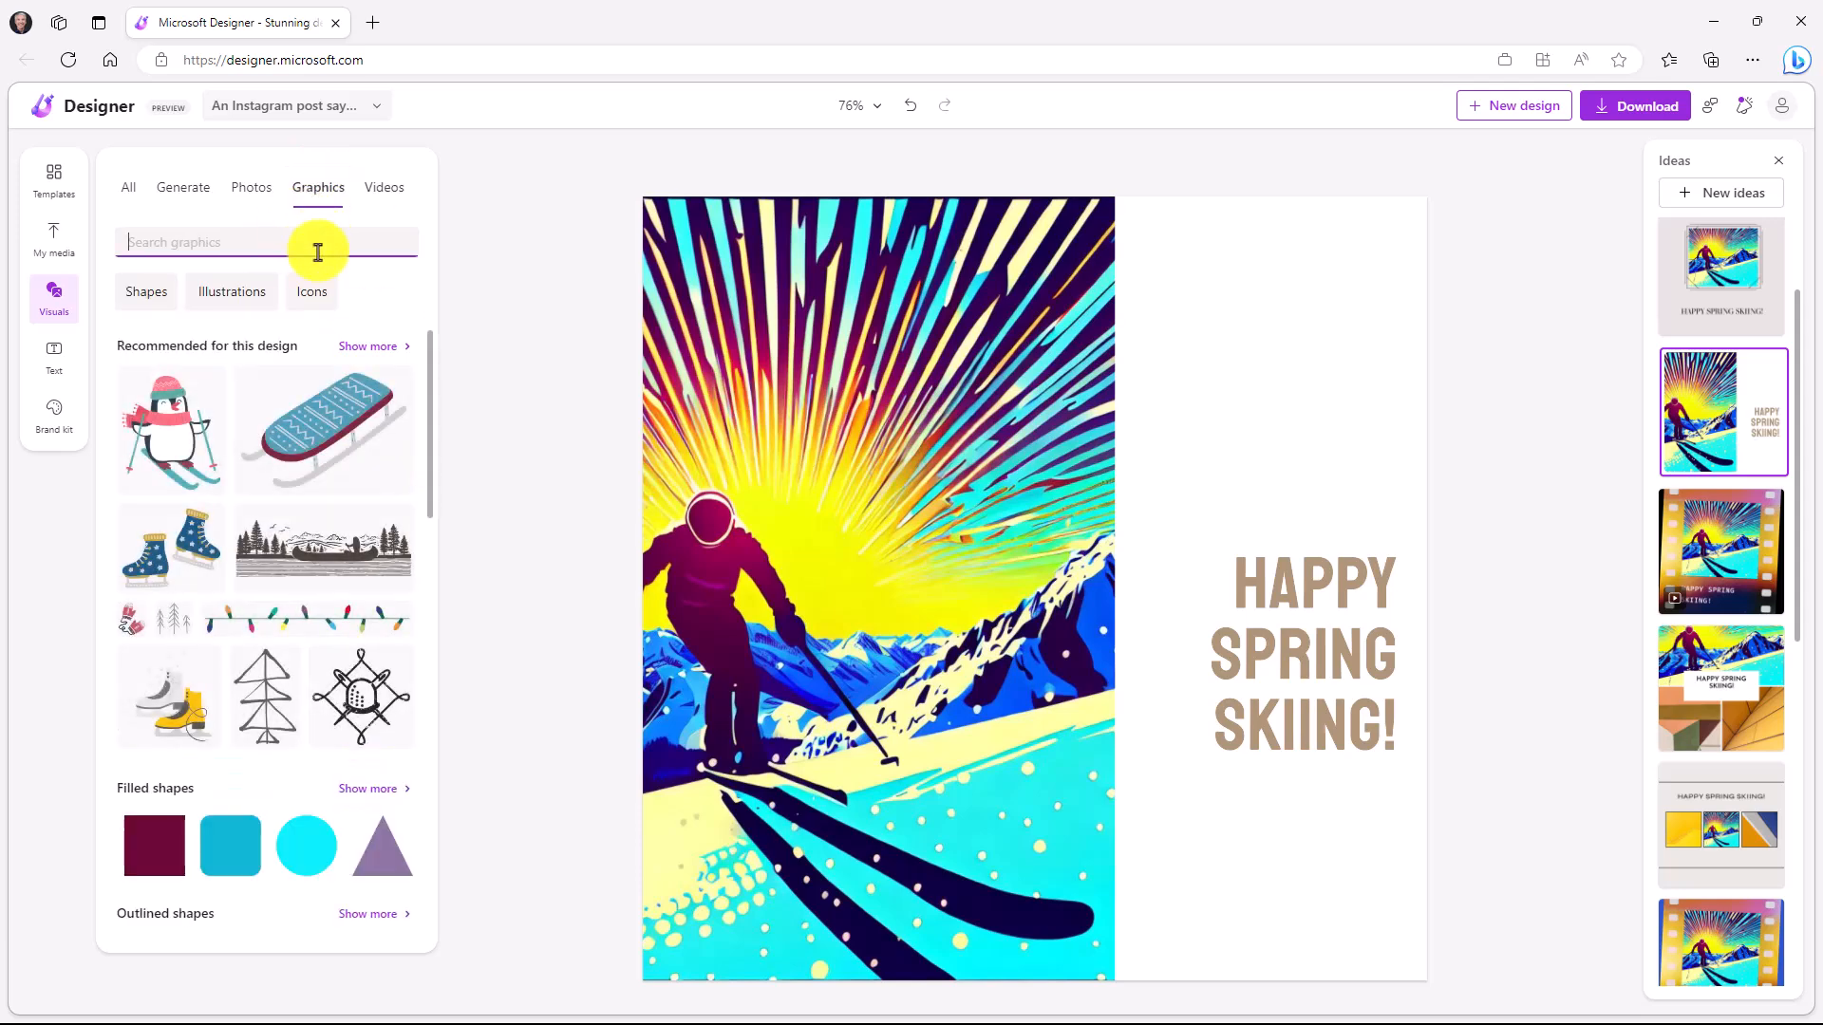
type("Skiing")
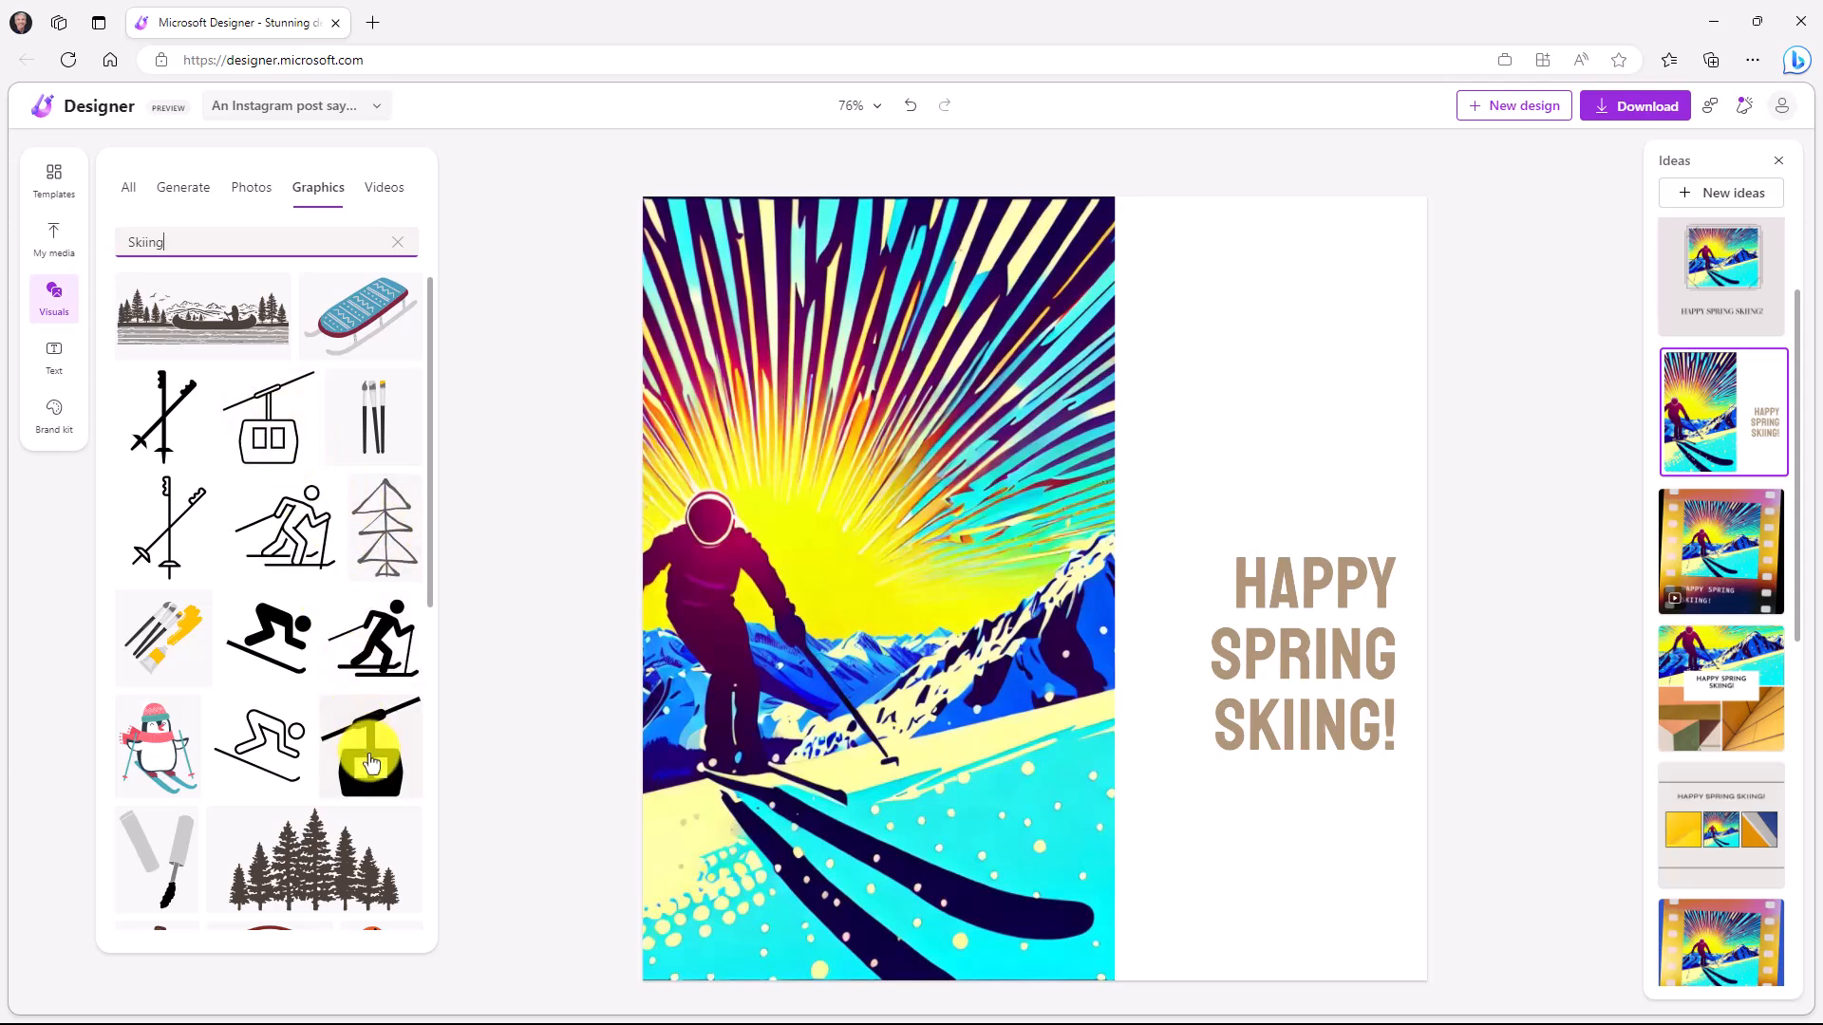
left_click(368, 748)
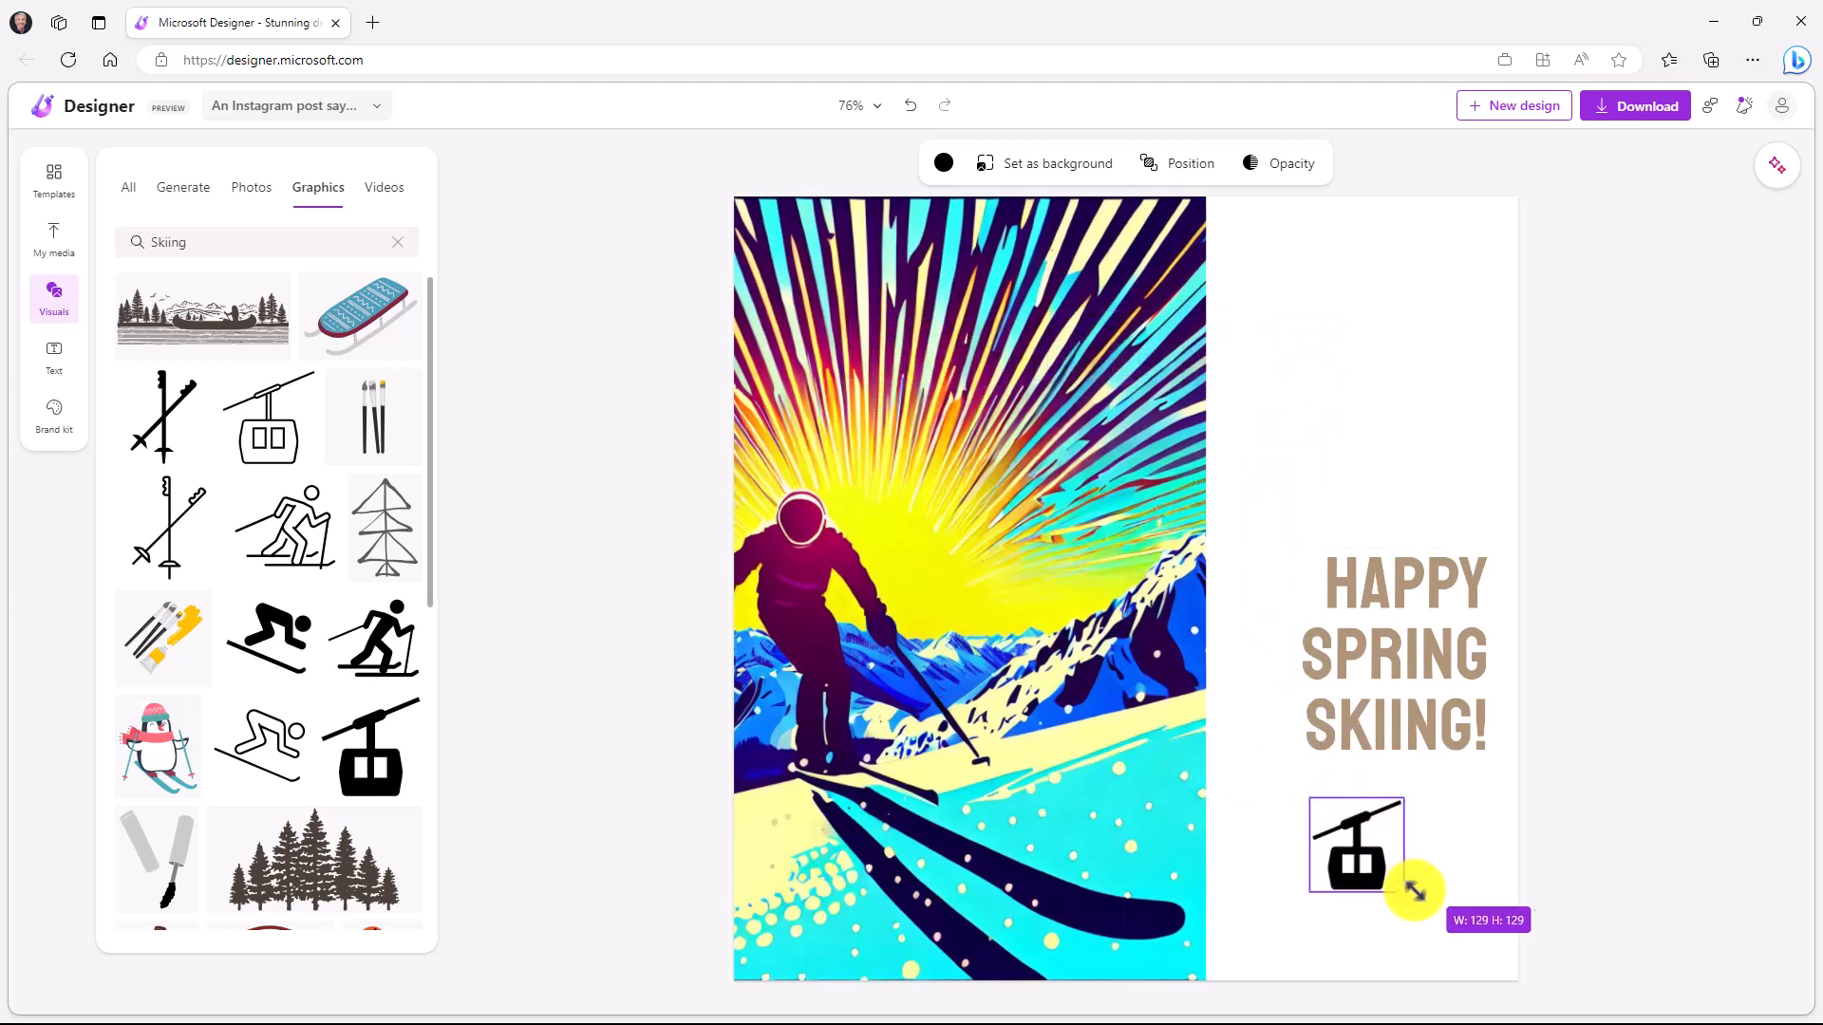
Enlarge the gondola and centre it beneath the HAPPY SPRING SKIING! heading.
left_click_drag(1417, 891, 1408, 916)
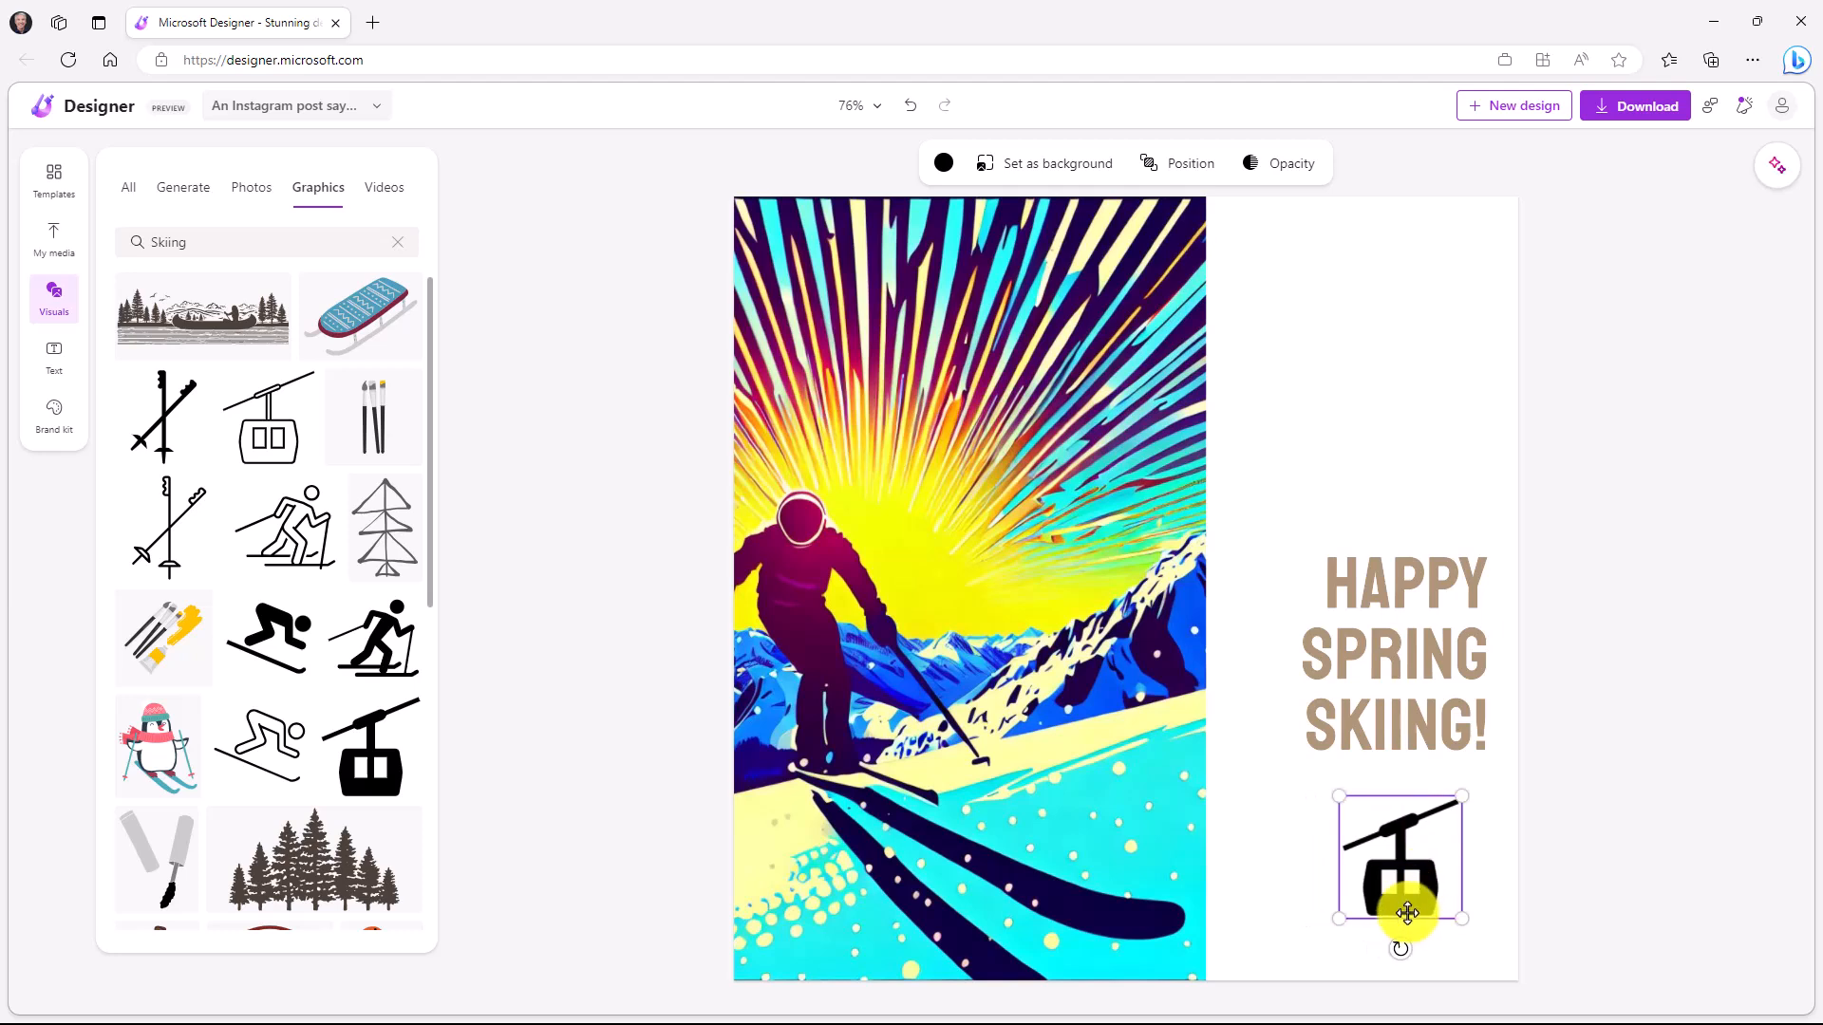
left_click_drag(1399, 950, 1380, 946)
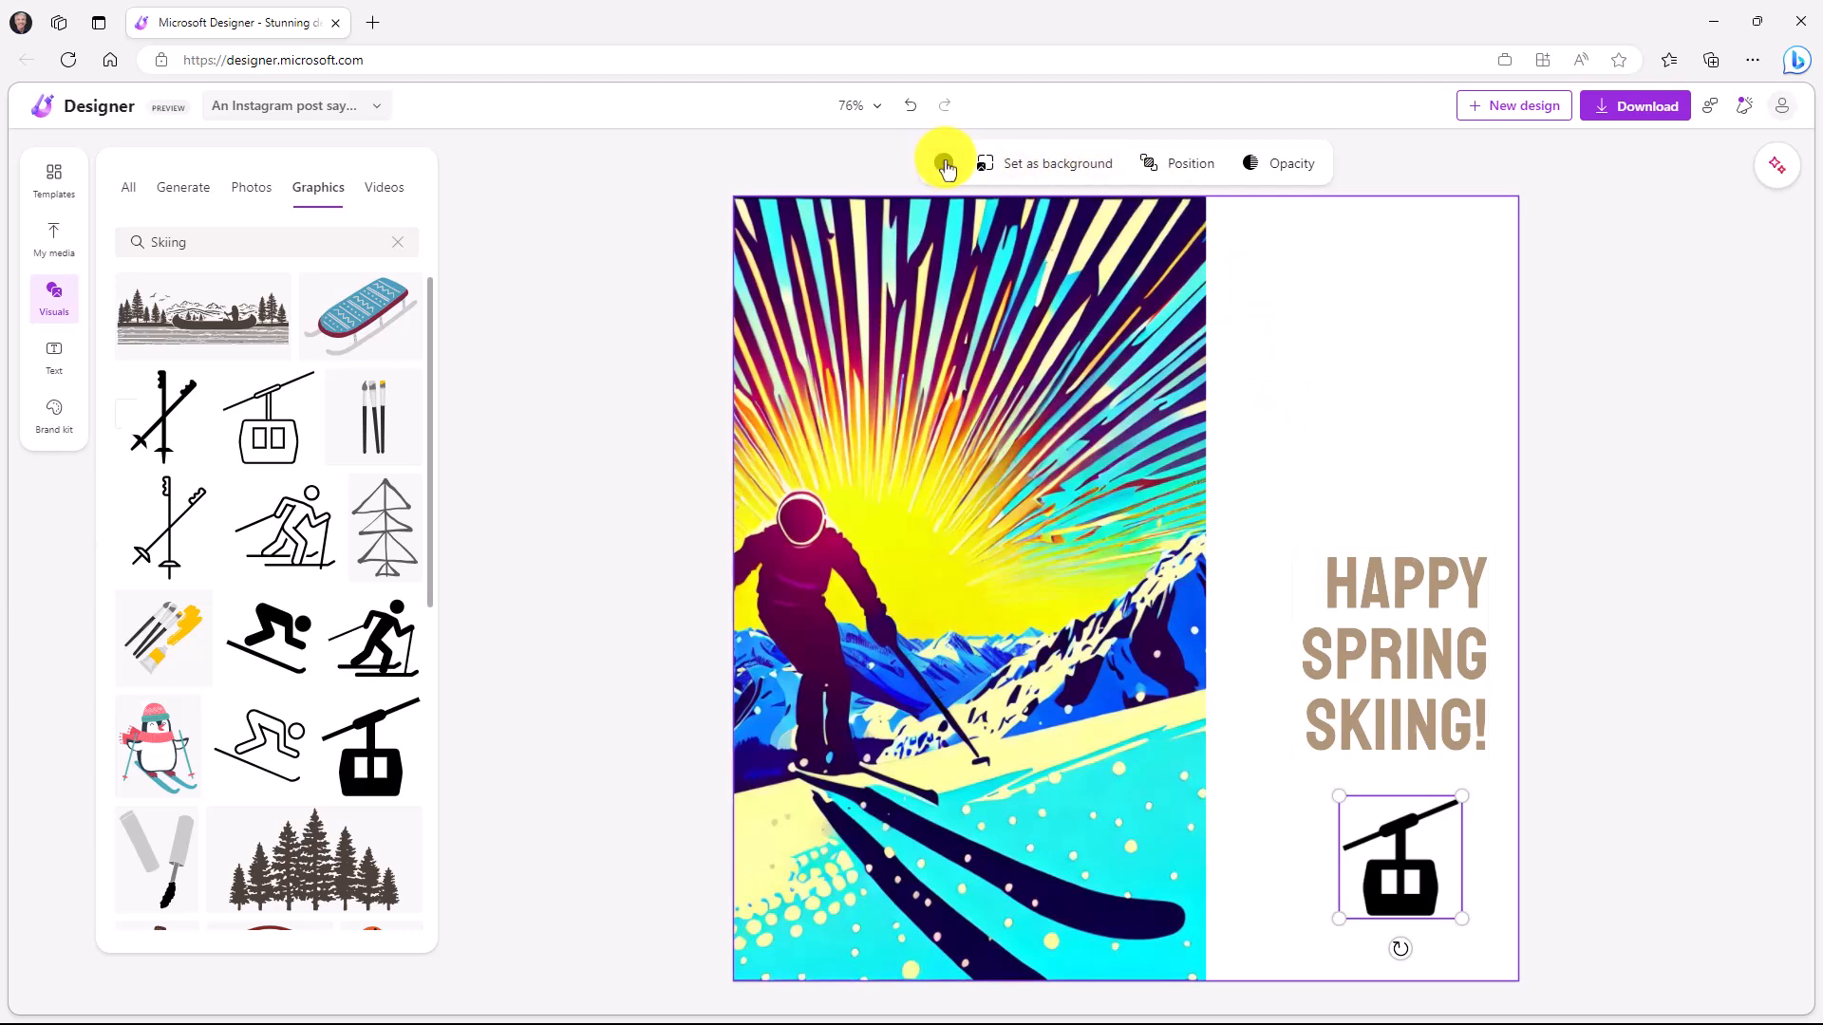
Recolour the gondola via suggested colours and Inspire me until it turns dark purple.
left_click(943, 164)
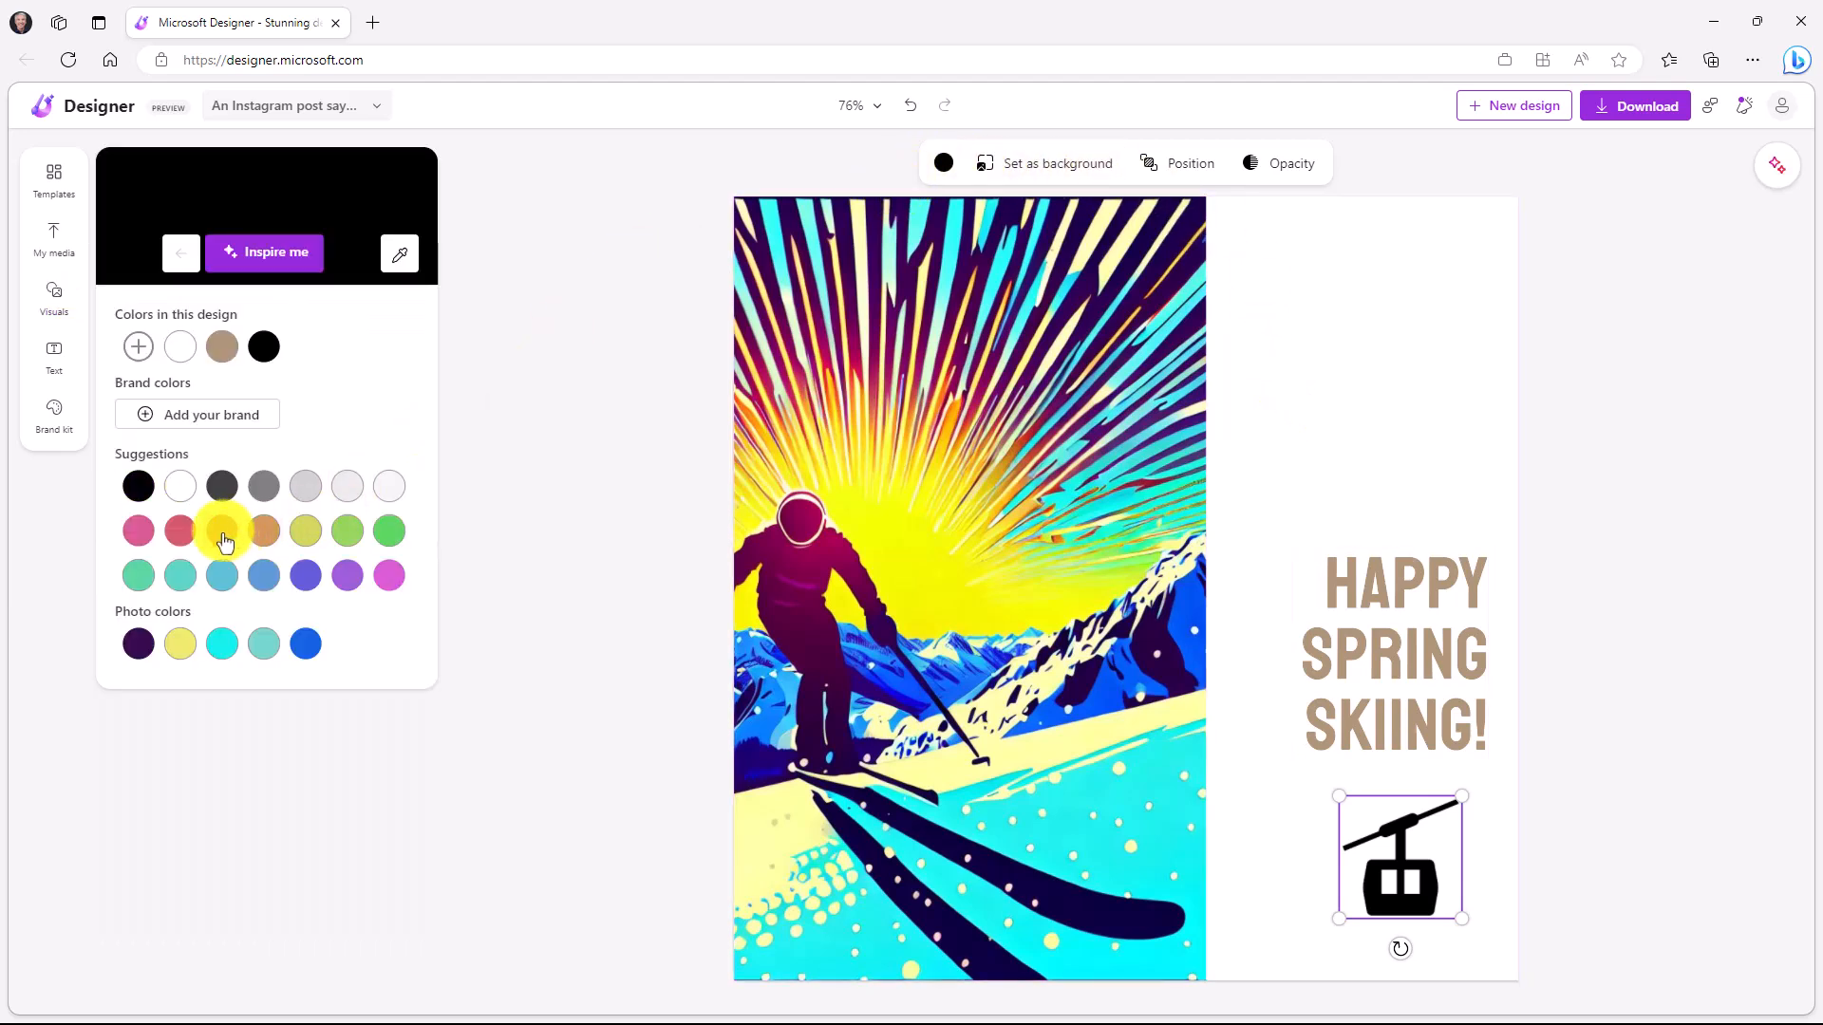
left_click(262, 530)
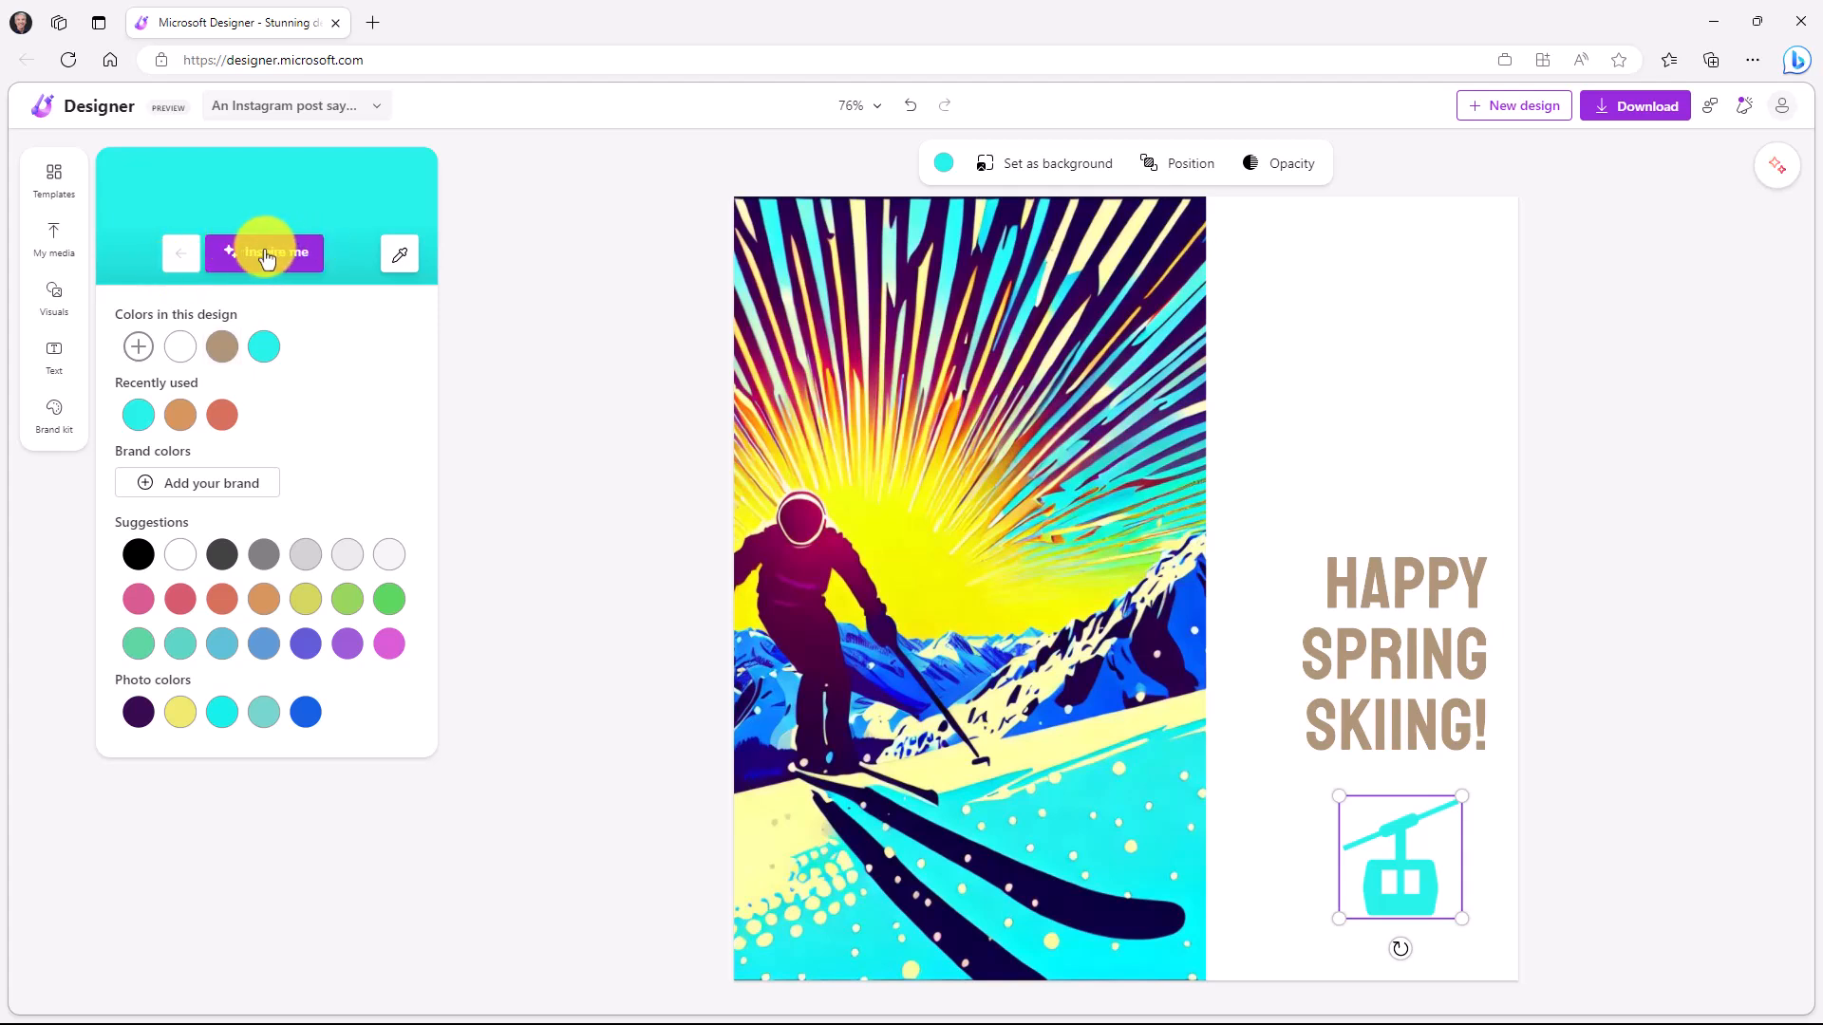
left_click(264, 253)
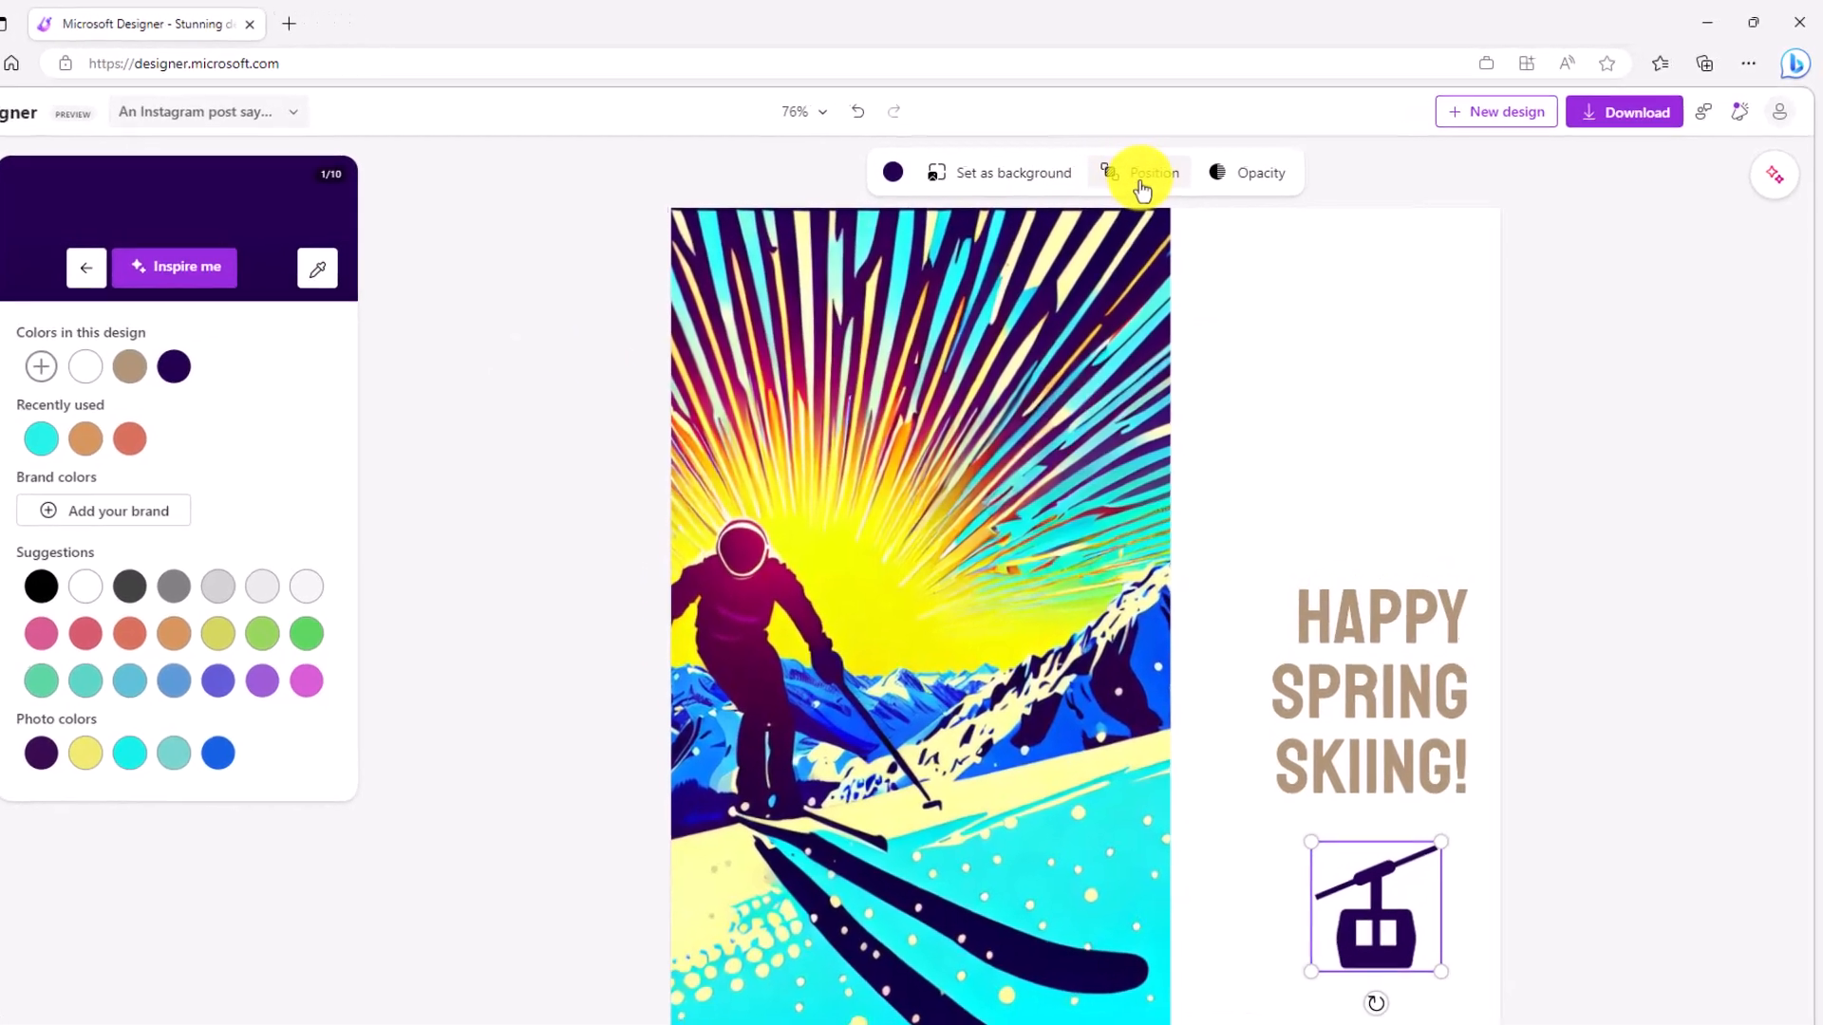
left_click(1145, 173)
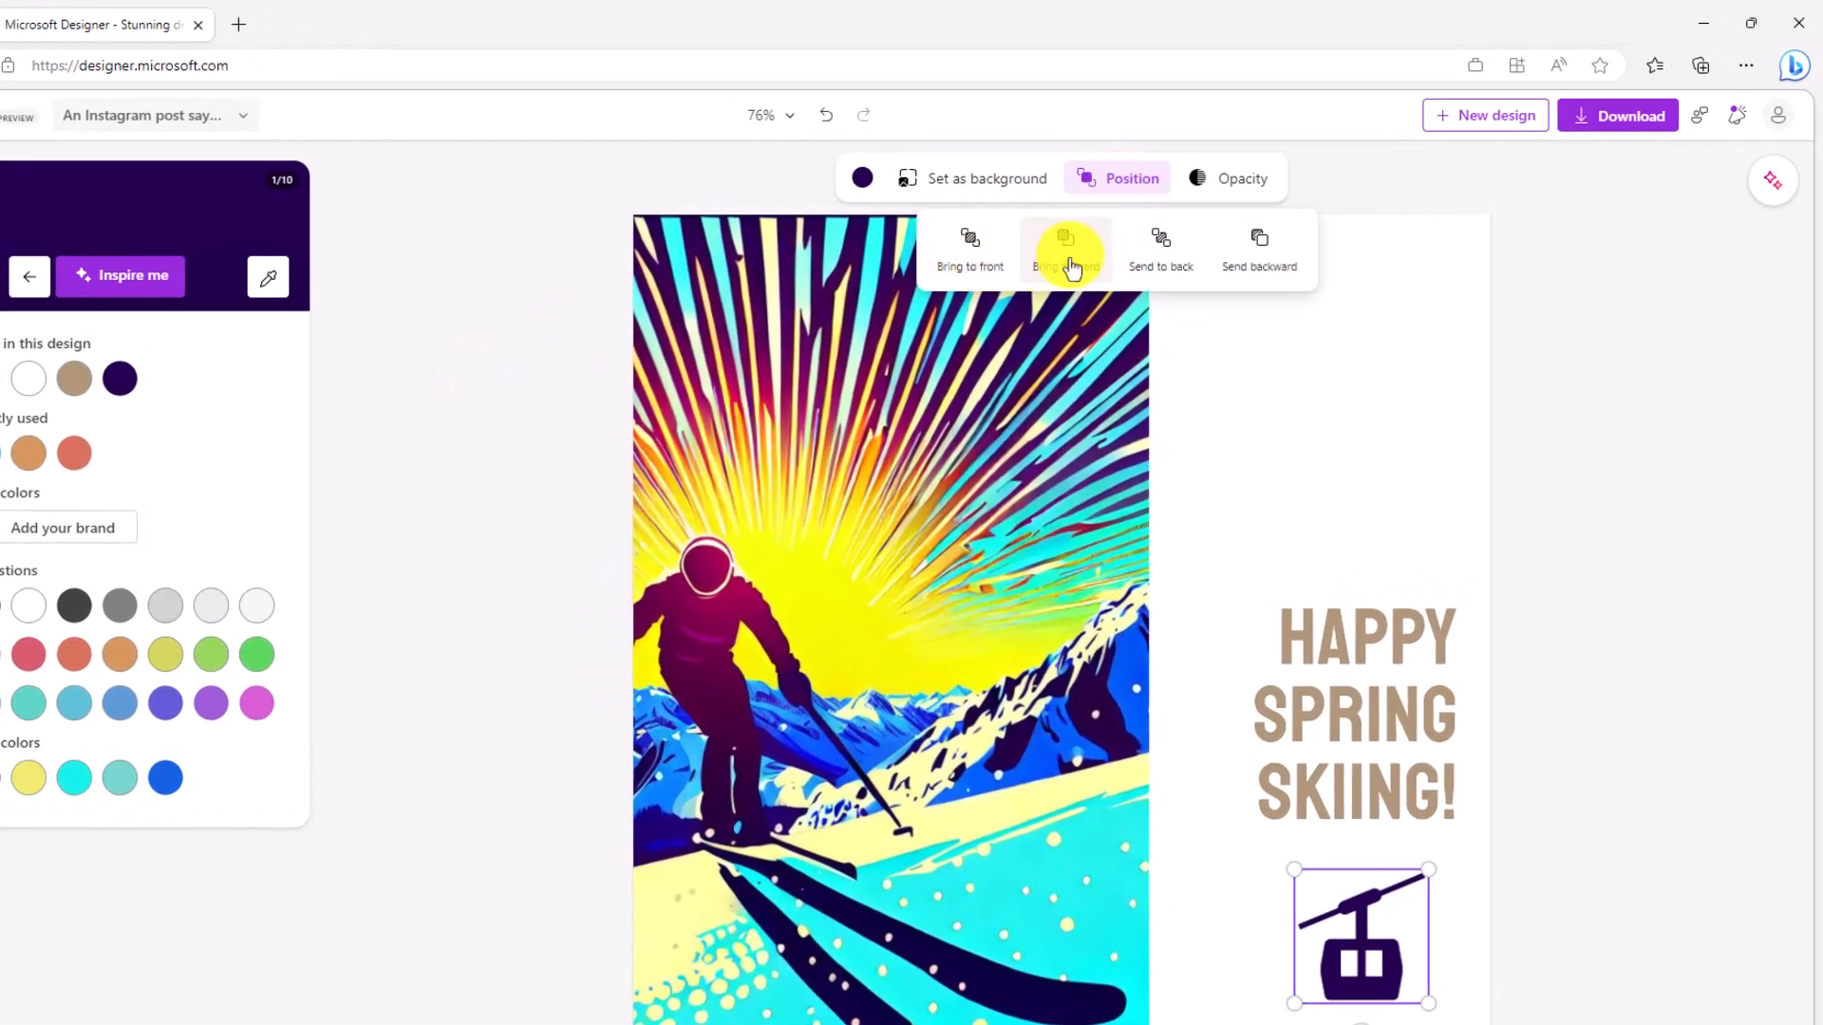
mouse_move(1259, 250)
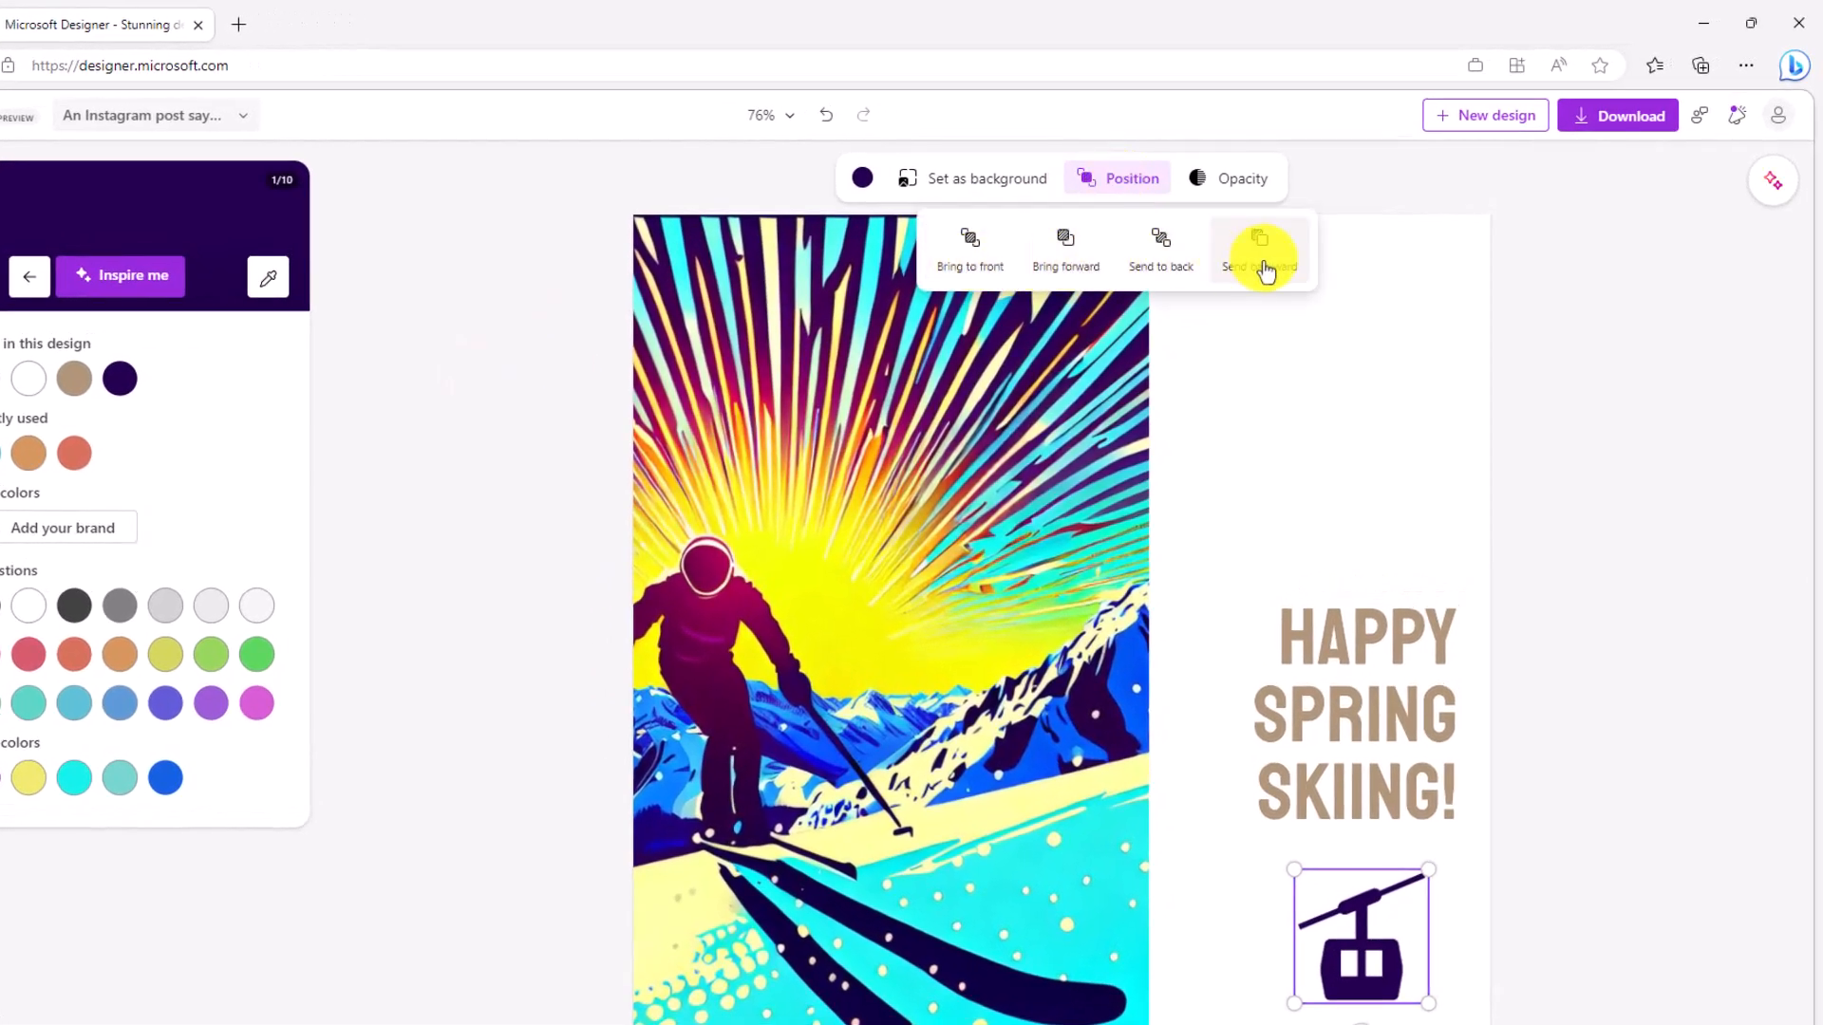
left_click(1259, 247)
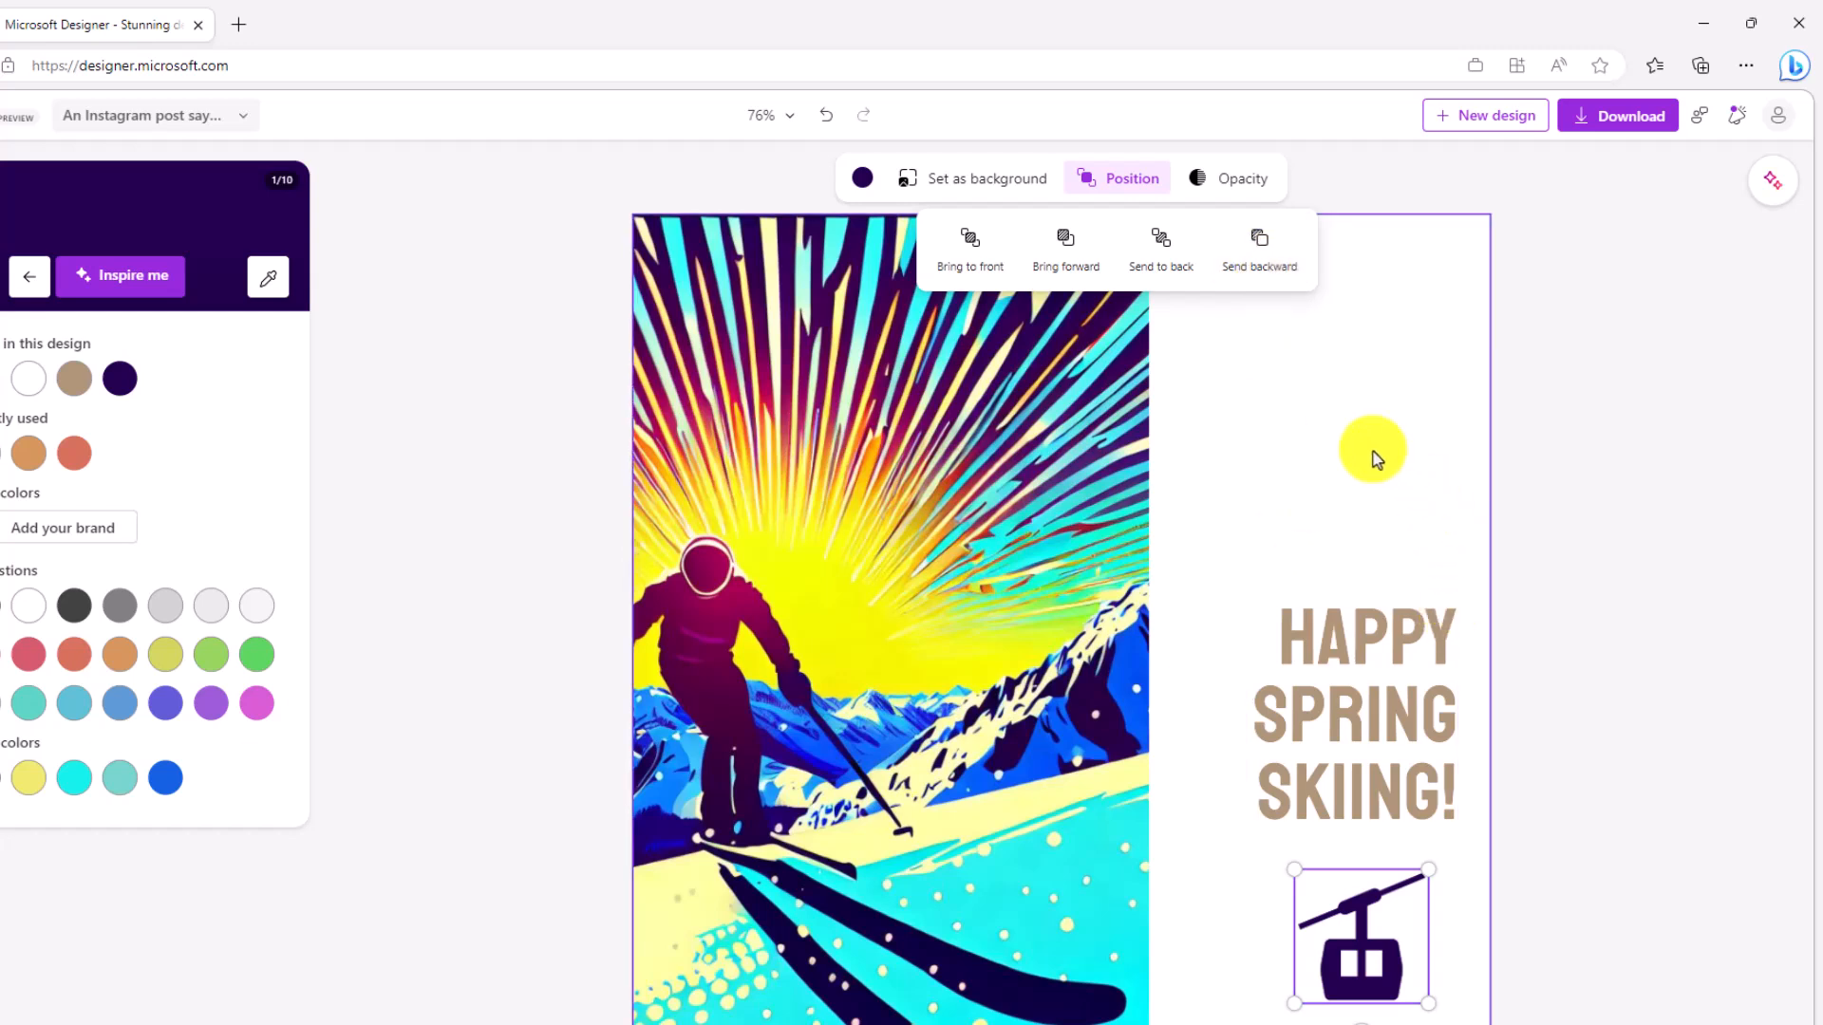
mouse_move(1306, 323)
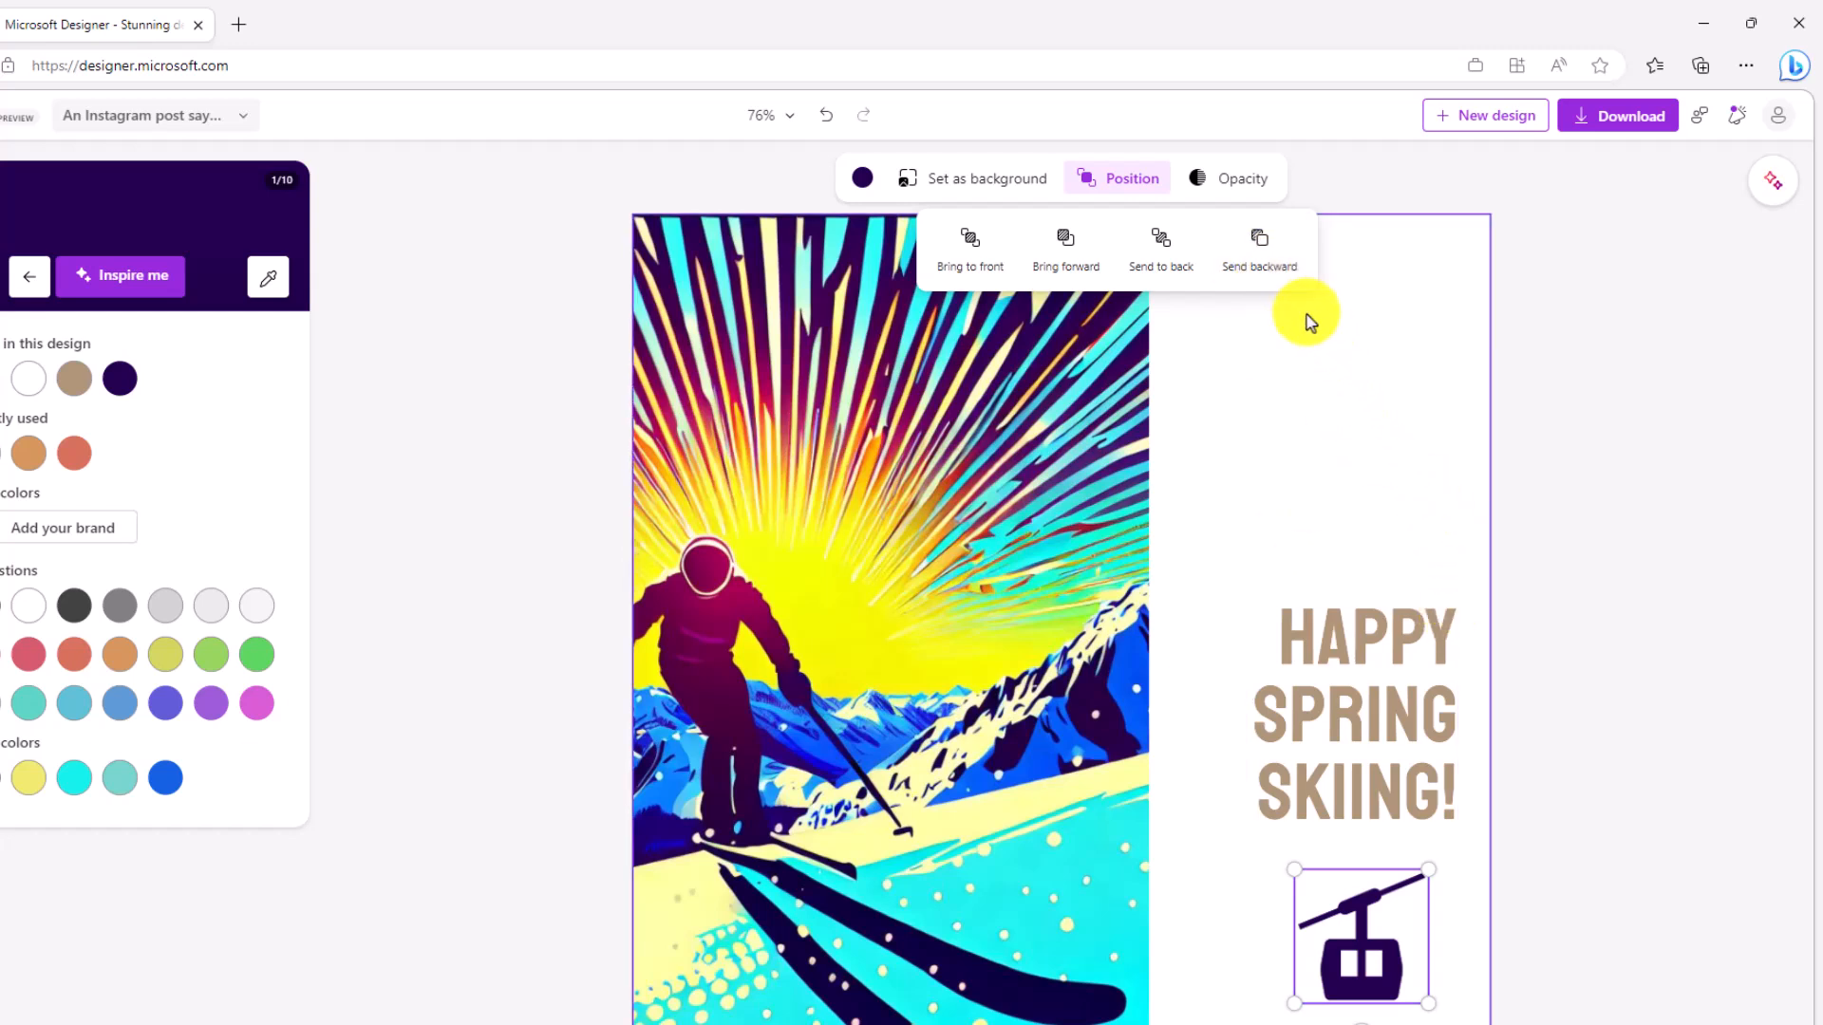
left_click(1238, 179)
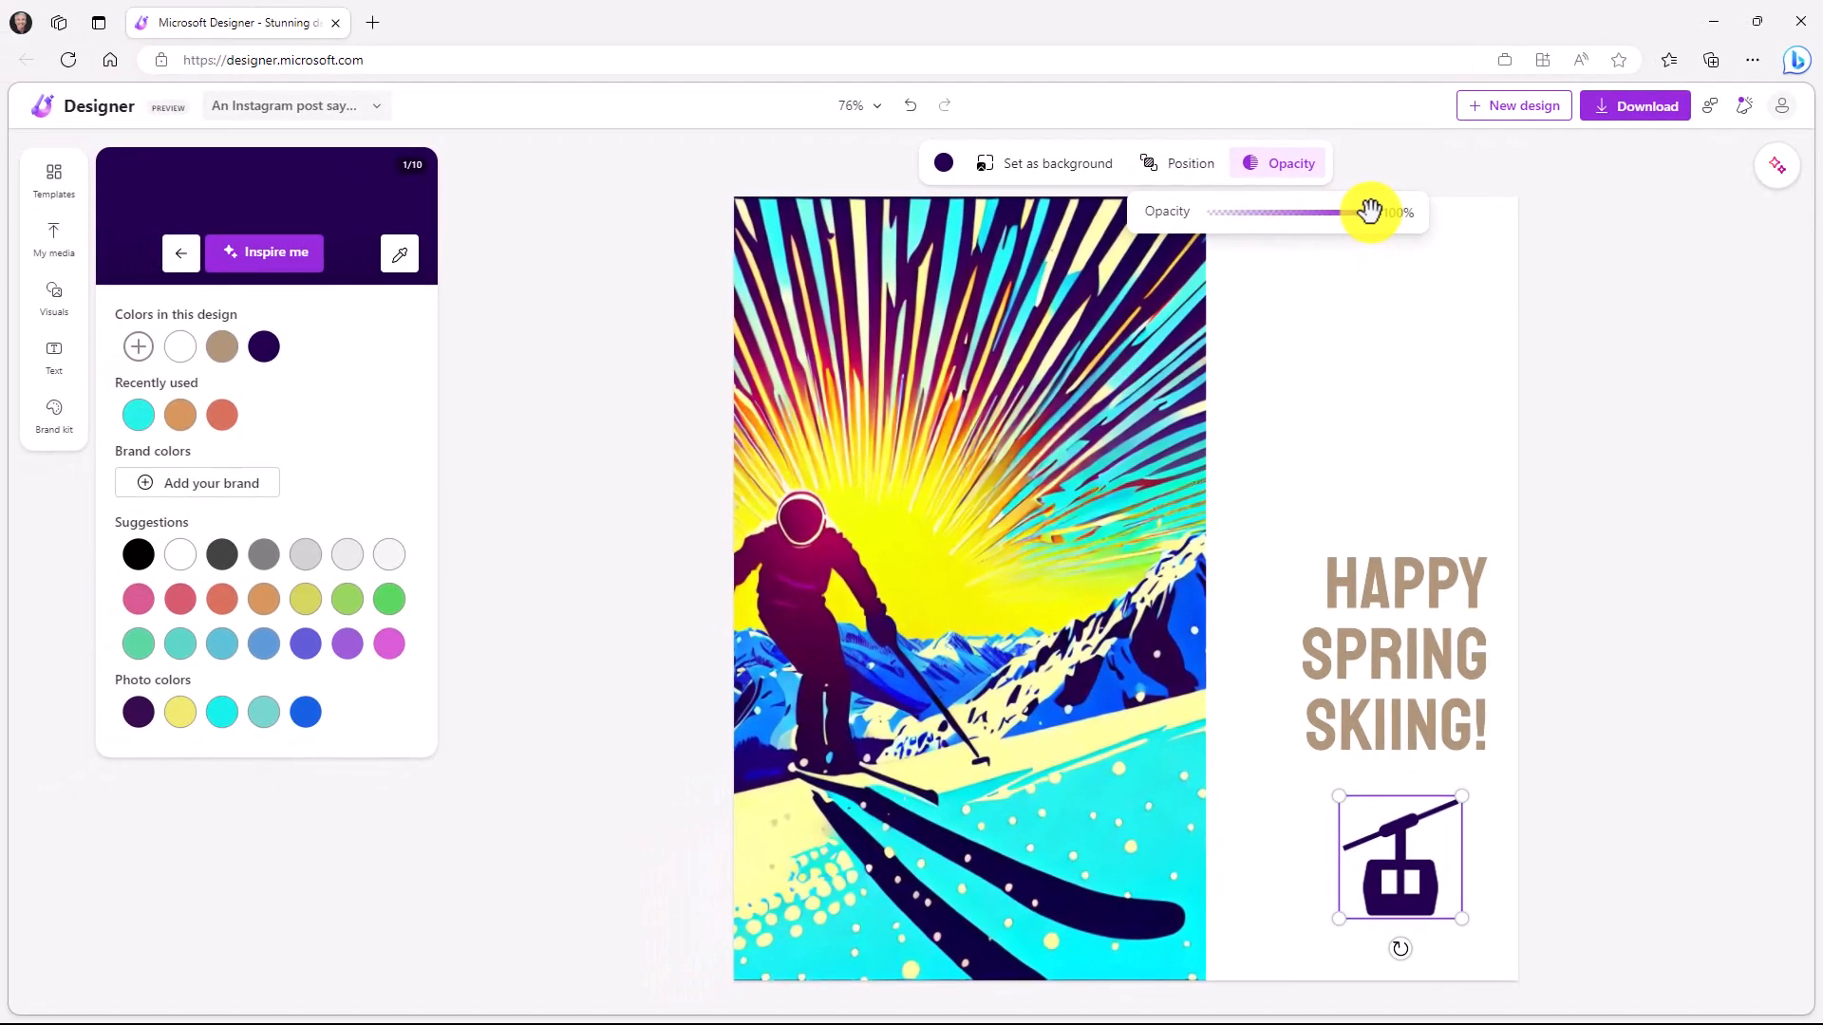
left_click_drag(1371, 211, 1242, 211)
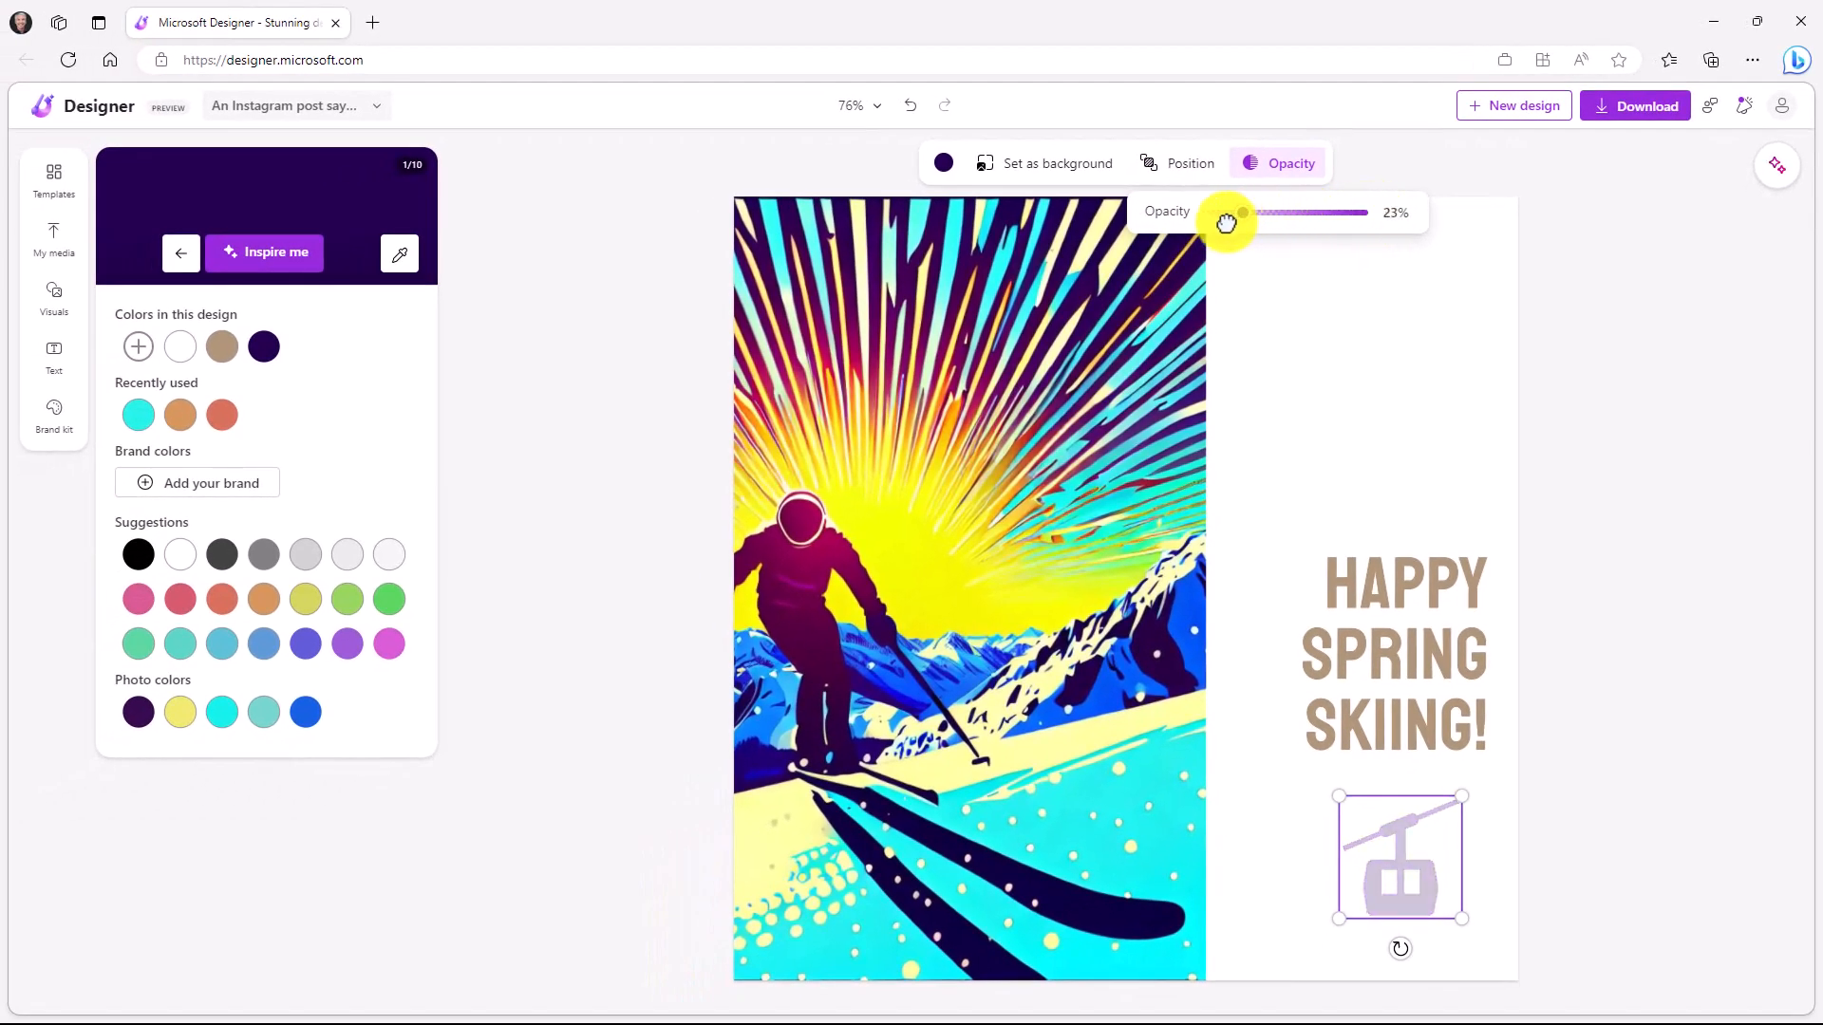
left_click_drag(1240, 212, 1365, 213)
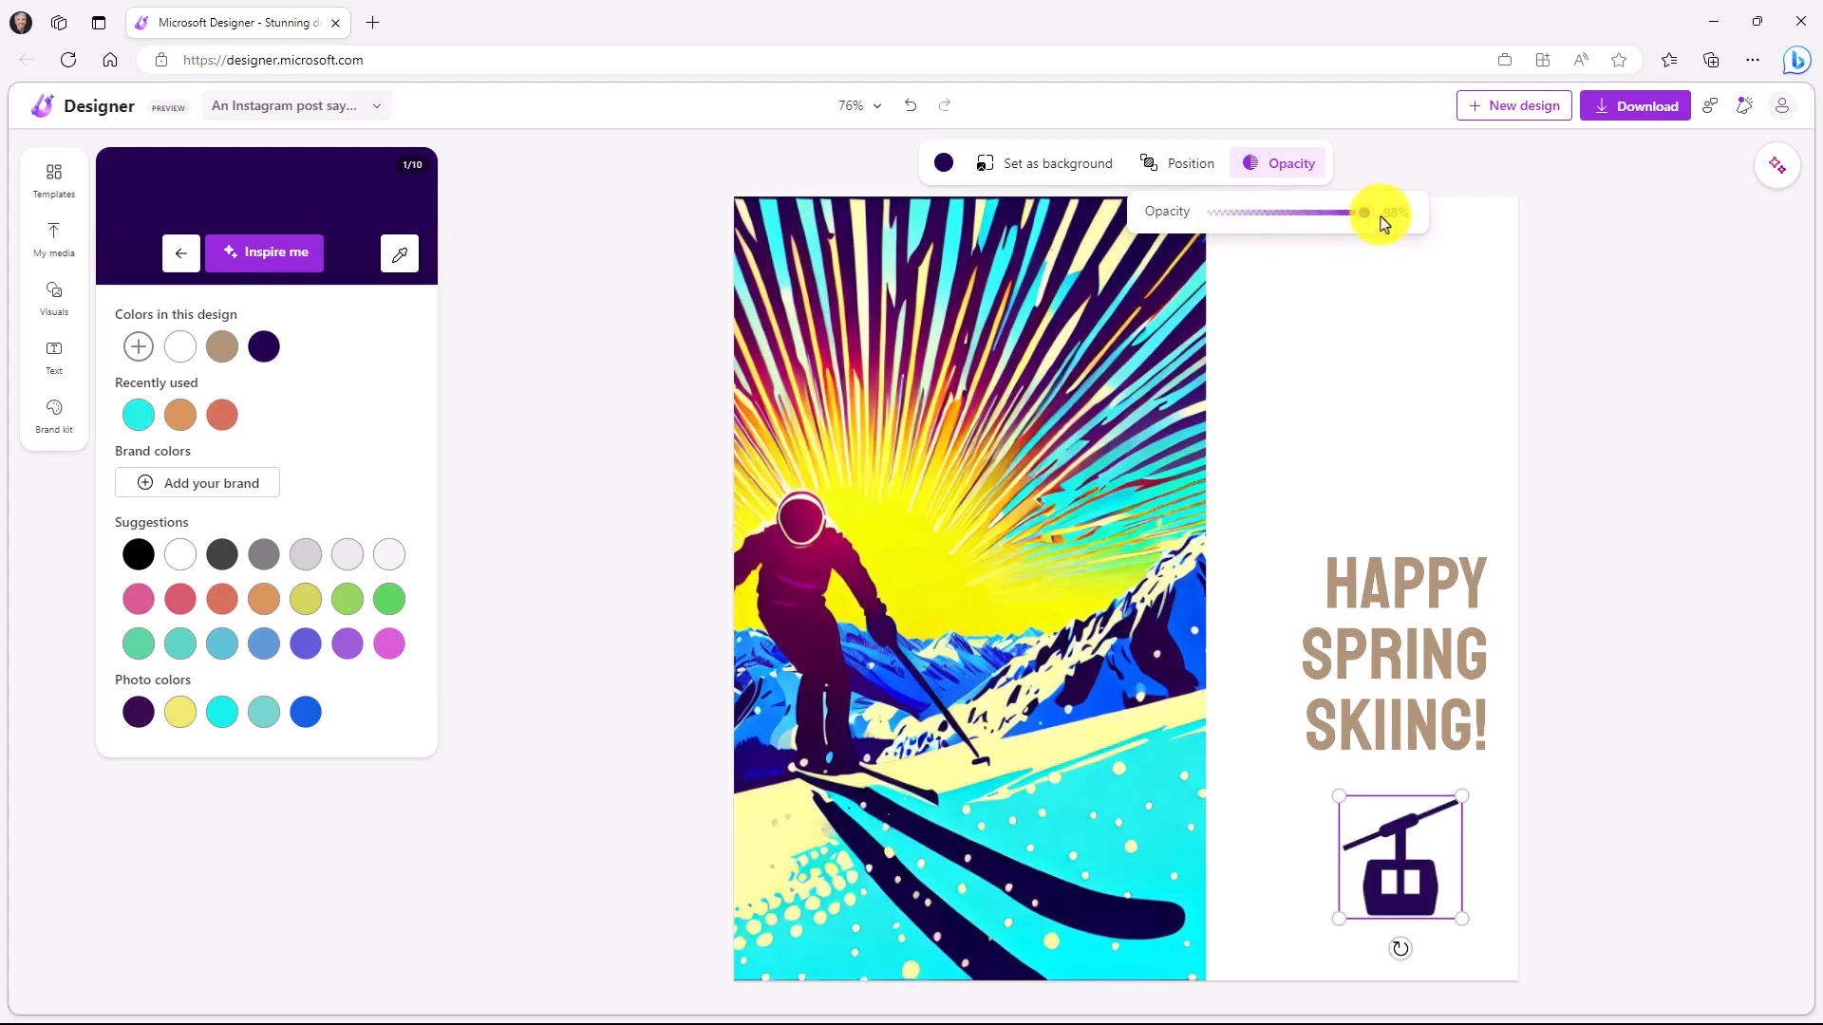
left_click_drag(1364, 212, 1237, 213)
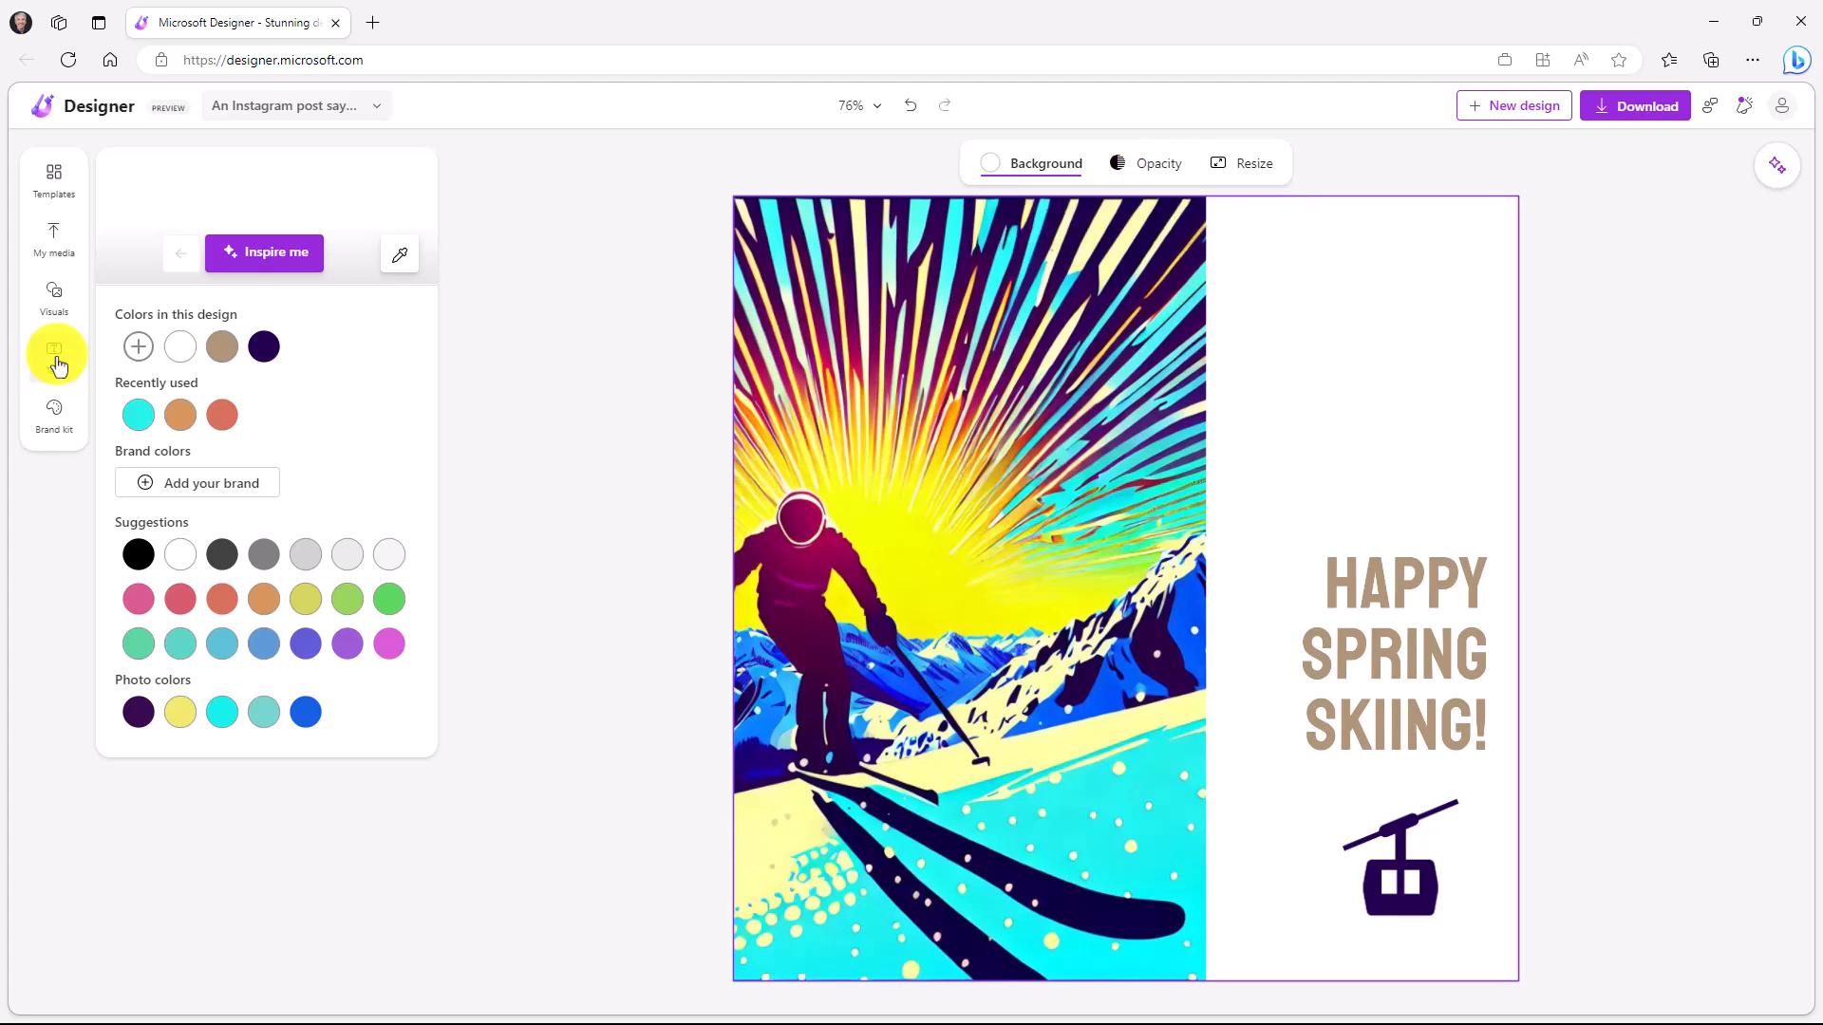
left_click(53, 355)
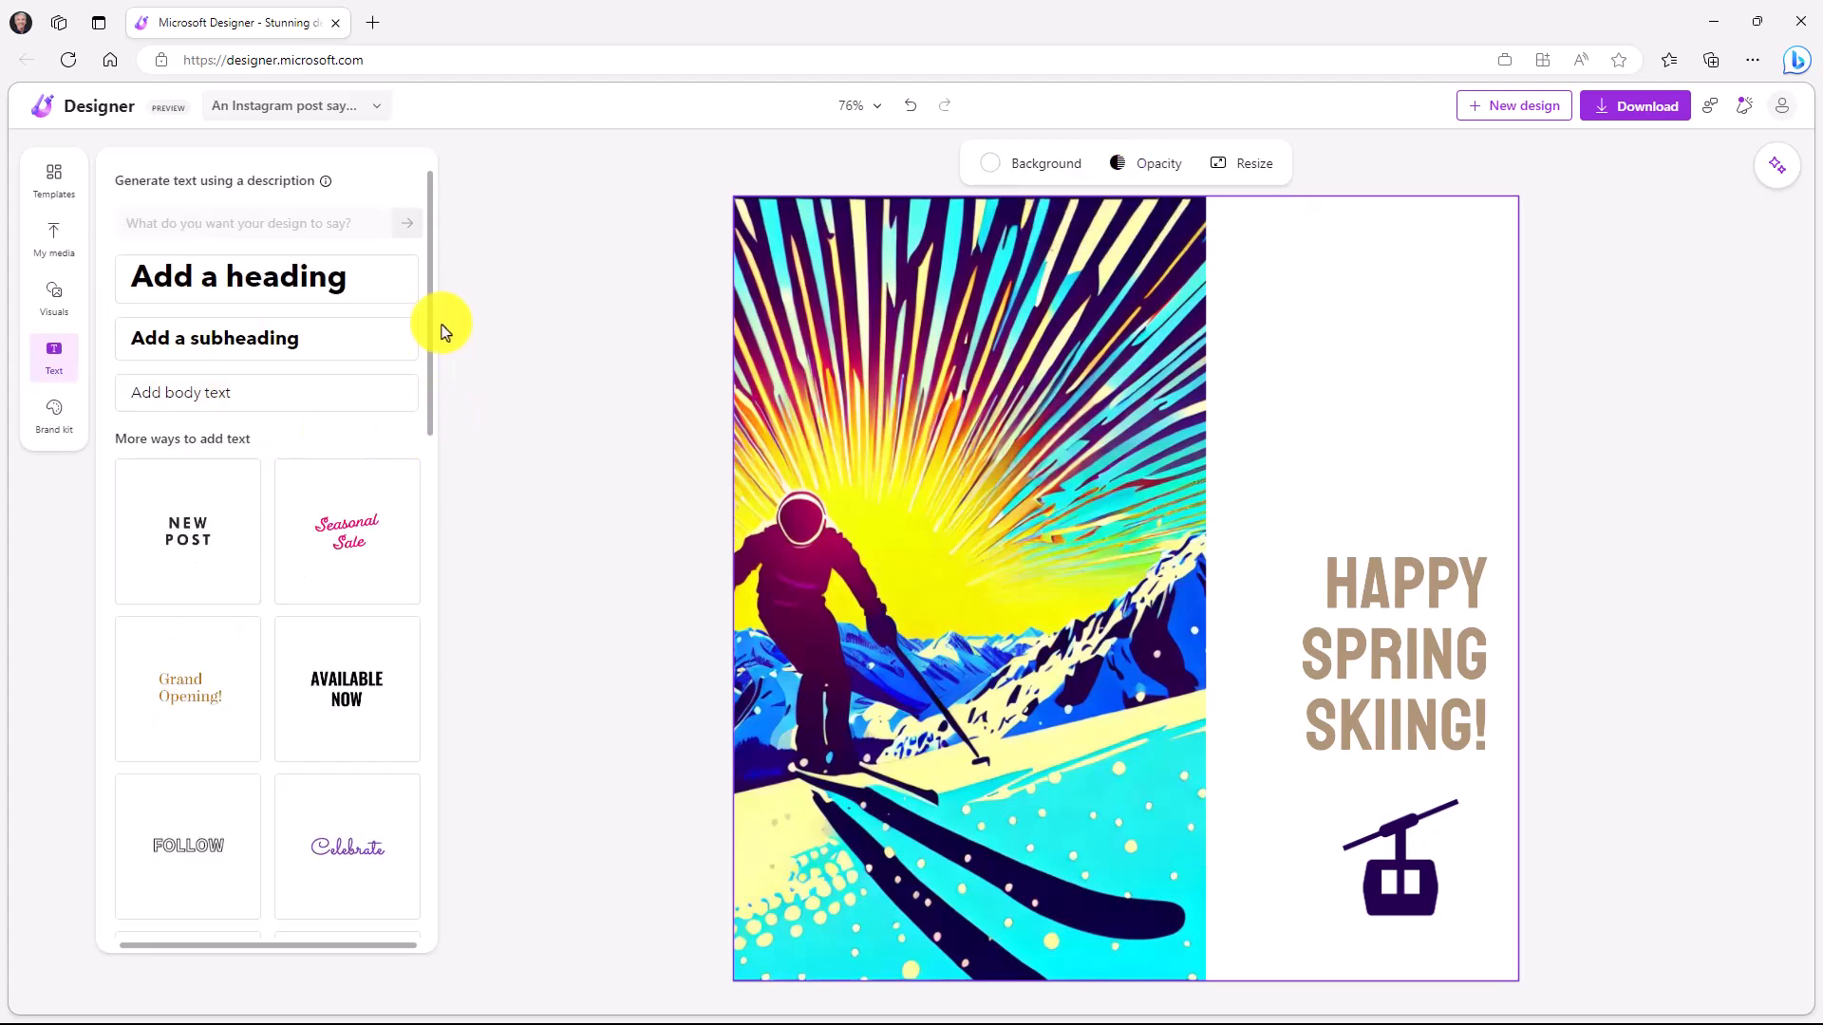
scroll("down", 3)
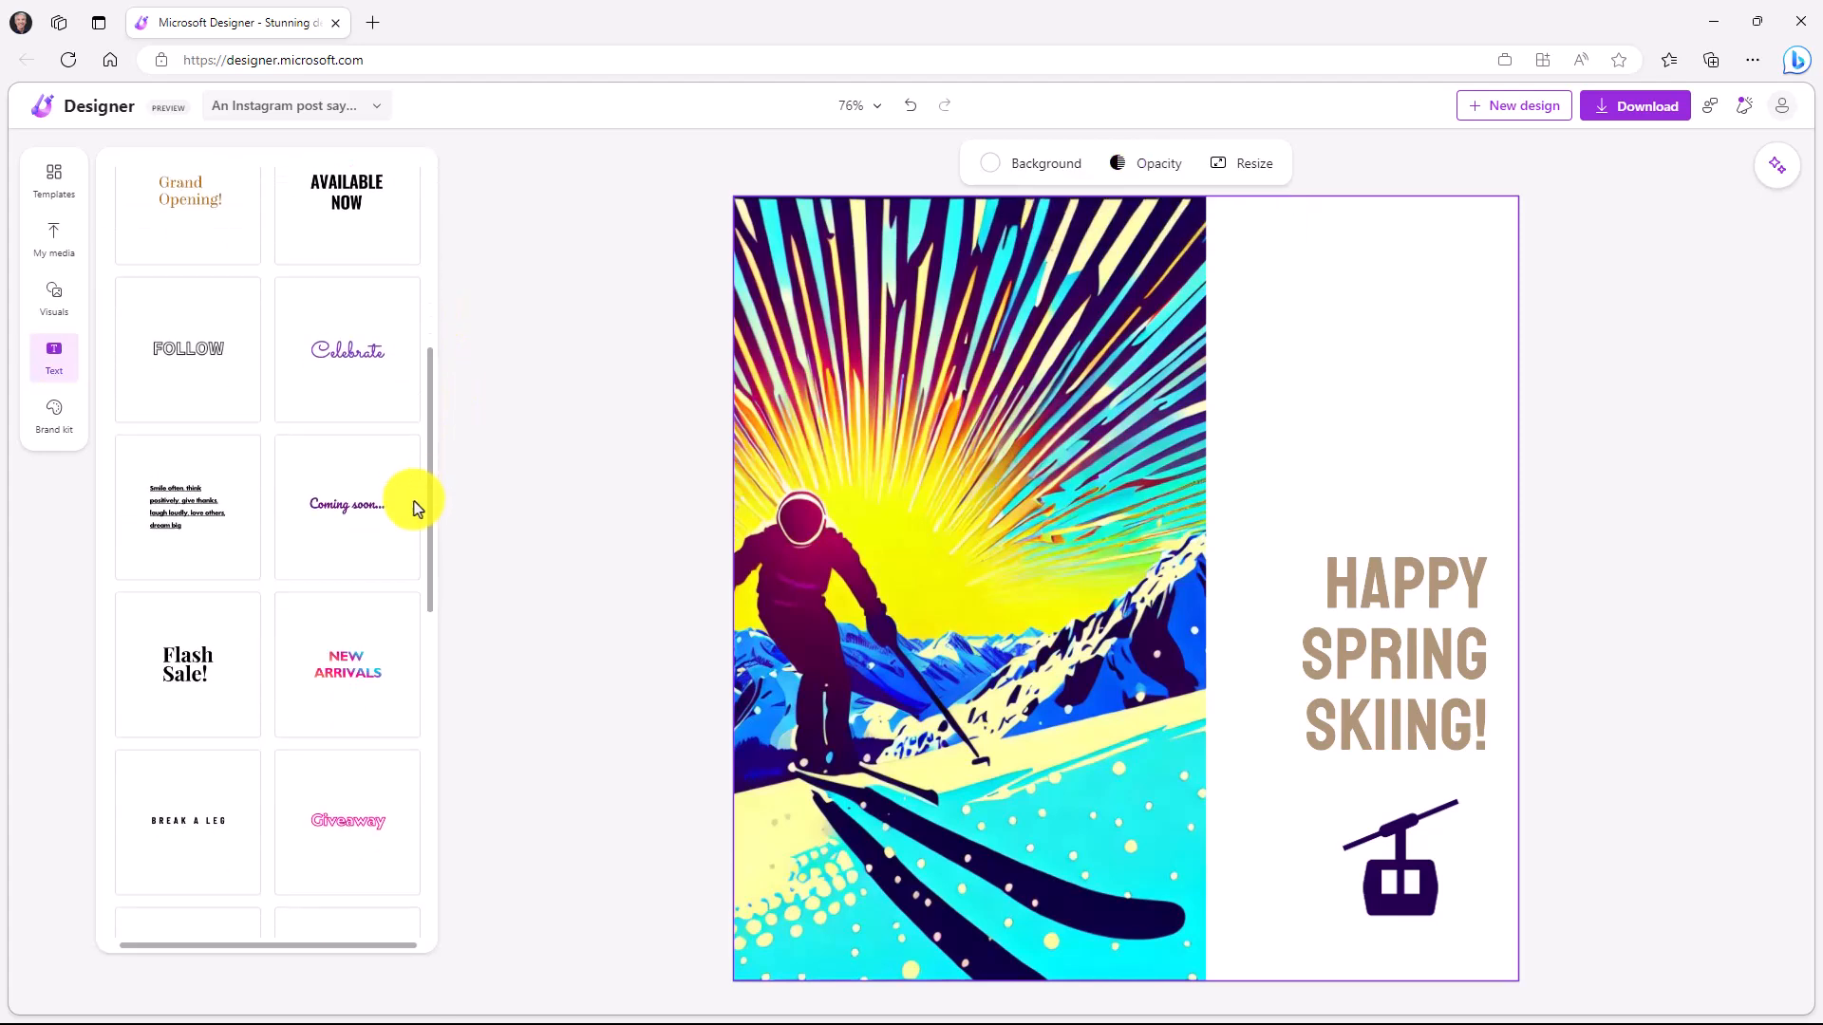
scroll("down", 3)
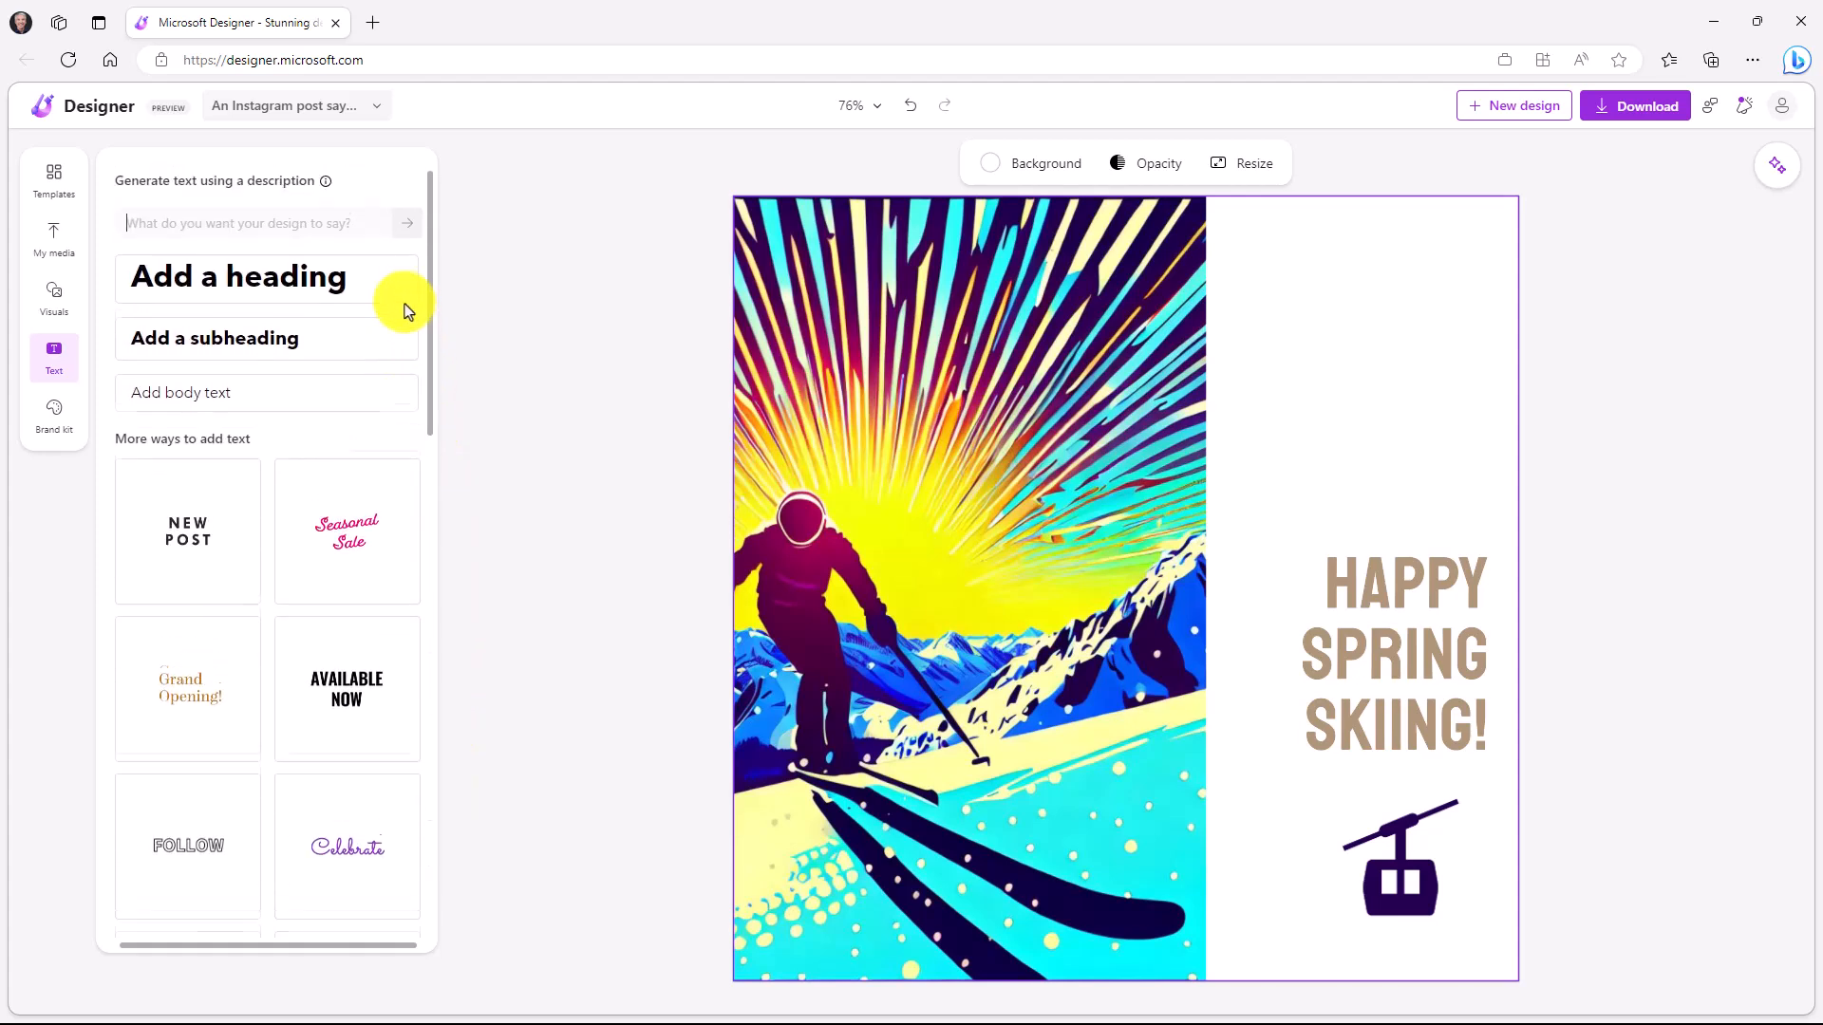
left_click(1392, 655)
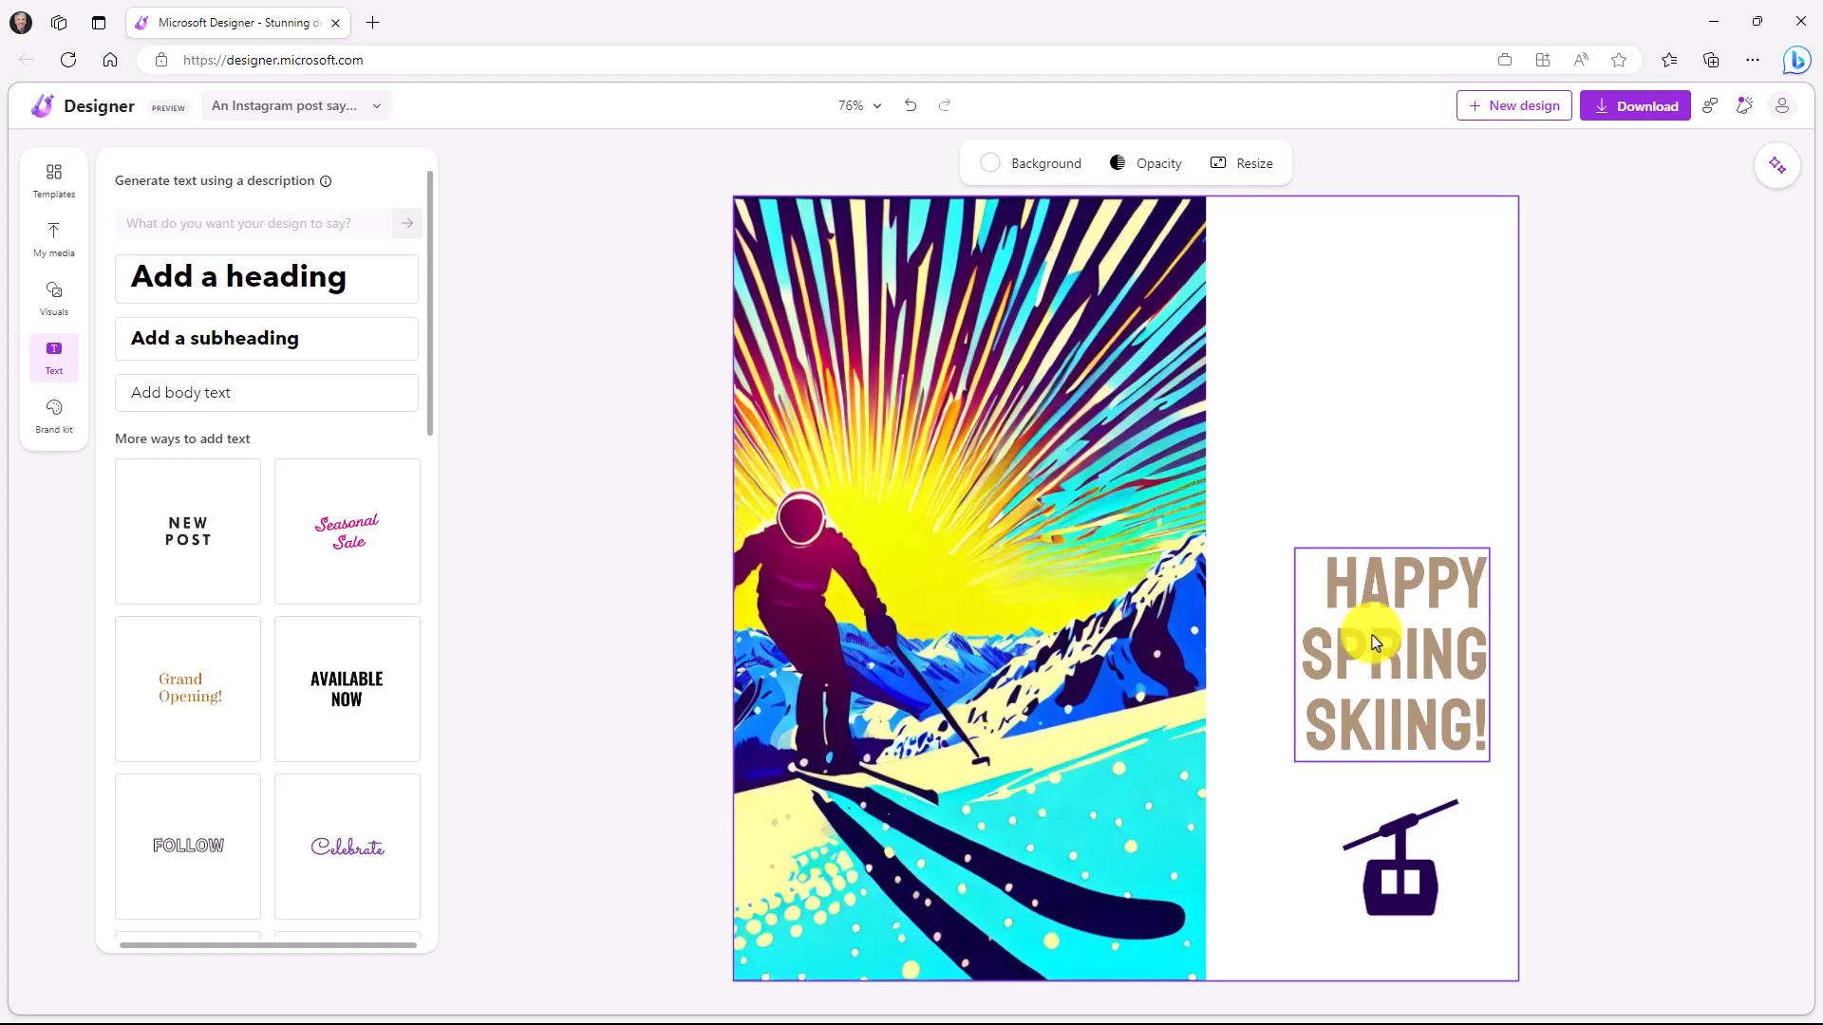
Apply the Caveat Brush font from Suggested fonts to the heading.
left_click(1392, 655)
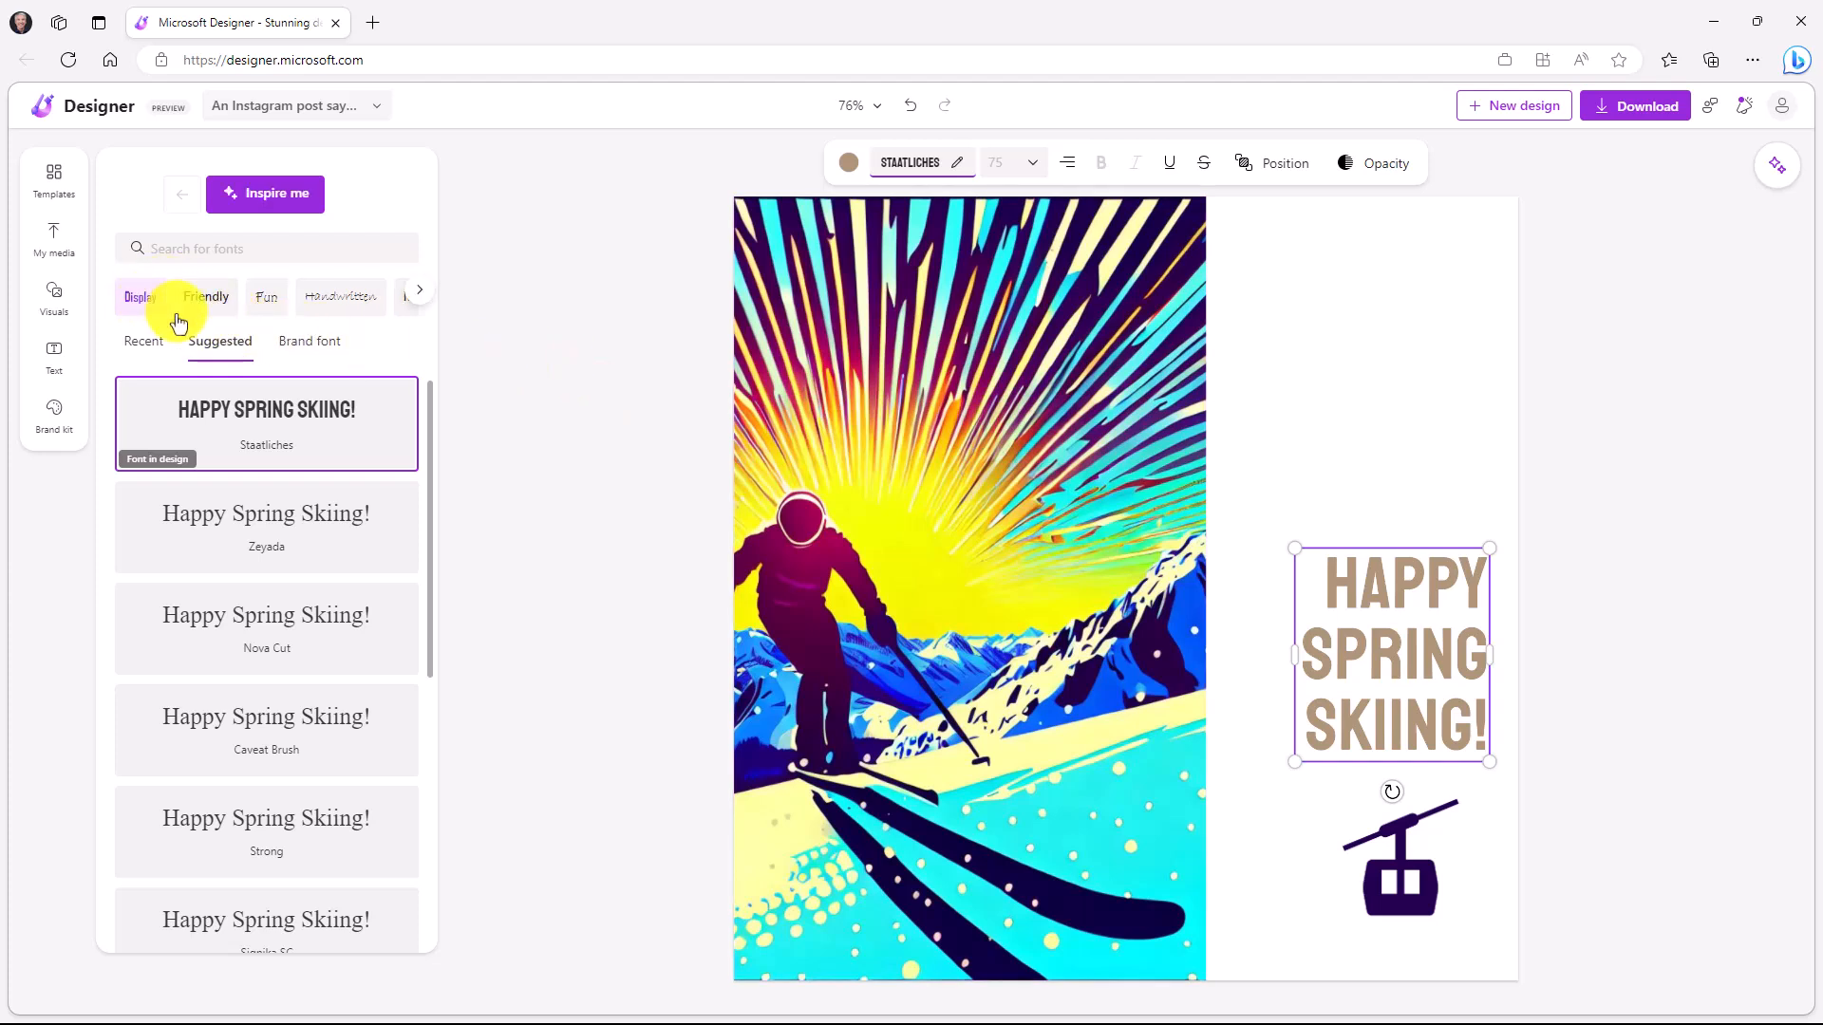
left_click(142, 340)
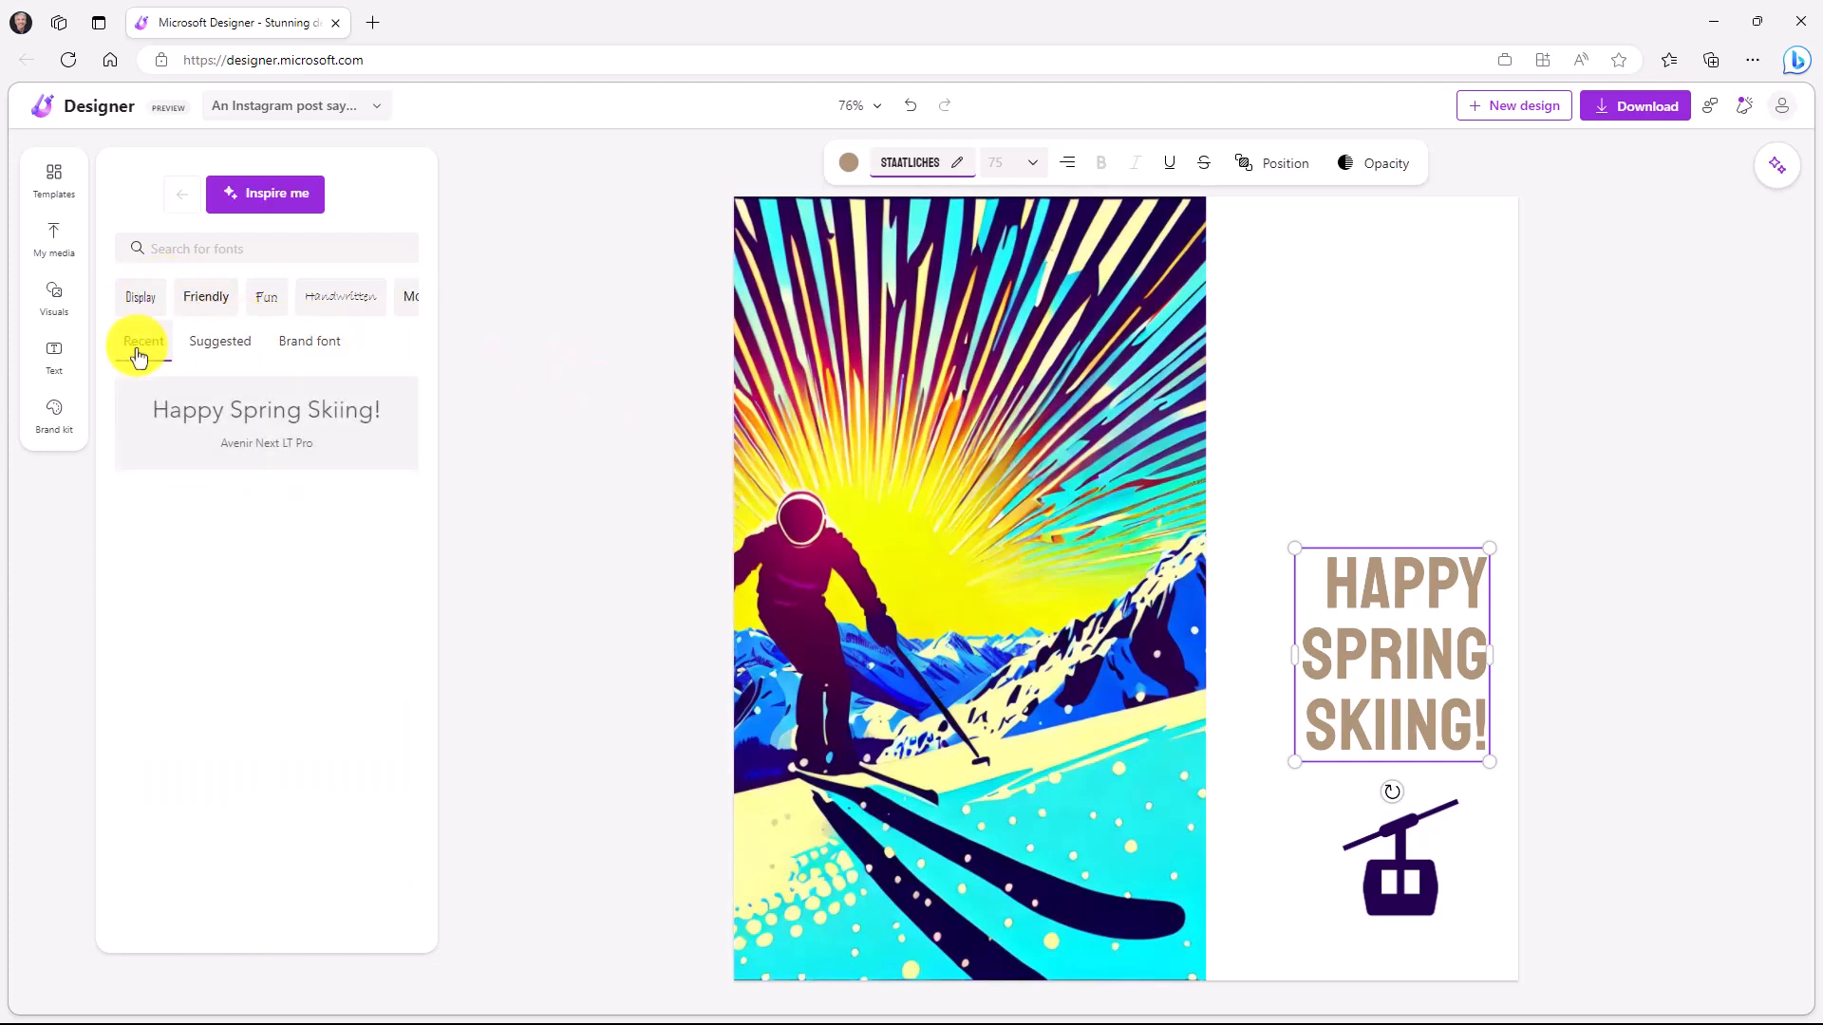
left_click(221, 340)
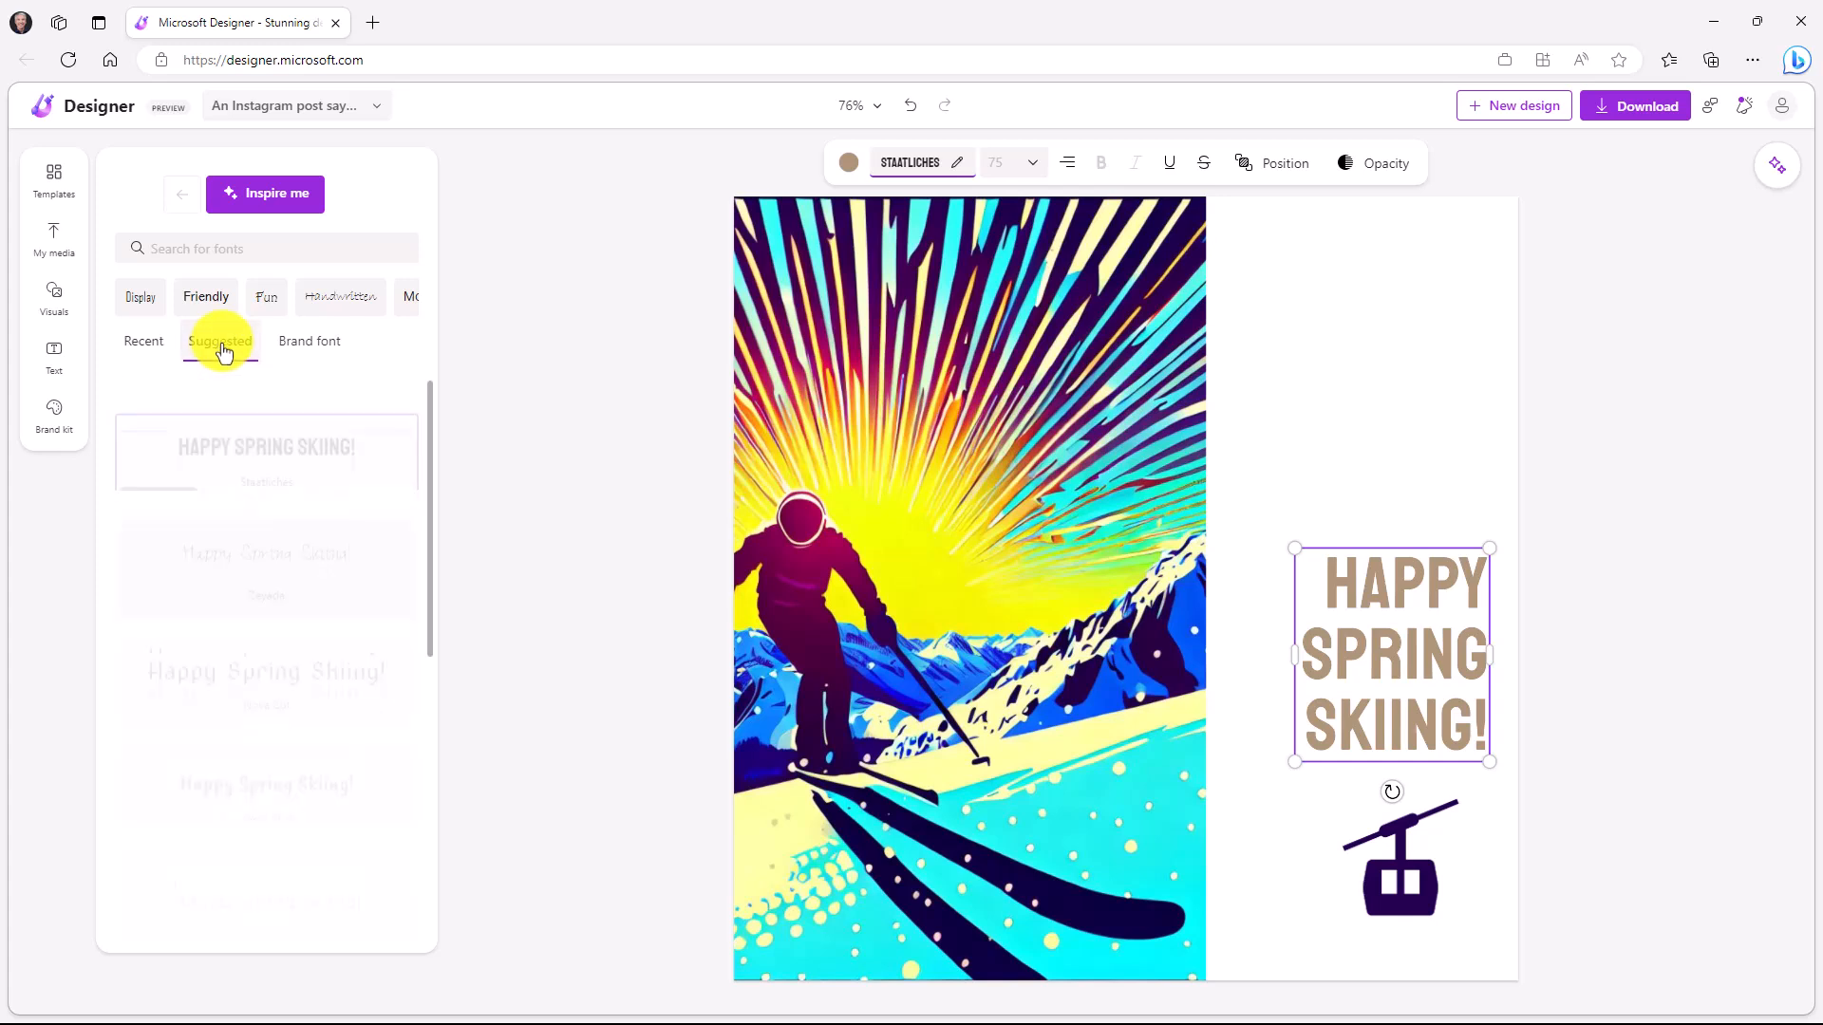
left_click(220, 340)
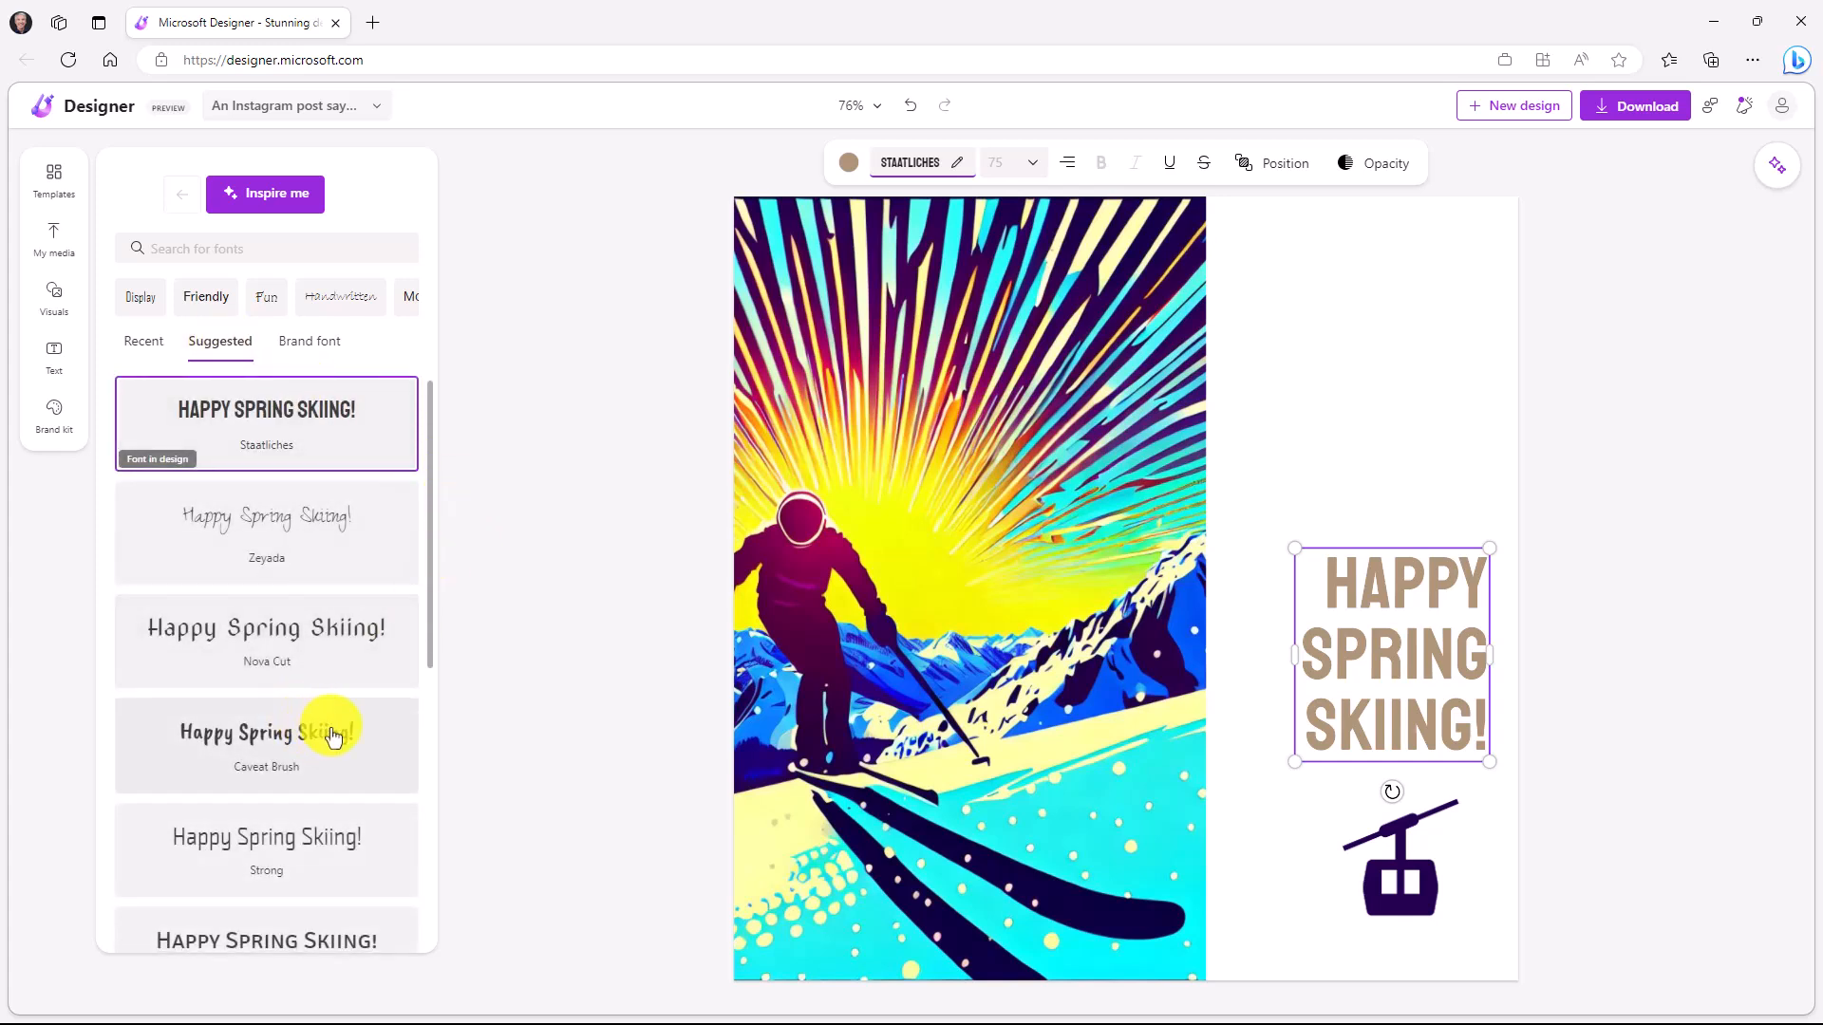
left_click(266, 729)
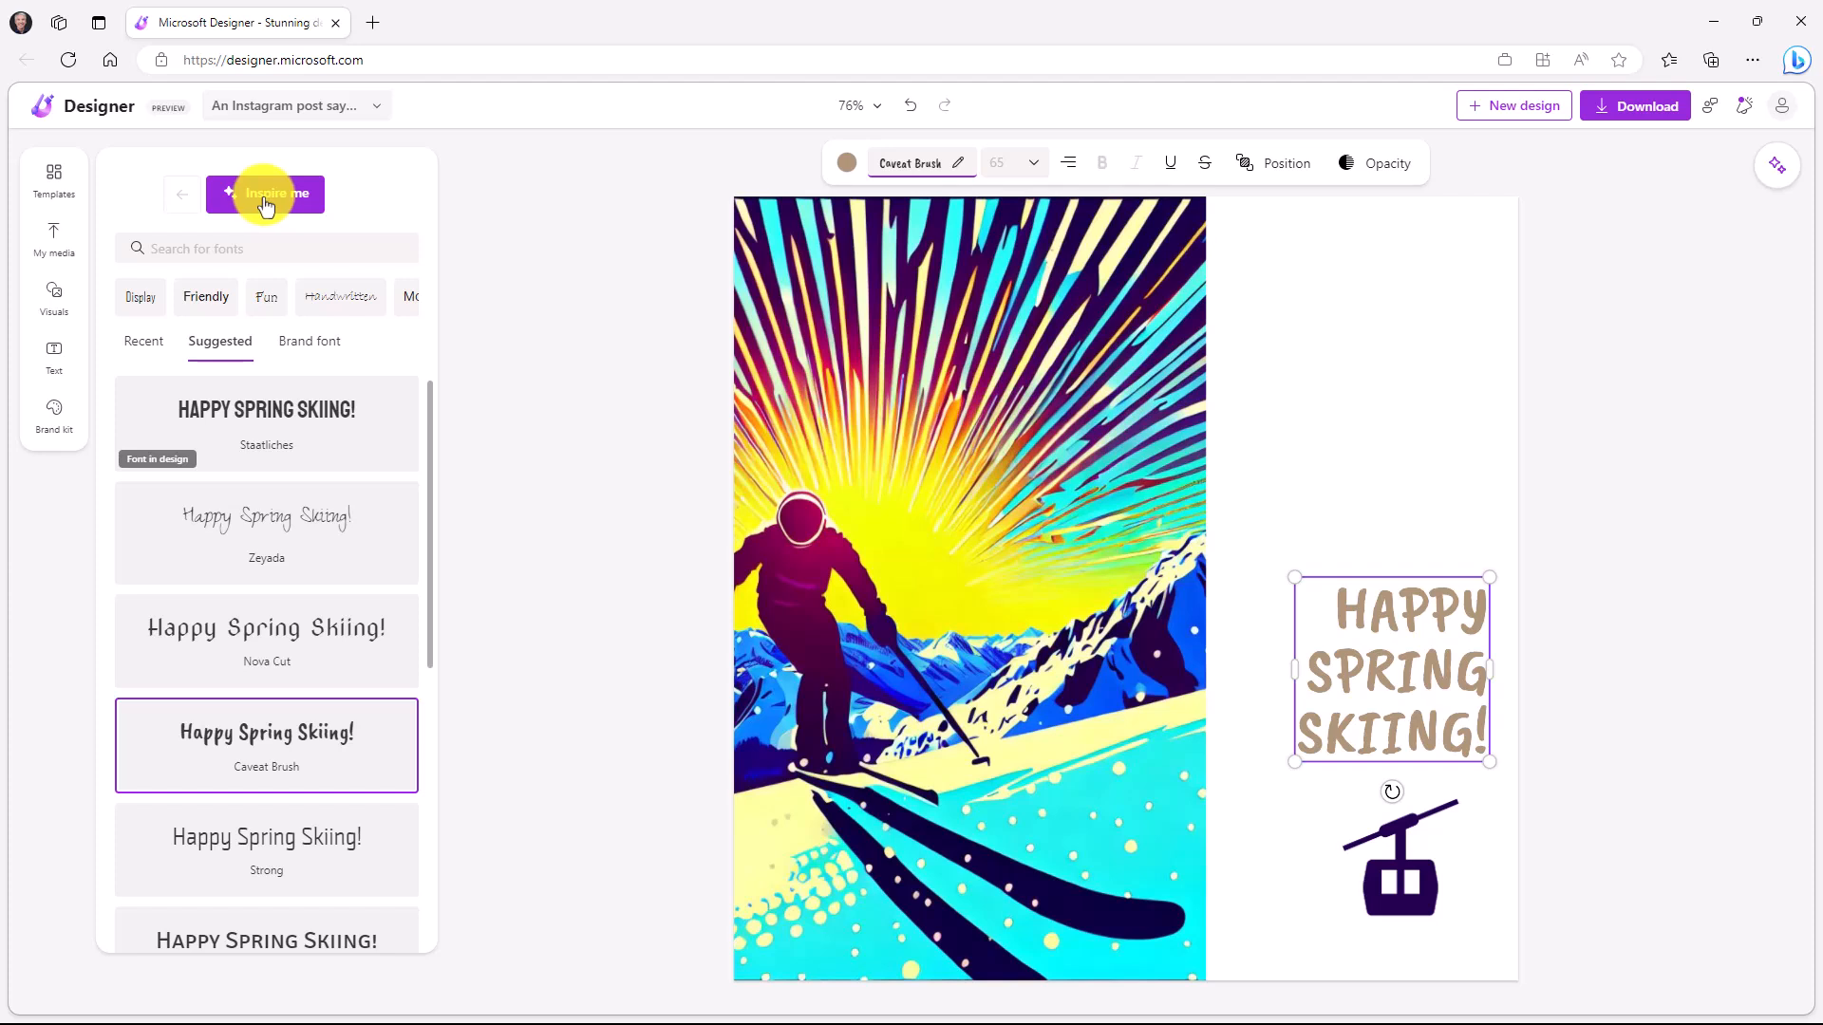
Try an Inspire me font suggestion, then undo back to Caveat Brush.
left_click(266, 733)
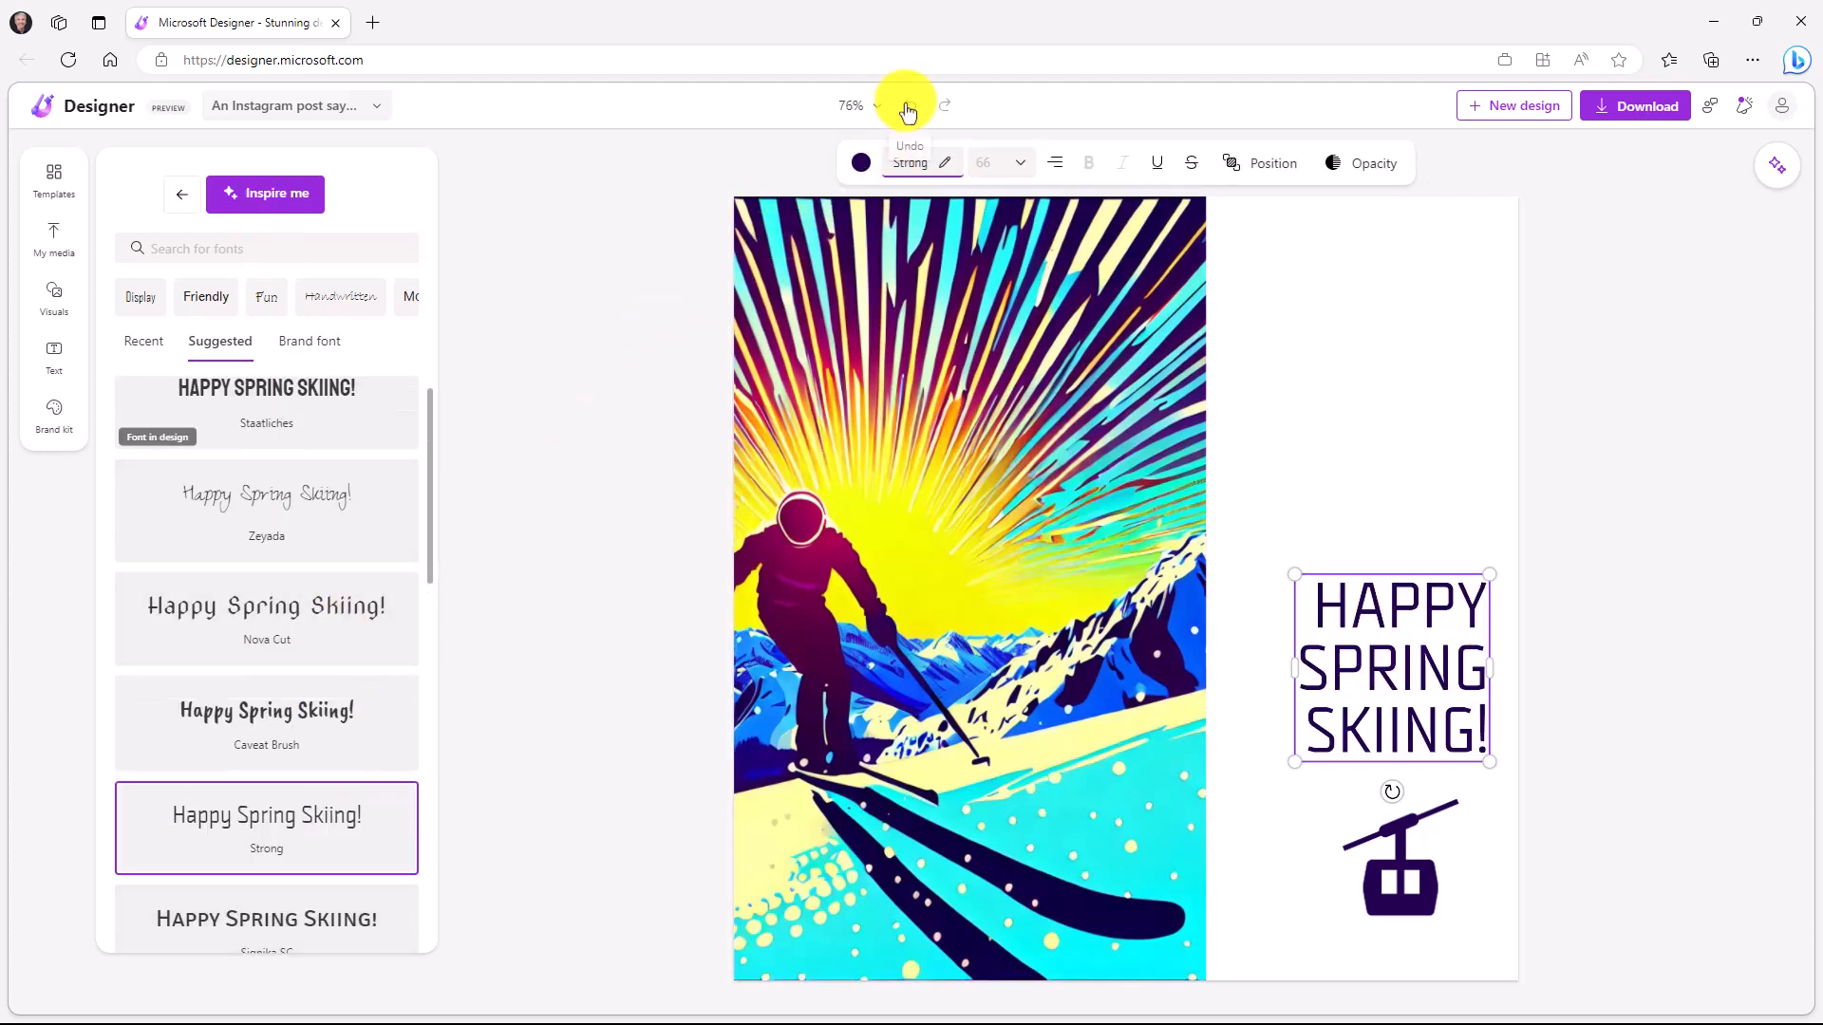
left_click(266, 724)
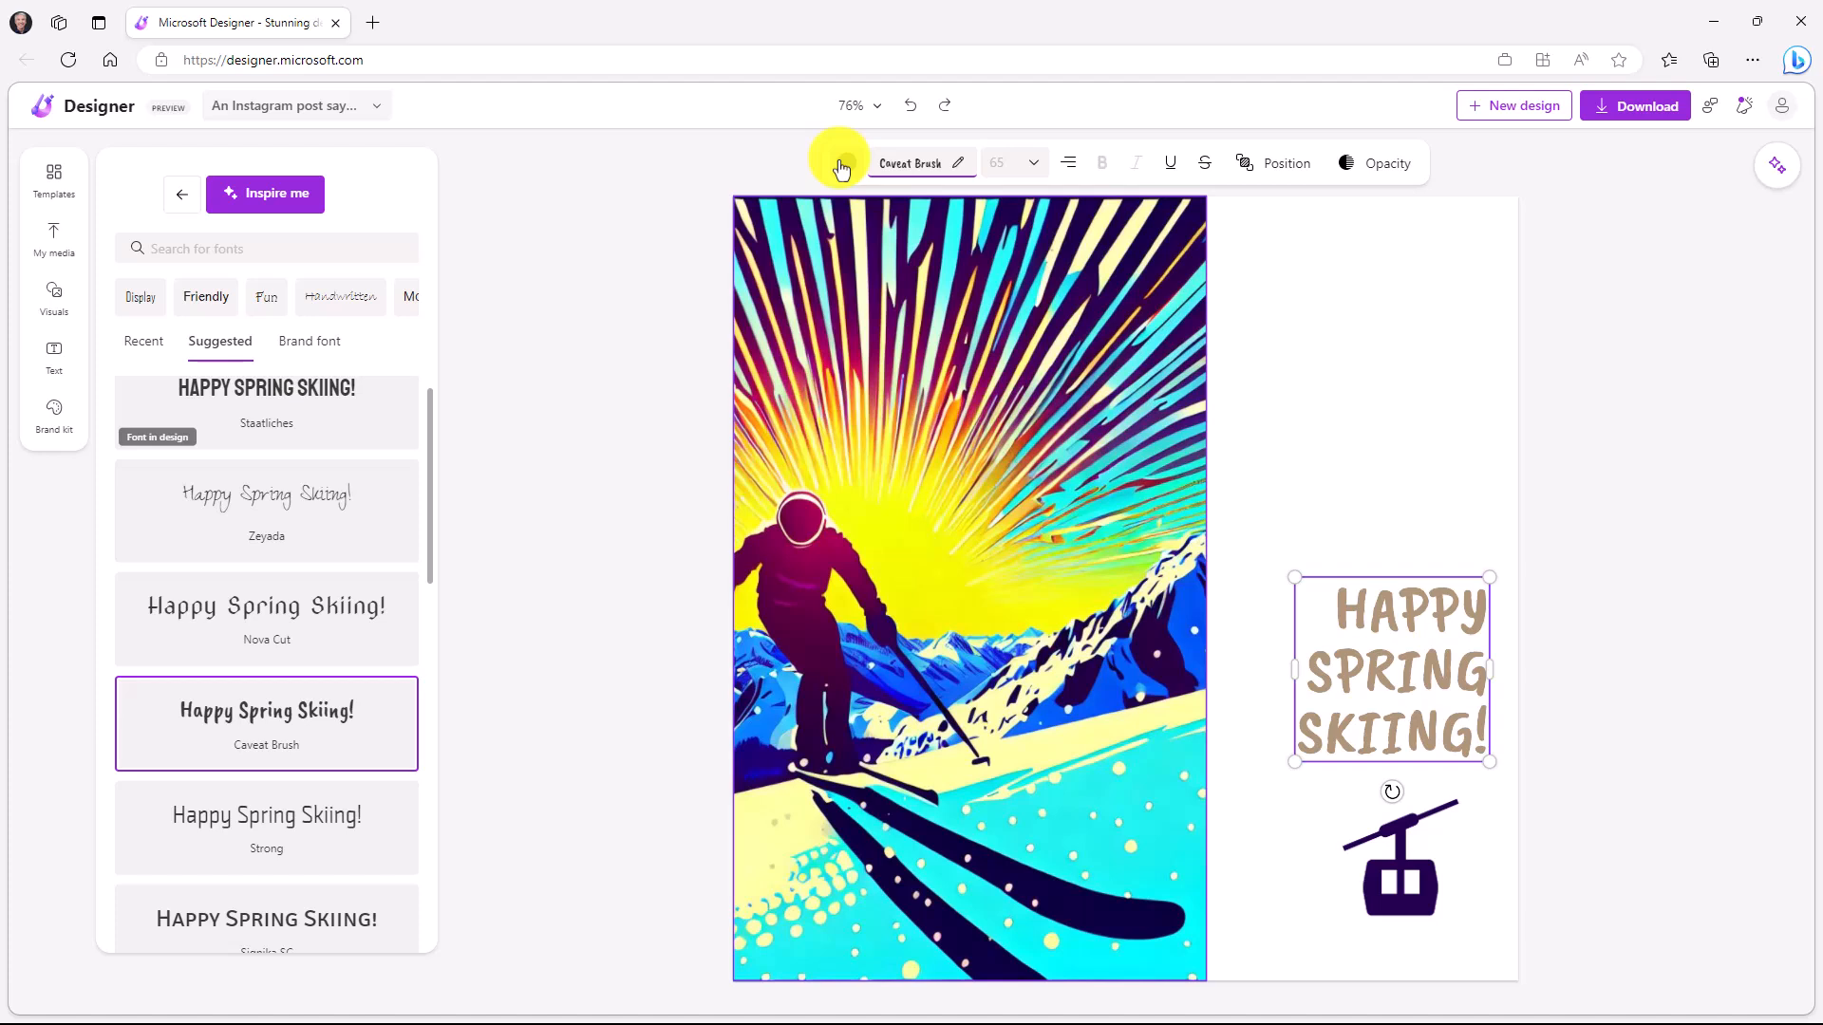
left_click(838, 163)
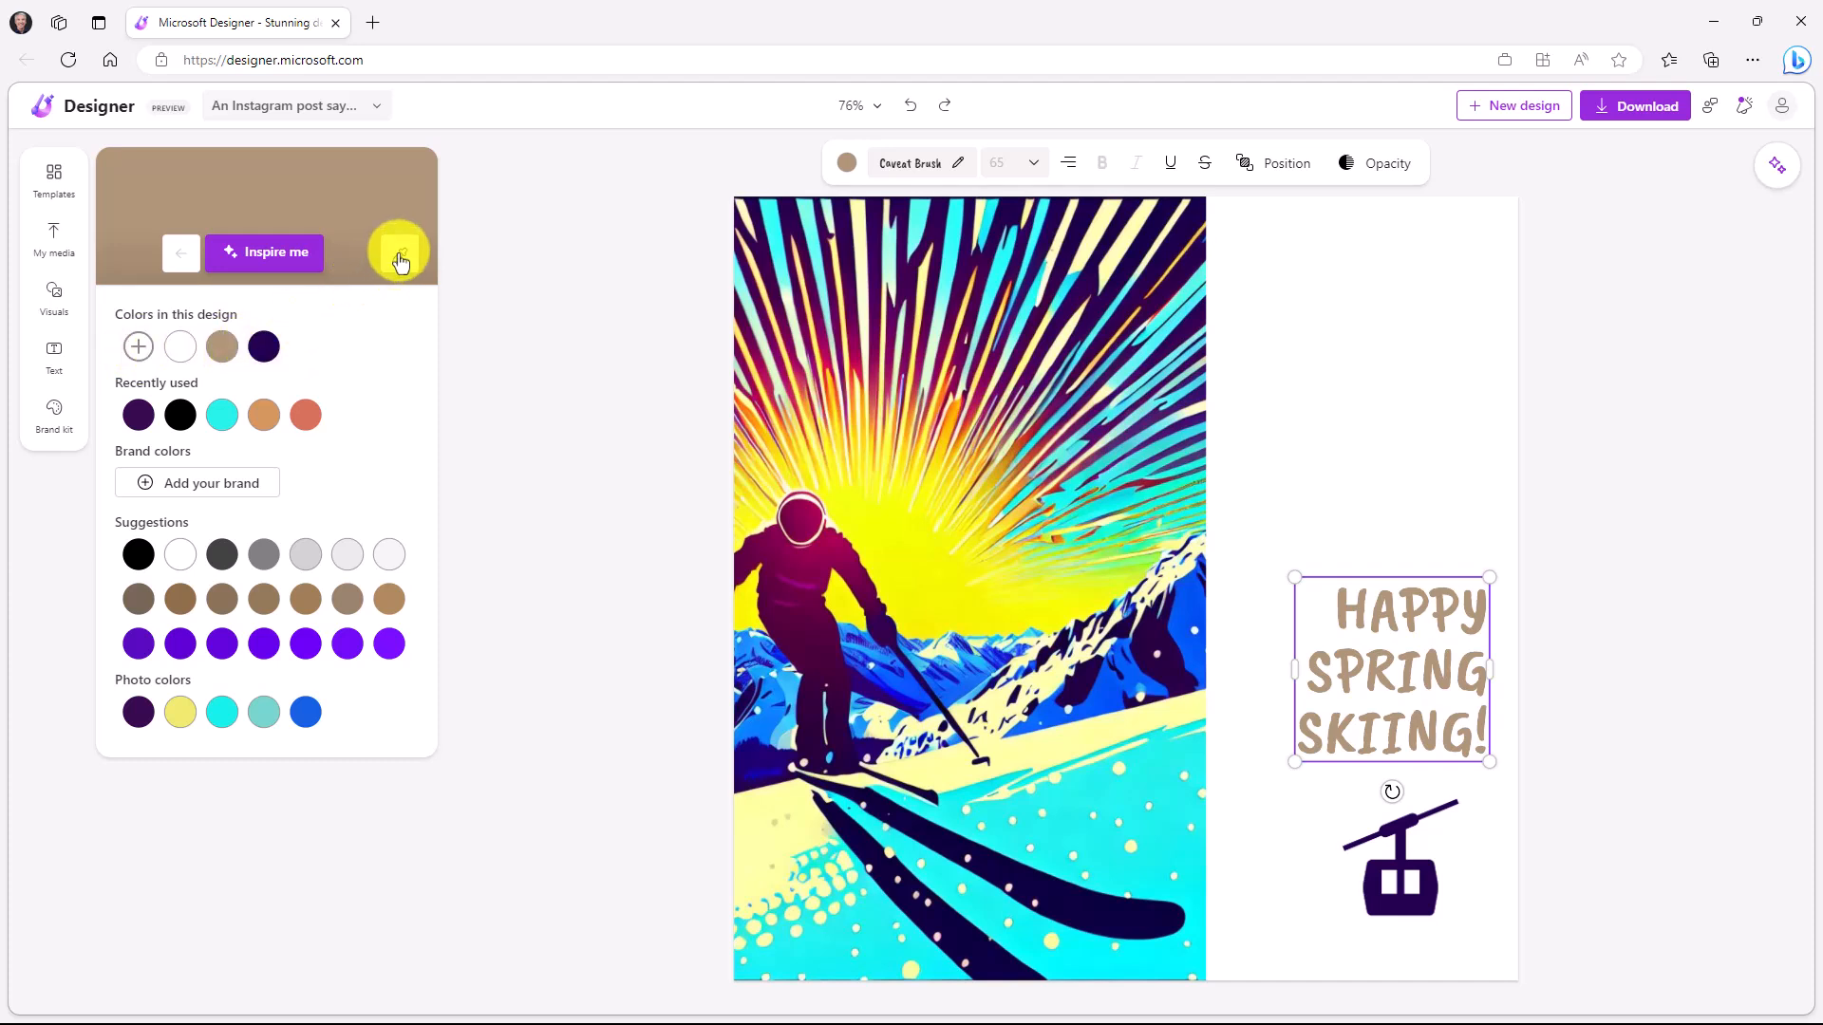
mouse_move(398, 257)
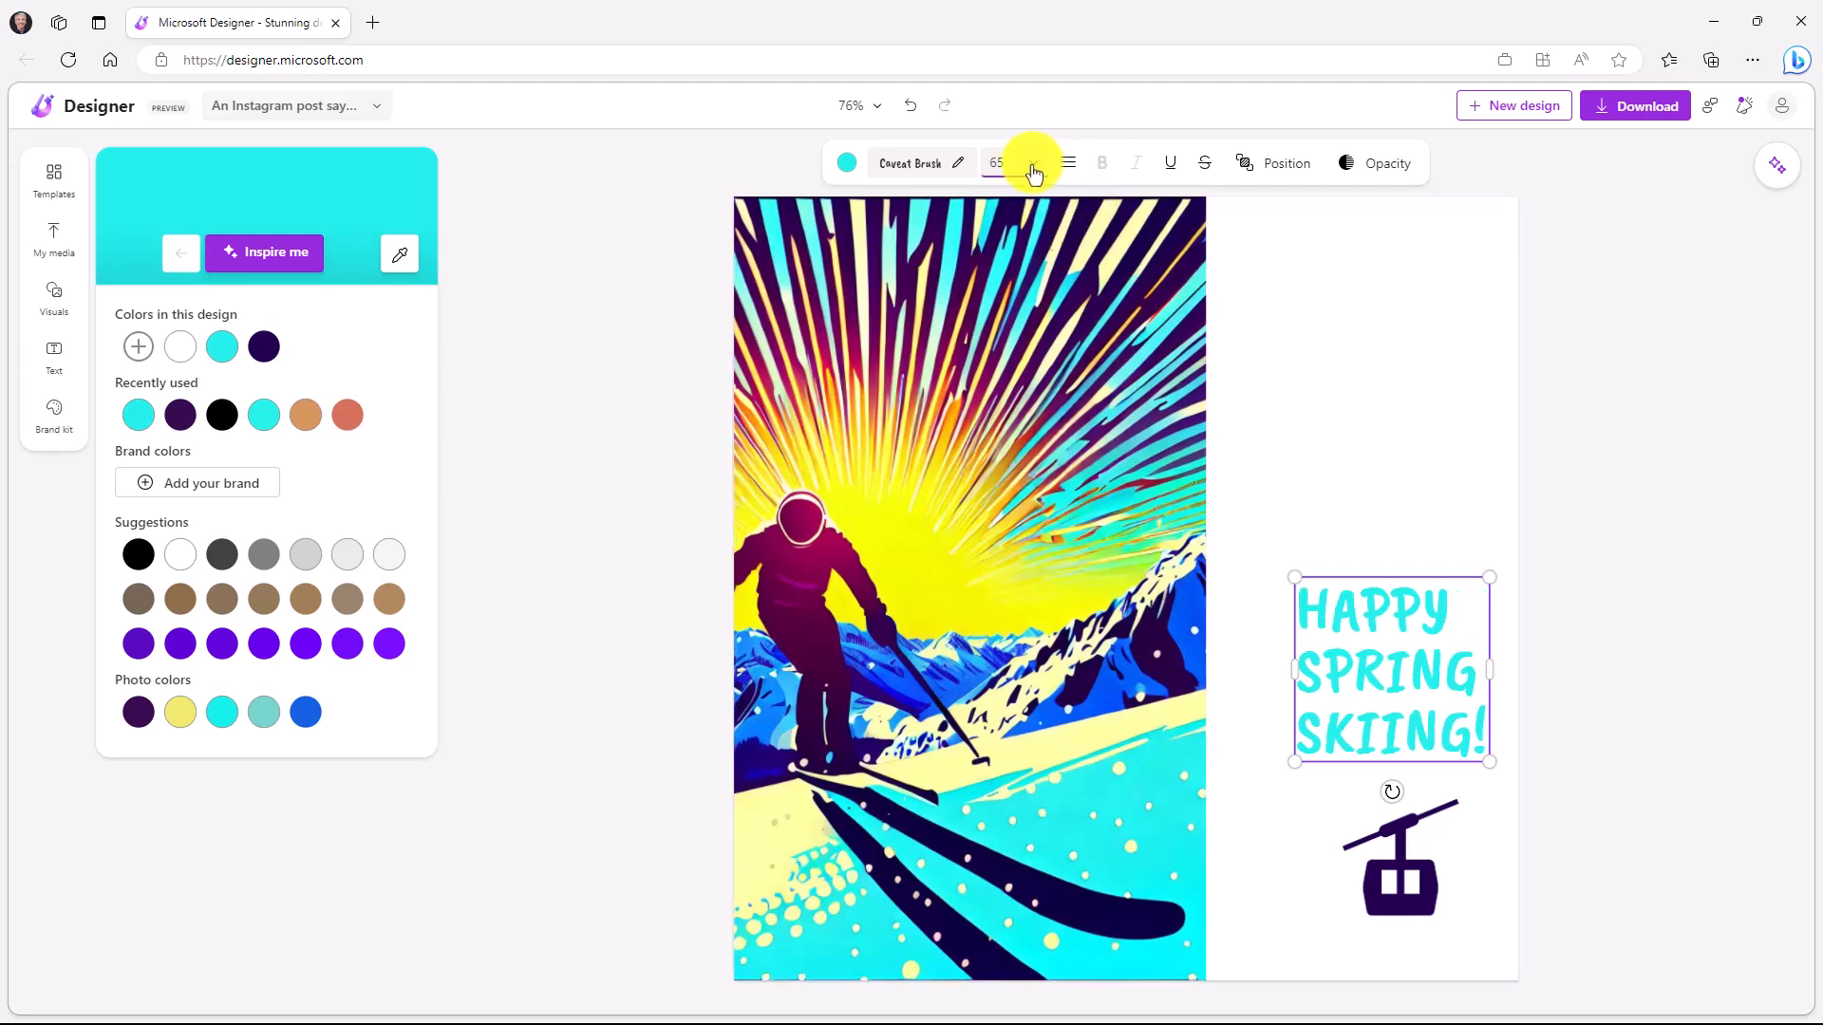
Make the heading cyan, move it toward the top right and enlarge the gondola beneath it.
left_click(1029, 163)
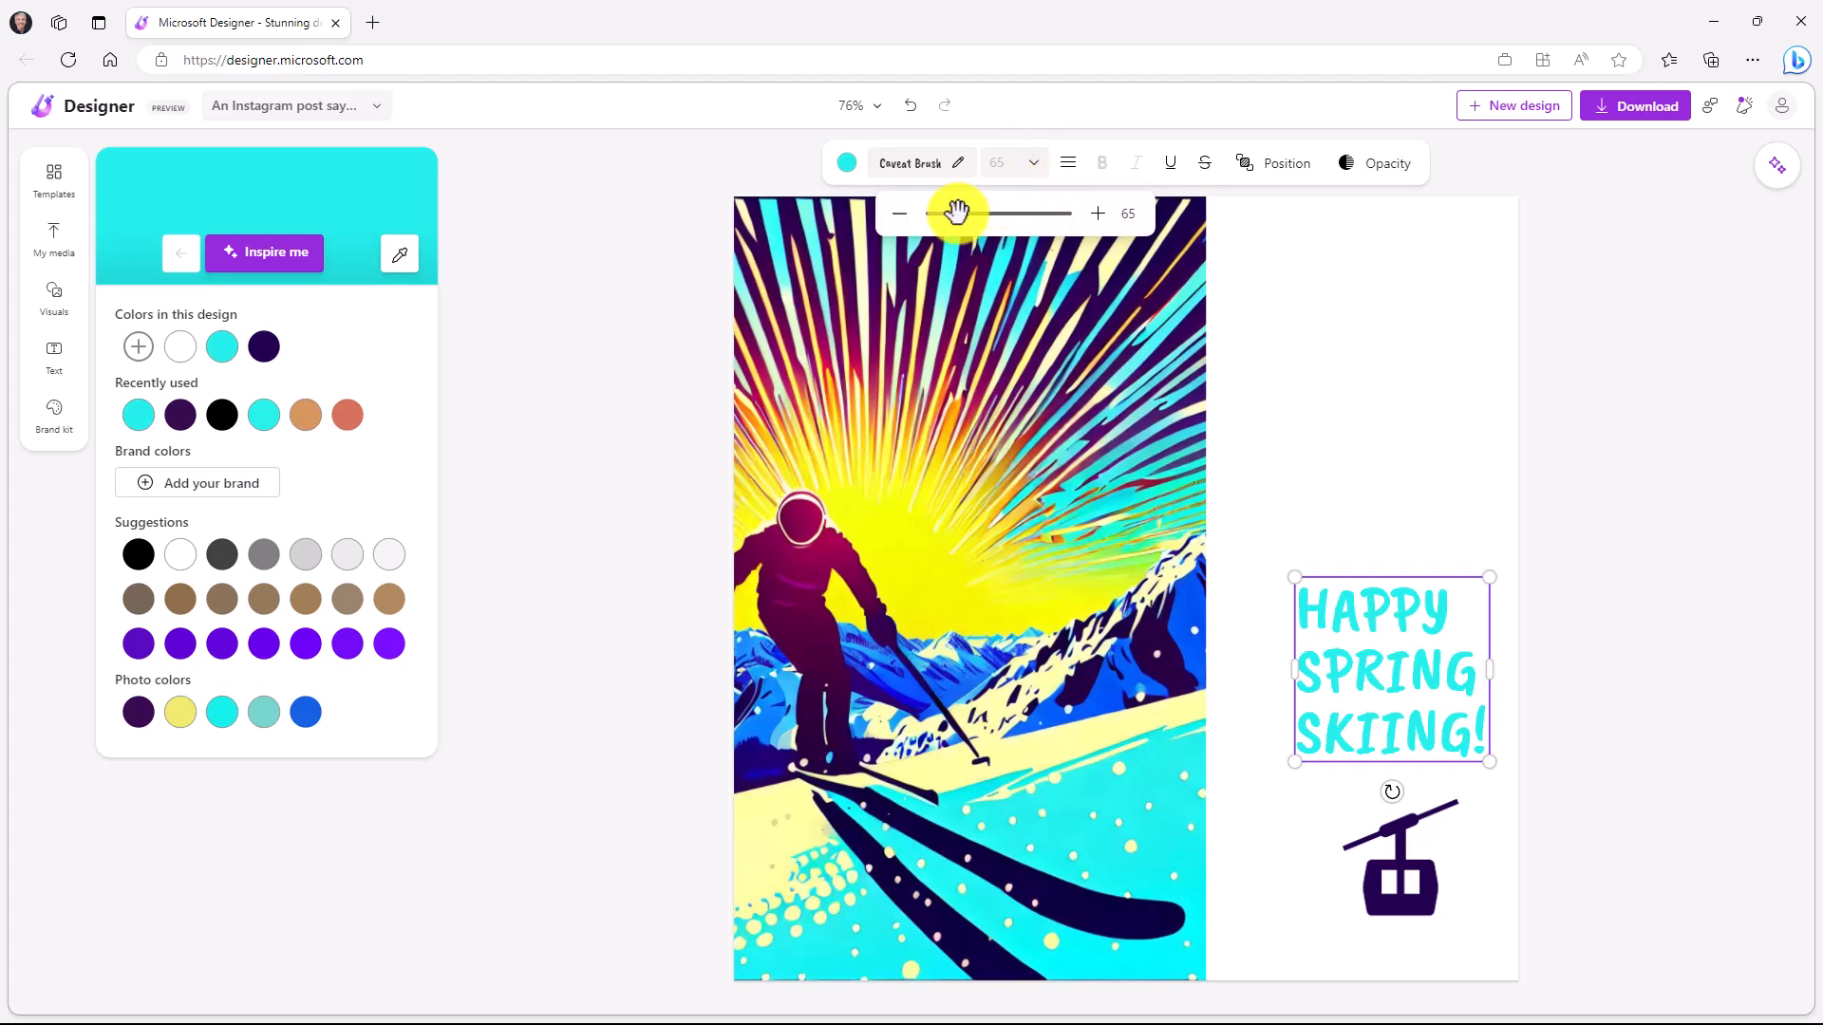
left_click(913, 163)
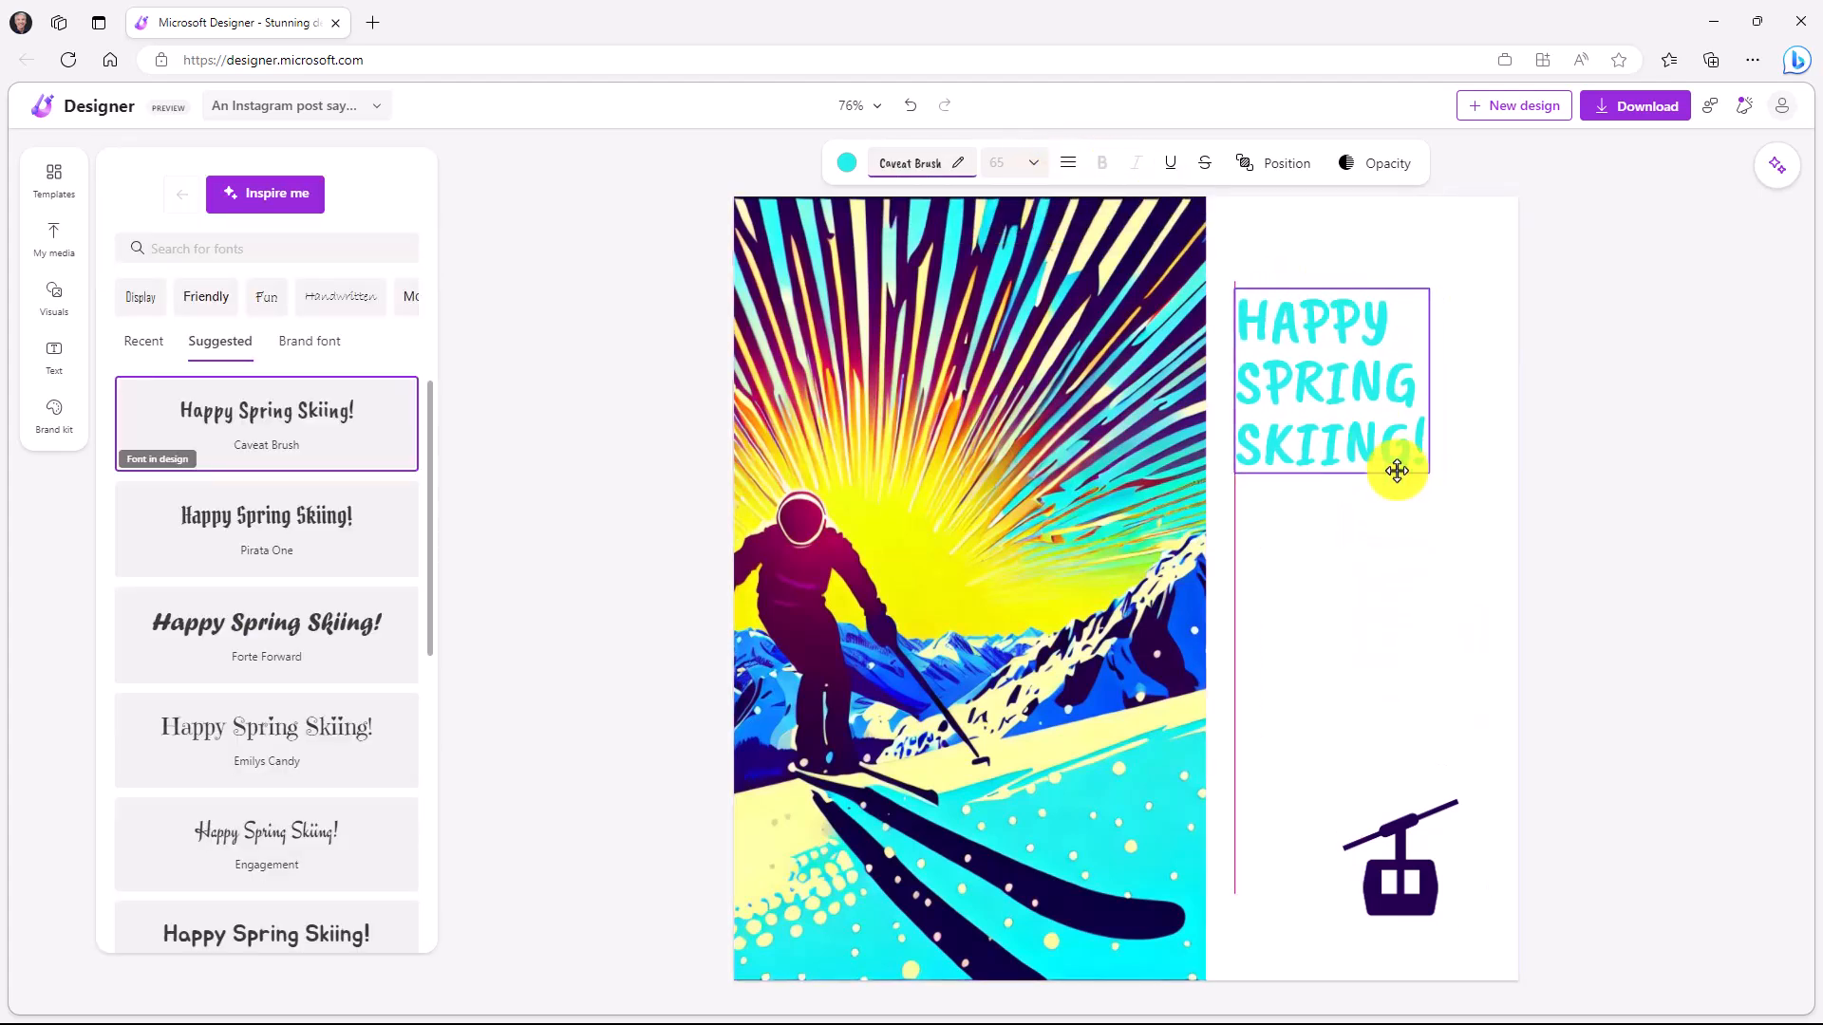
left_click_drag(1399, 471, 1493, 516)
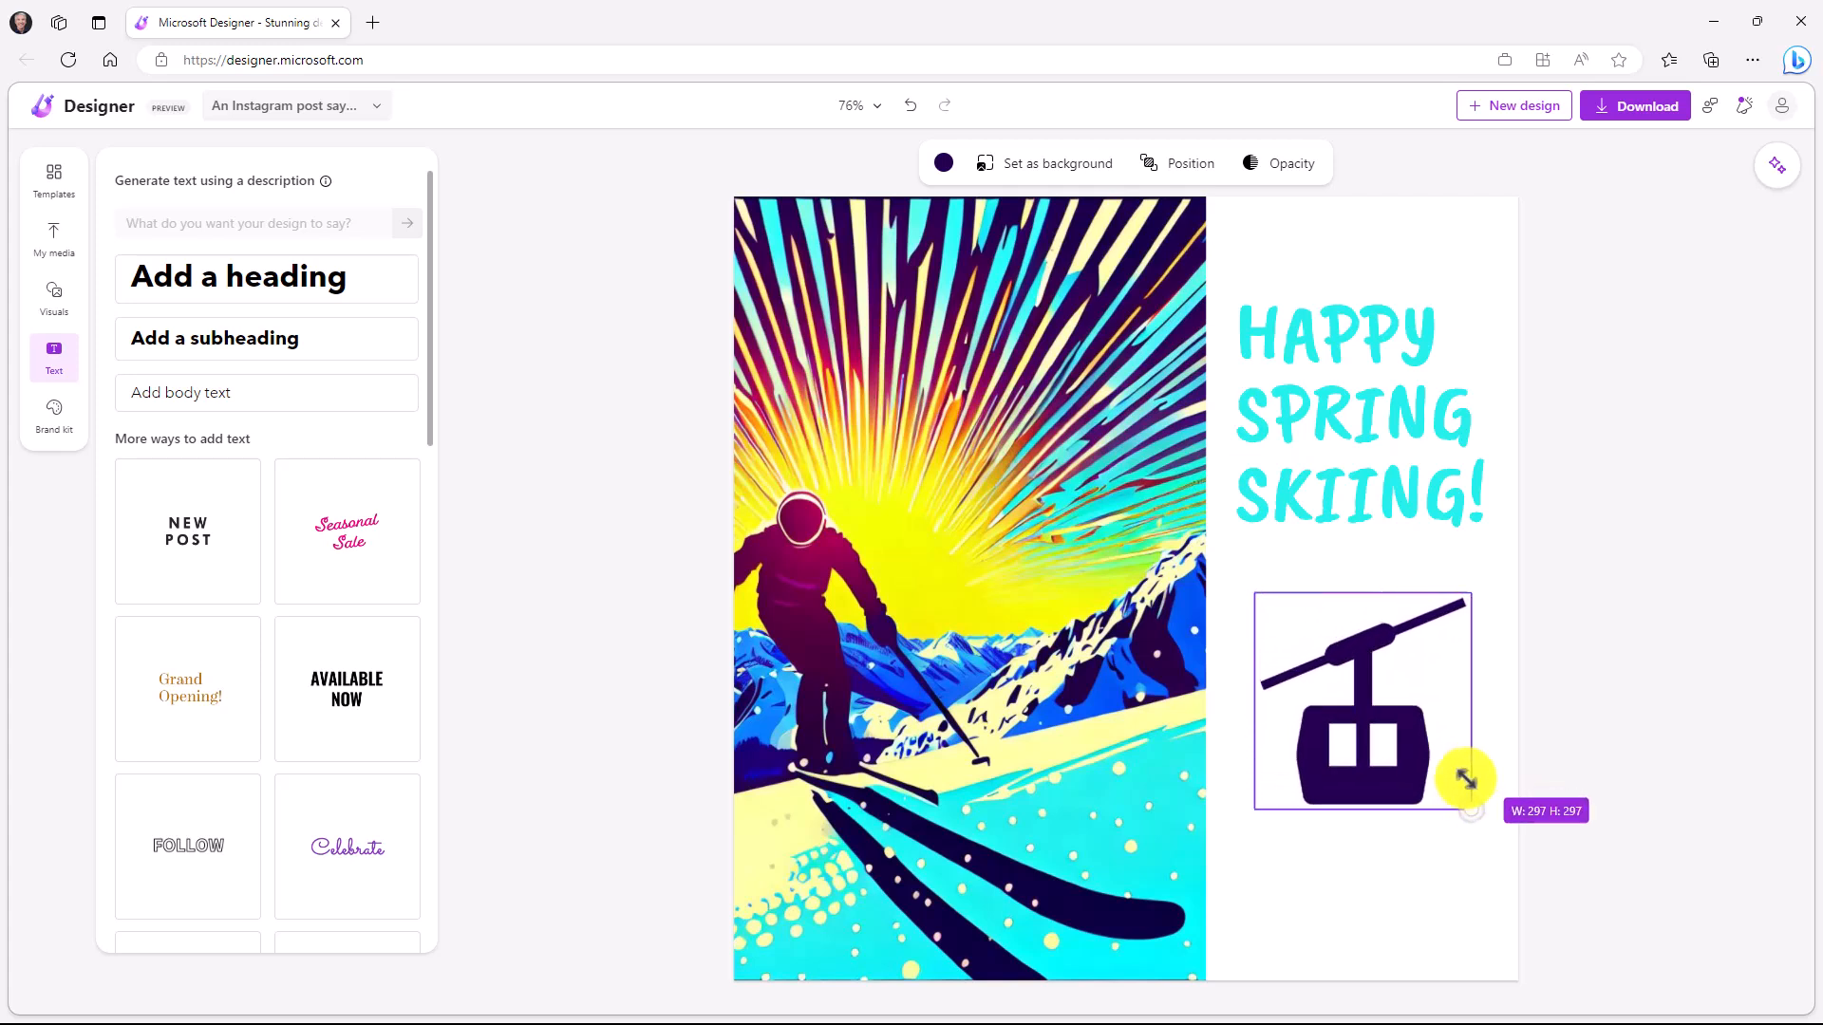
left_click(1625, 556)
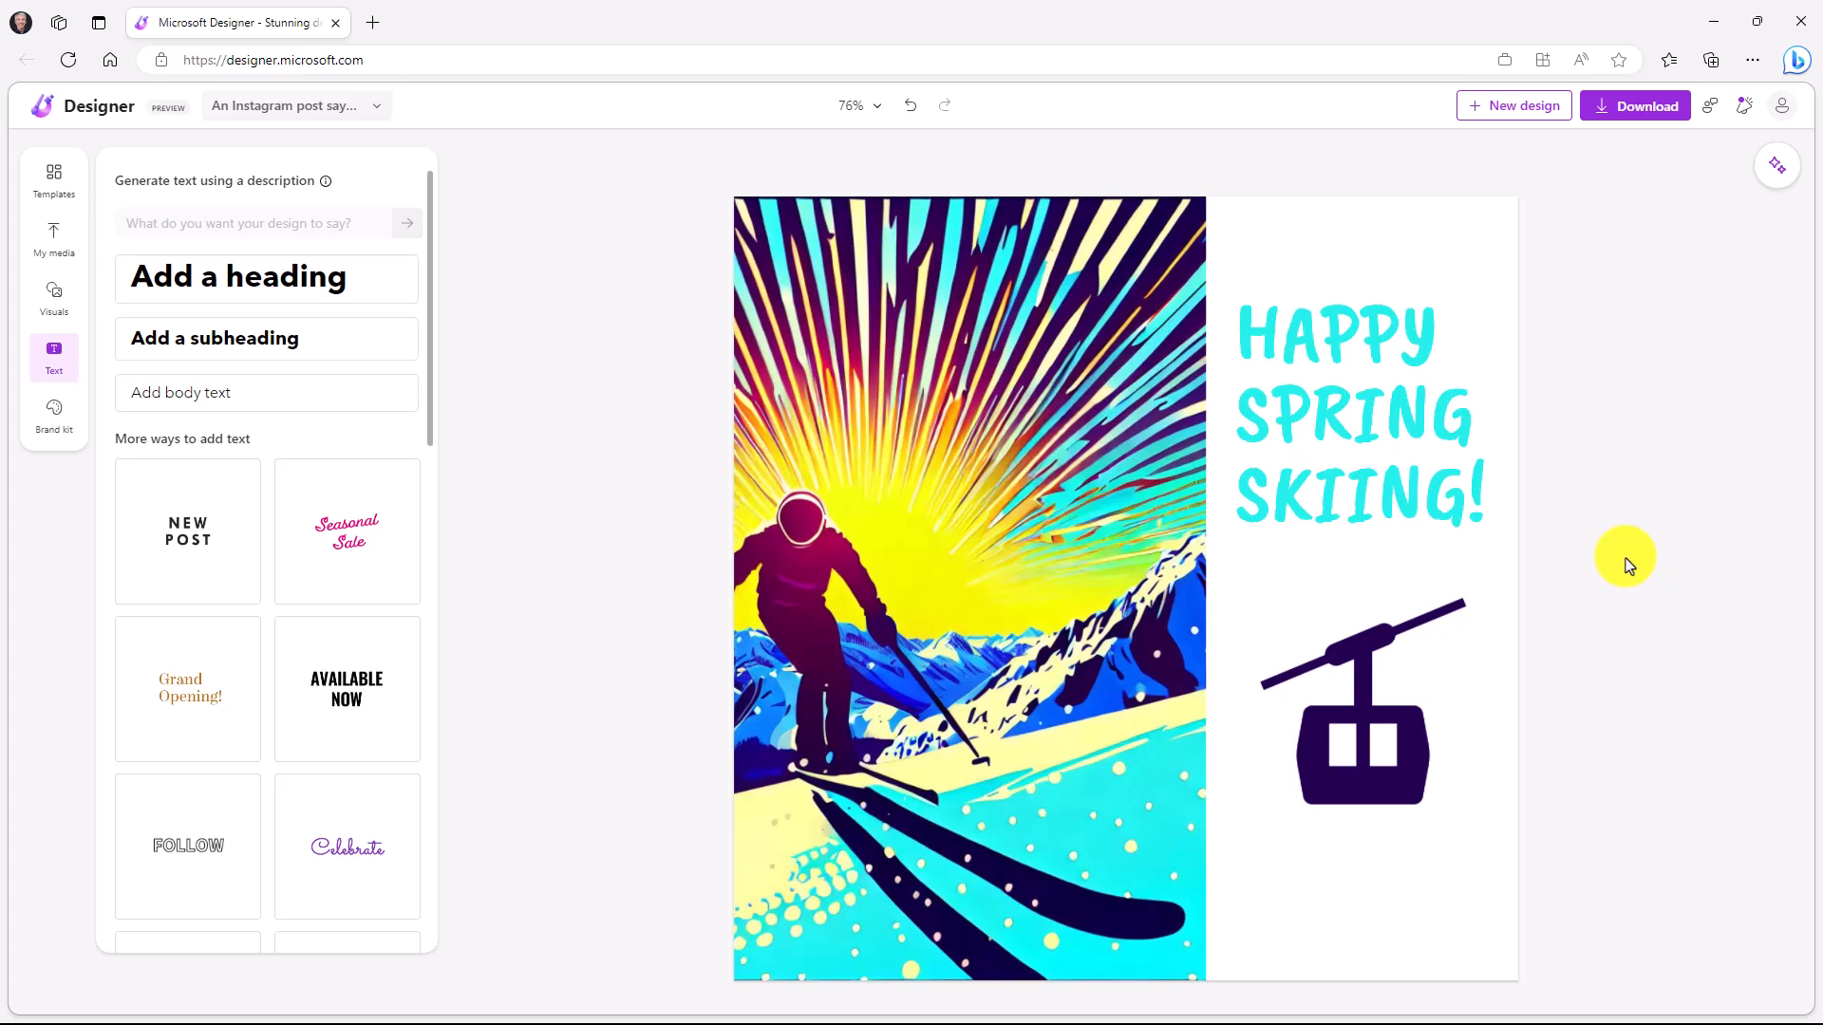
mouse_move(1762, 186)
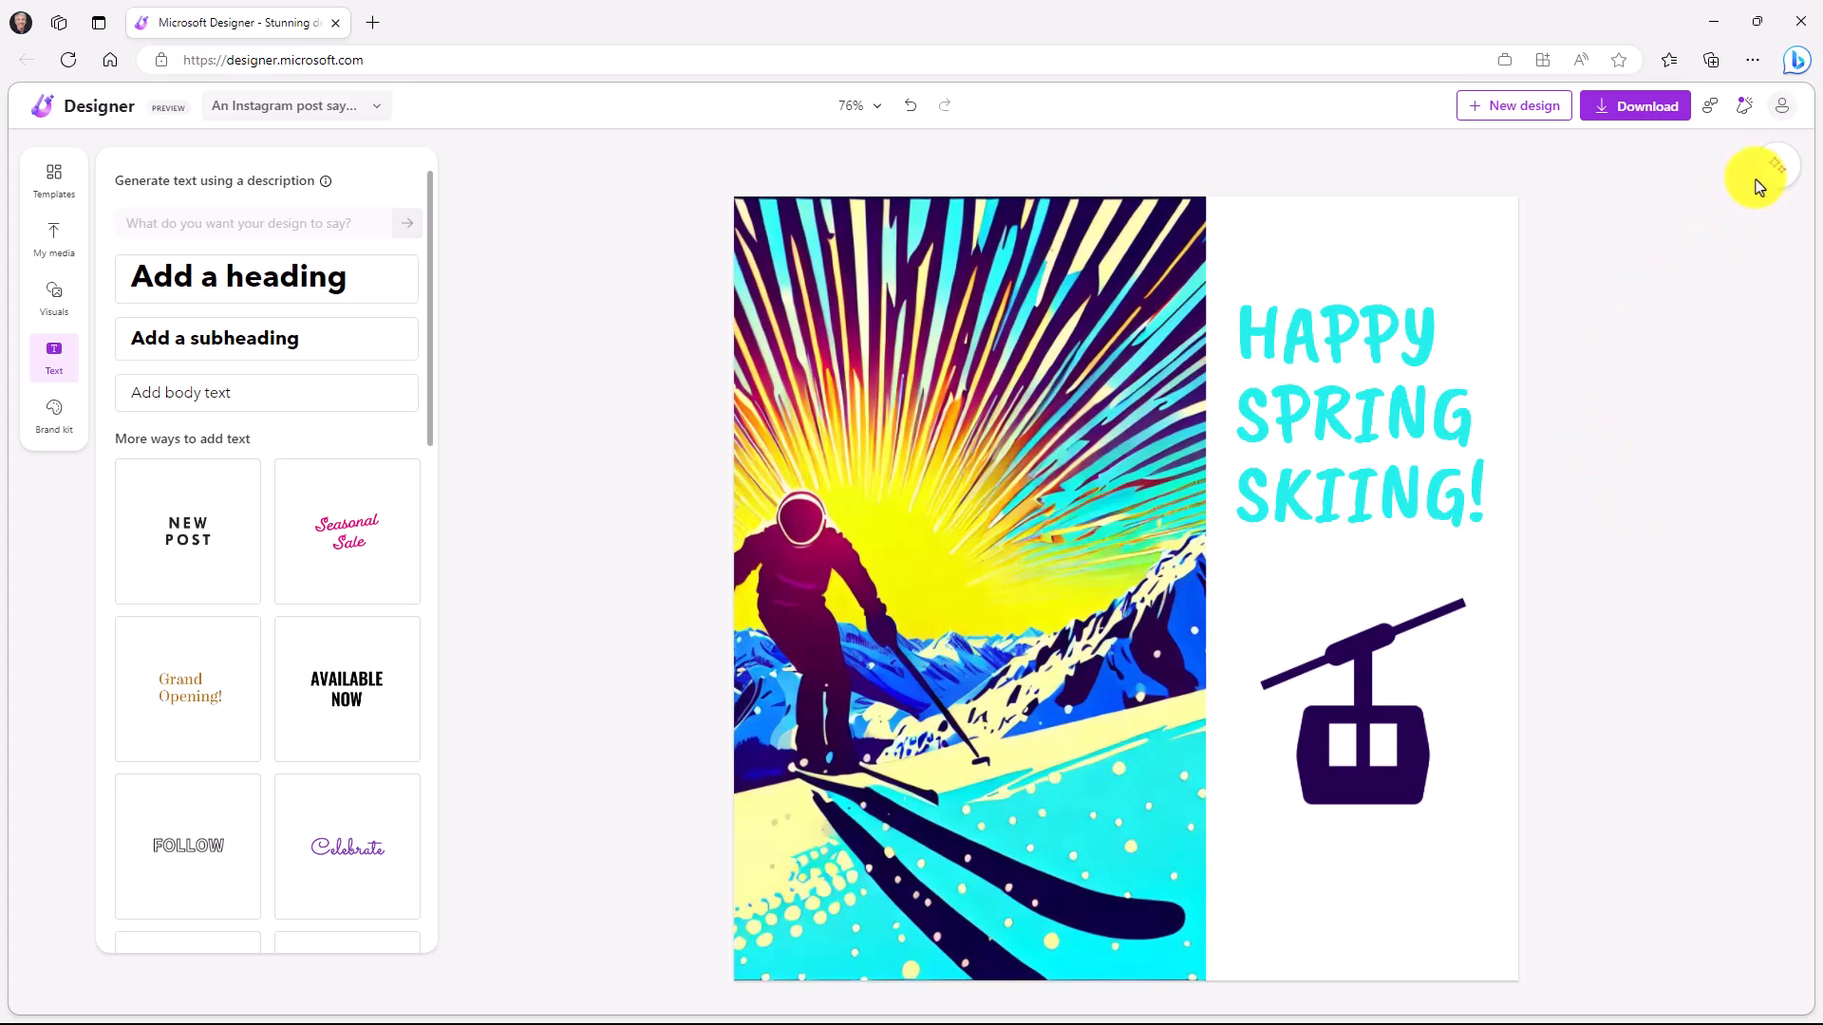
mouse_move(1777, 166)
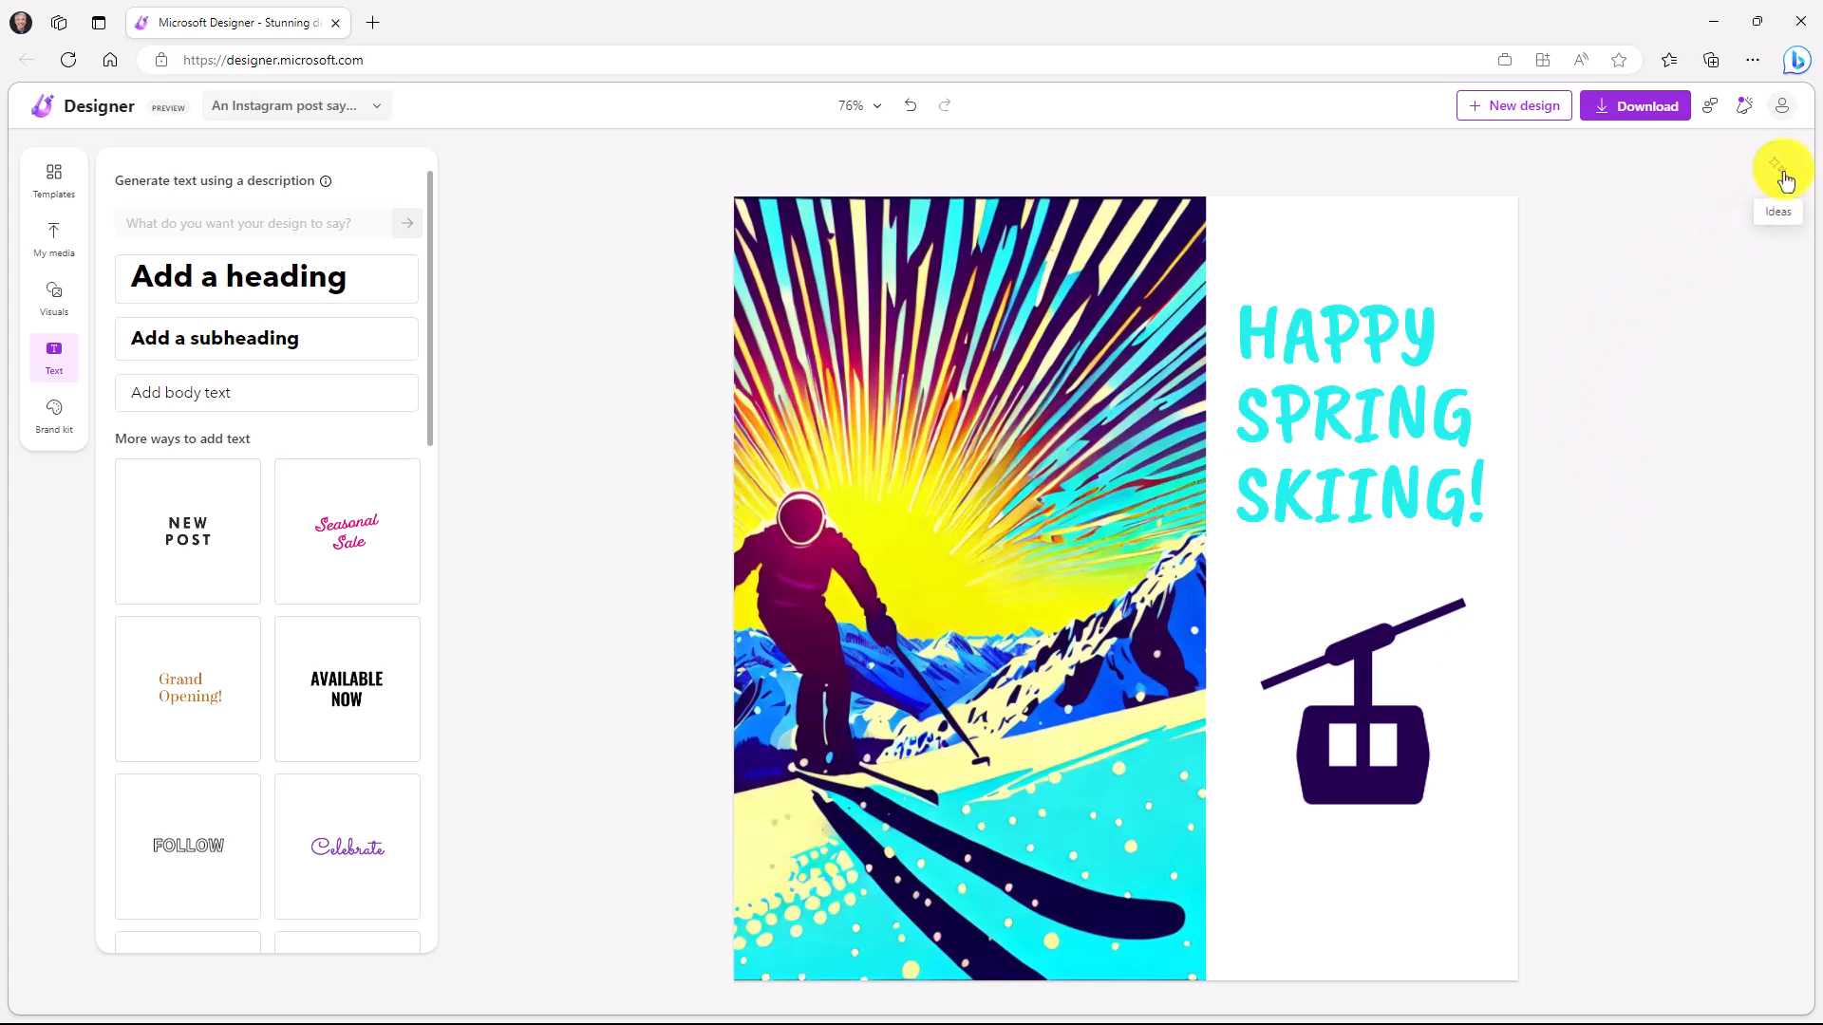
Show the Ideas pane with alternative layouts for the ski poster.
left_click(1778, 171)
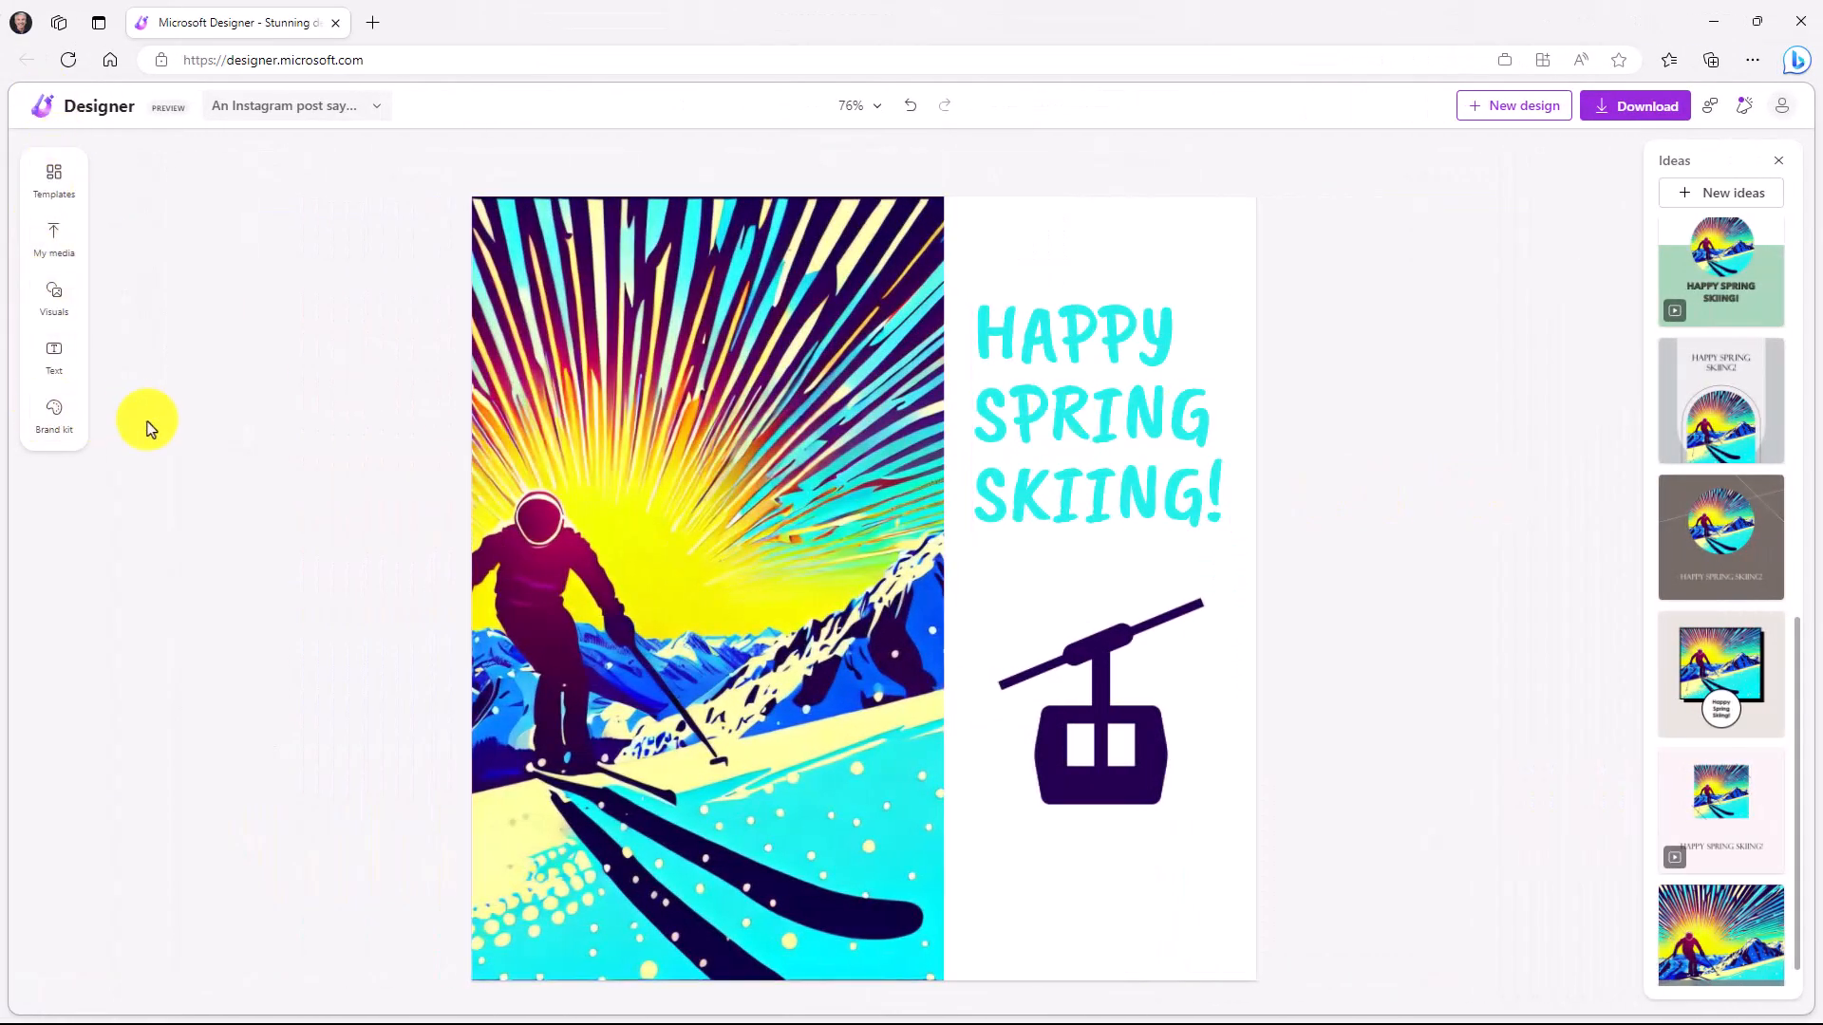
Browse brand kit presets, start a custom brand kit and generate its colour palettes.
left_click(54, 414)
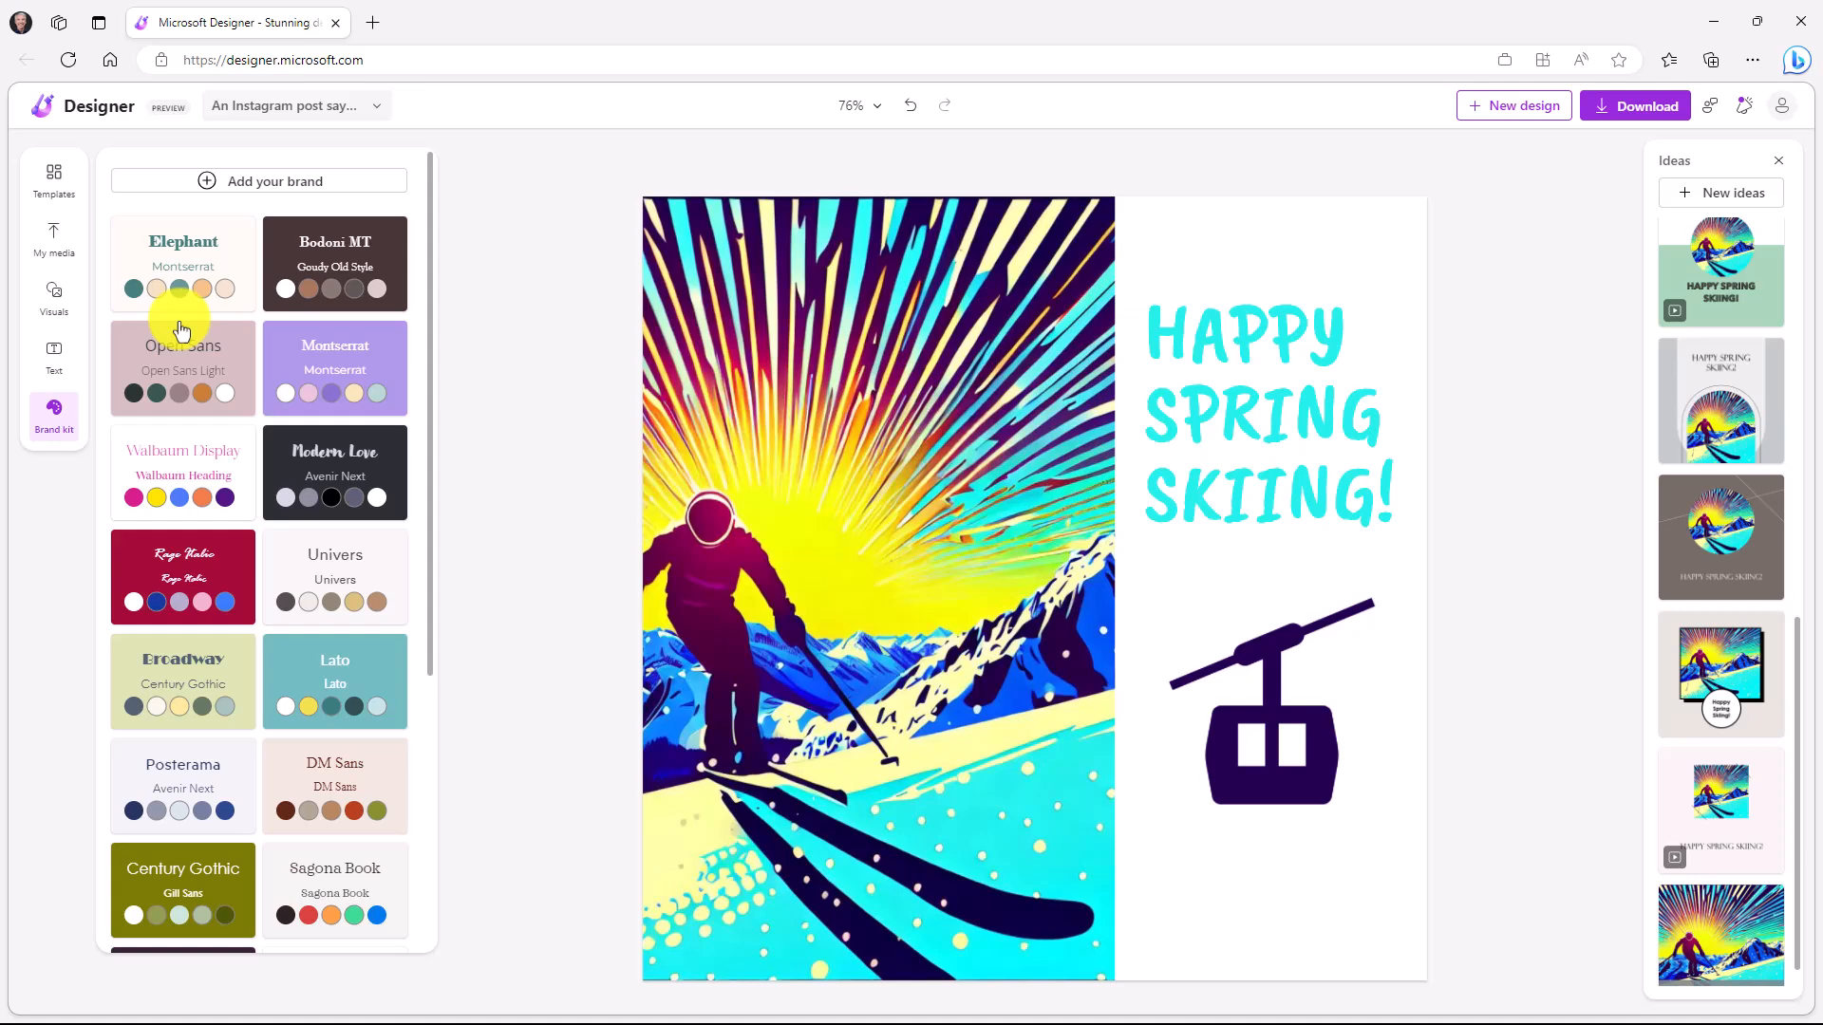
scroll("down", 3)
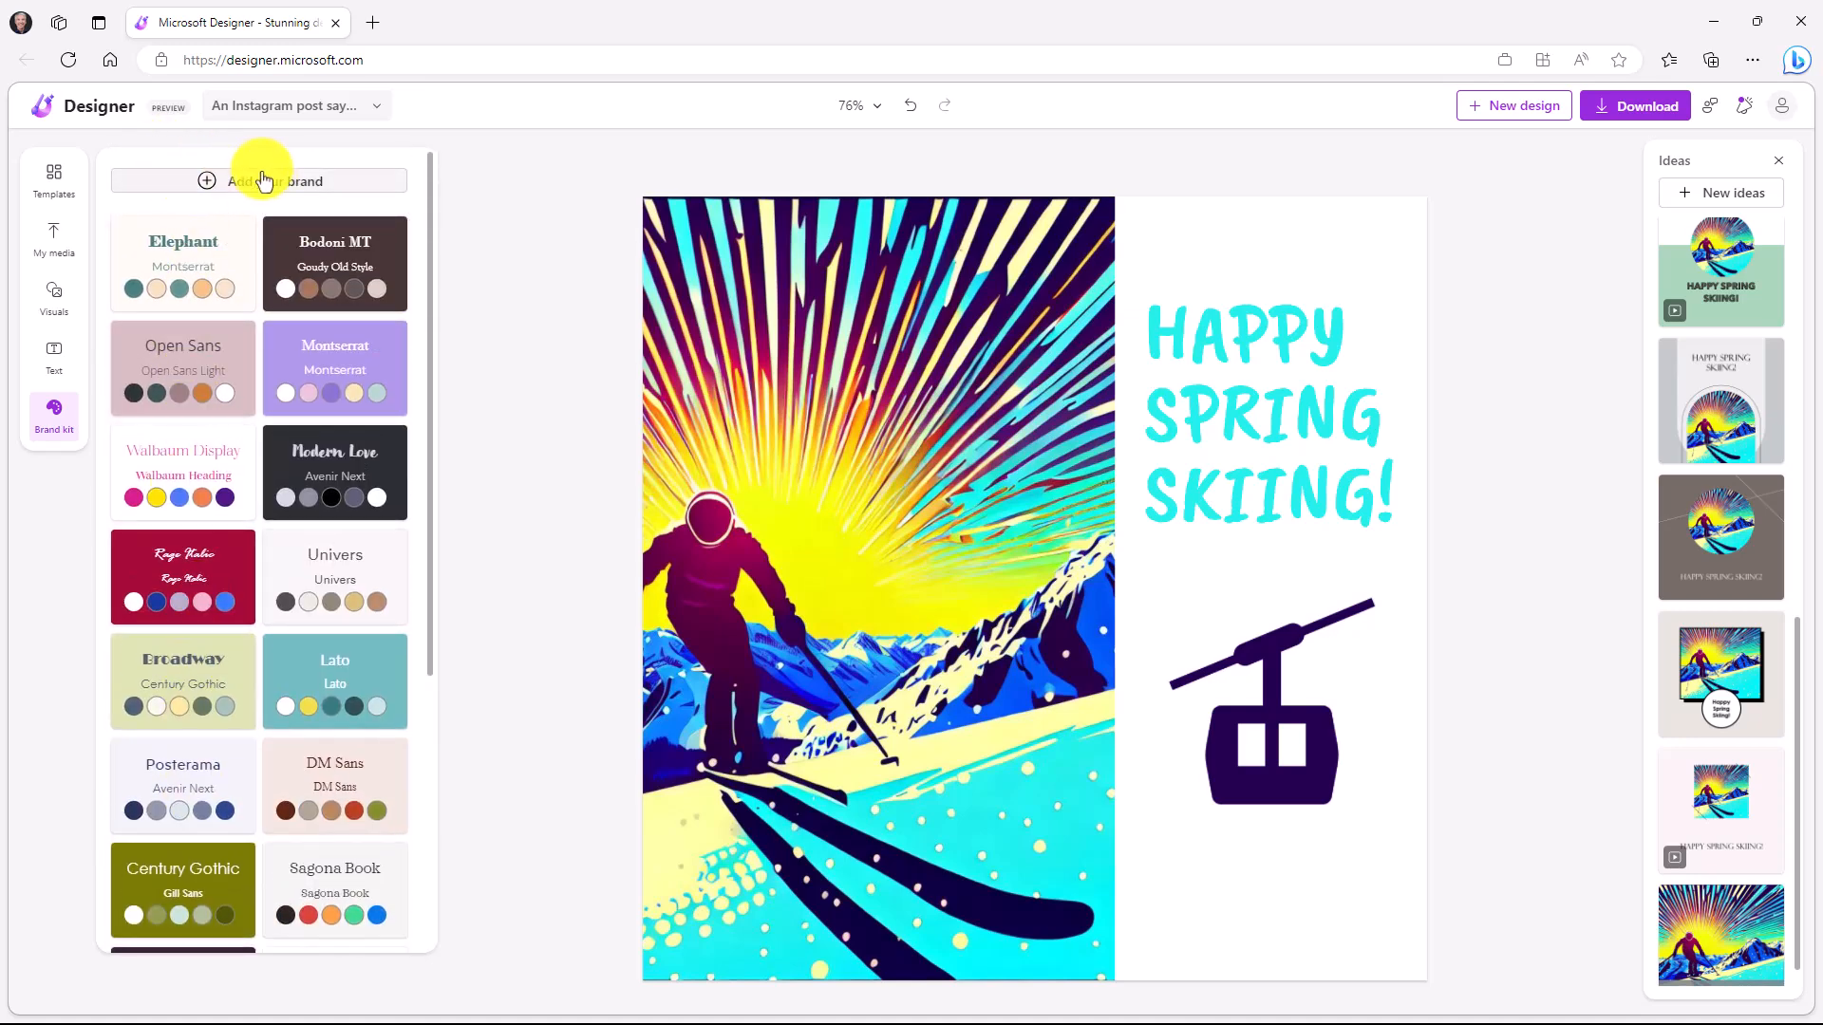
left_click(256, 181)
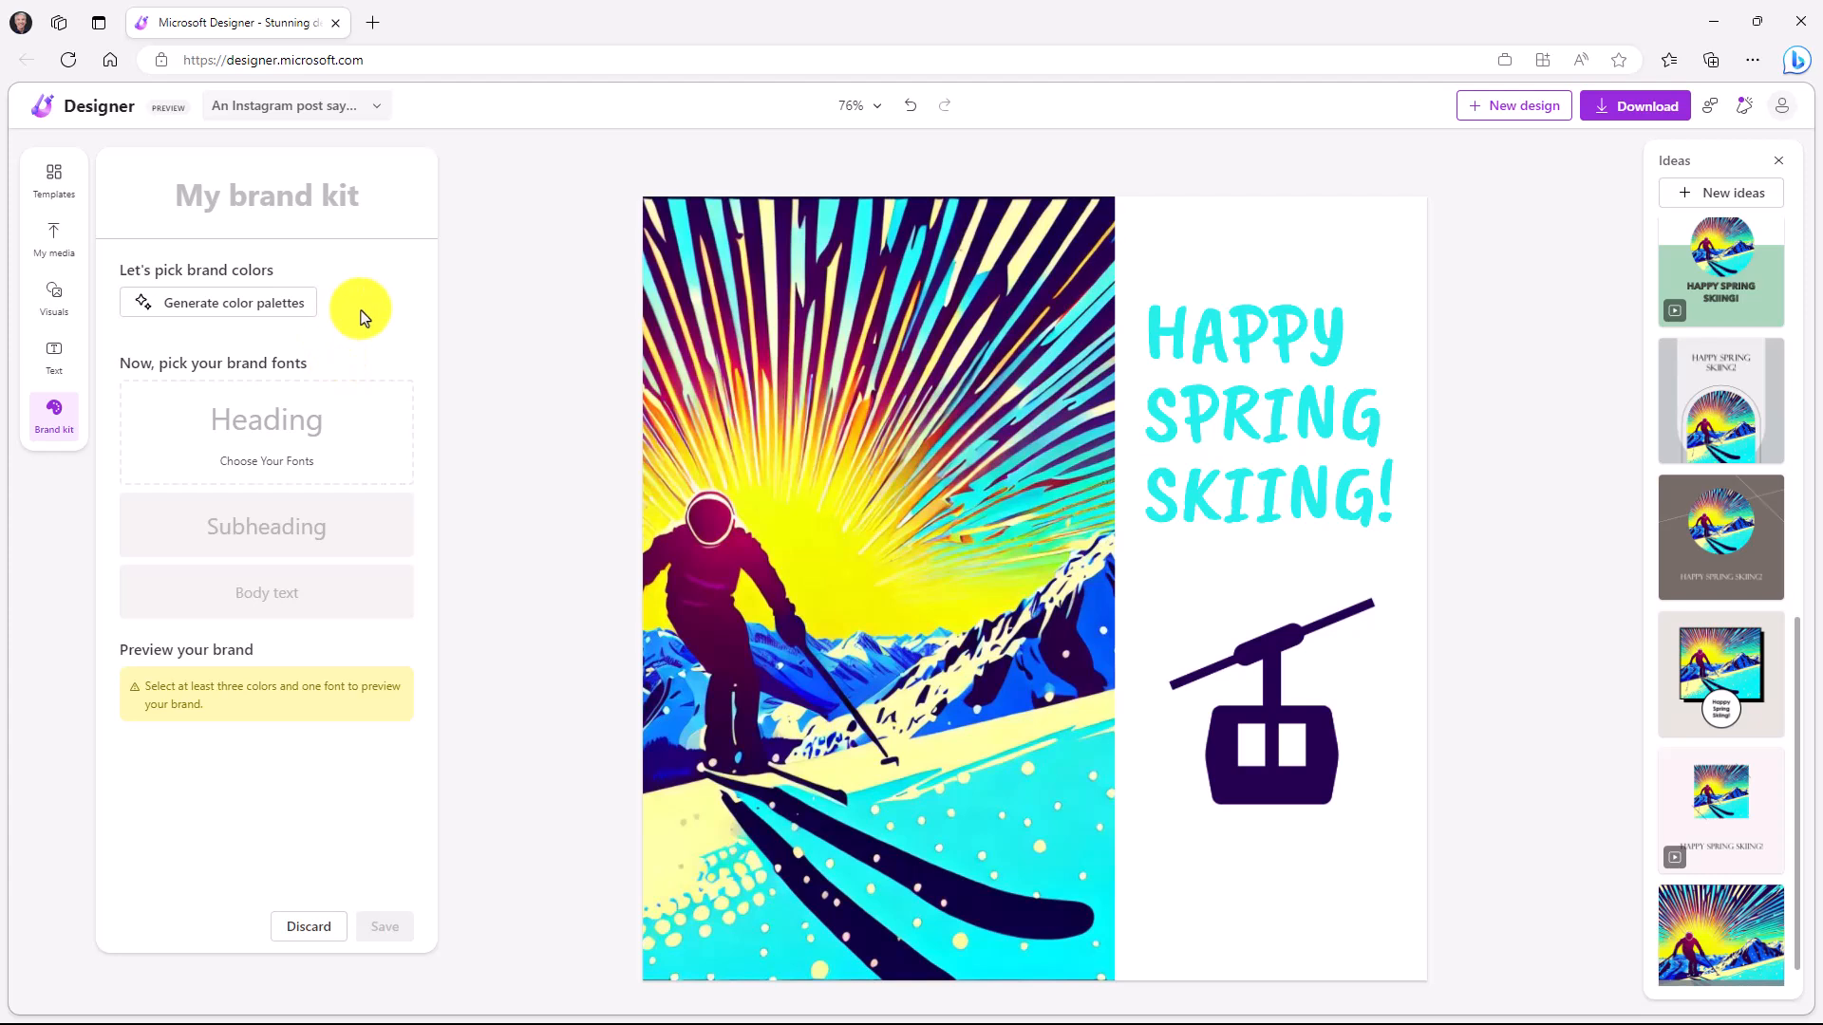
mouse_move(251, 324)
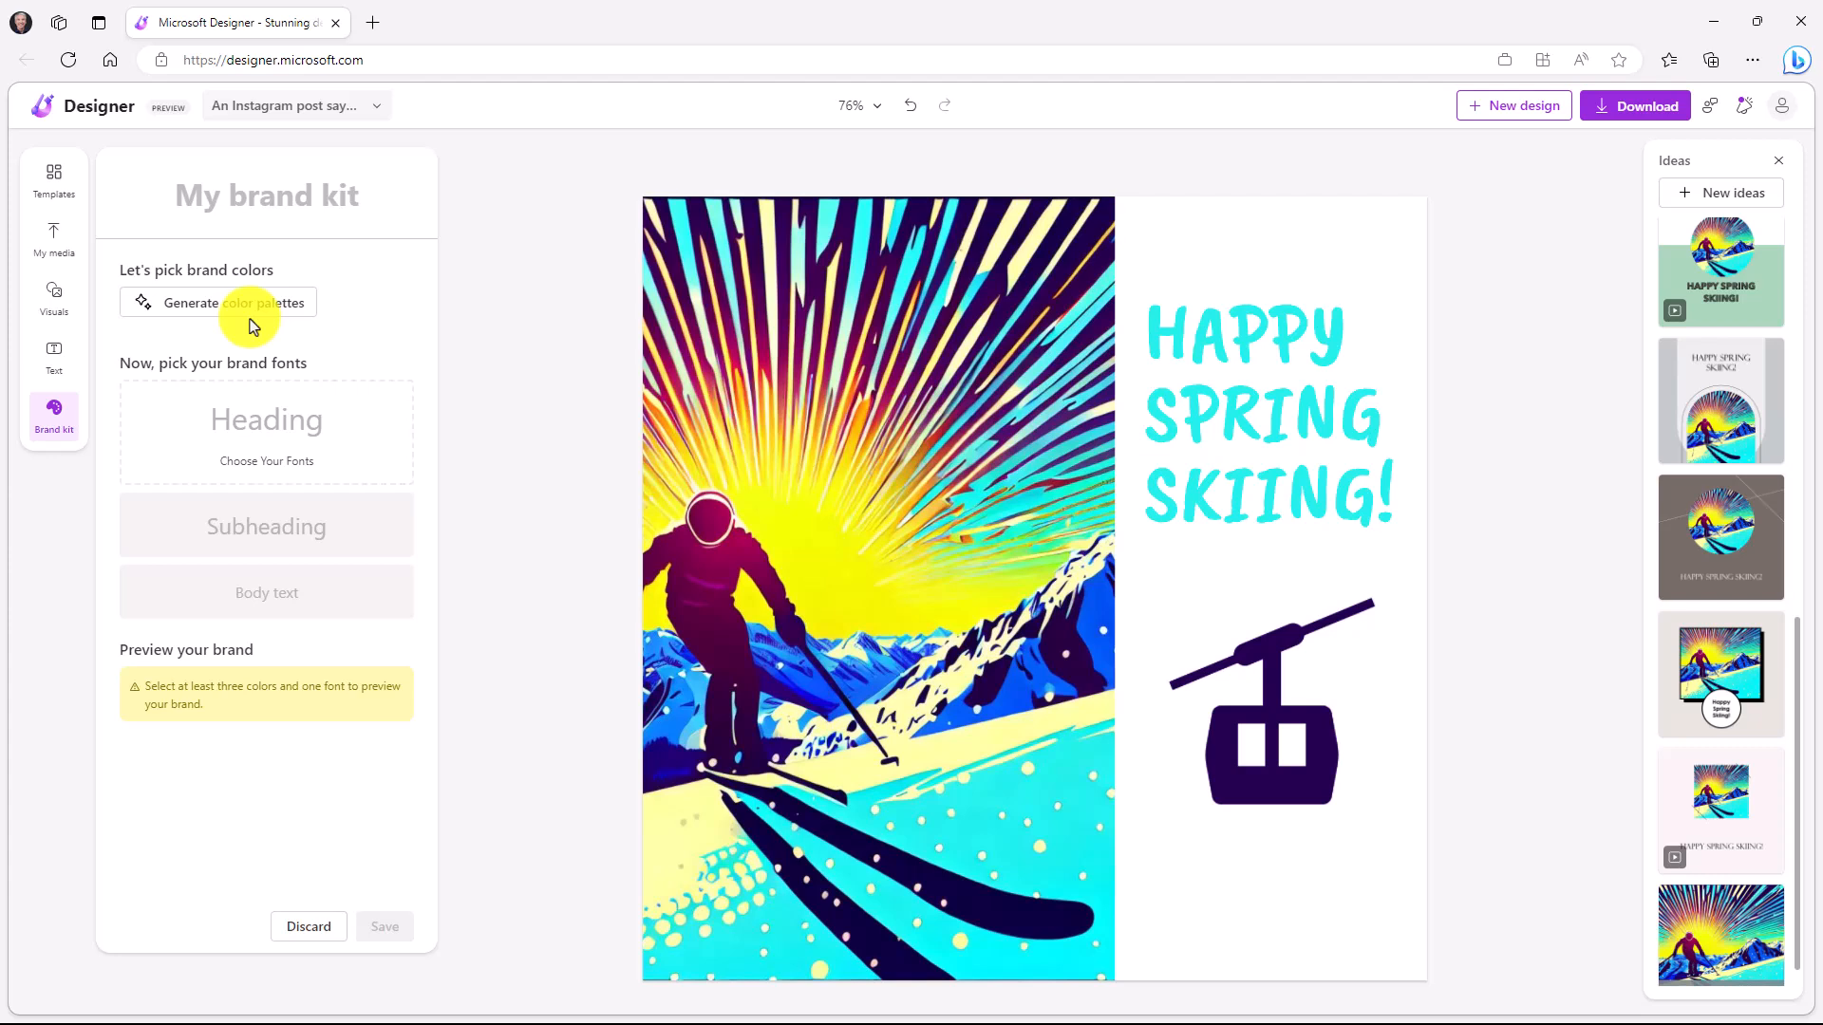
left_click(53, 416)
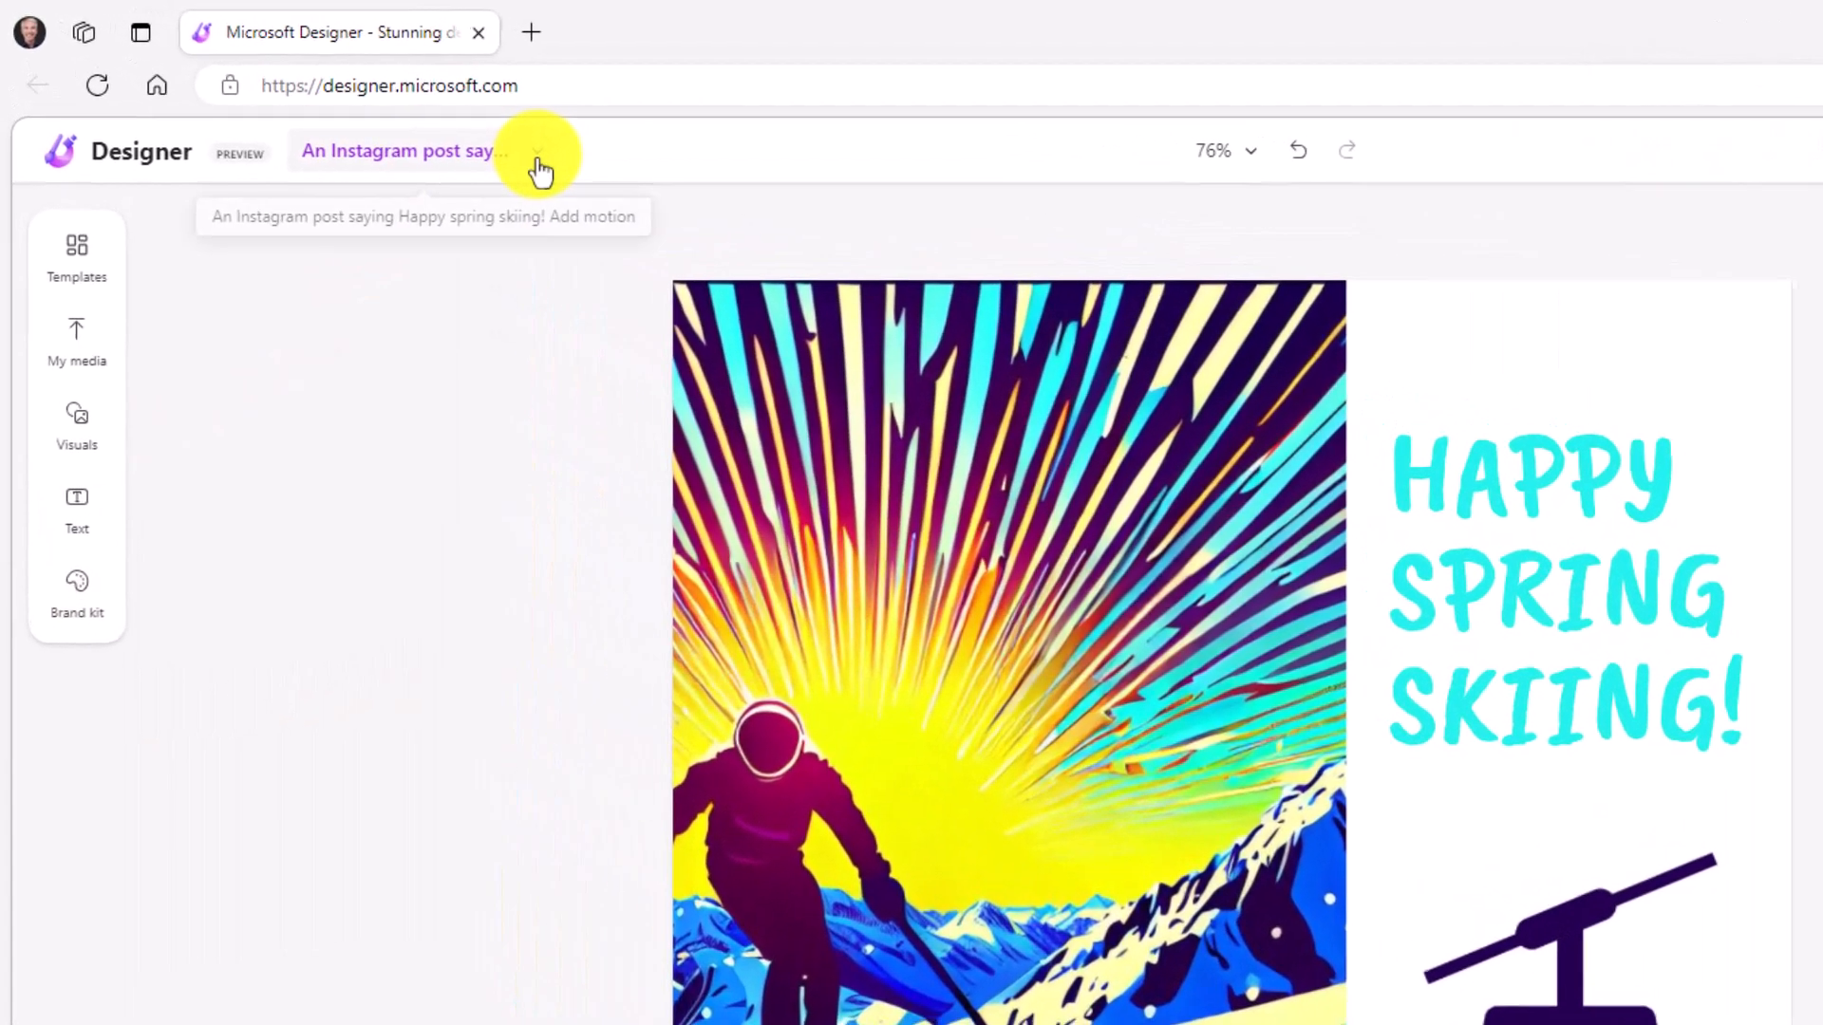
Rename the design to 'Spring Skiing' and return to the editor tab.
left_click(538, 152)
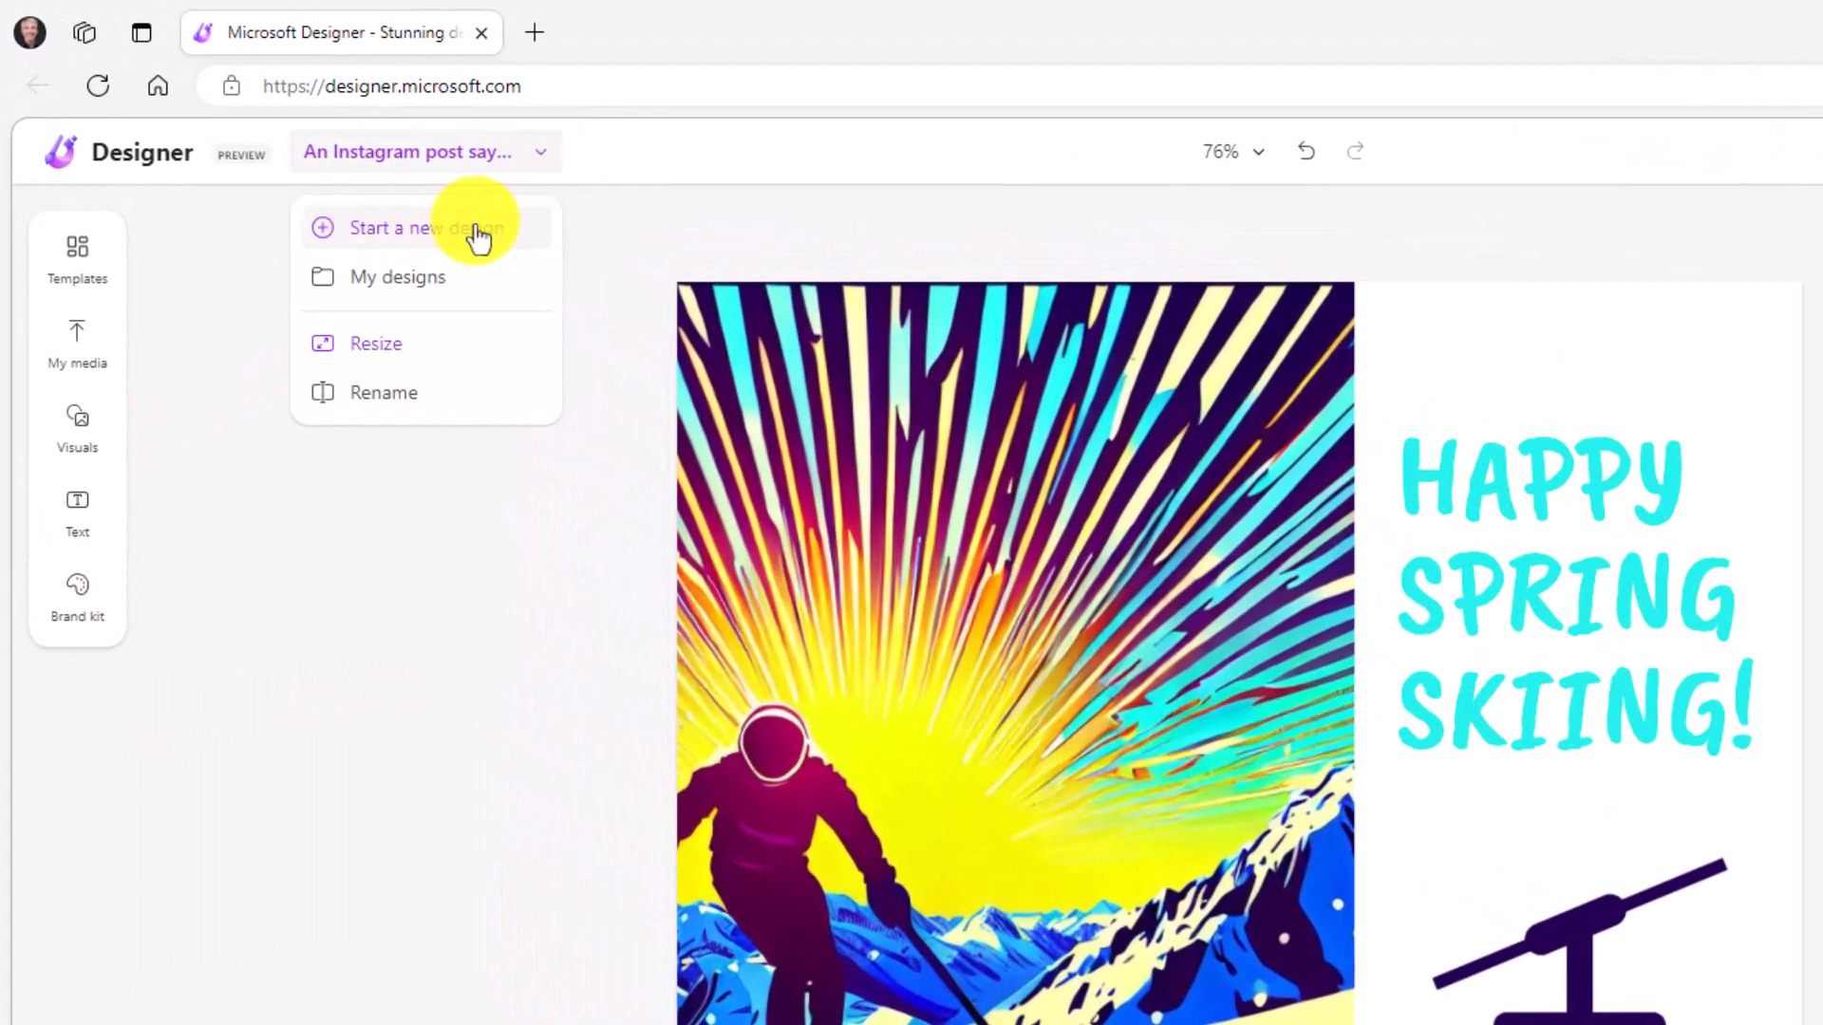
mouse_move(466, 285)
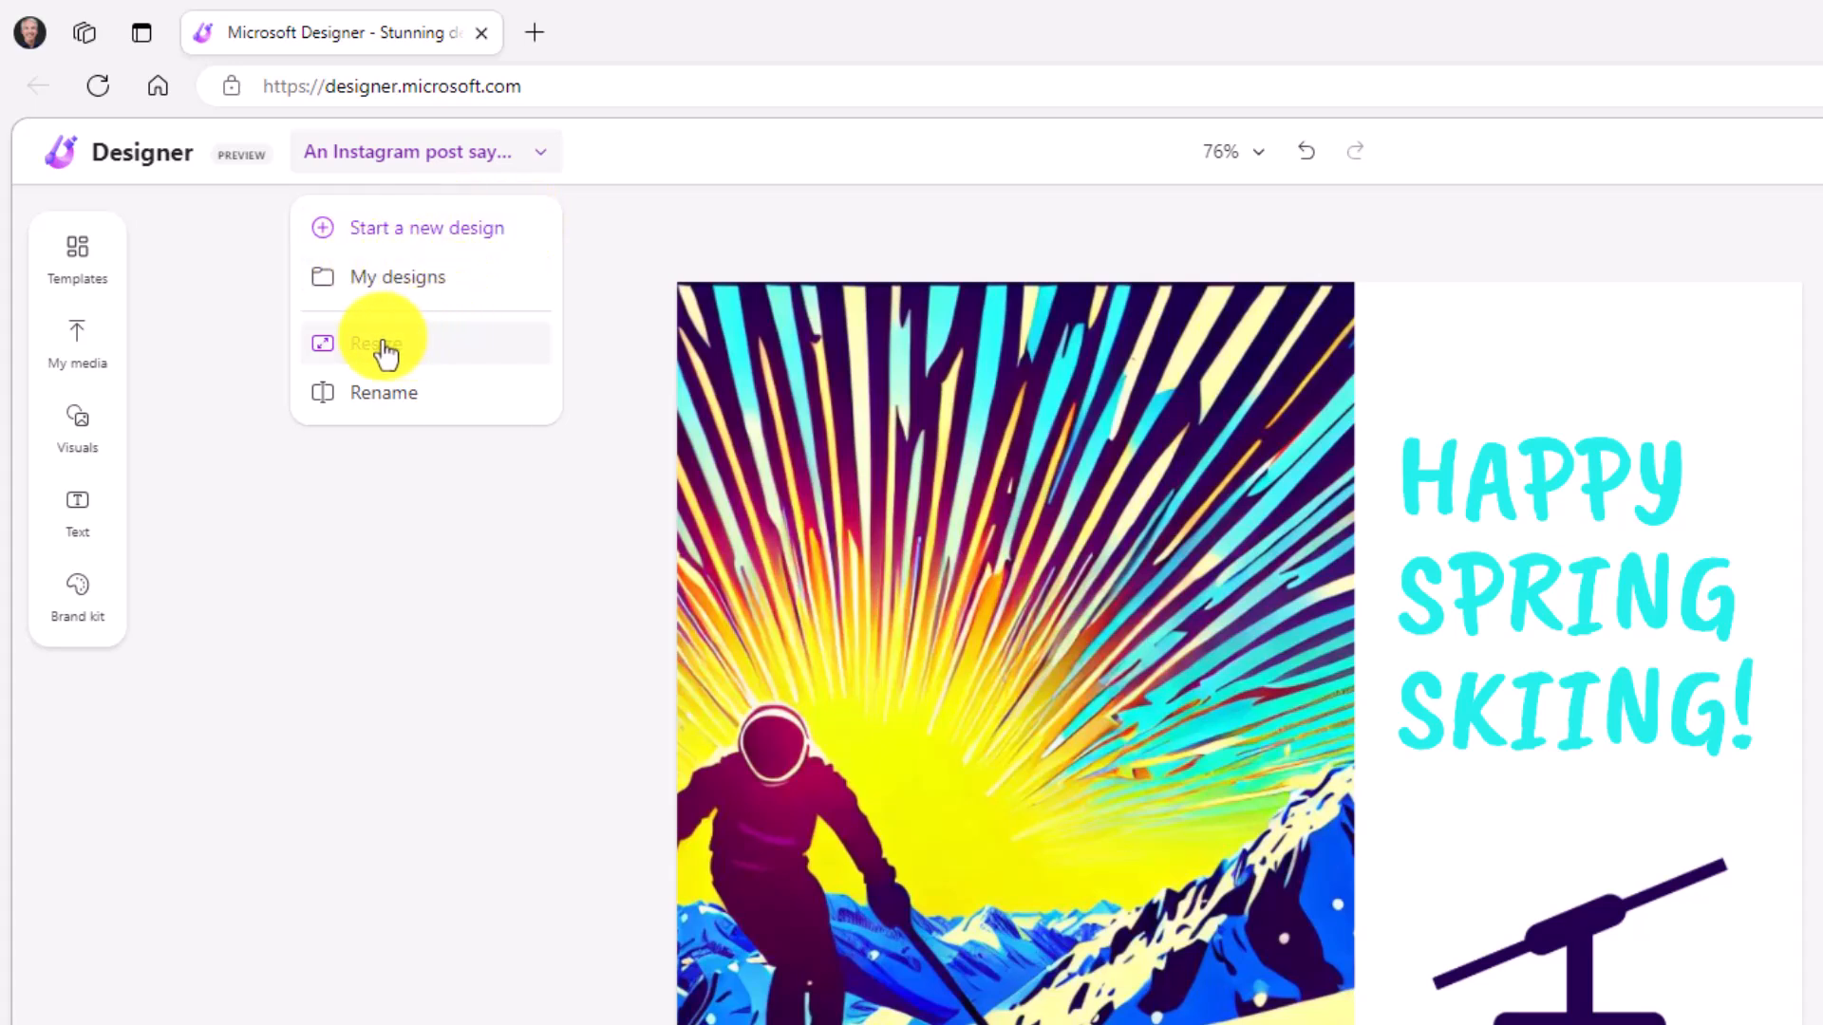
mouse_move(401, 407)
type("Spring Skiing")
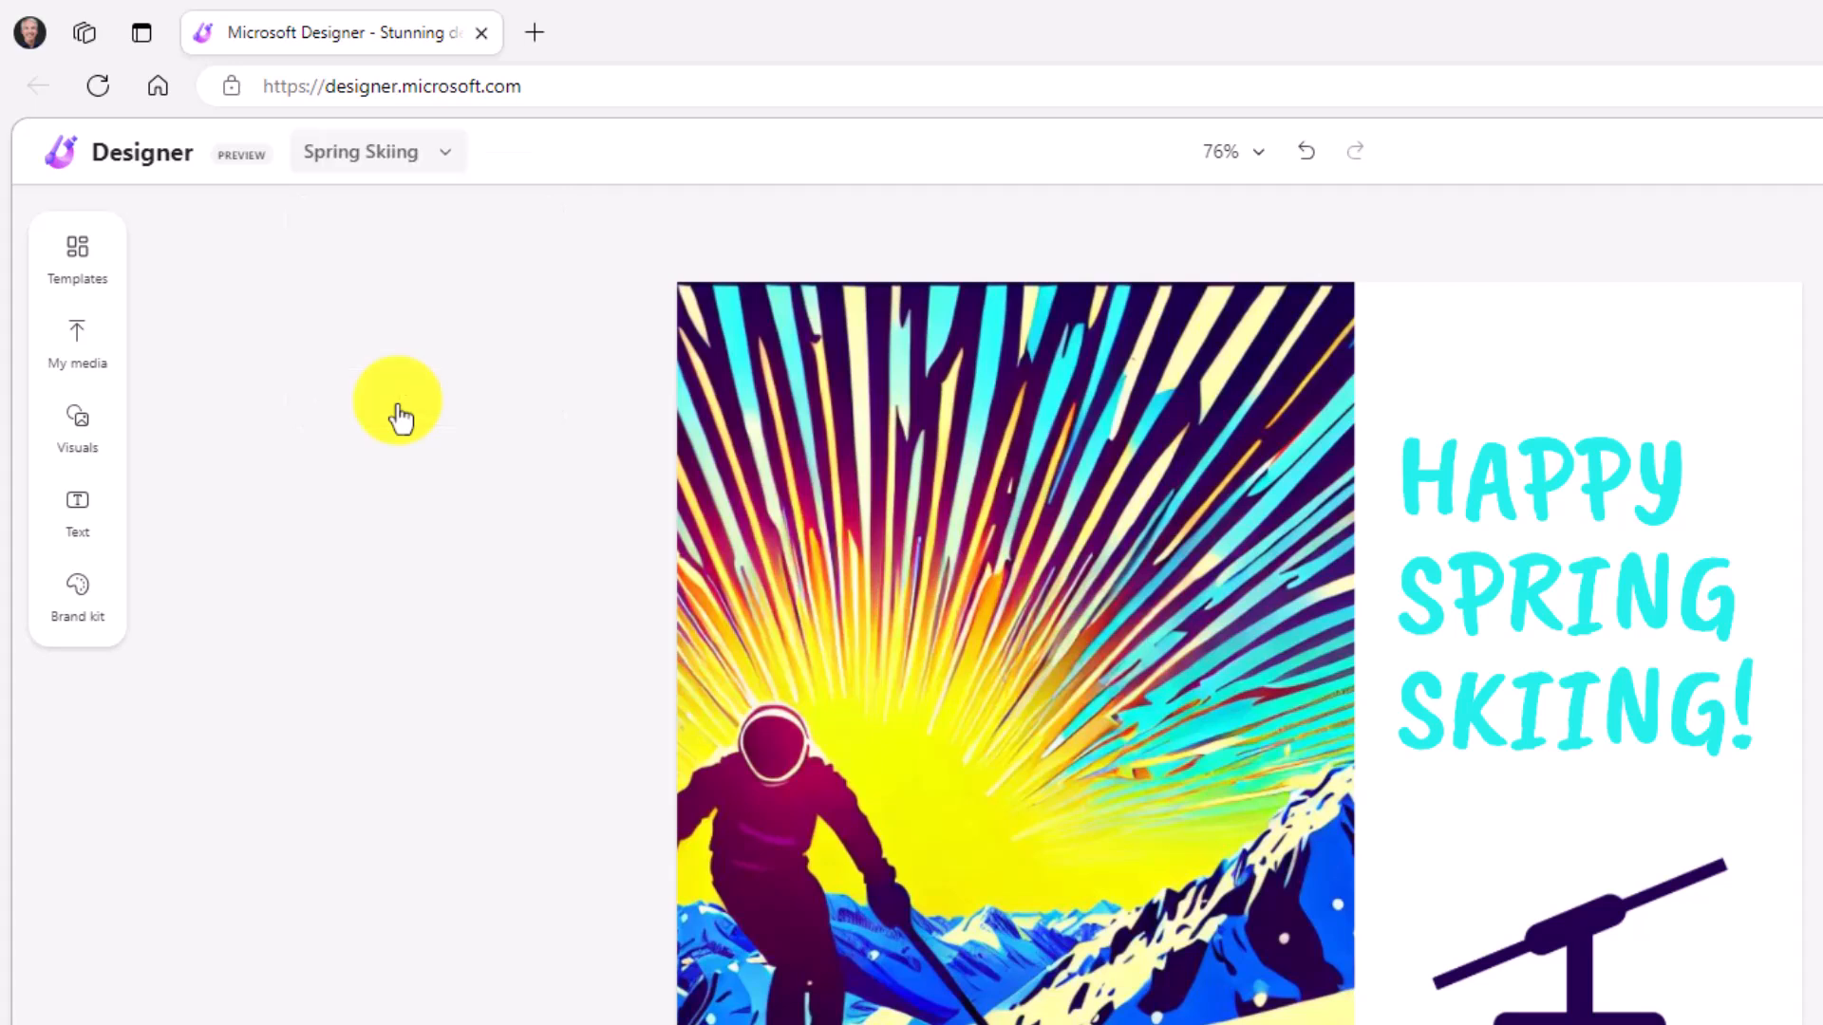
left_click(444, 152)
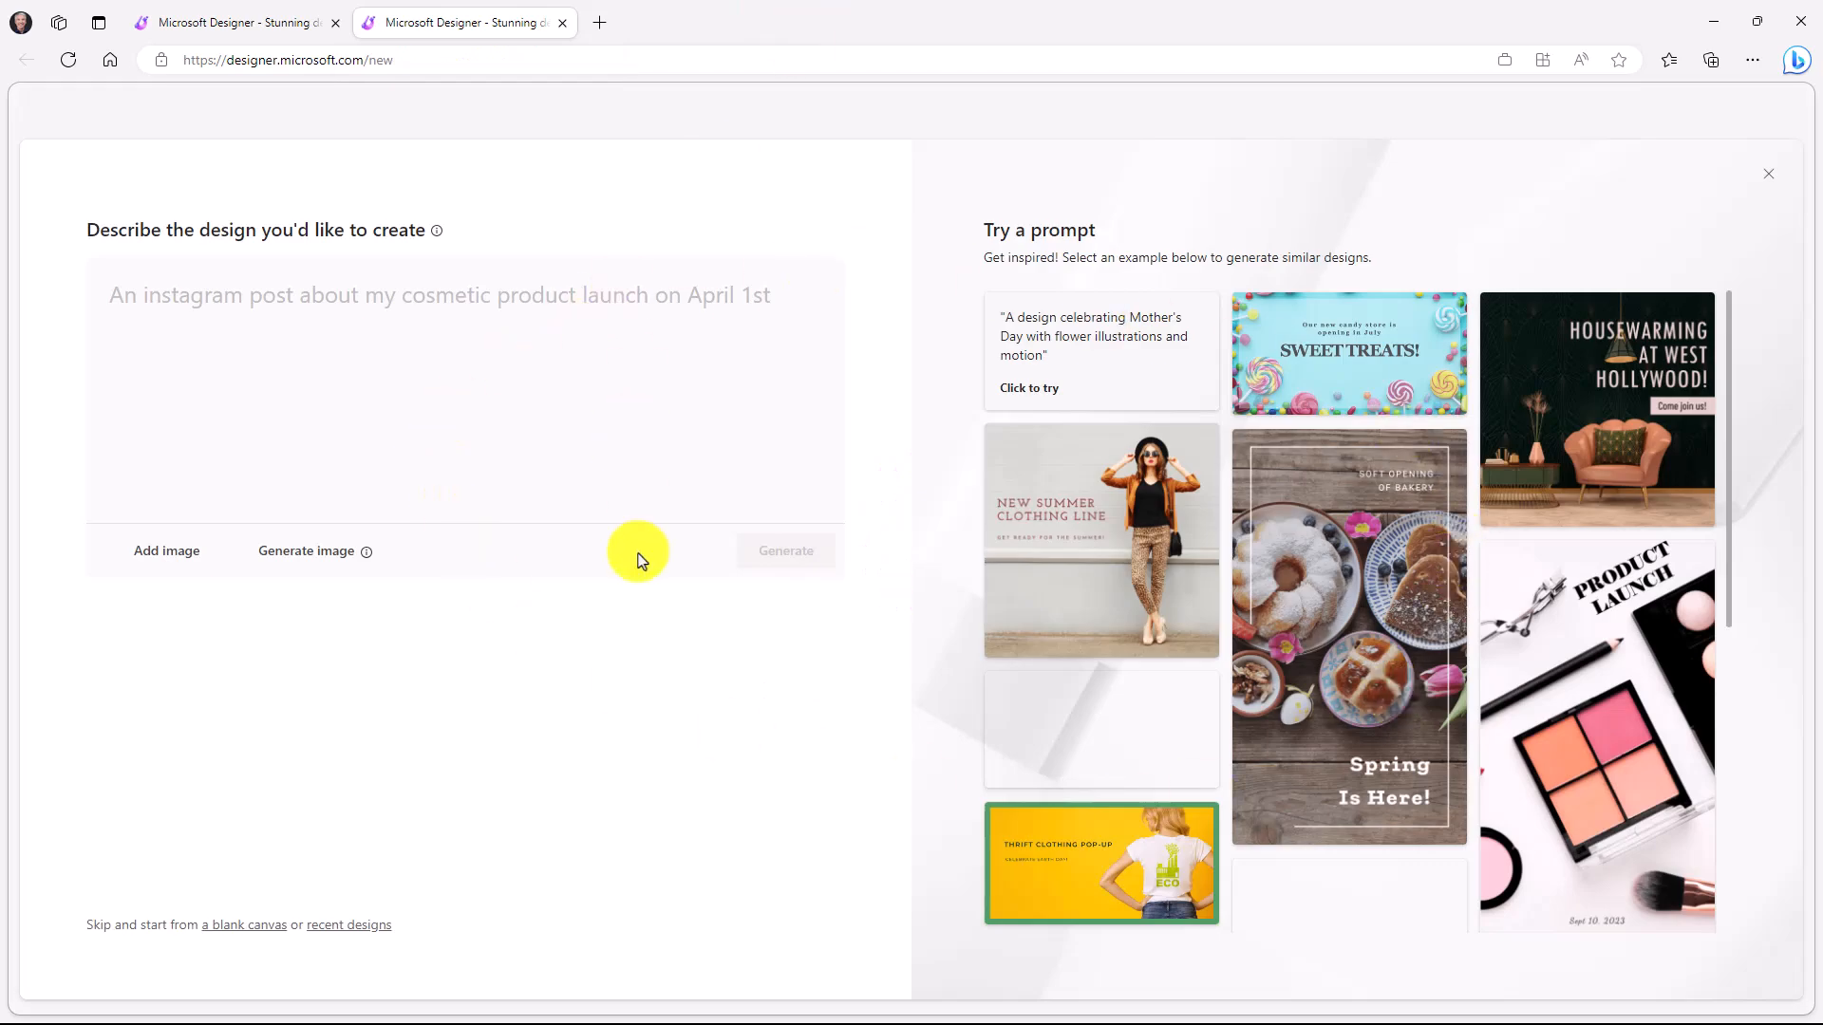
left_click(226, 23)
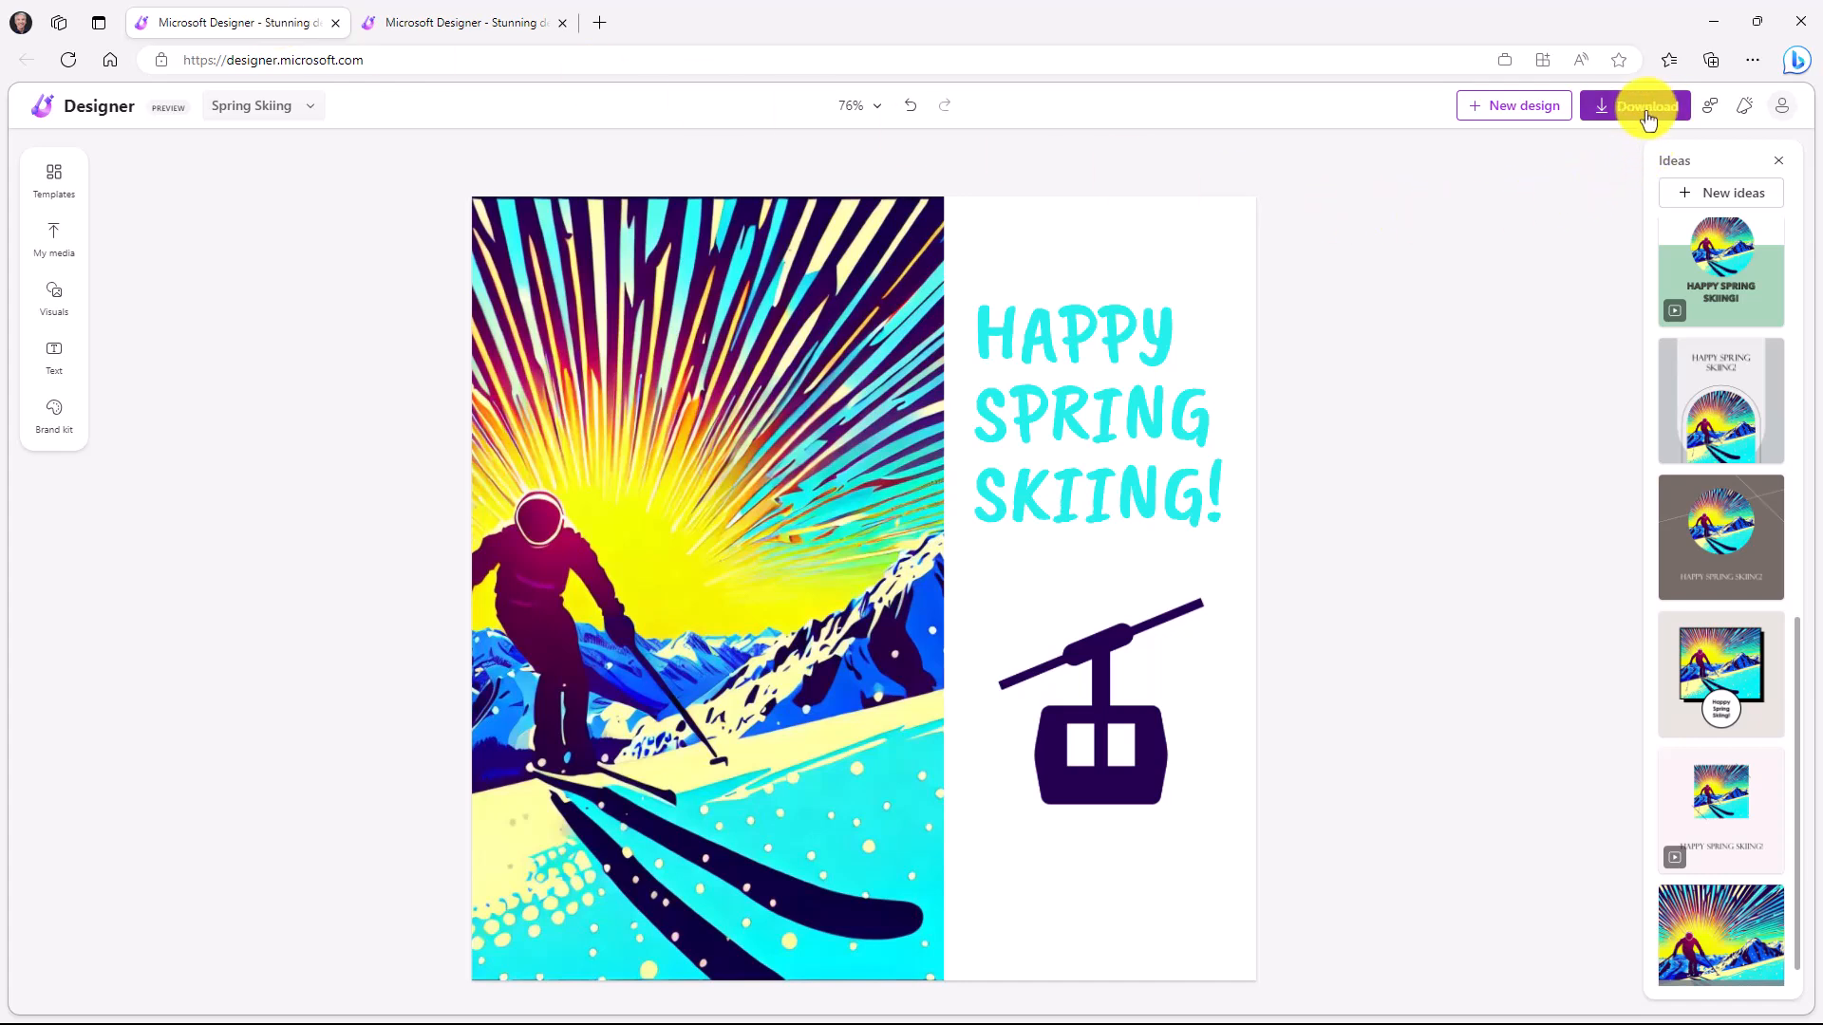
Download the Spring Skiing post as a PNG (Recommended) image.
left_click(1633, 106)
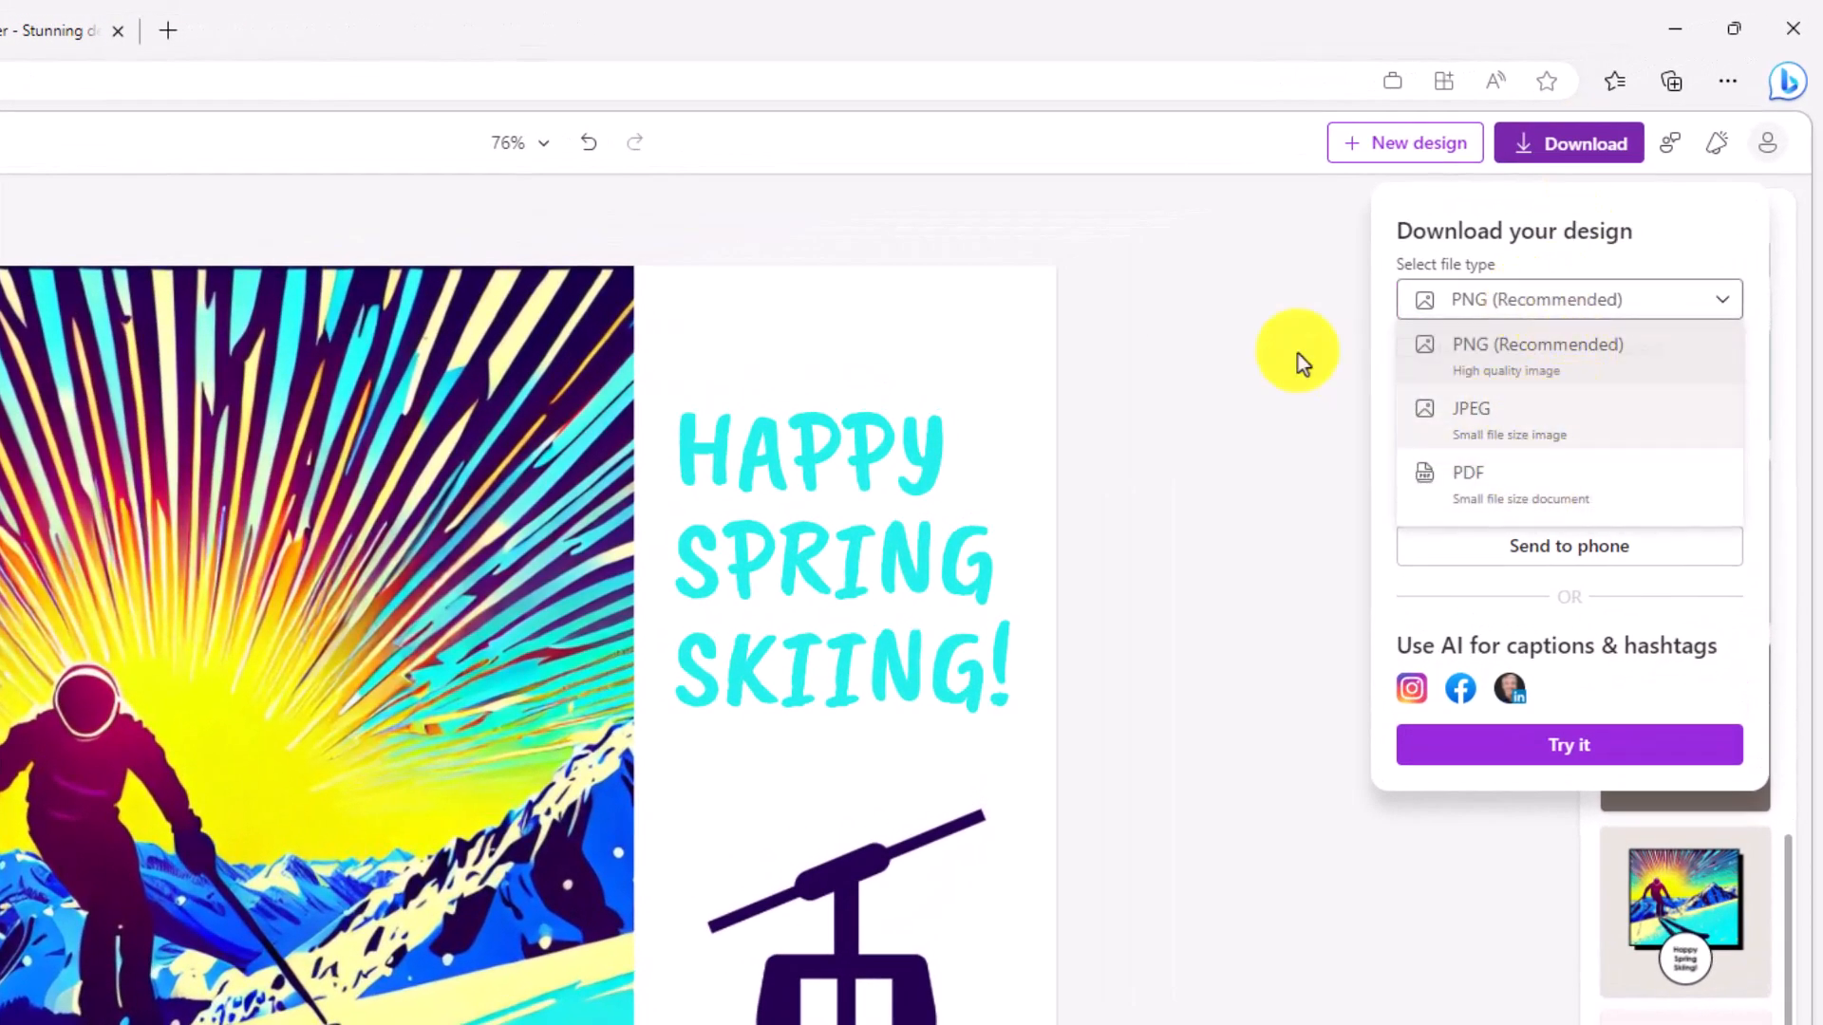
left_click(1536, 344)
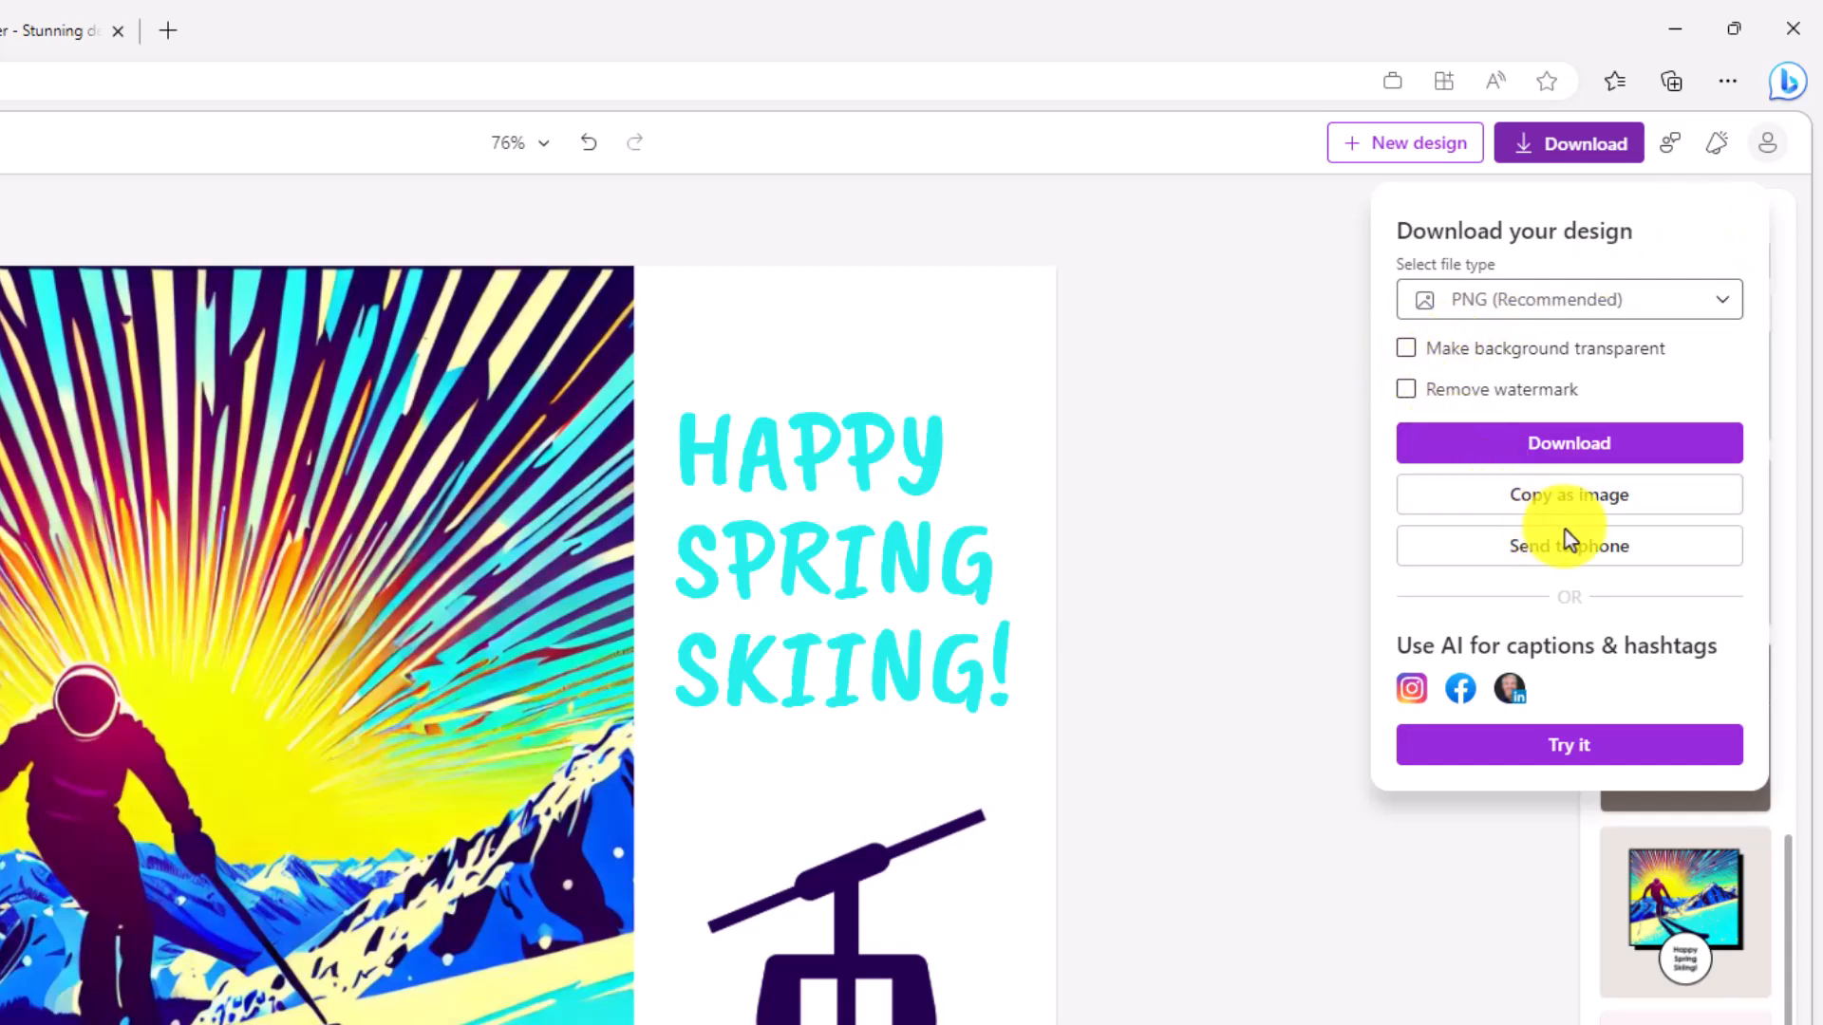
mouse_move(1568, 494)
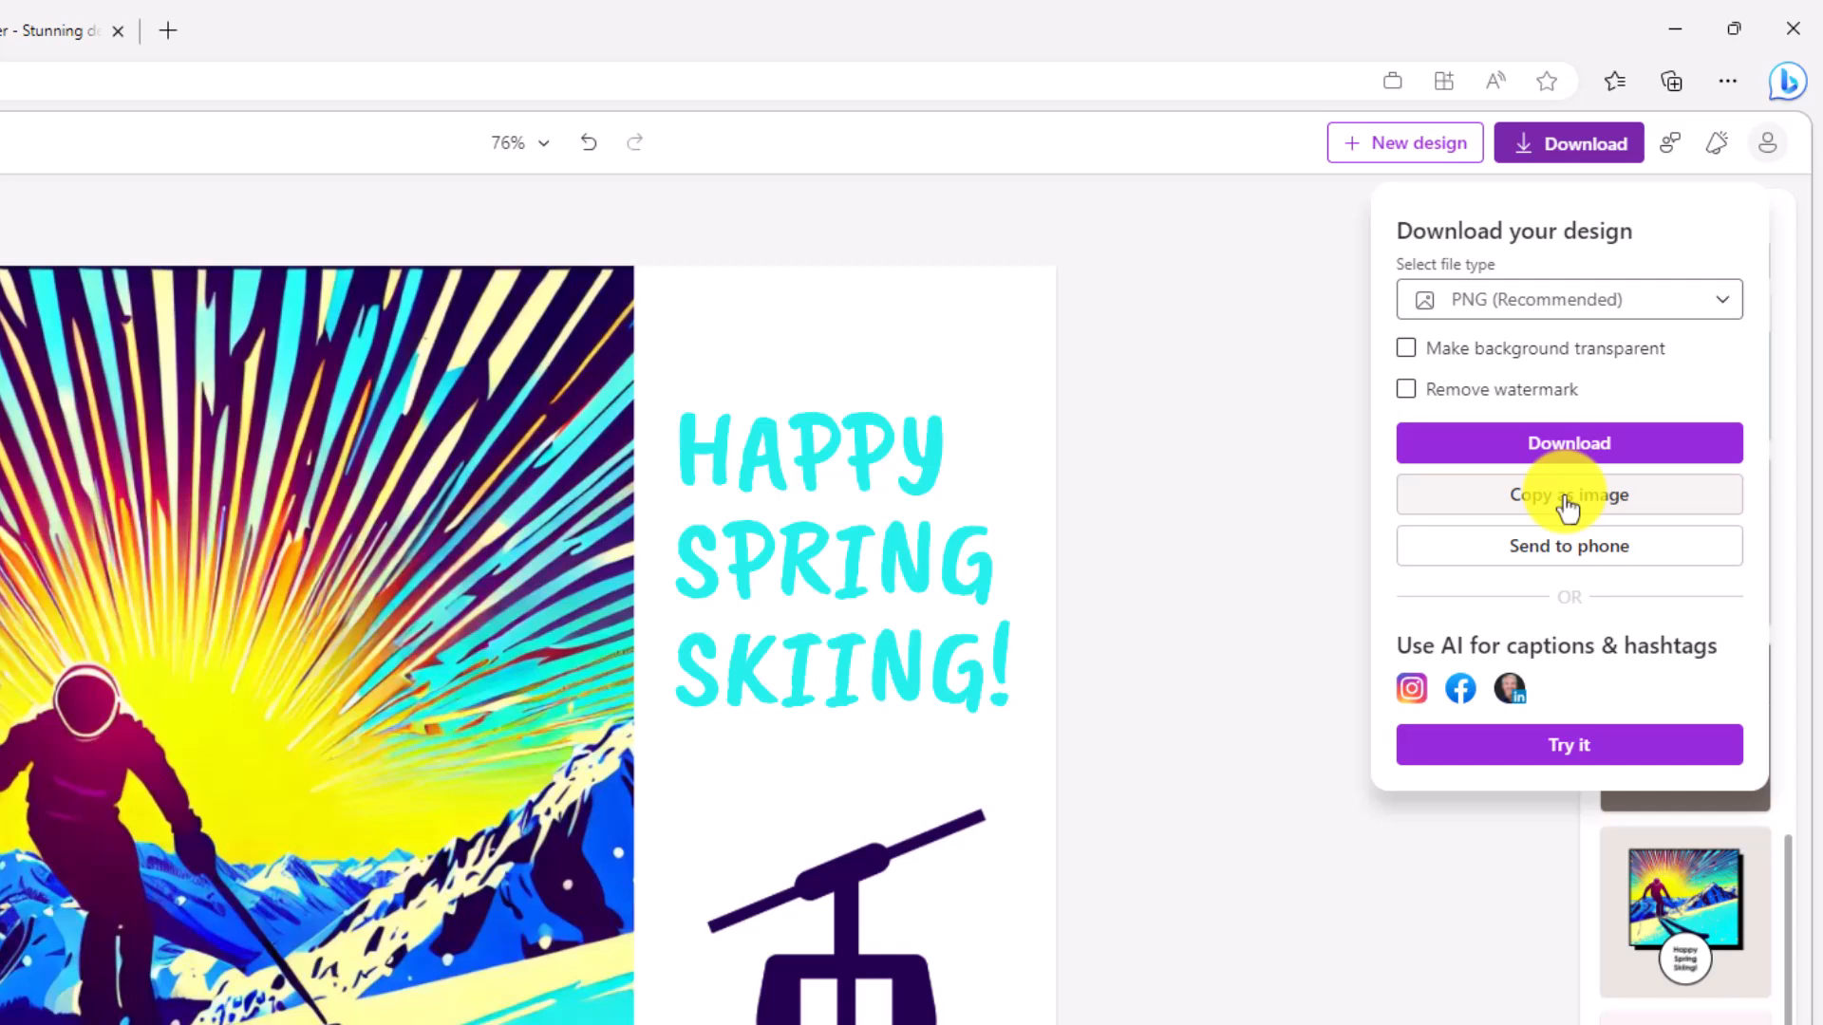
mouse_move(1407, 657)
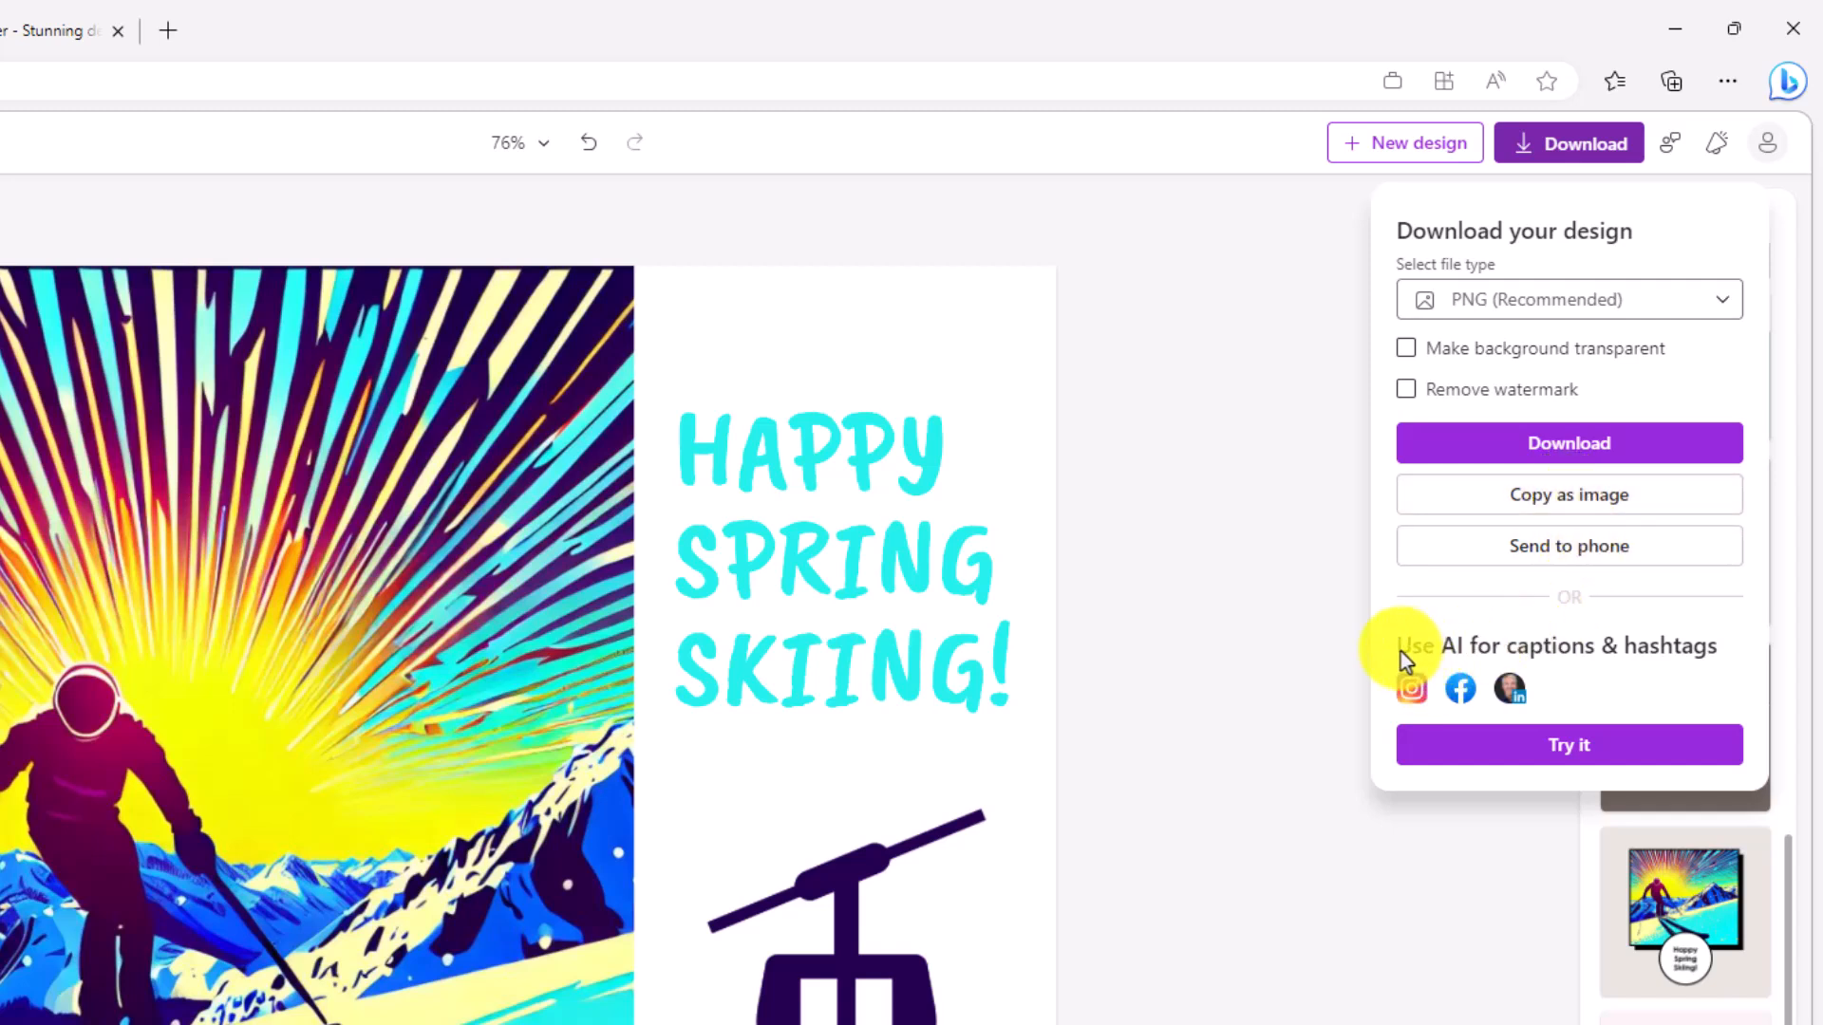
mouse_move(1584, 690)
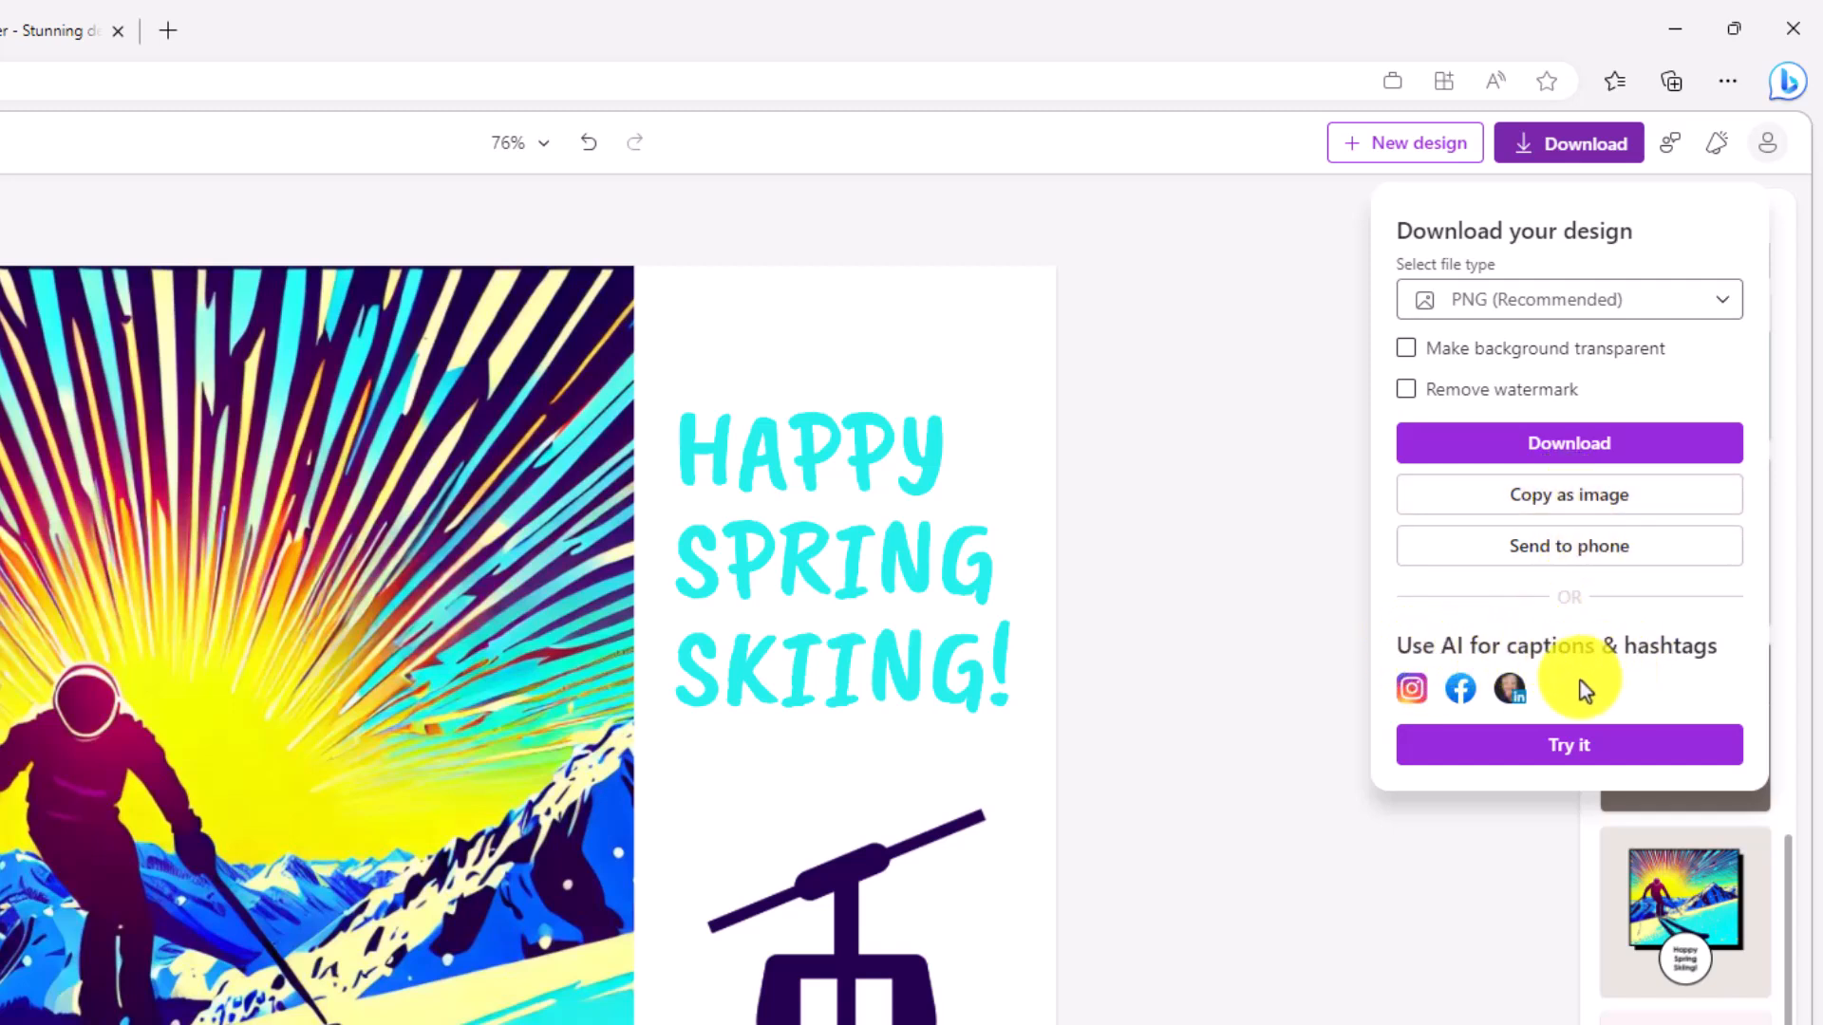
mouse_move(1411, 688)
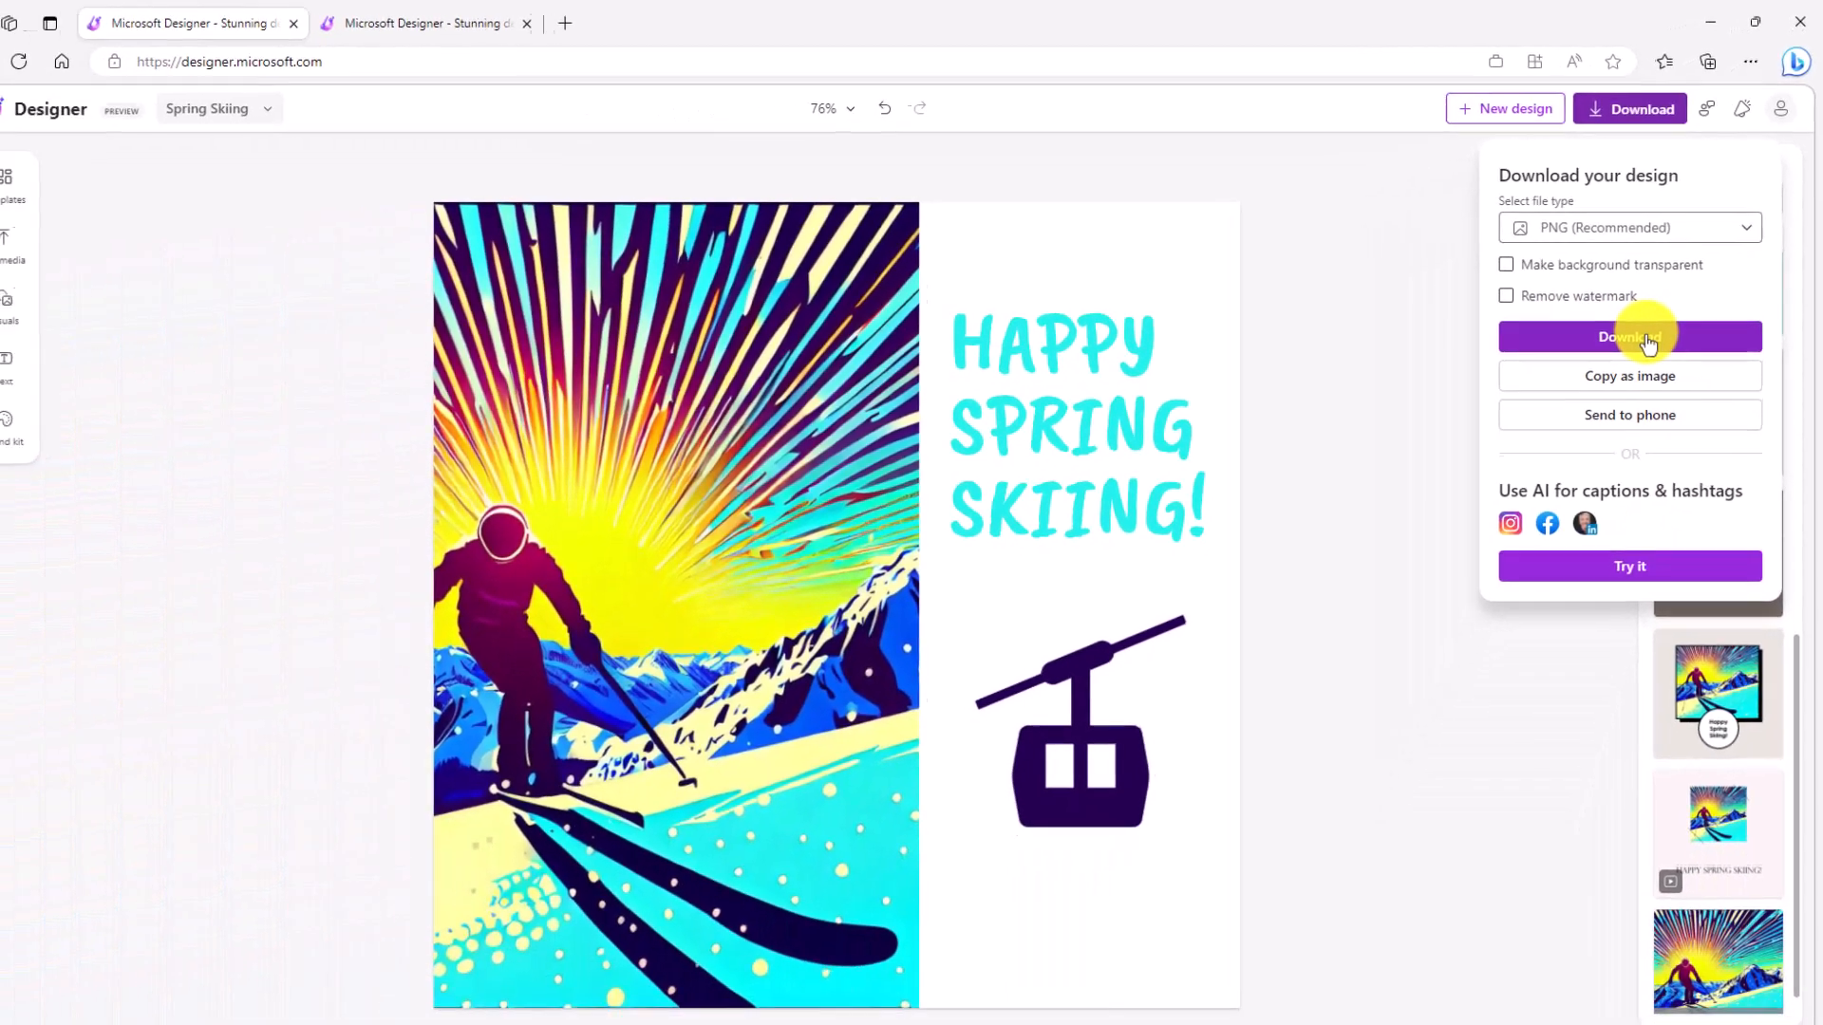
left_click(1629, 338)
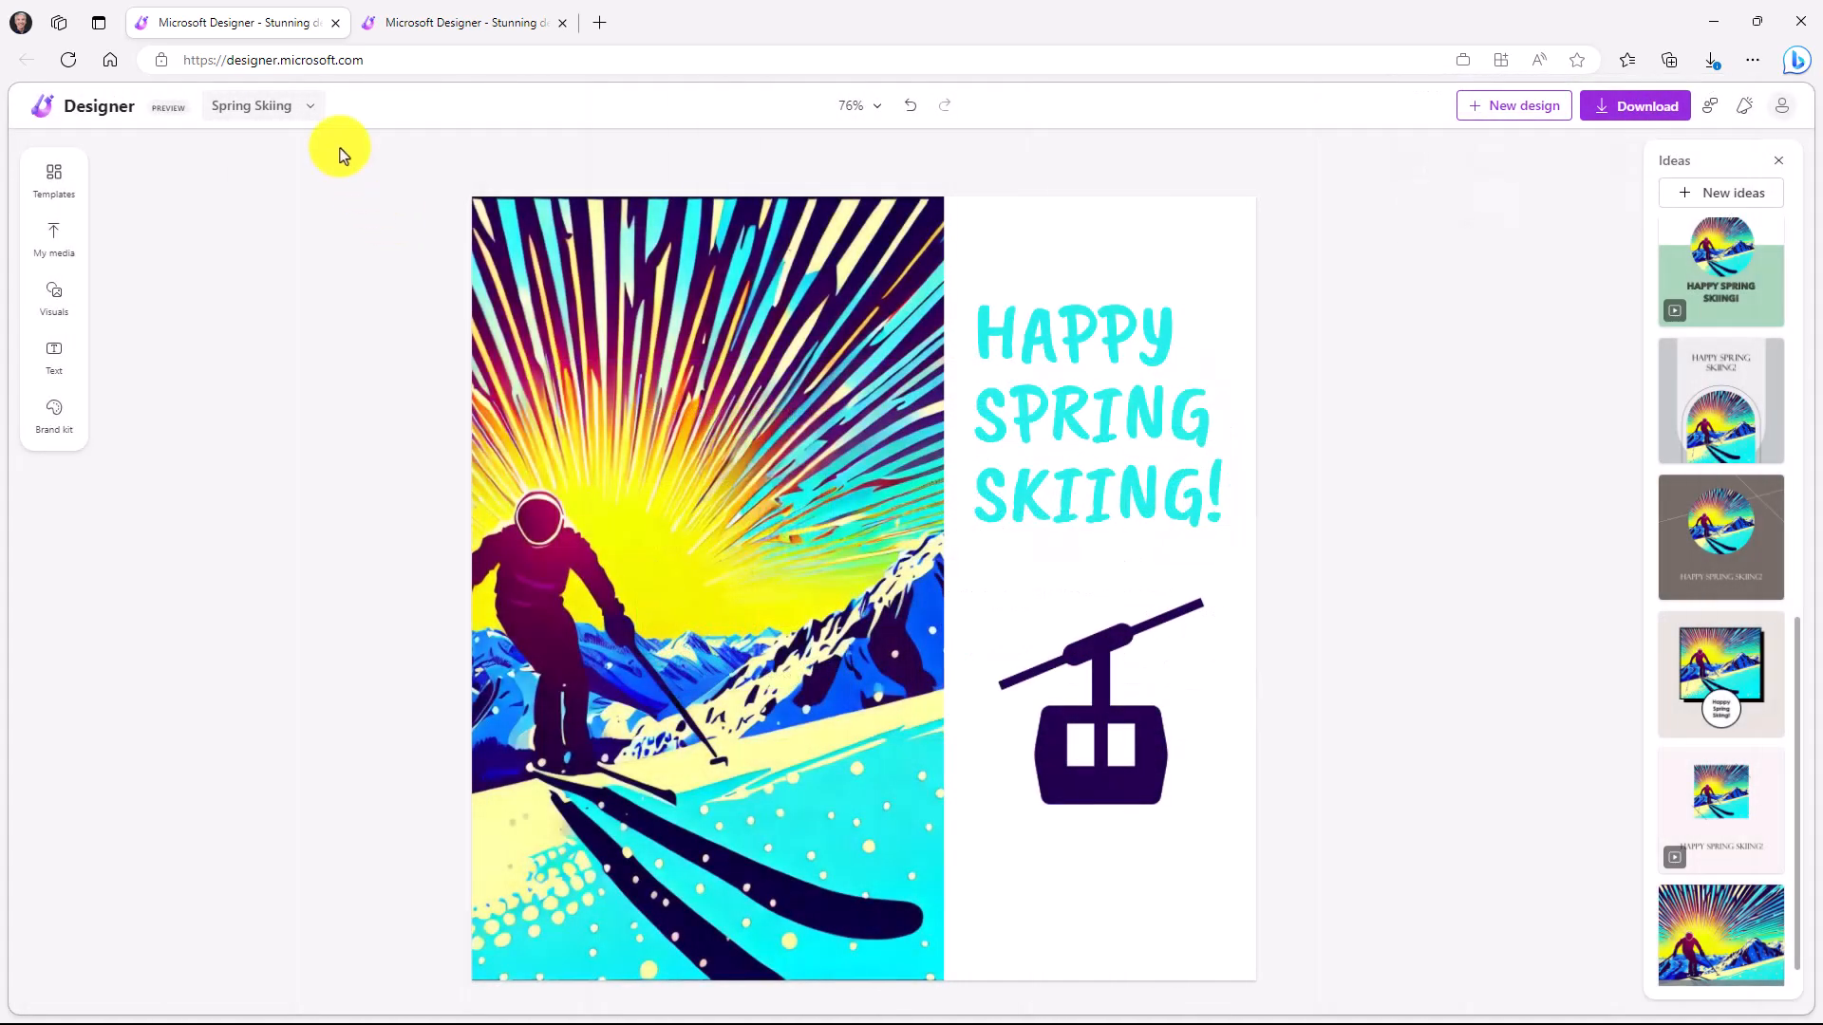
Show My designs, listing Spring Skiing alongside the older saved designs.
left_click(251, 107)
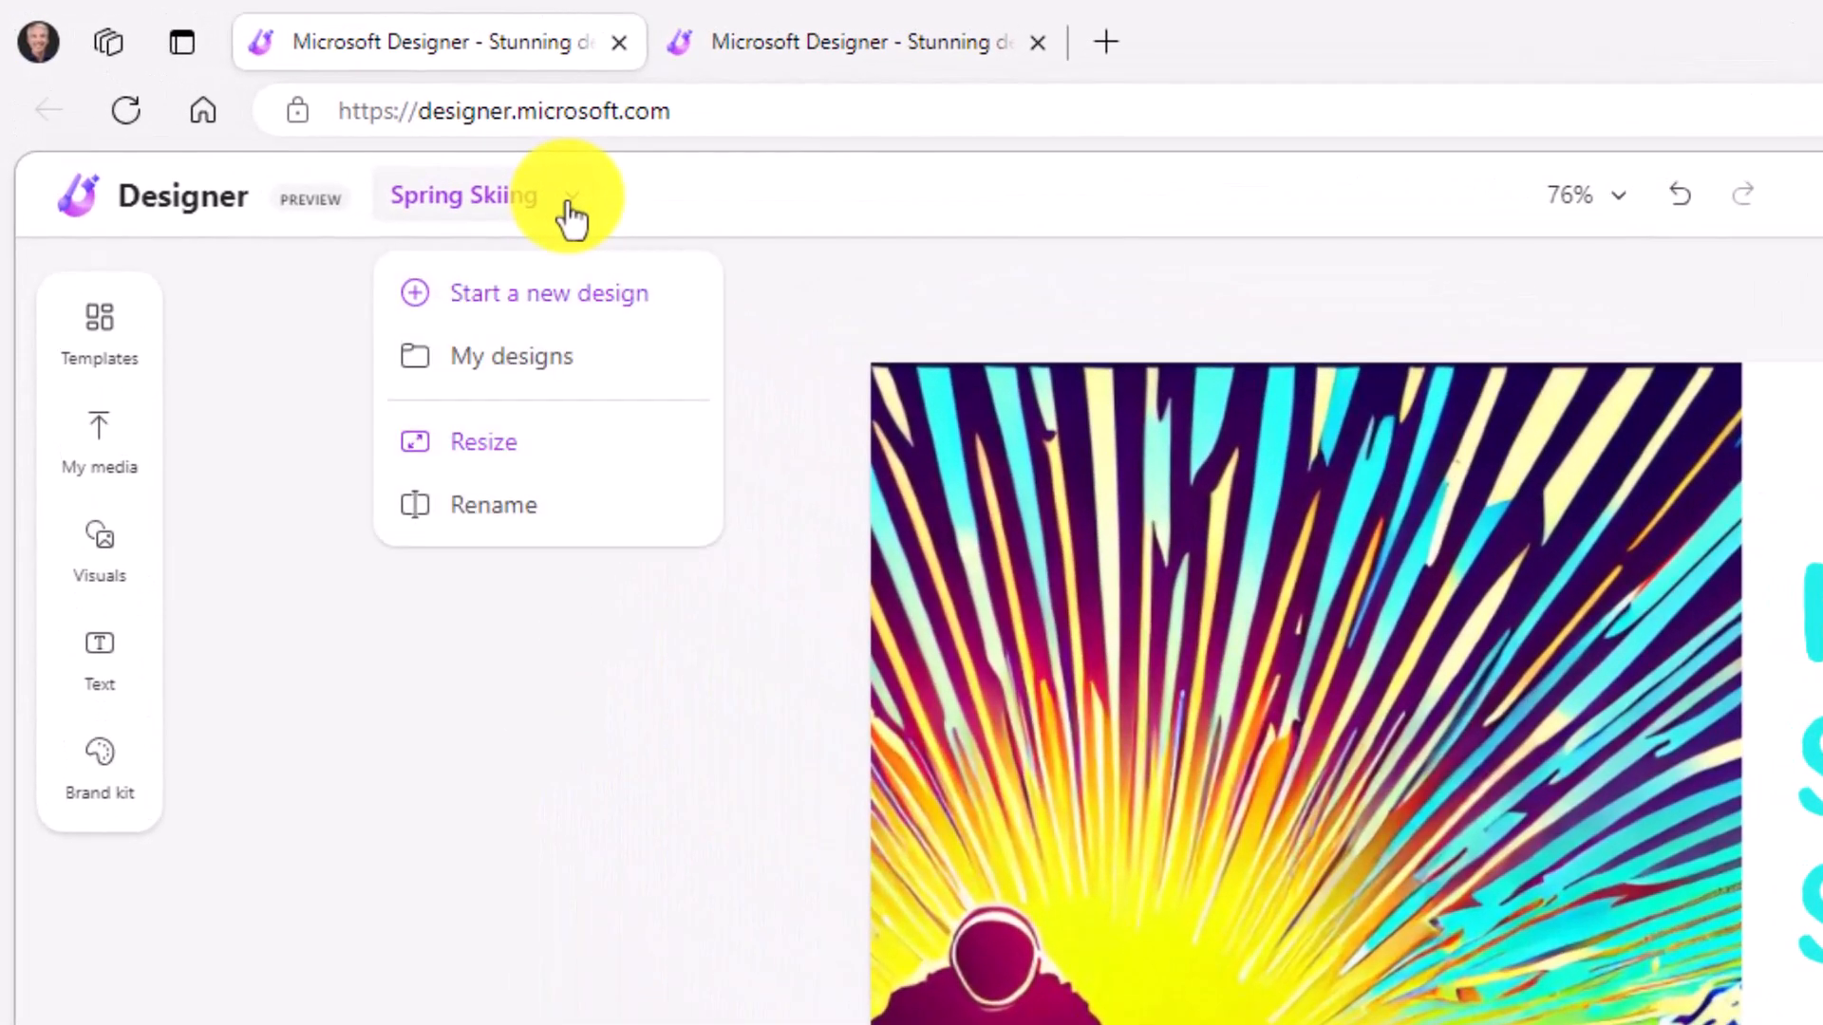
left_click(511, 355)
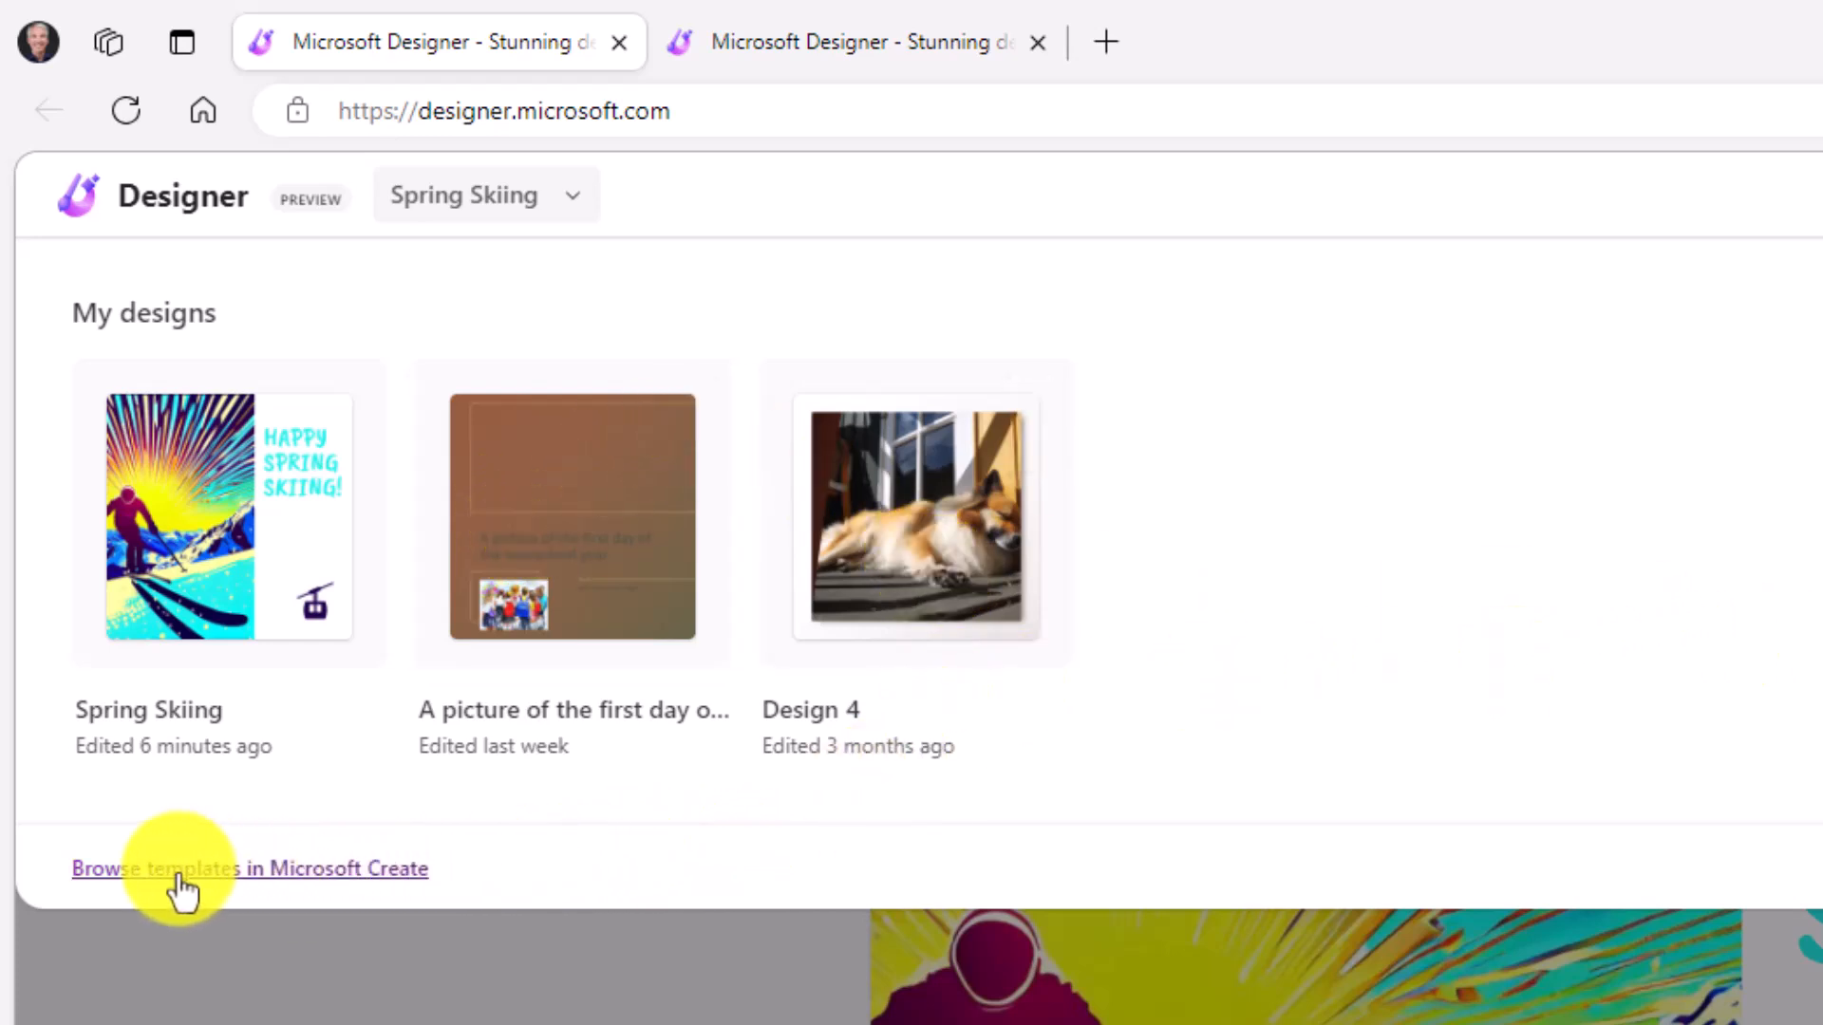
mouse_move(302, 880)
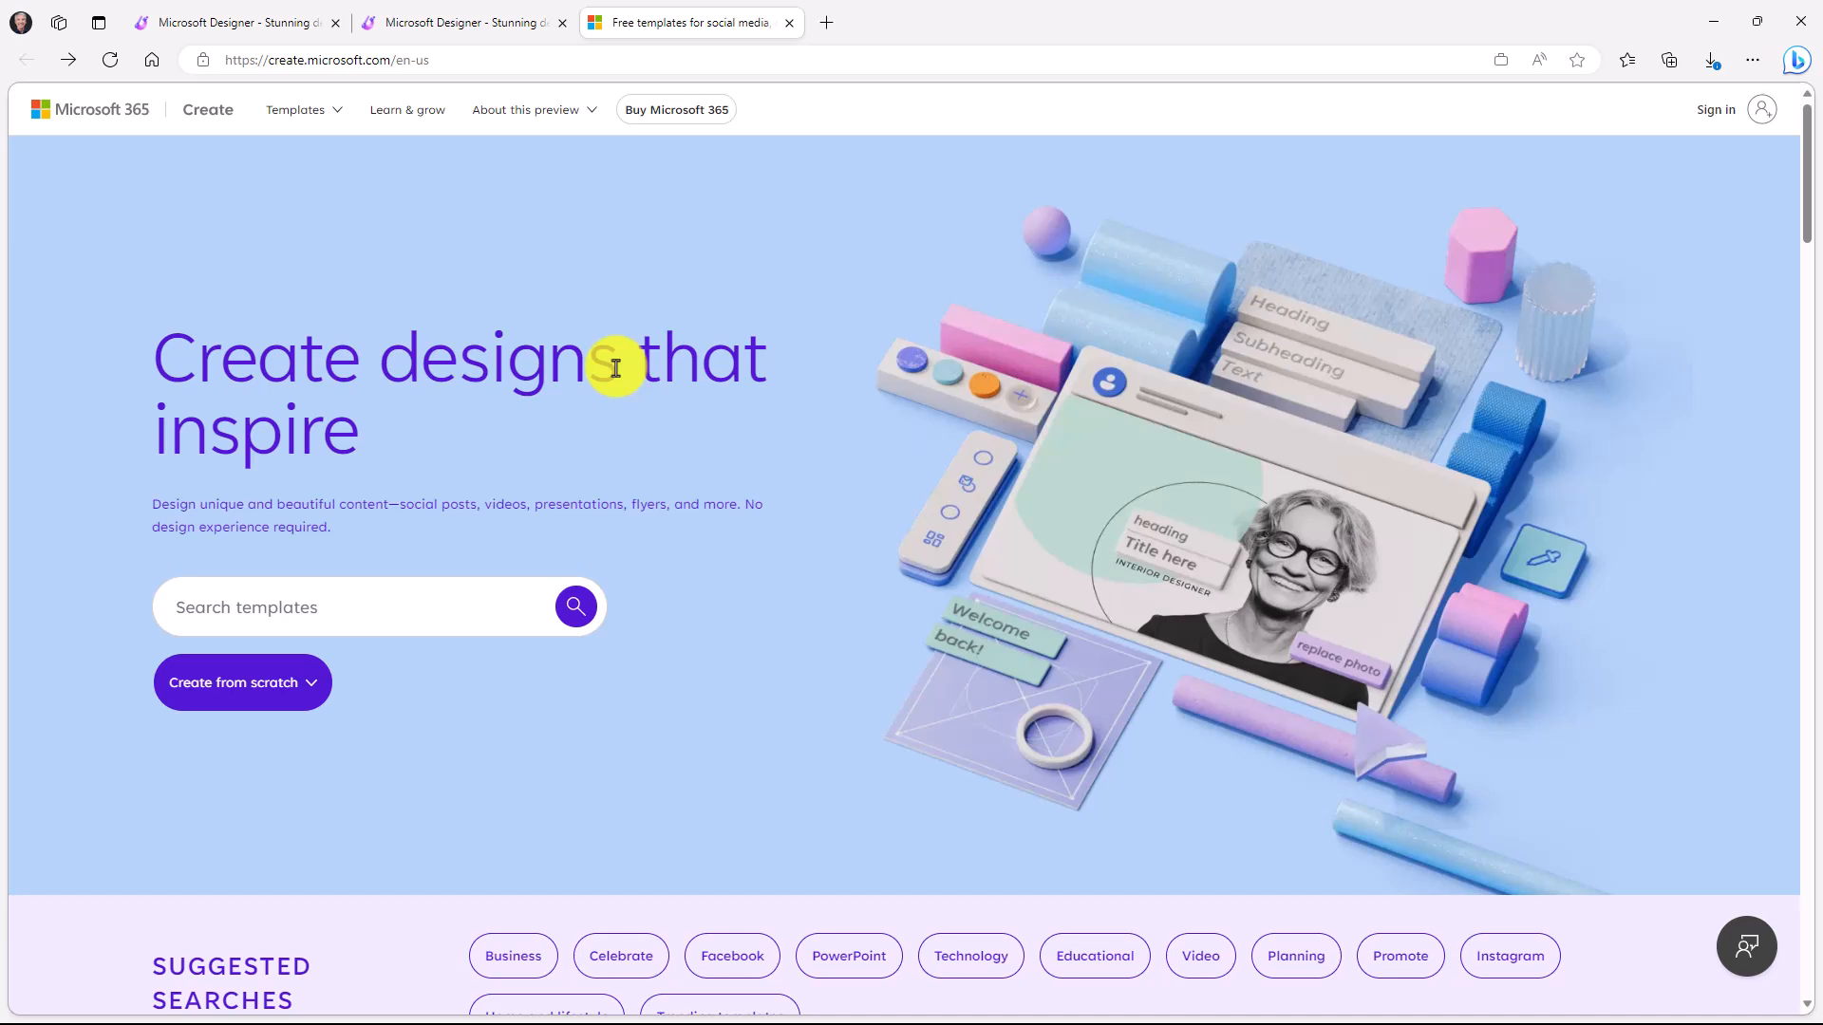
Scroll the Microsoft Create home page past Popular categories, Fresh picks, Presentations and Floral and garden.
scroll("down", 3)
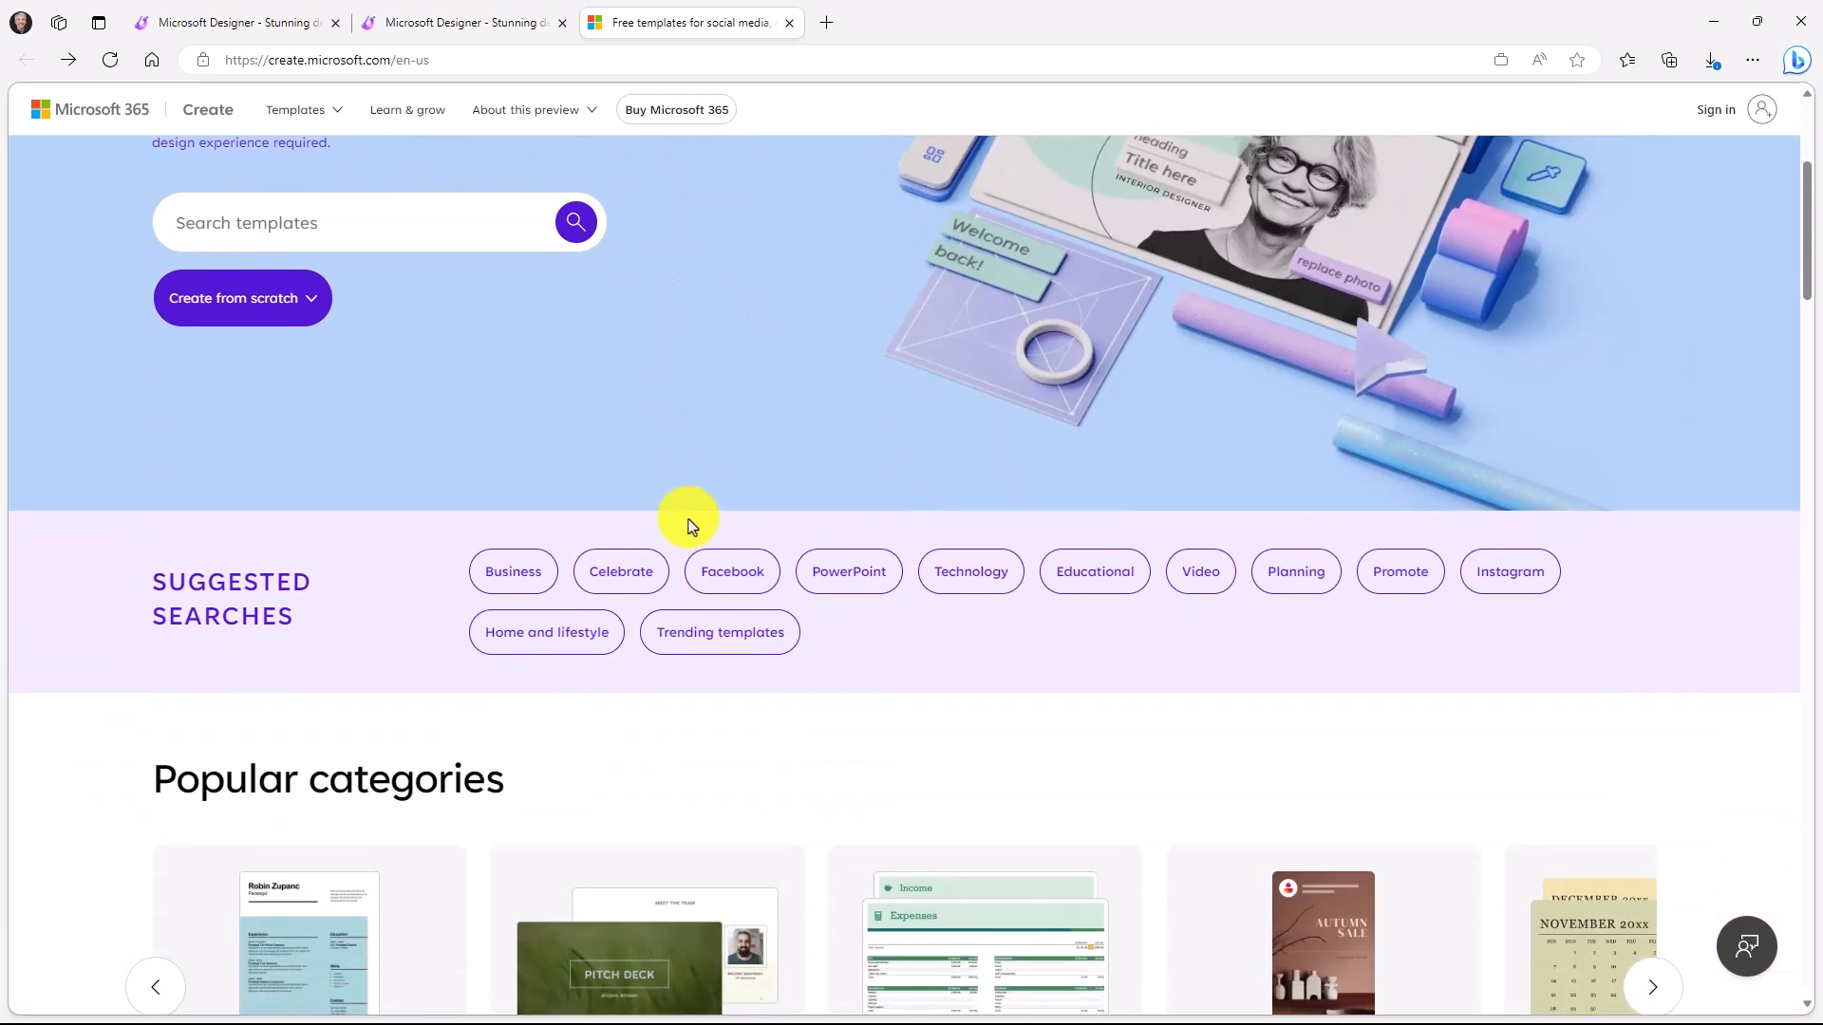
scroll("down", 3)
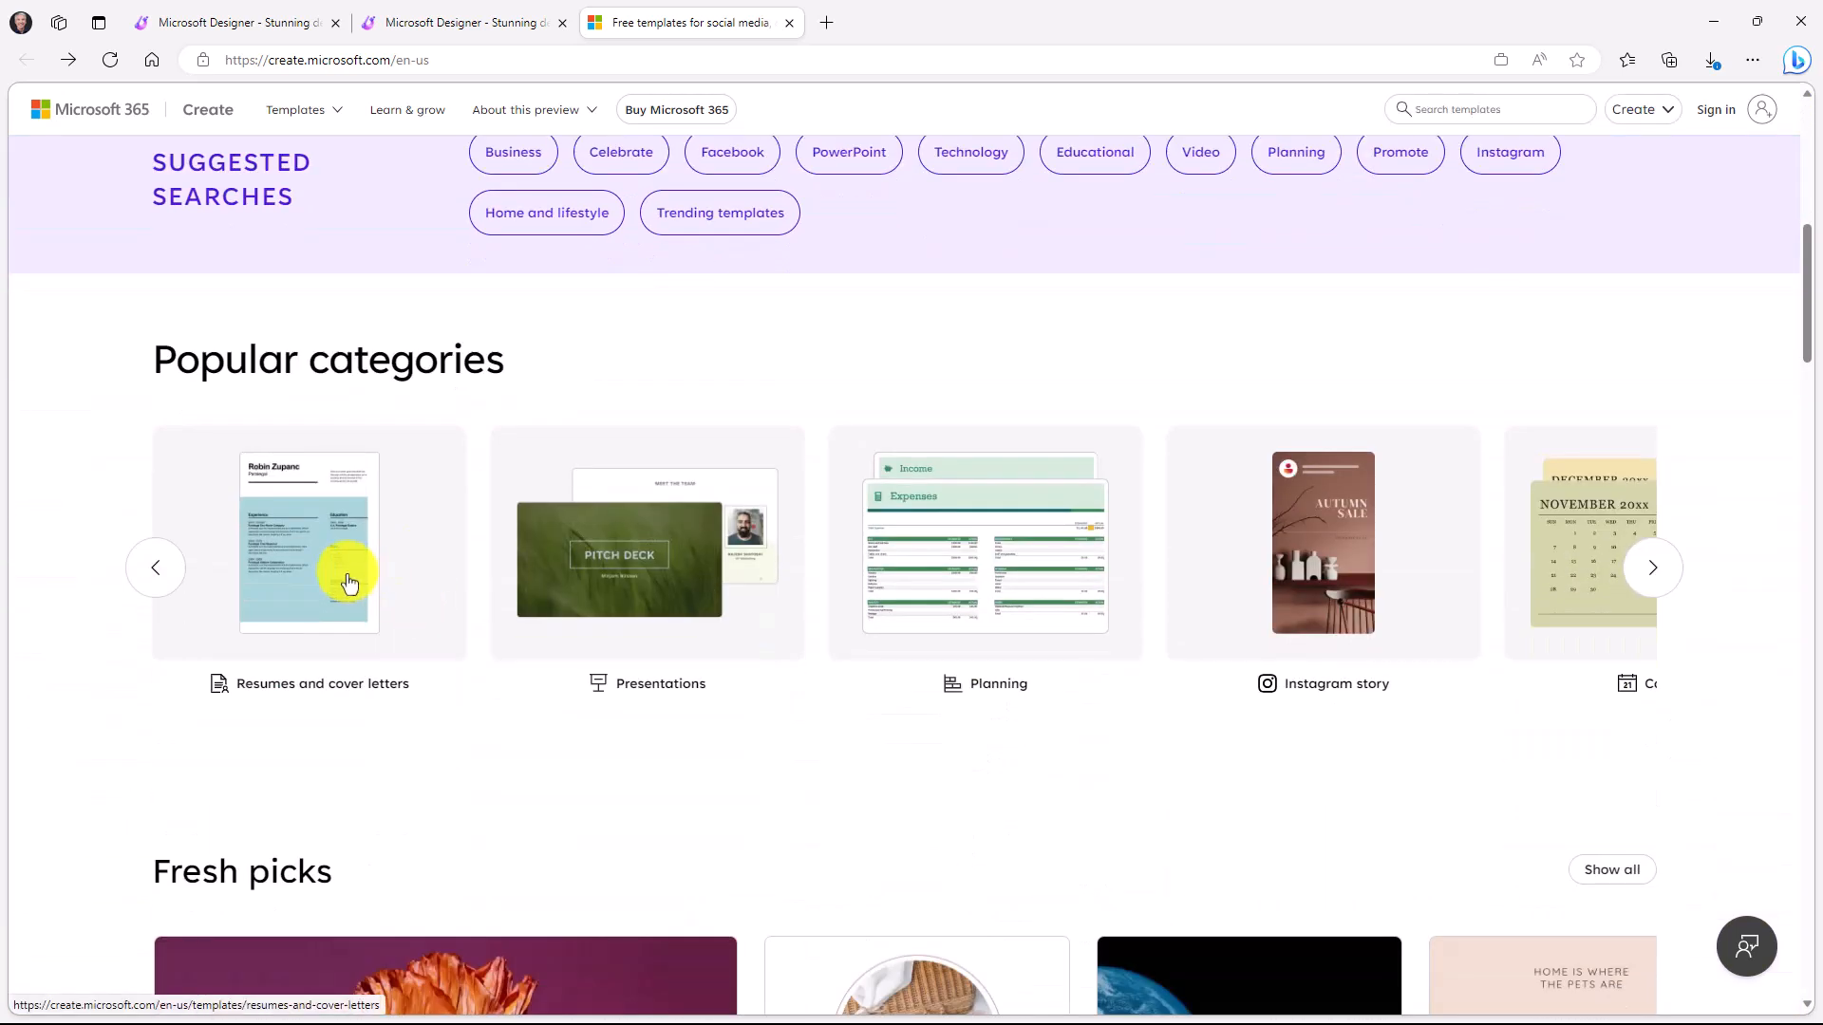
scroll("down", 3)
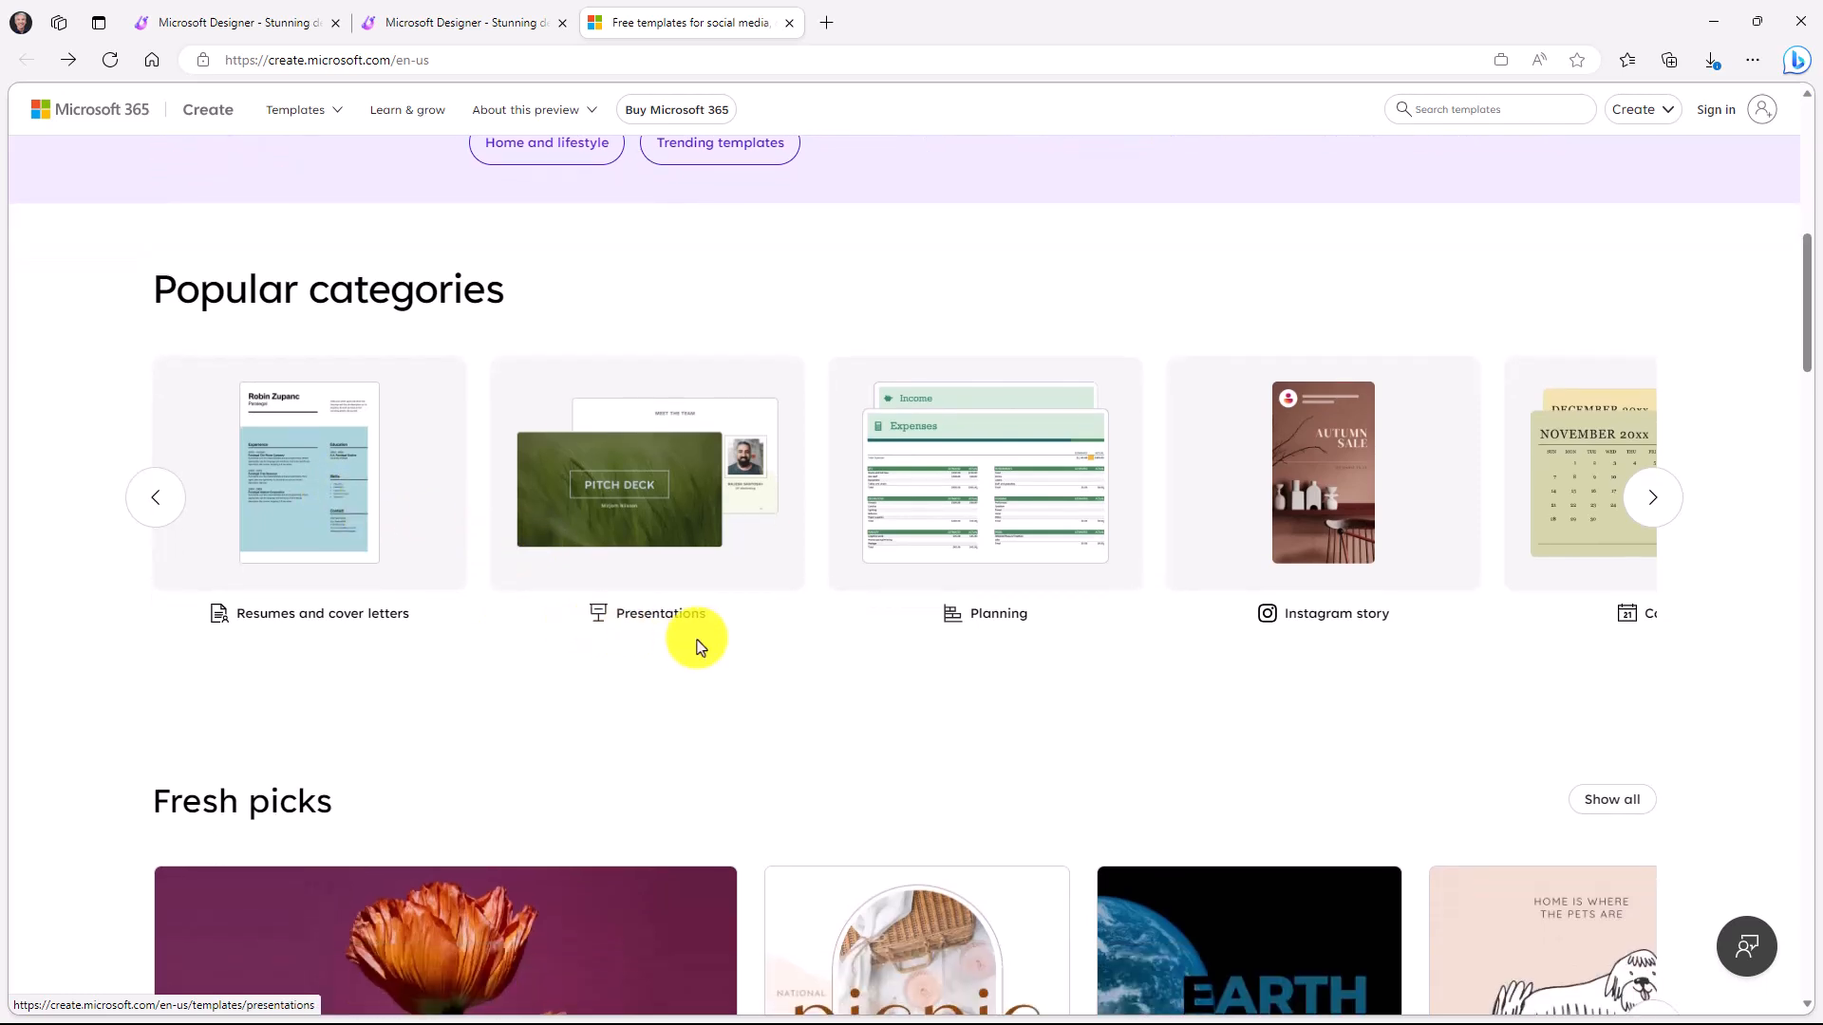
scroll("down", 3)
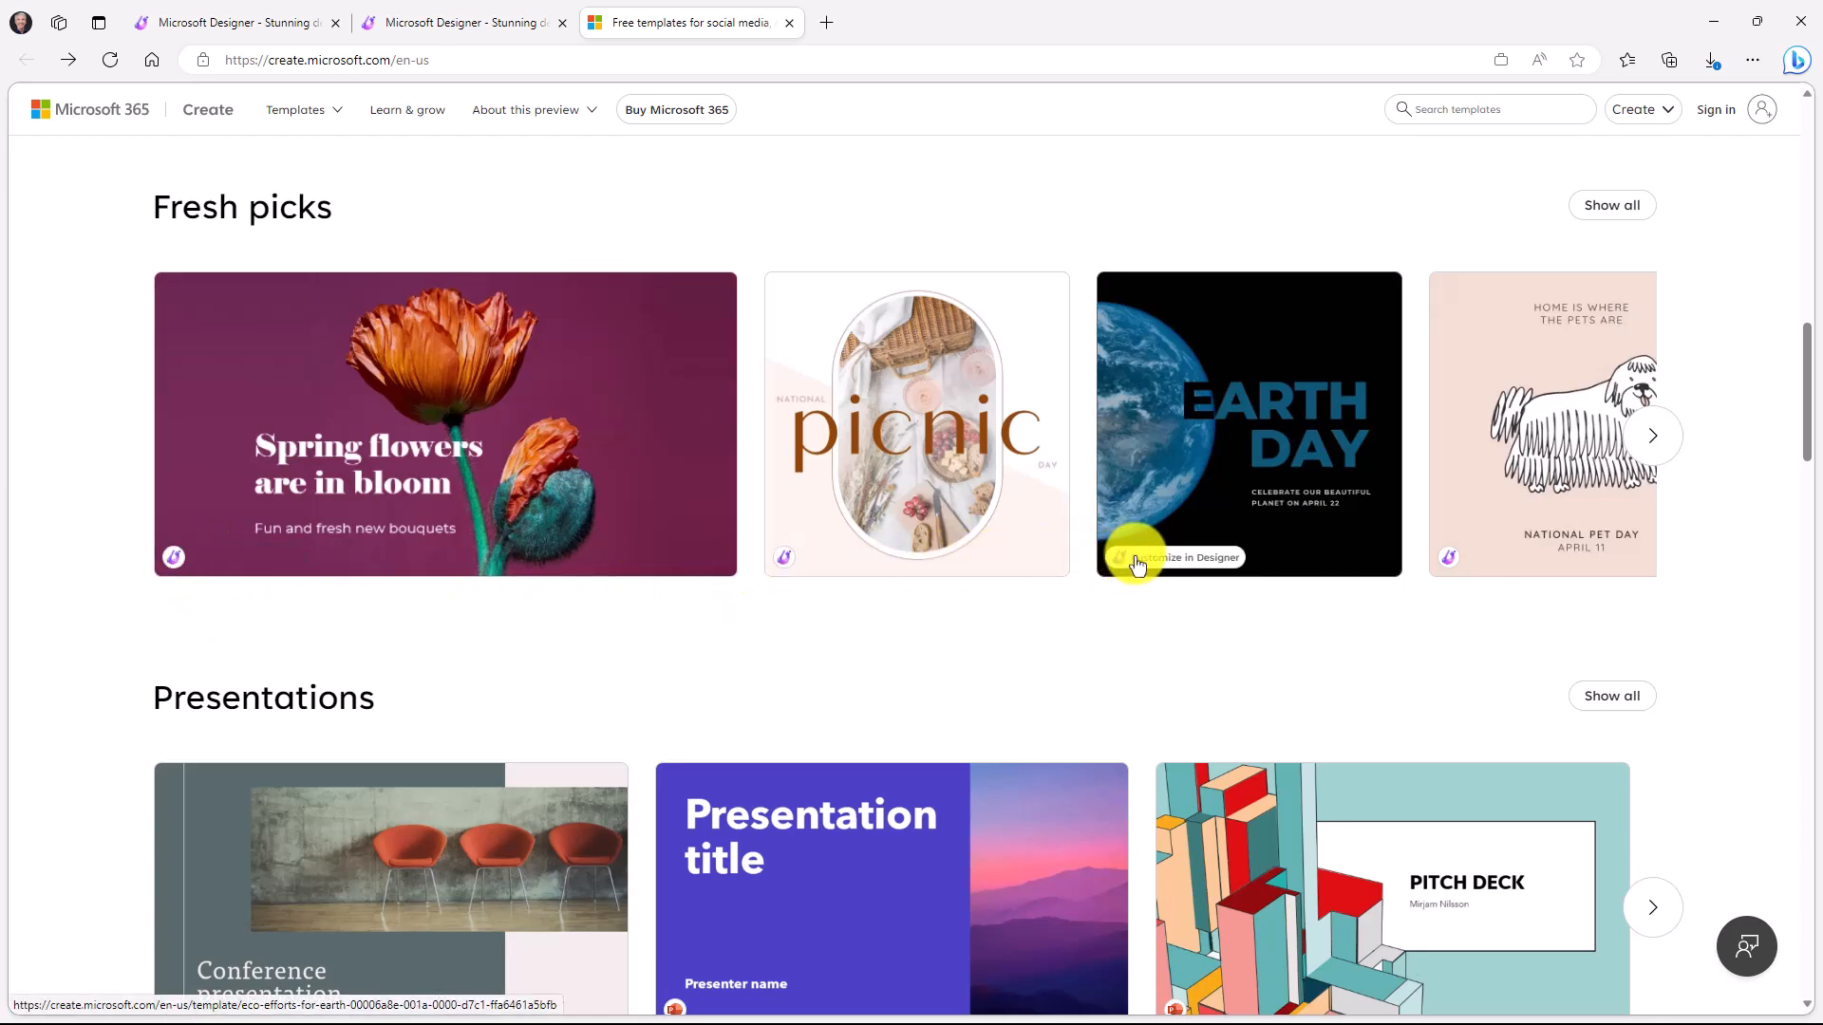
mouse_move(1033, 581)
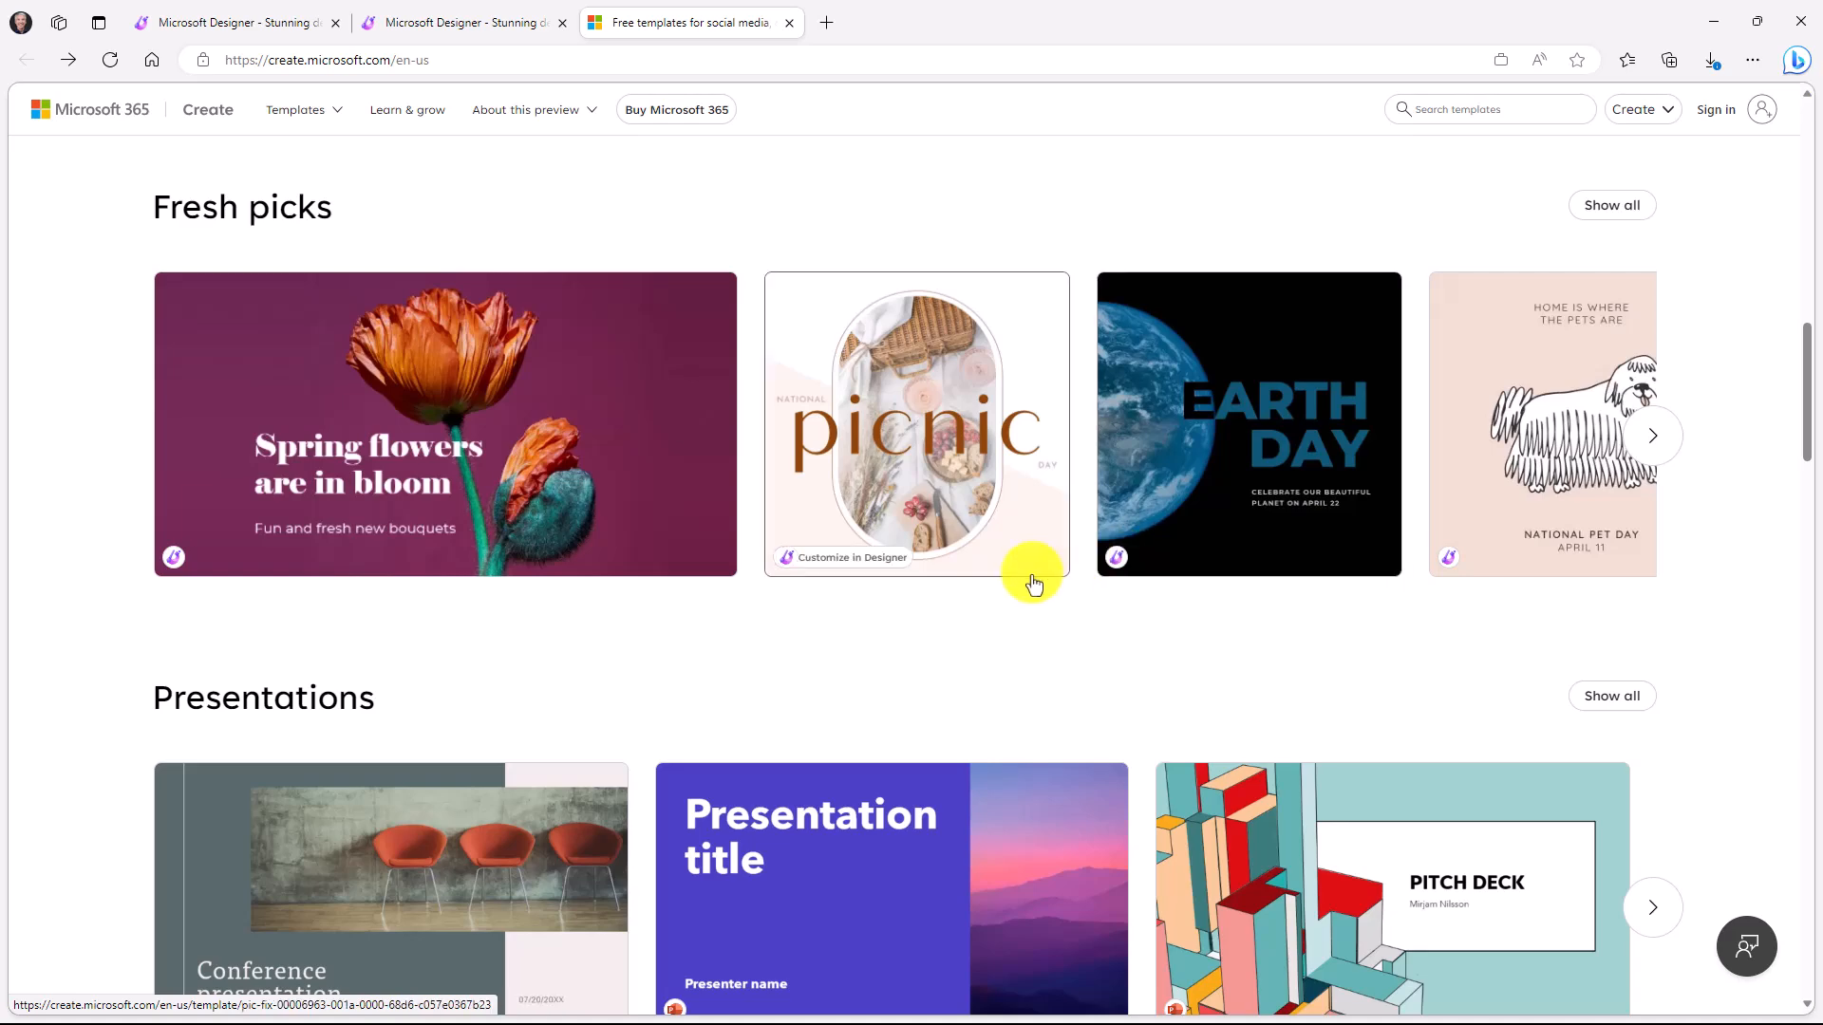
scroll("down", 3)
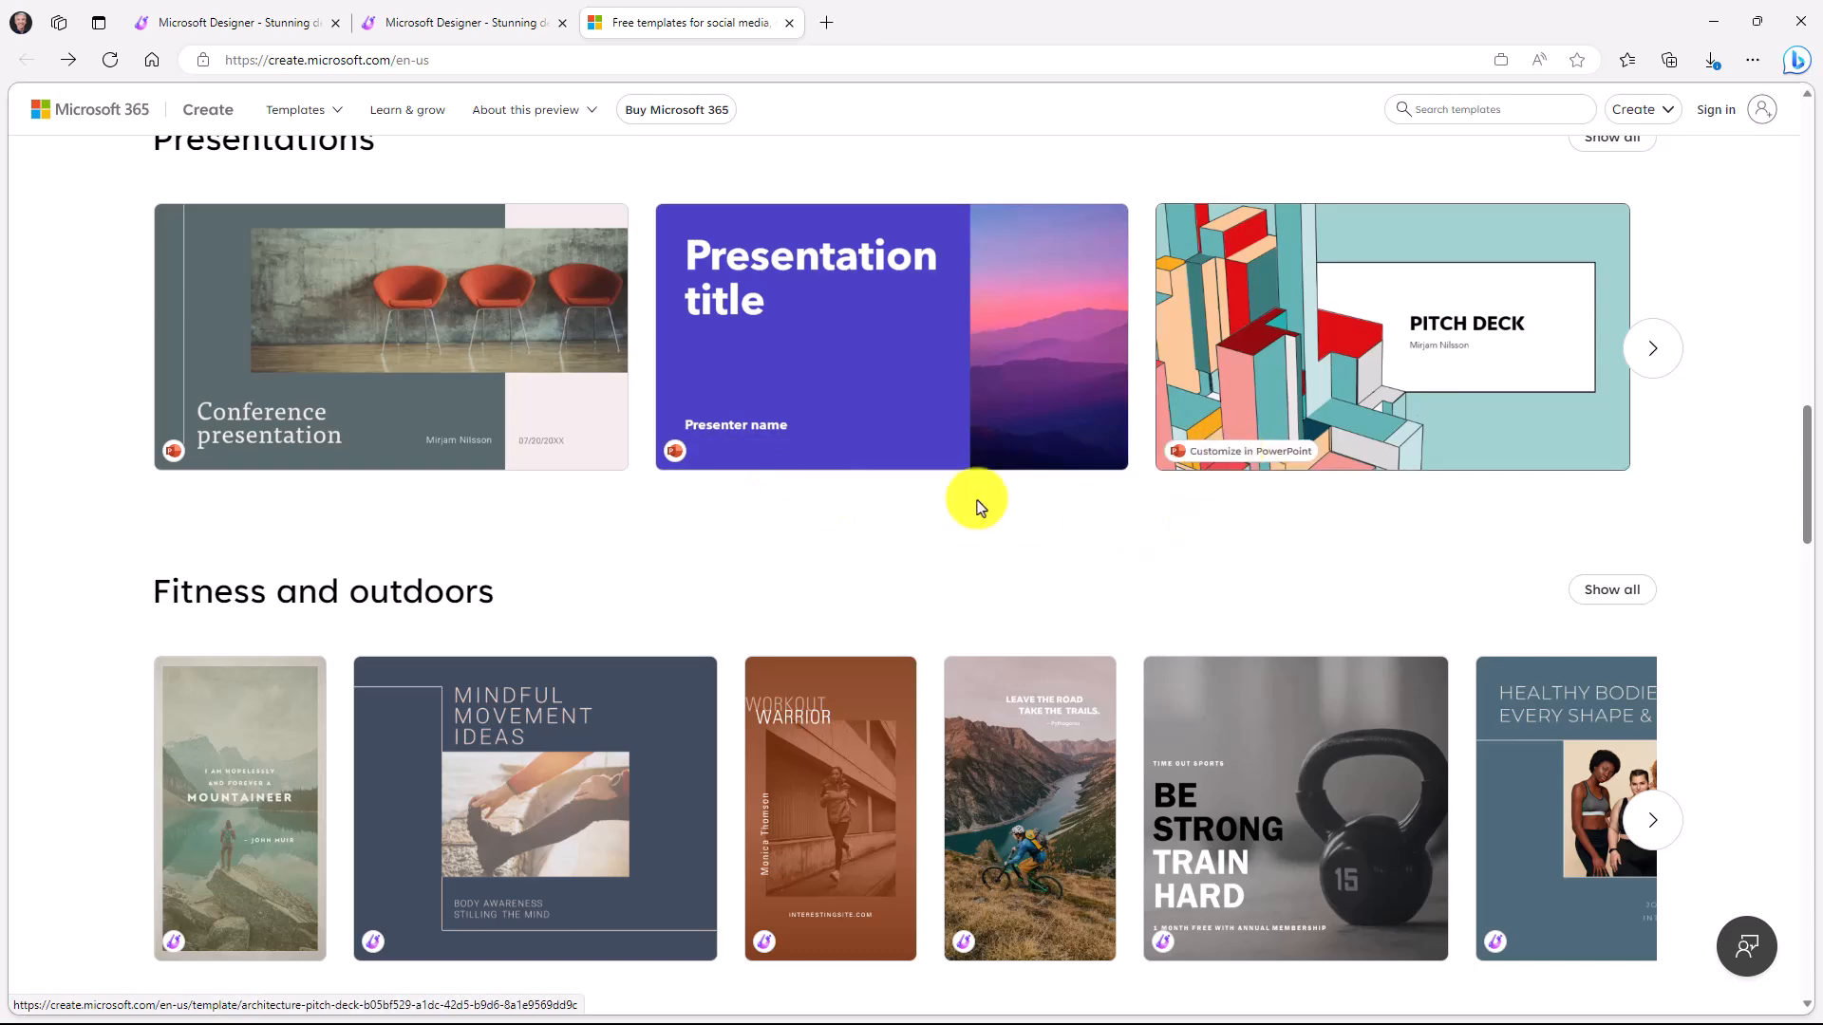
scroll("down", 3)
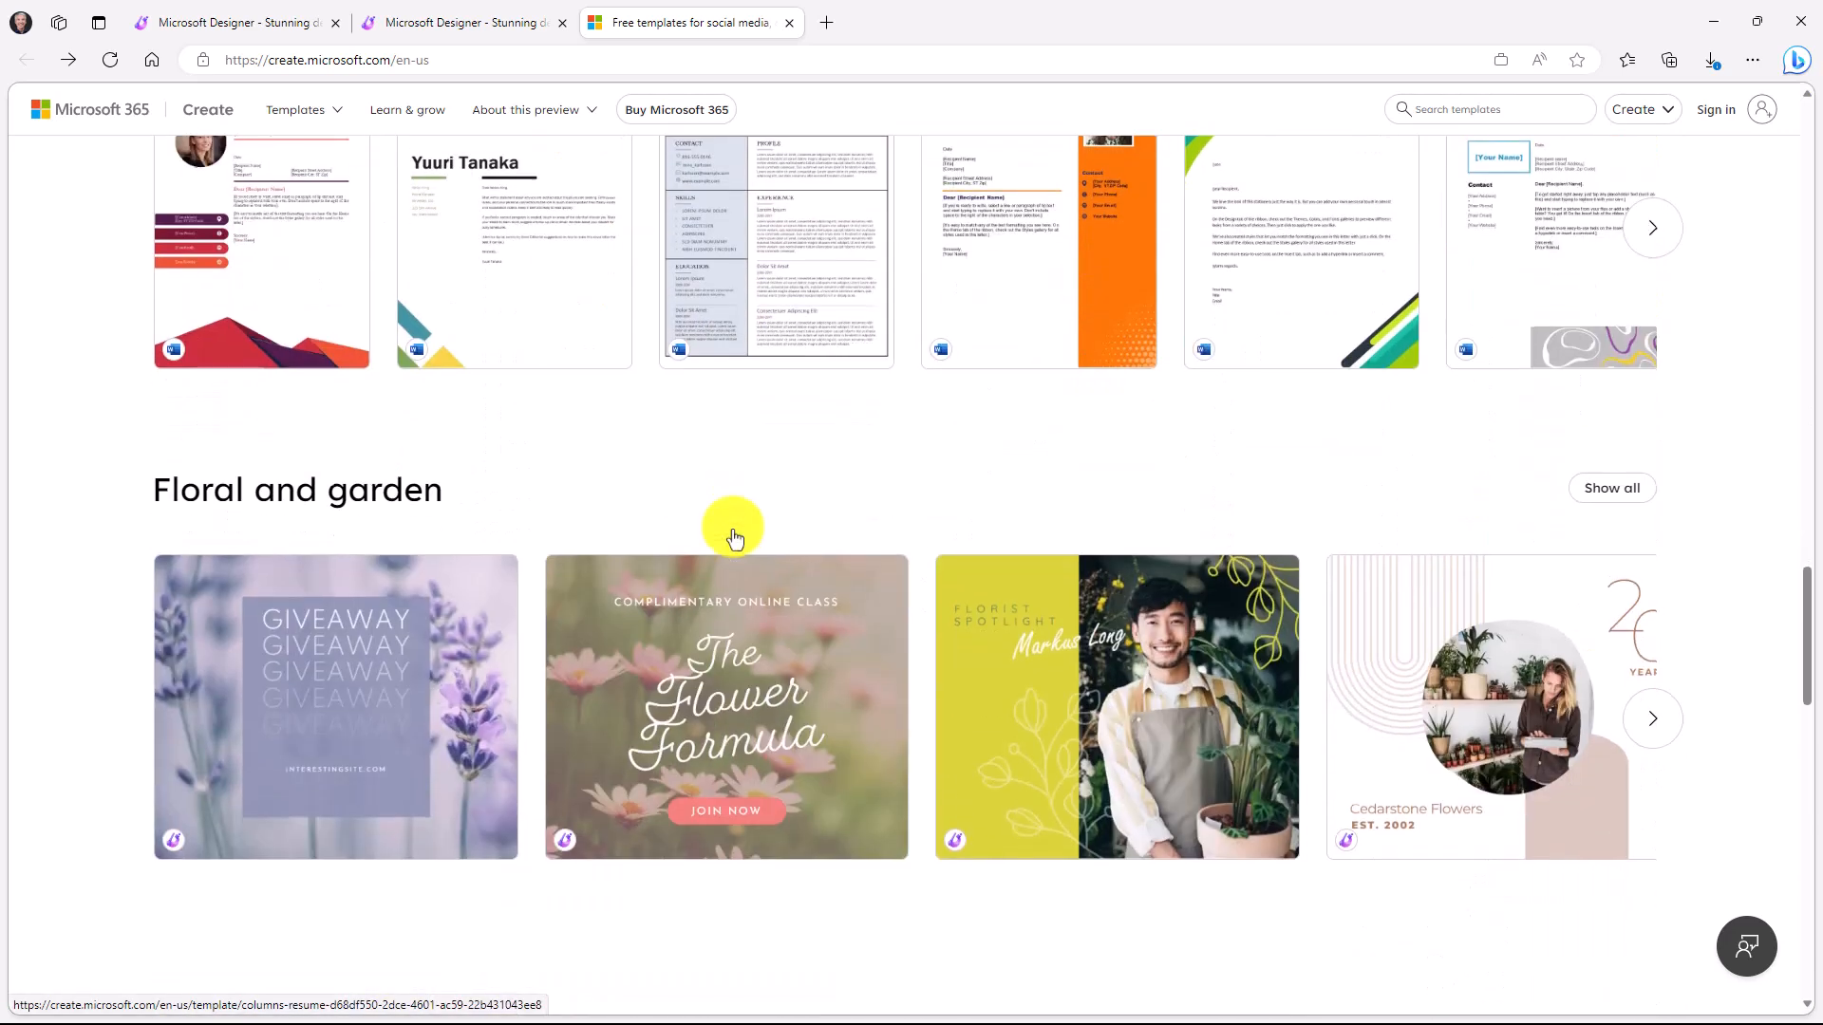
scroll("down", 3)
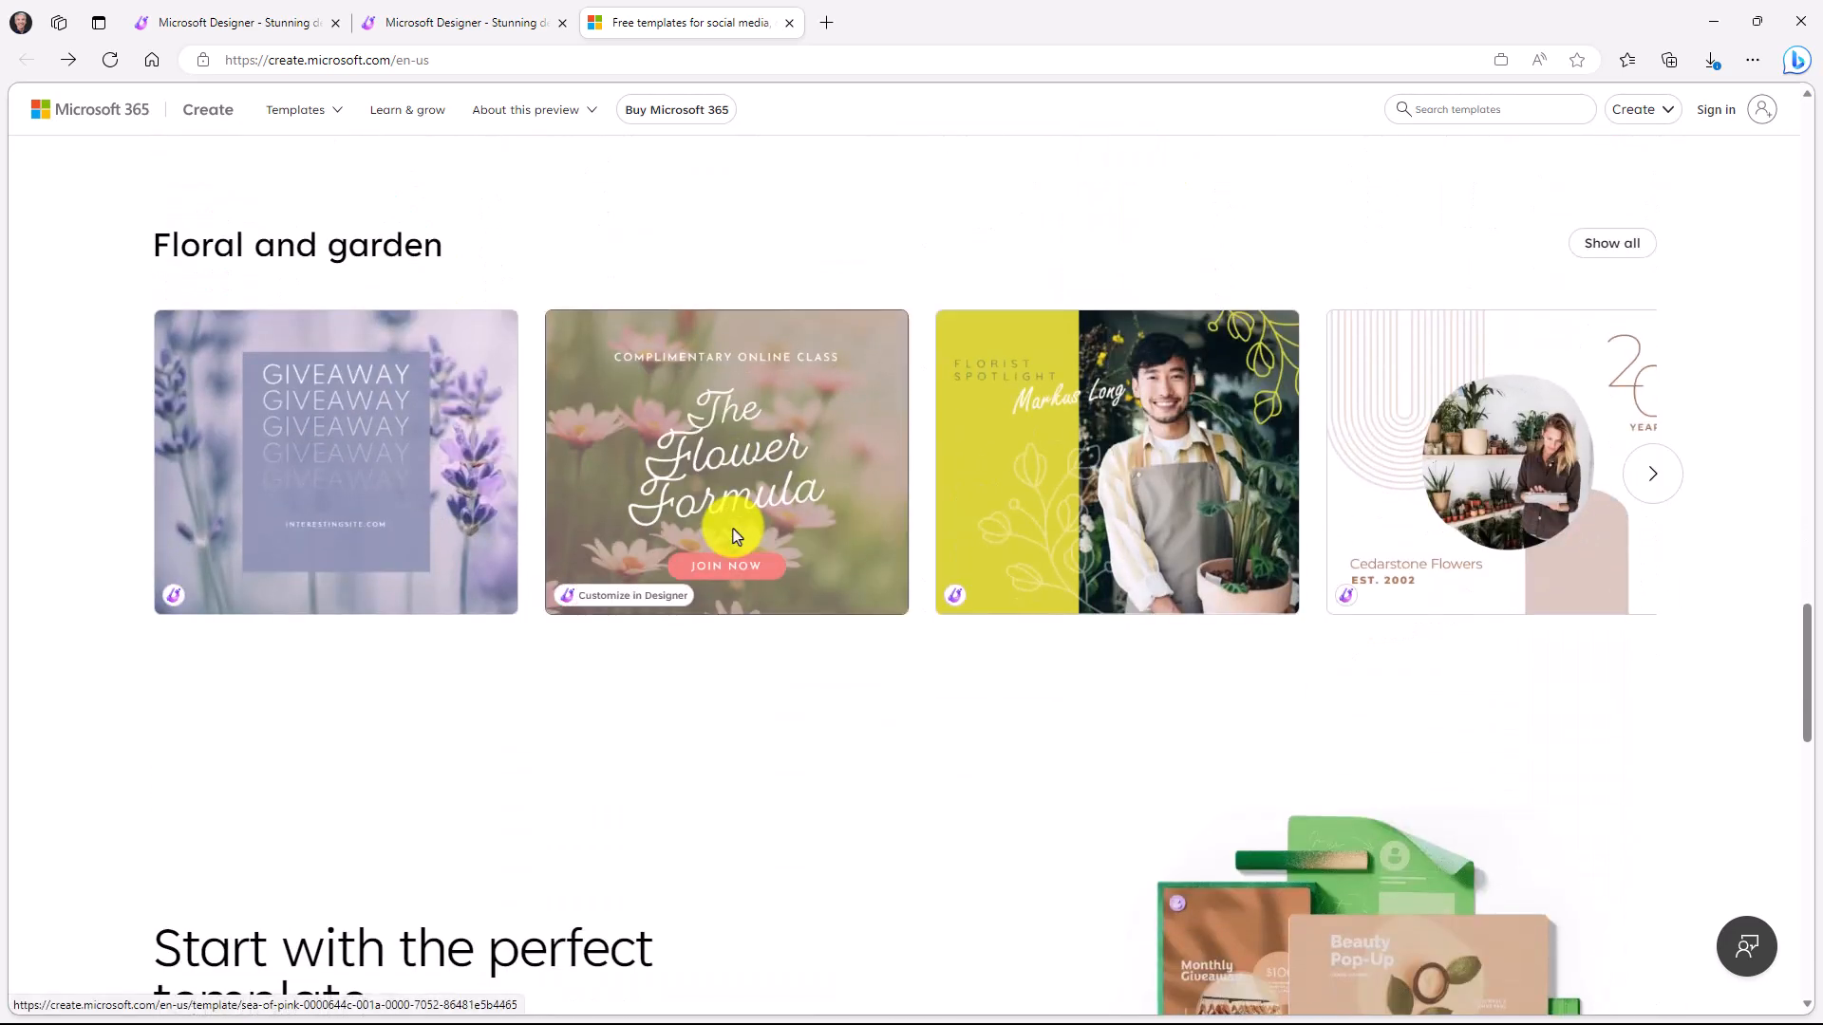
scroll("down", 3)
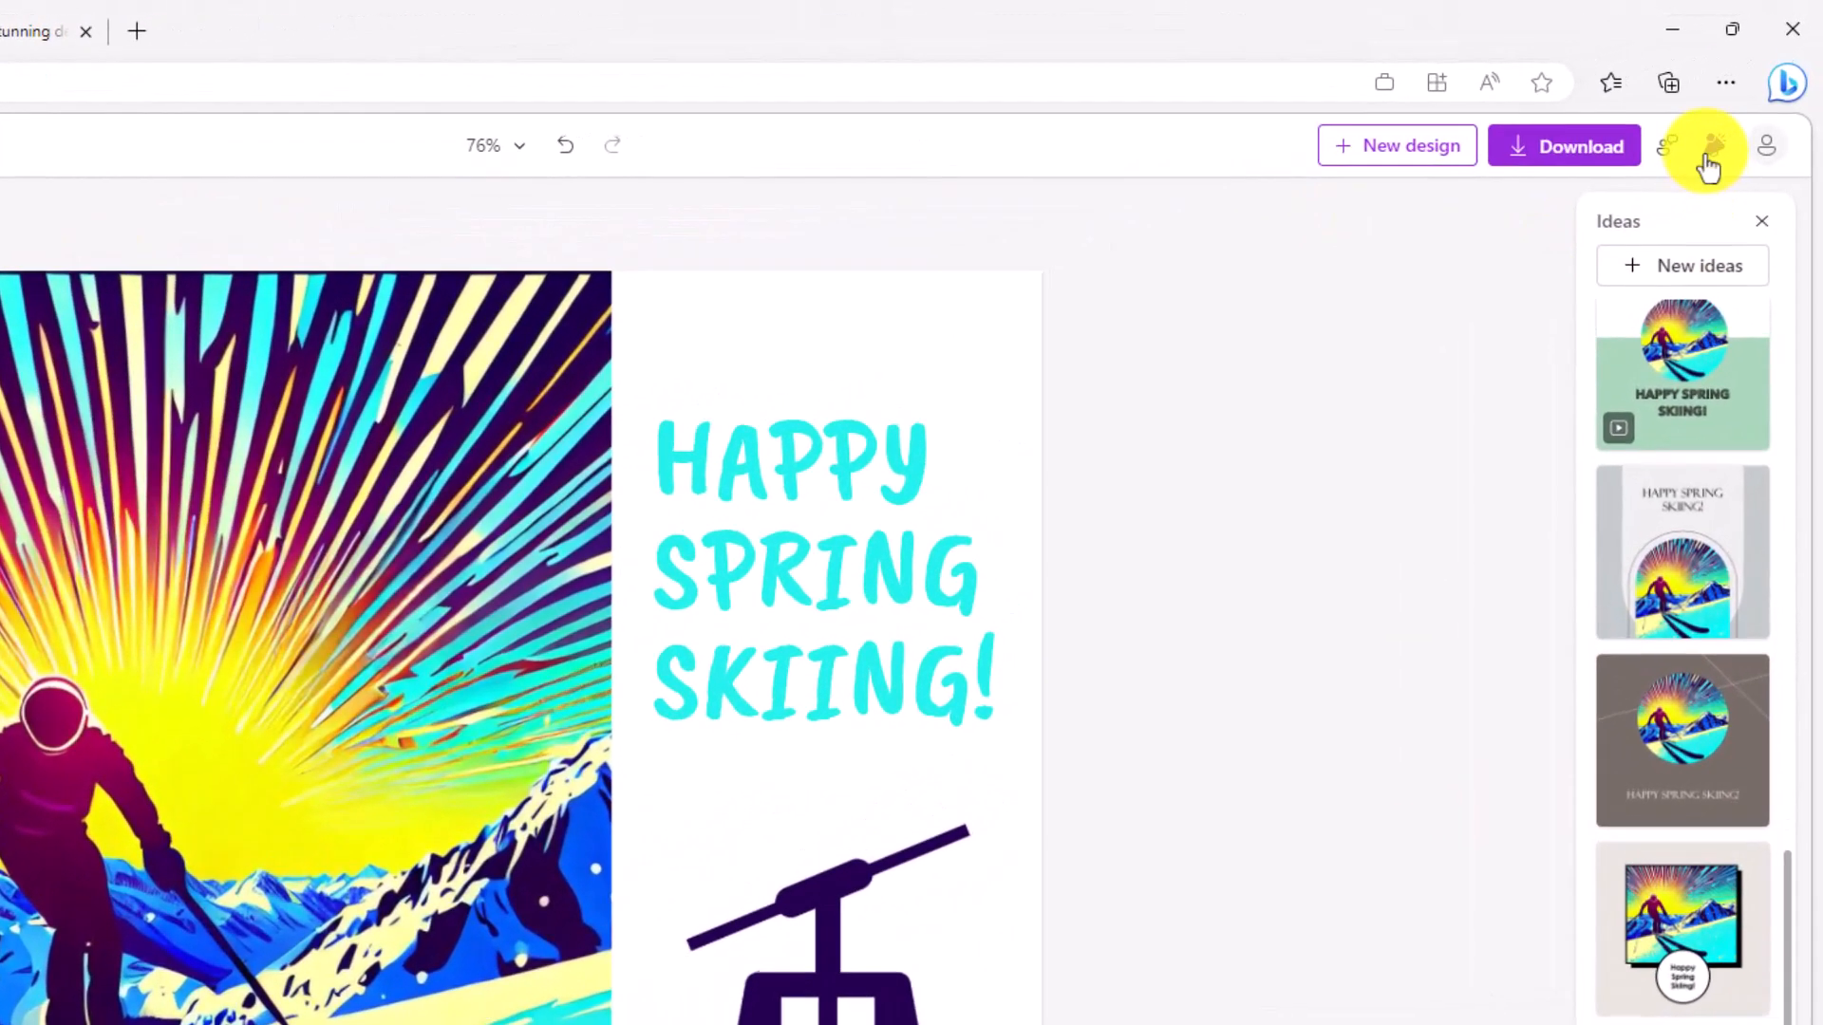
mouse_move(1712, 146)
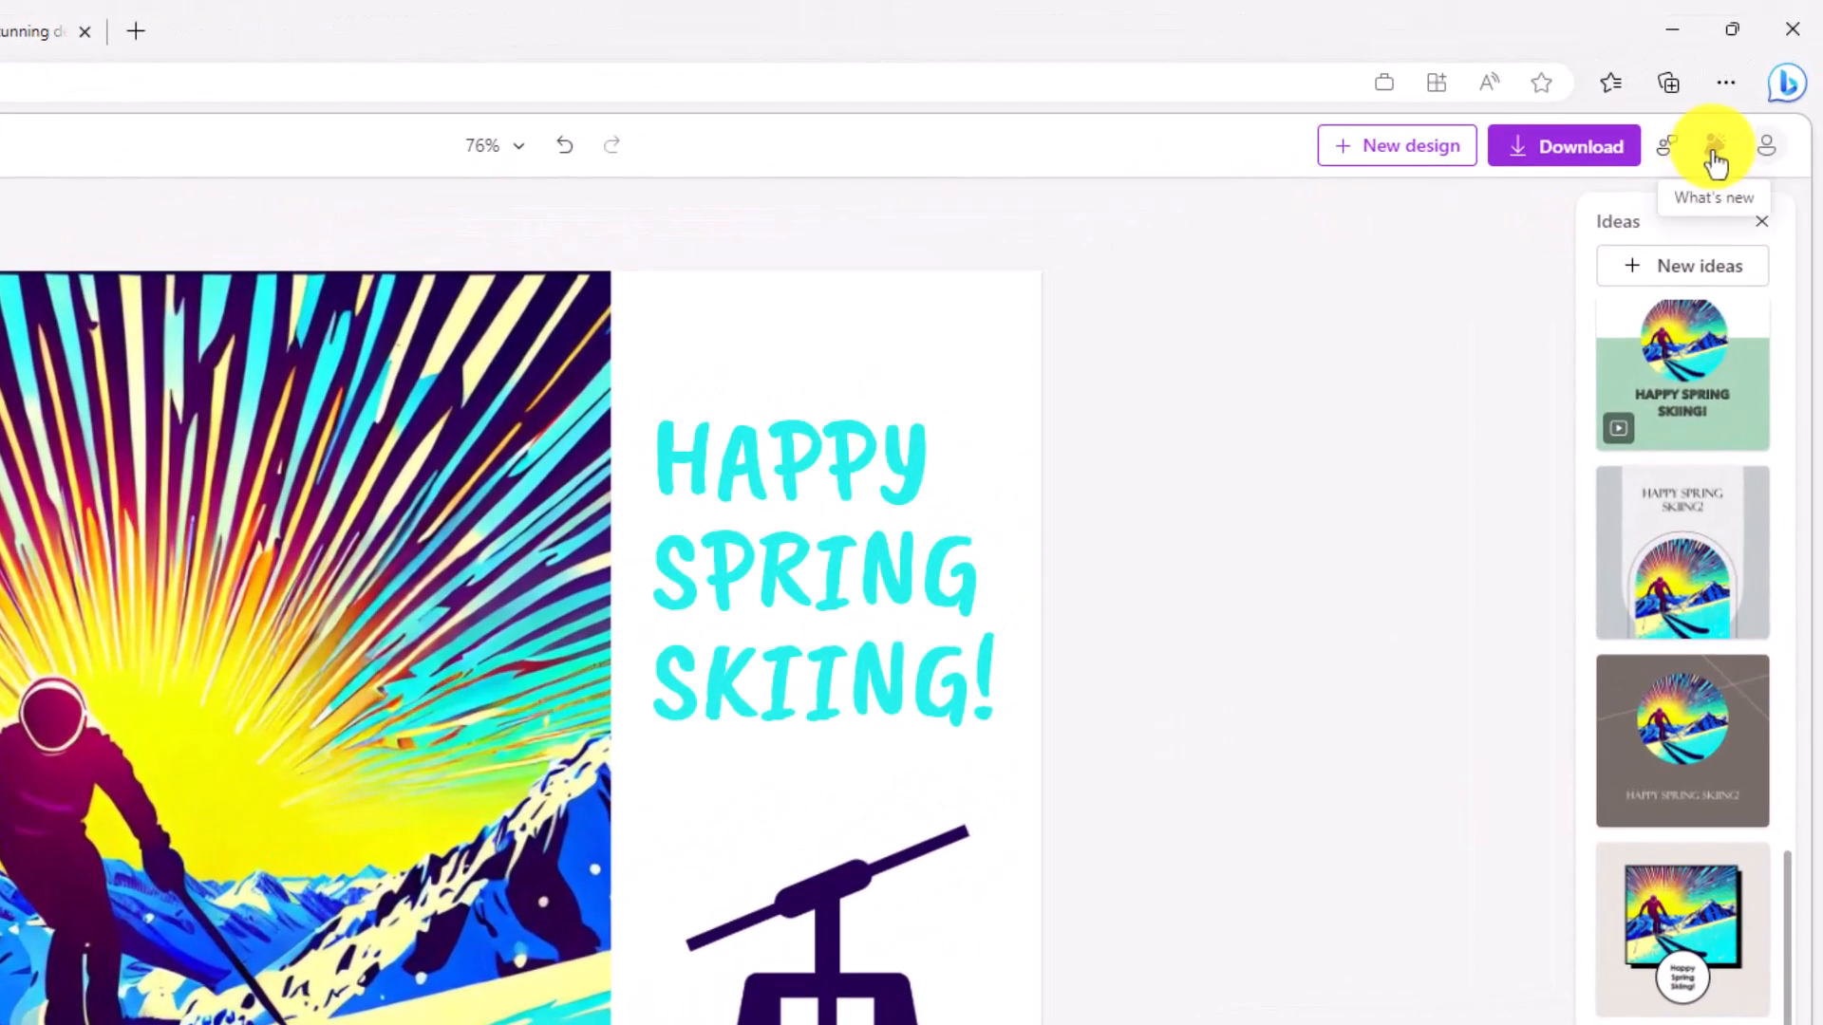
Review the What's new feature announcements, dismiss them, and bring up the send-feedback options.
left_click(1713, 146)
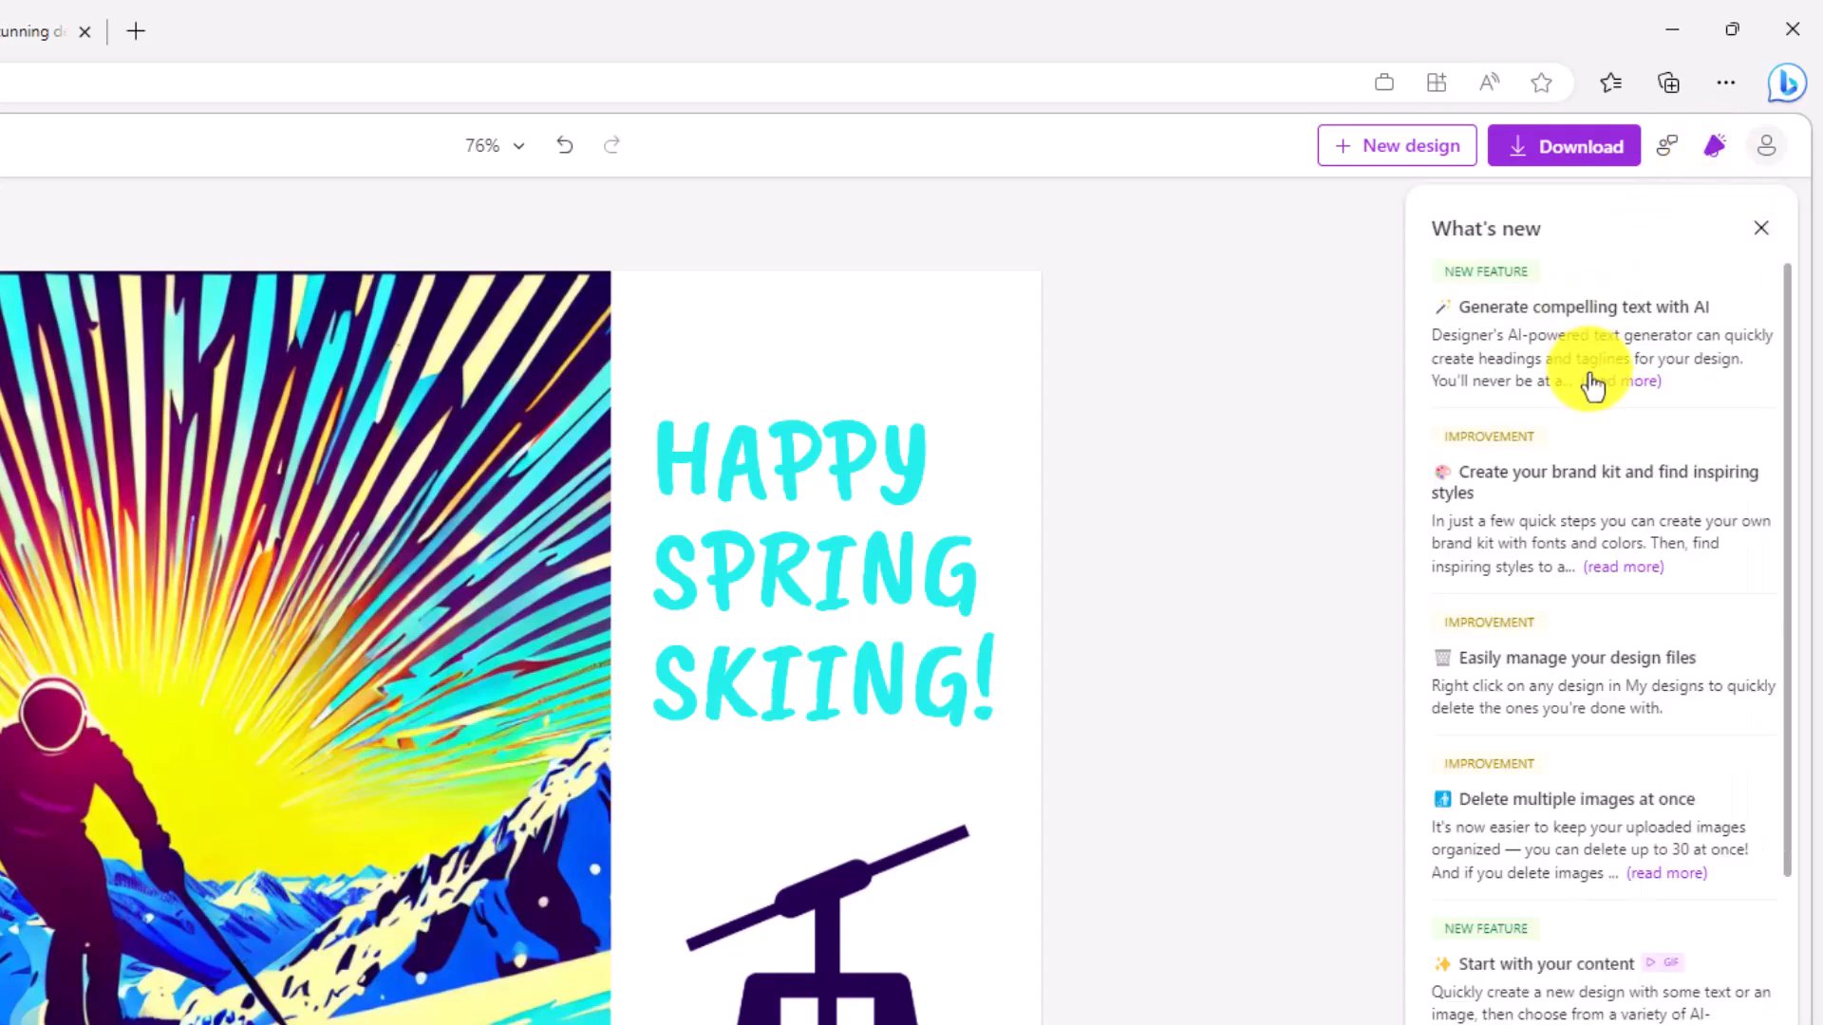
scroll("down", 3)
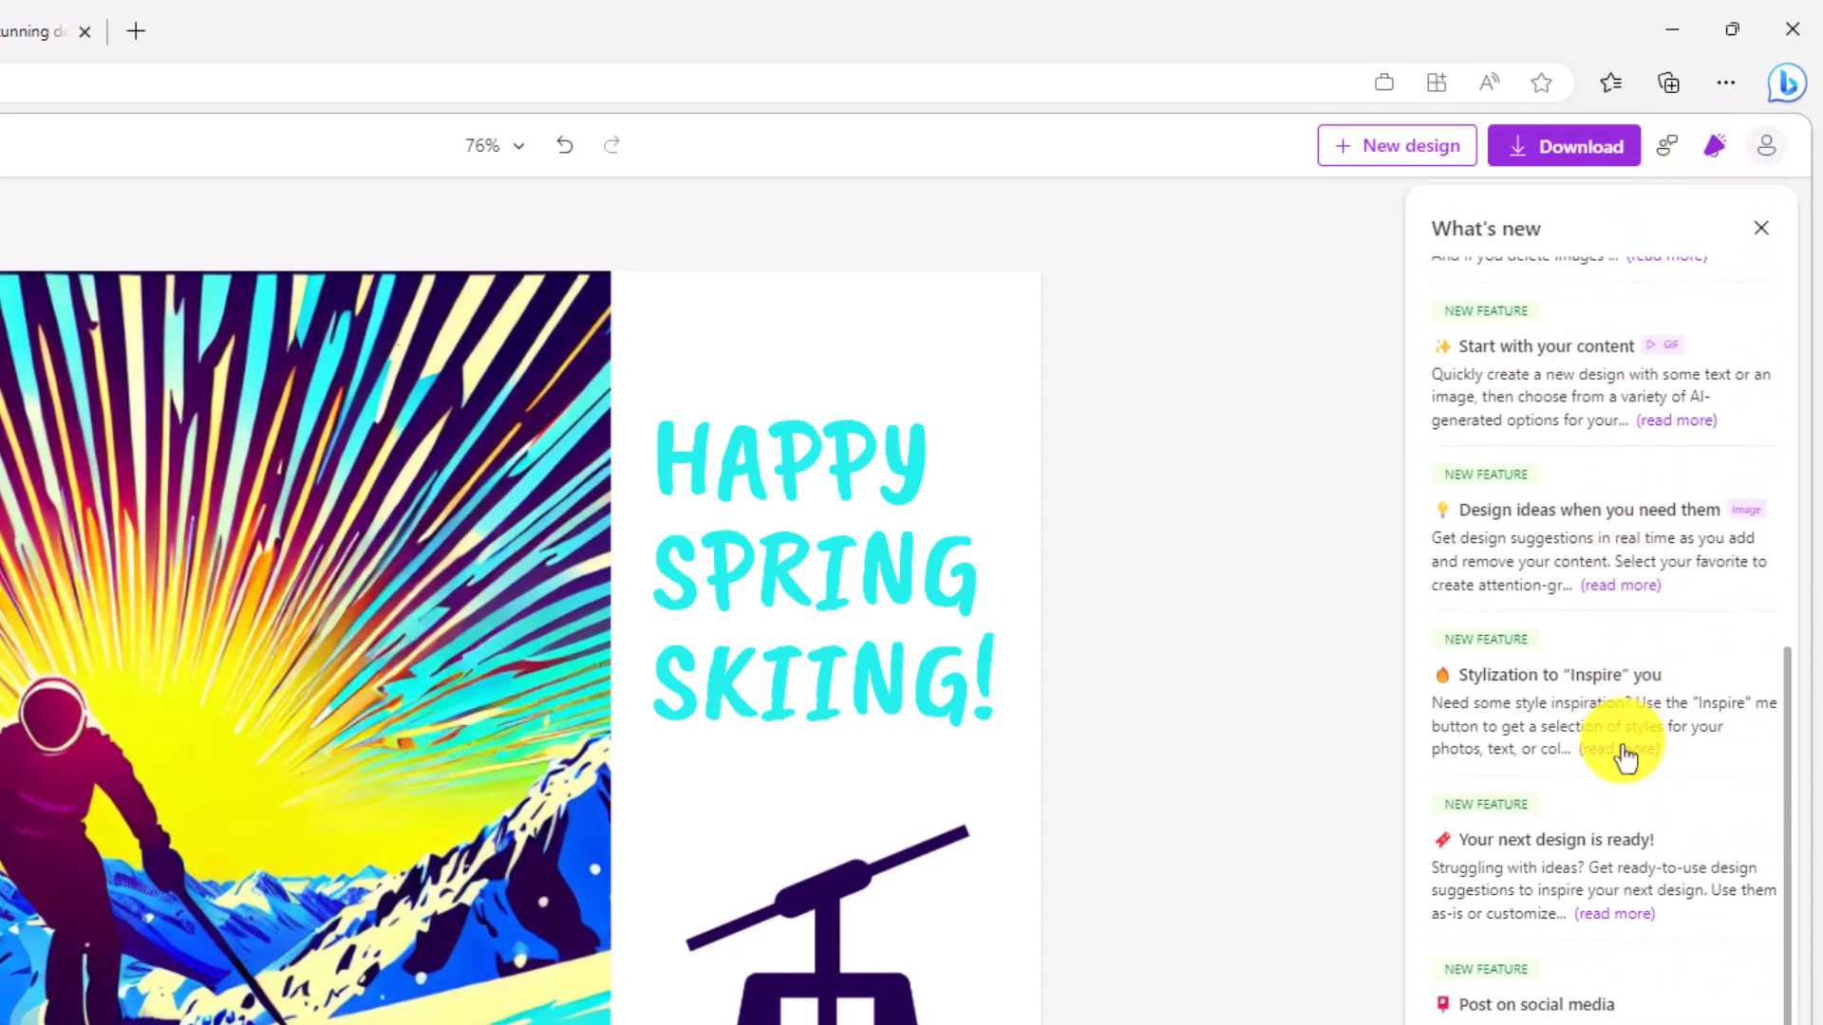
left_click(1667, 146)
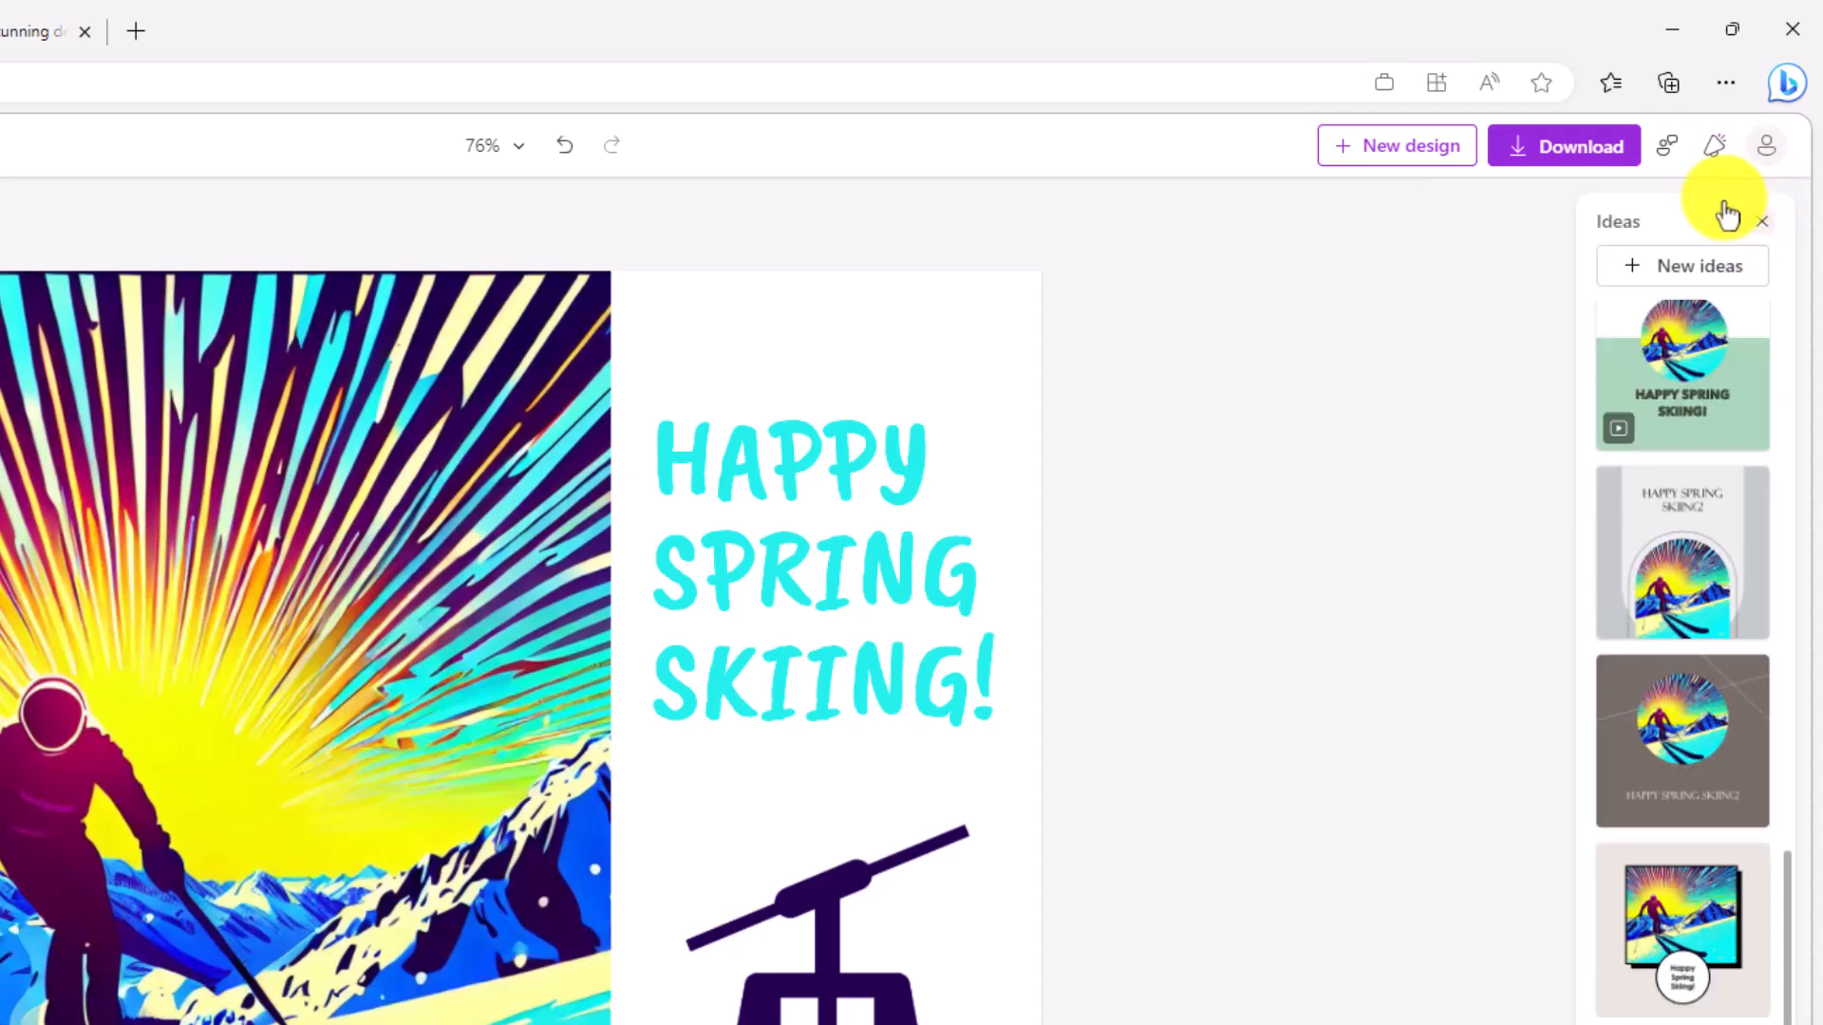
left_click(1667, 146)
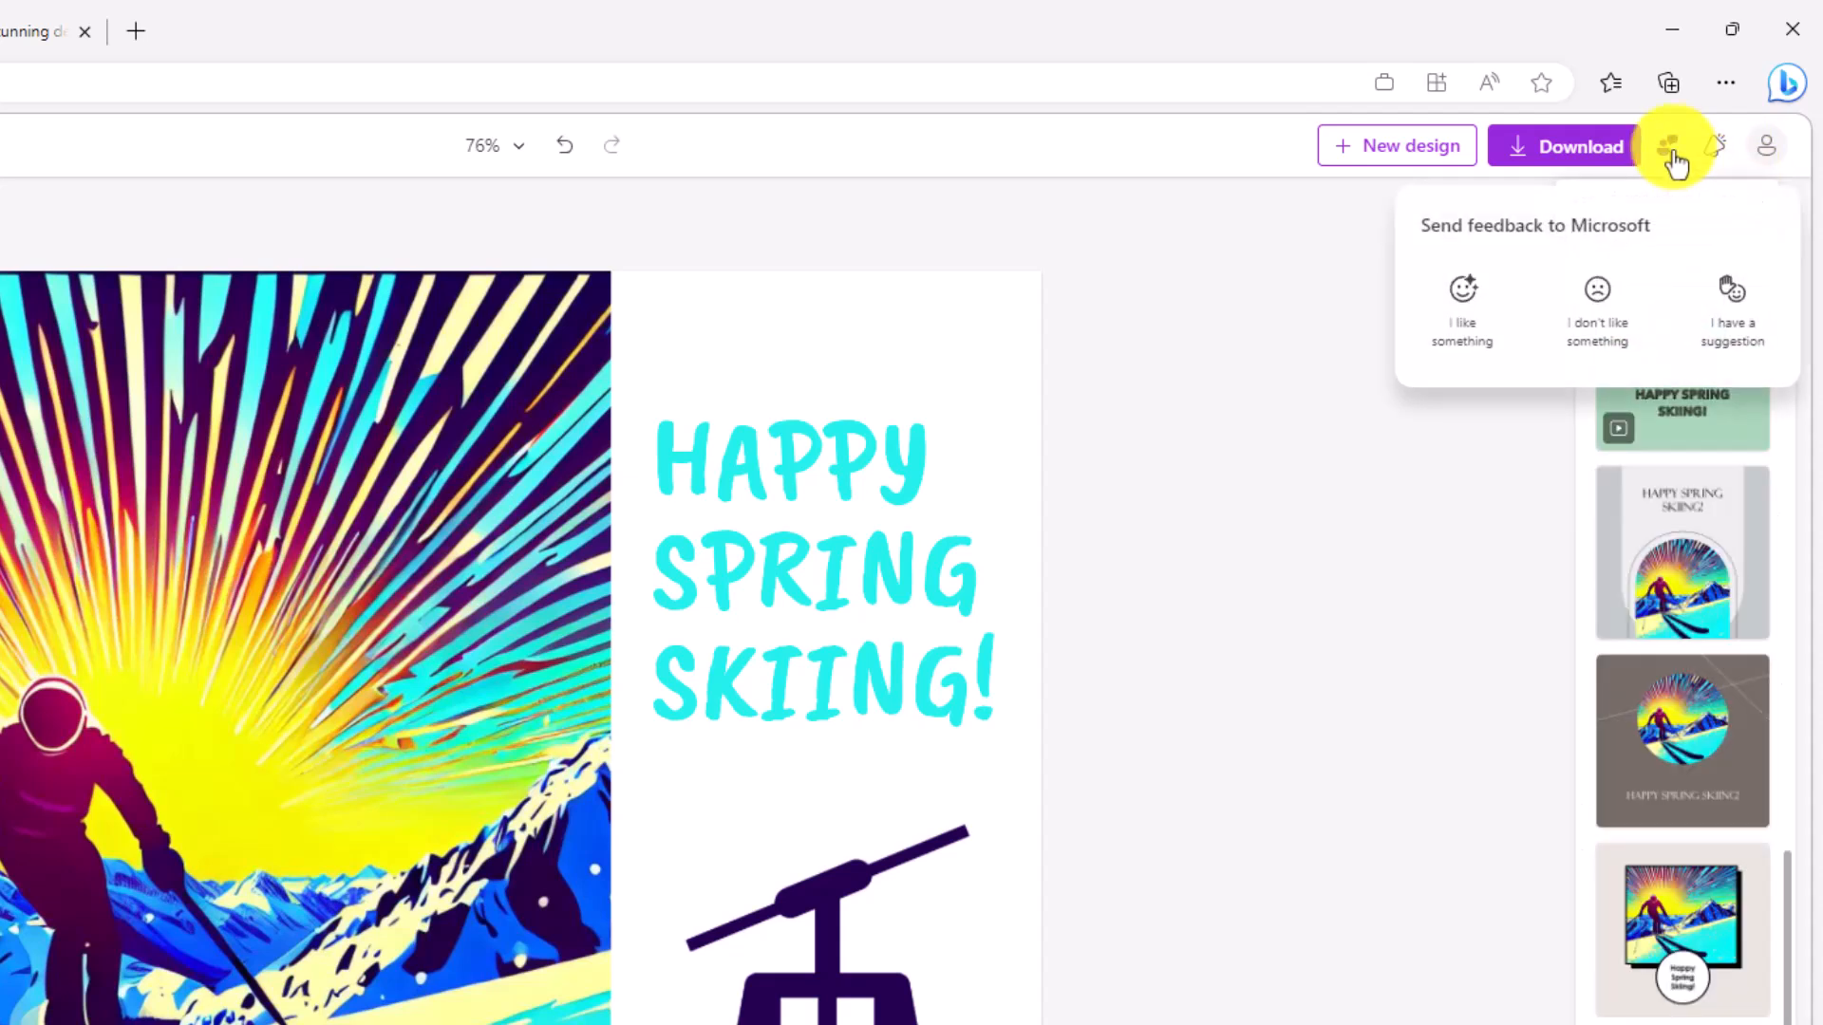